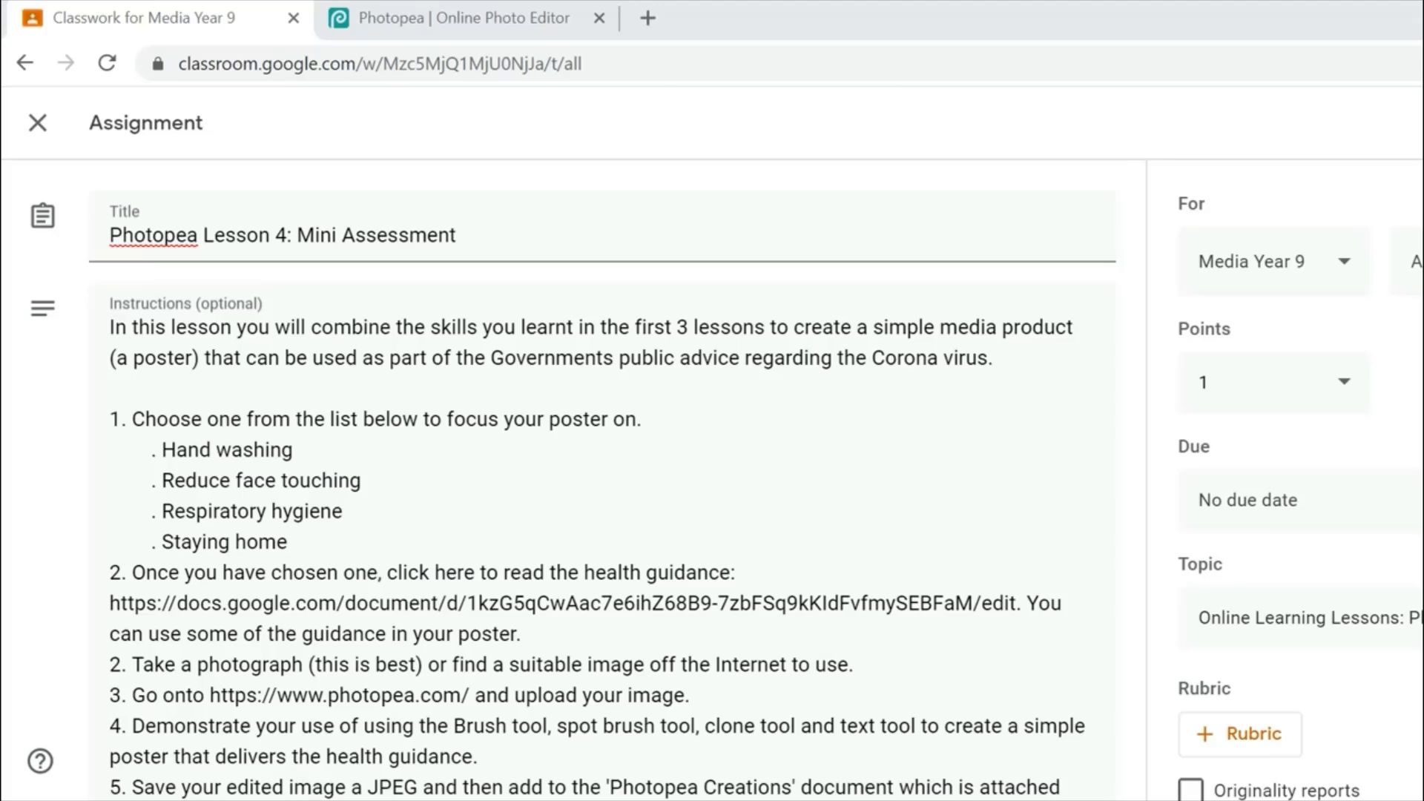
pyautogui.moveTo(617, 434)
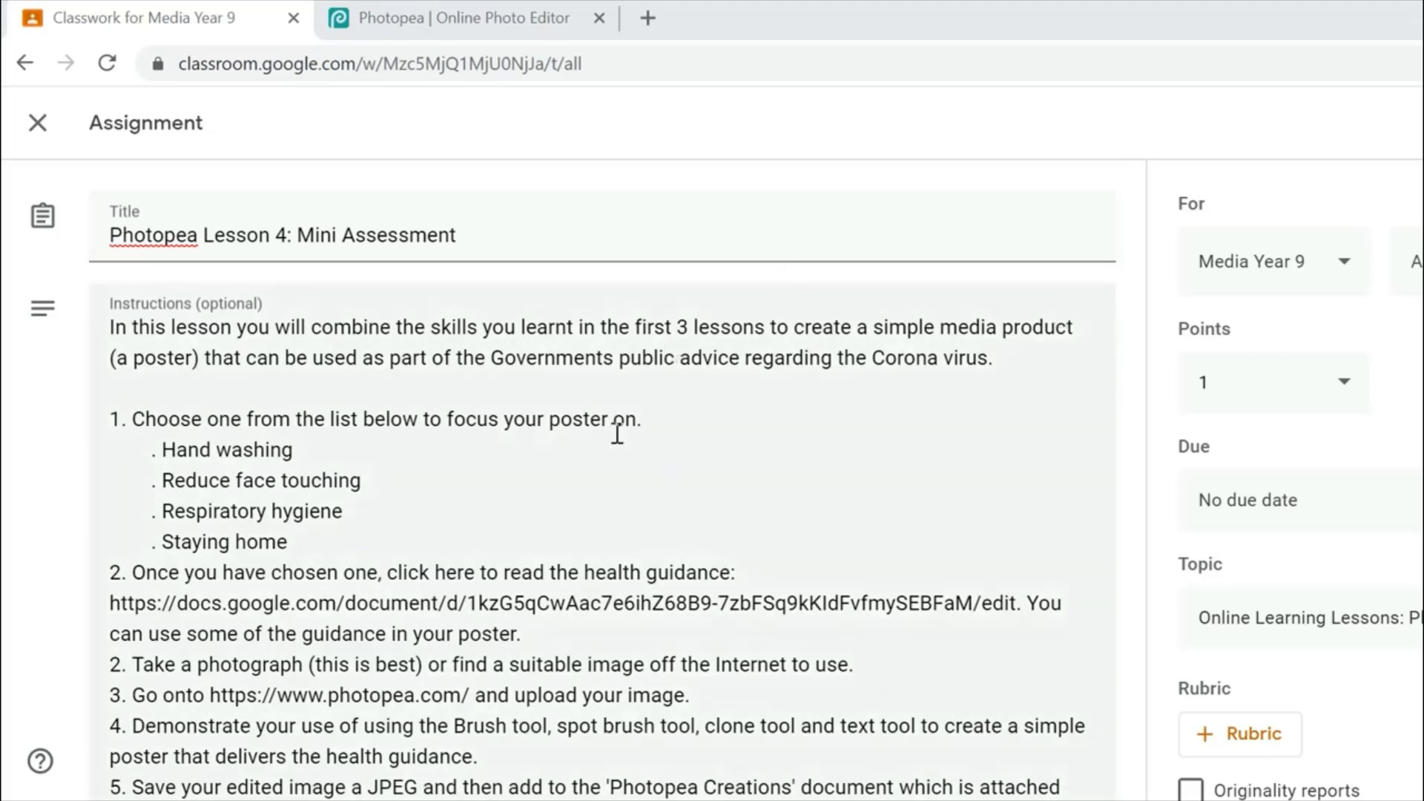
pyautogui.moveTo(479, 569)
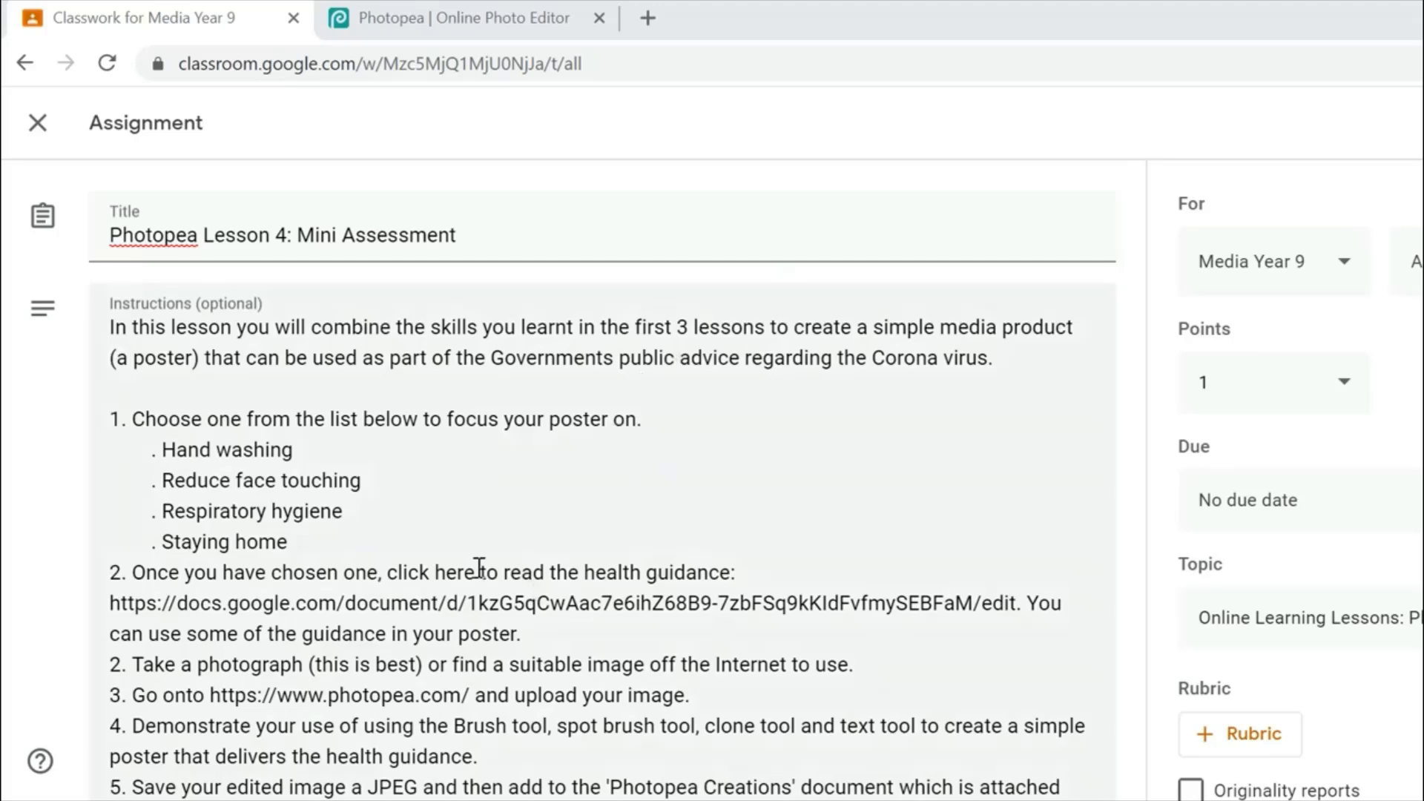
pyautogui.moveTo(230, 430)
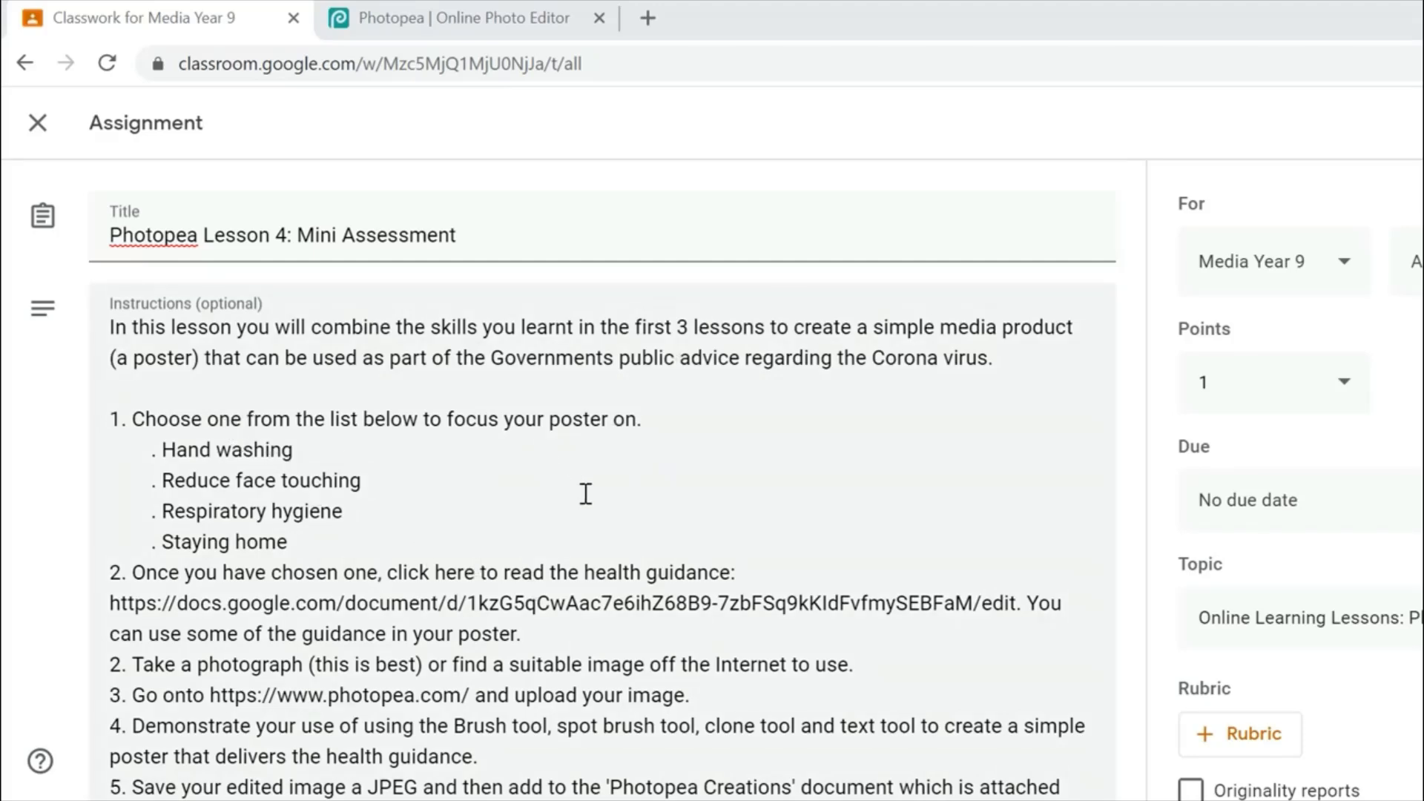
pyautogui.moveTo(38, 123)
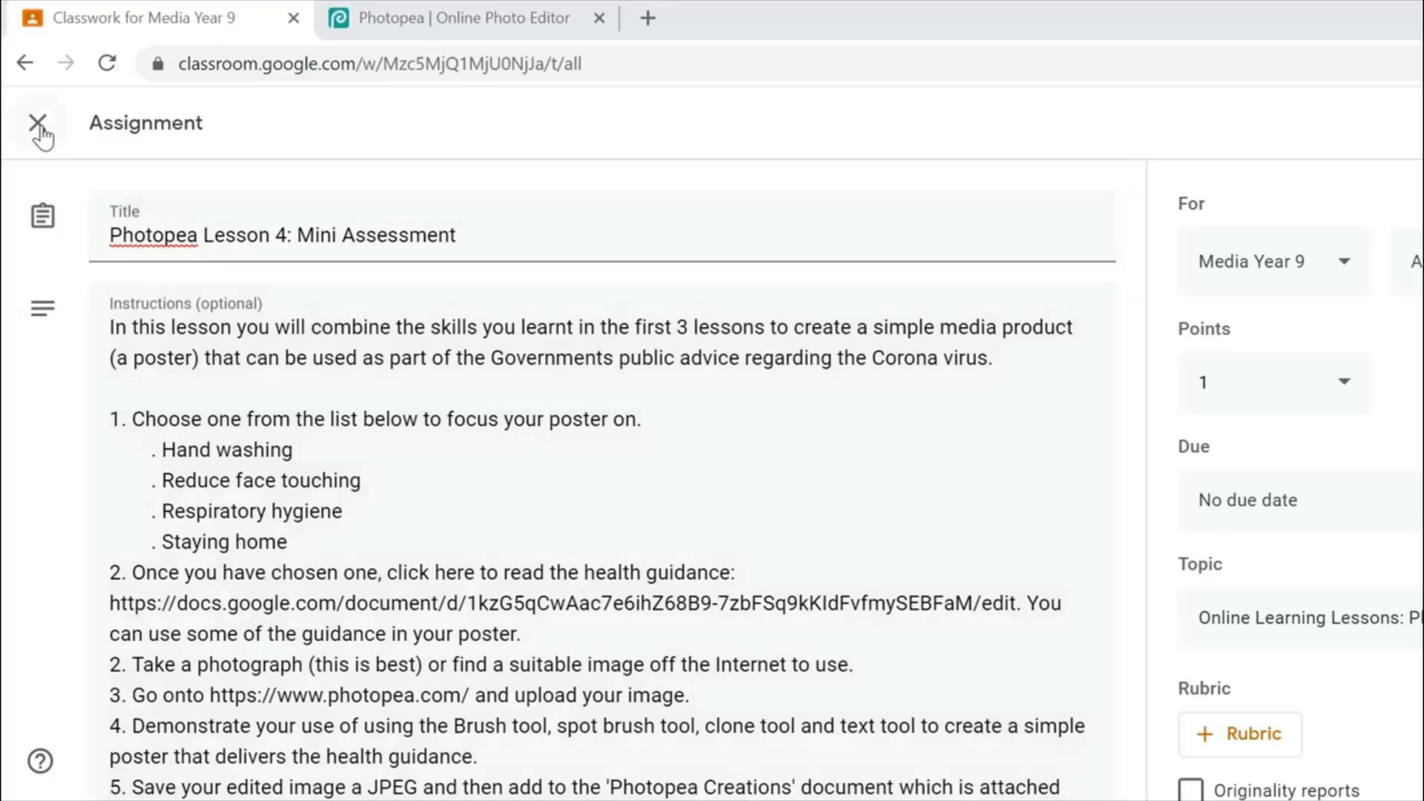
# Close the assignment editor and return to the Classwork list of Photopea lessons.
pyautogui.click(40, 124)
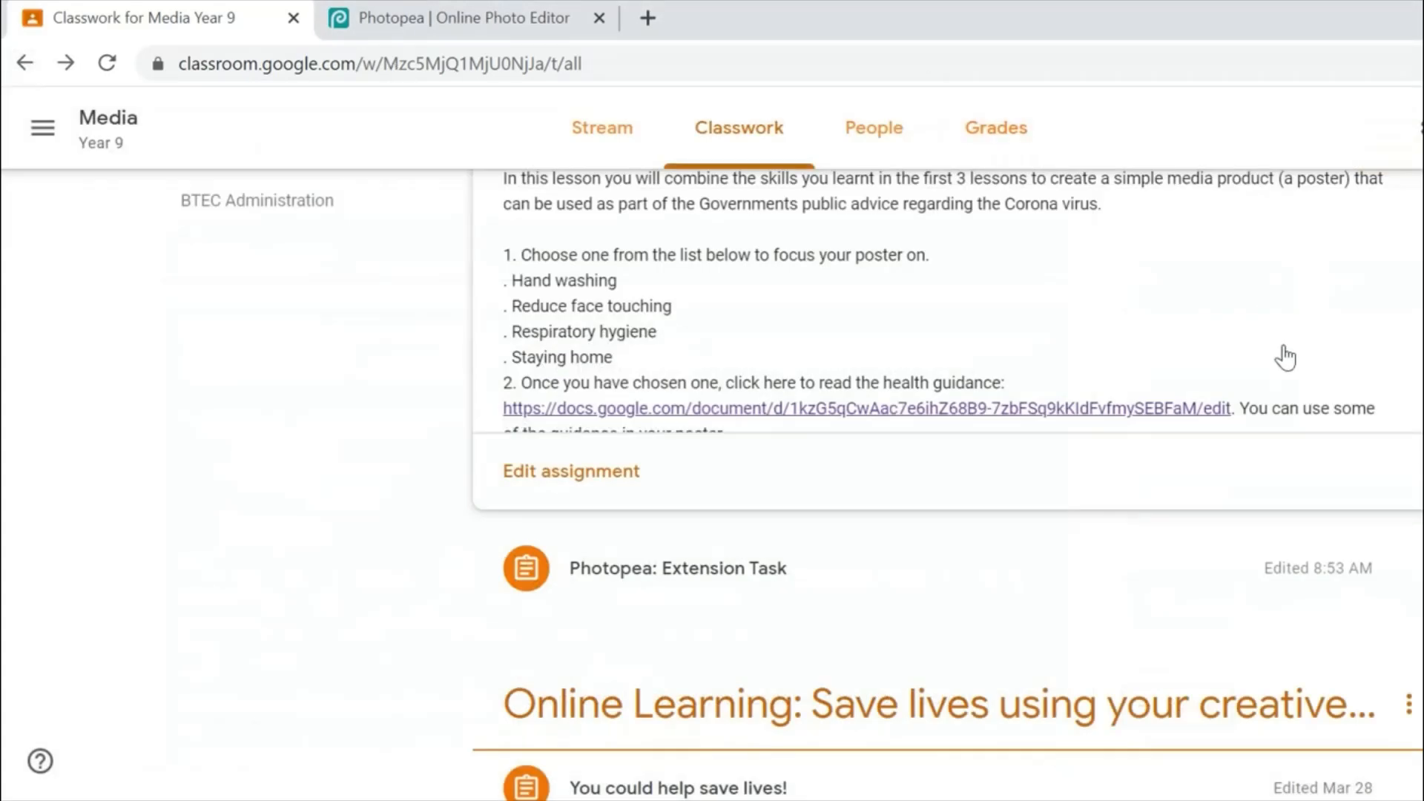
pyautogui.scroll(-3)
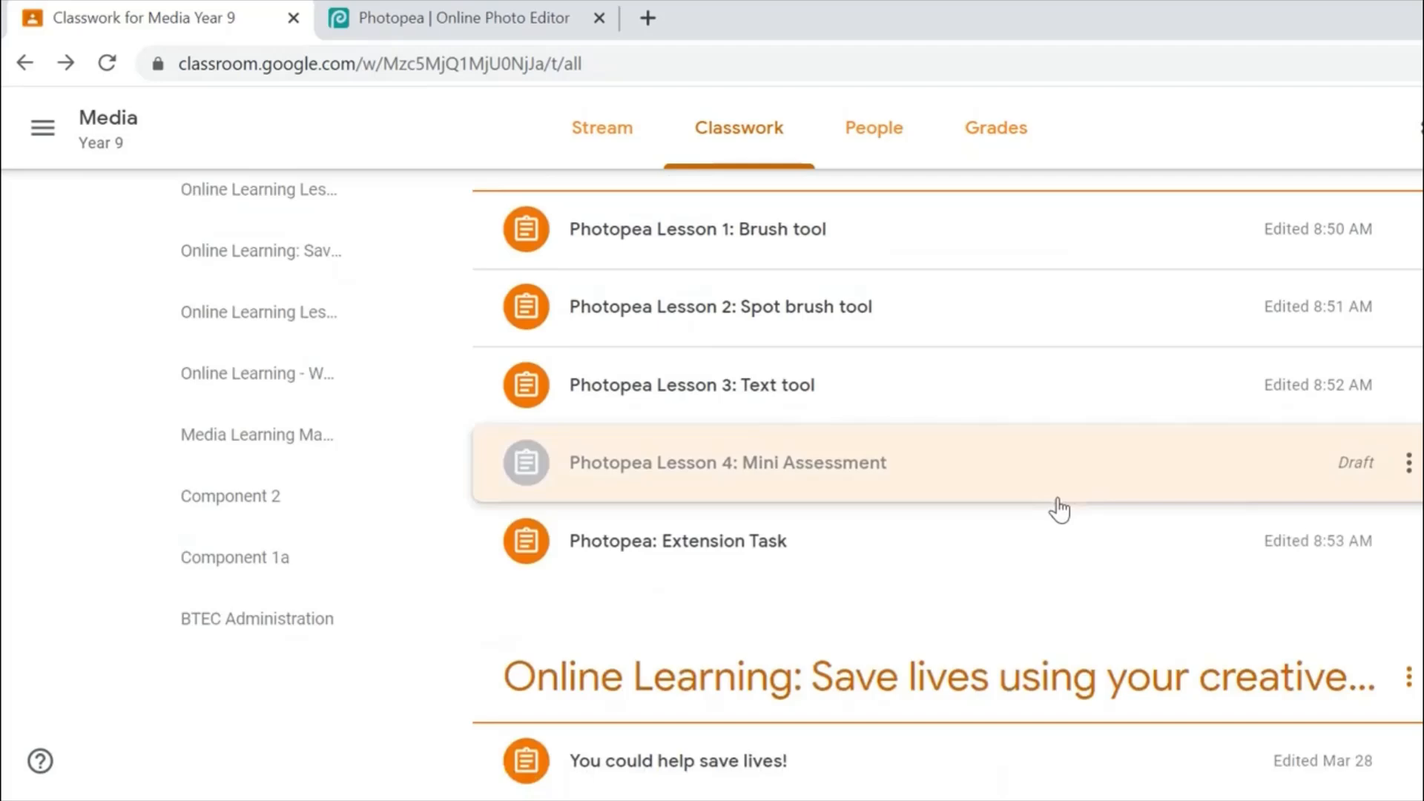
pyautogui.moveTo(840, 254)
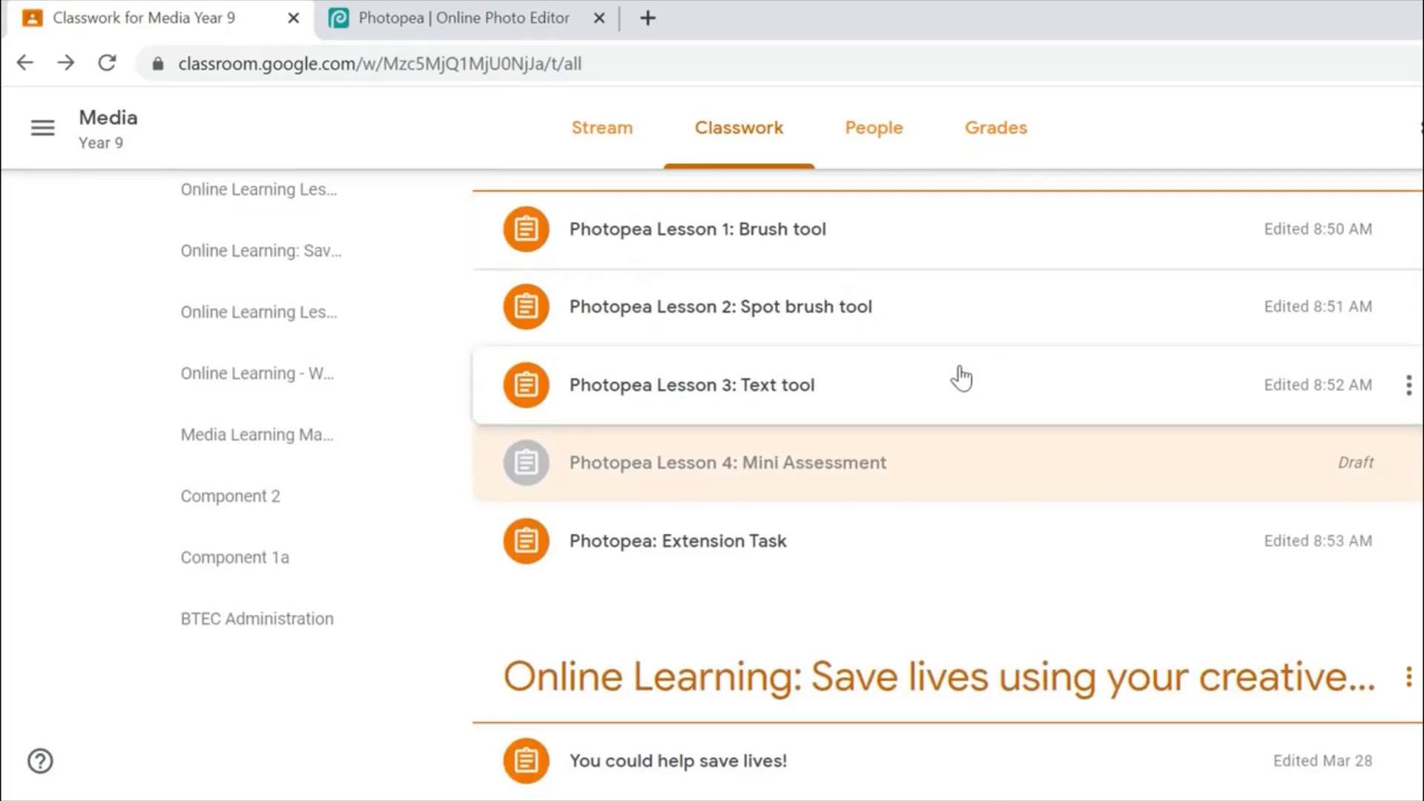
pyautogui.moveTo(912, 465)
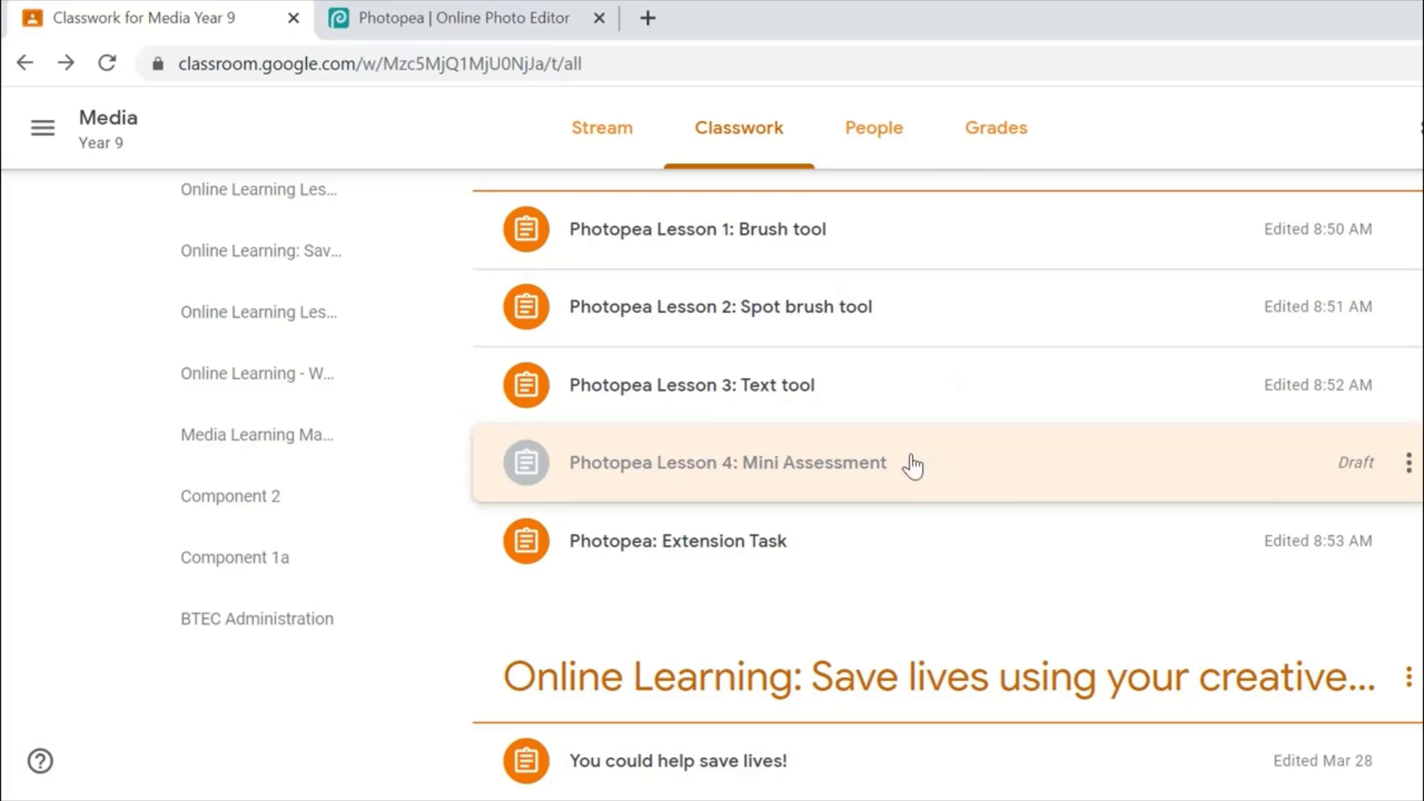
# Expand the Lesson 4 Mini Assessment draft and read through its poster task instructions.
pyautogui.click(726, 463)
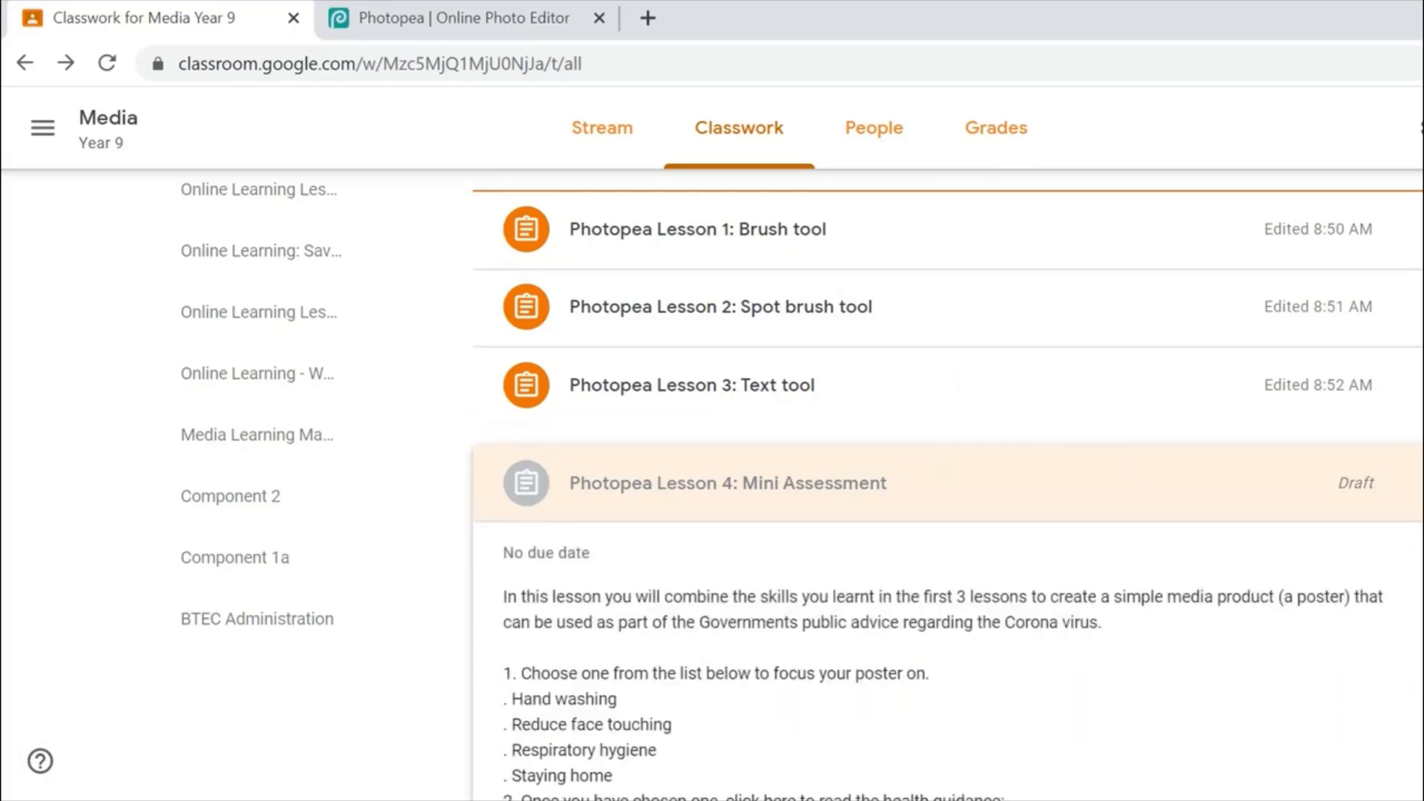
pyautogui.scroll(-3)
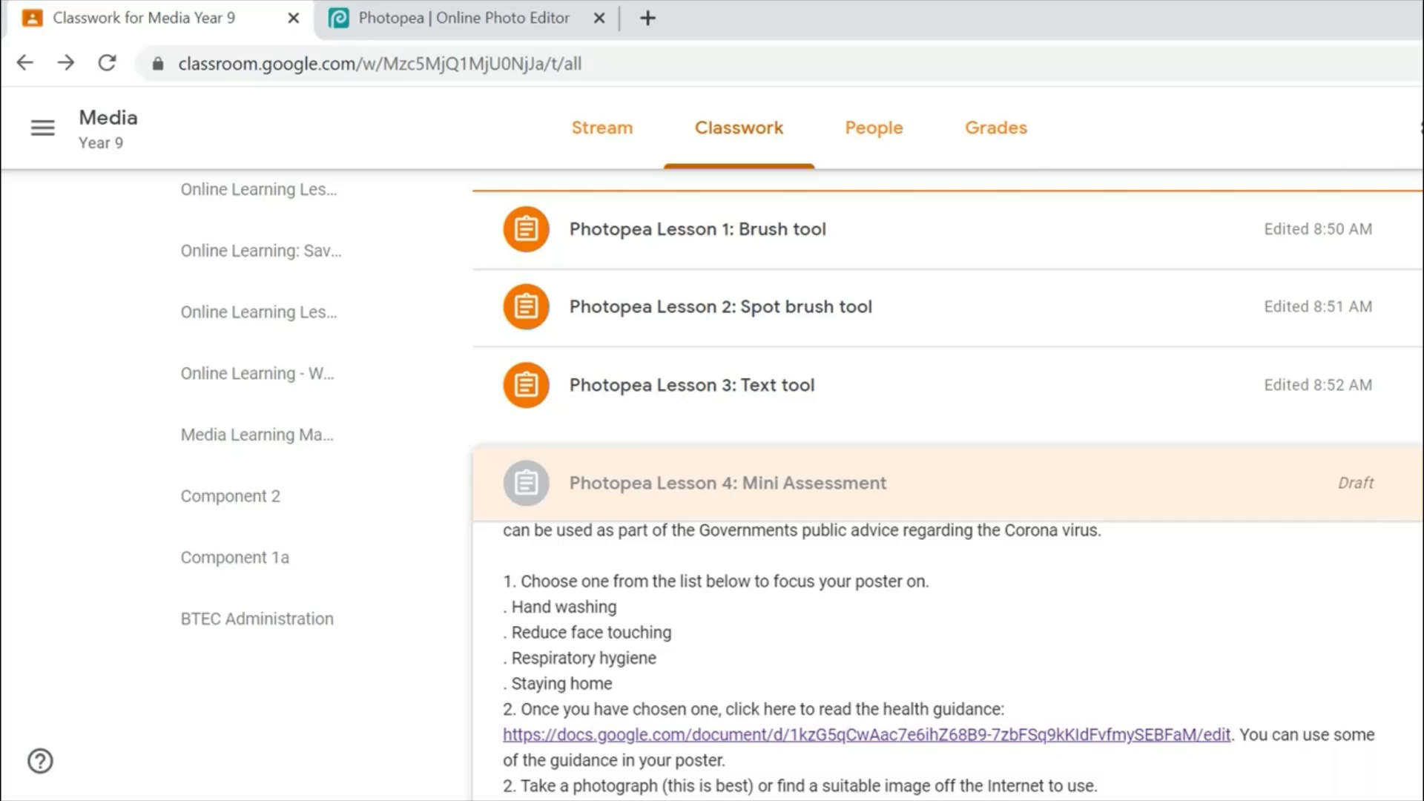
pyautogui.moveTo(557, 598)
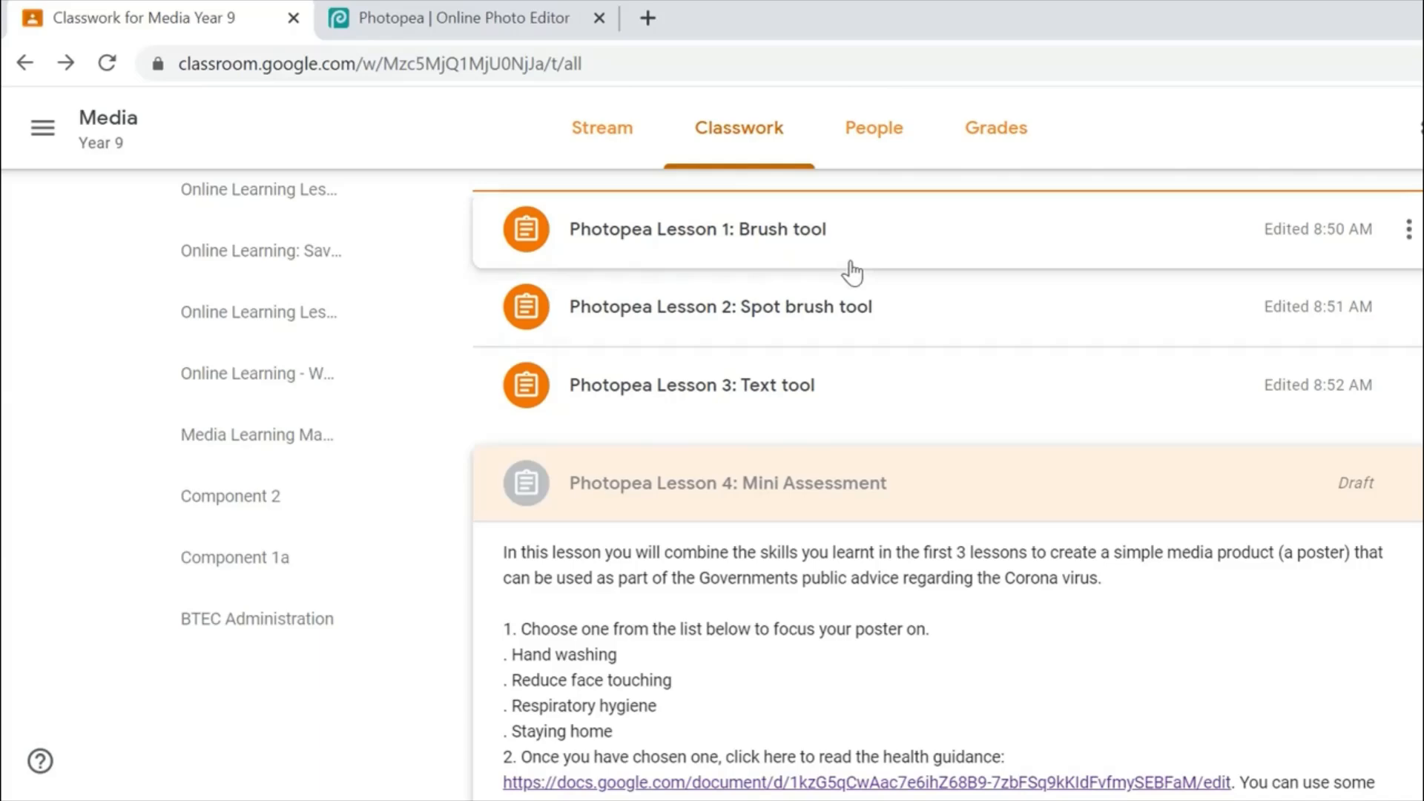
pyautogui.moveTo(884, 252)
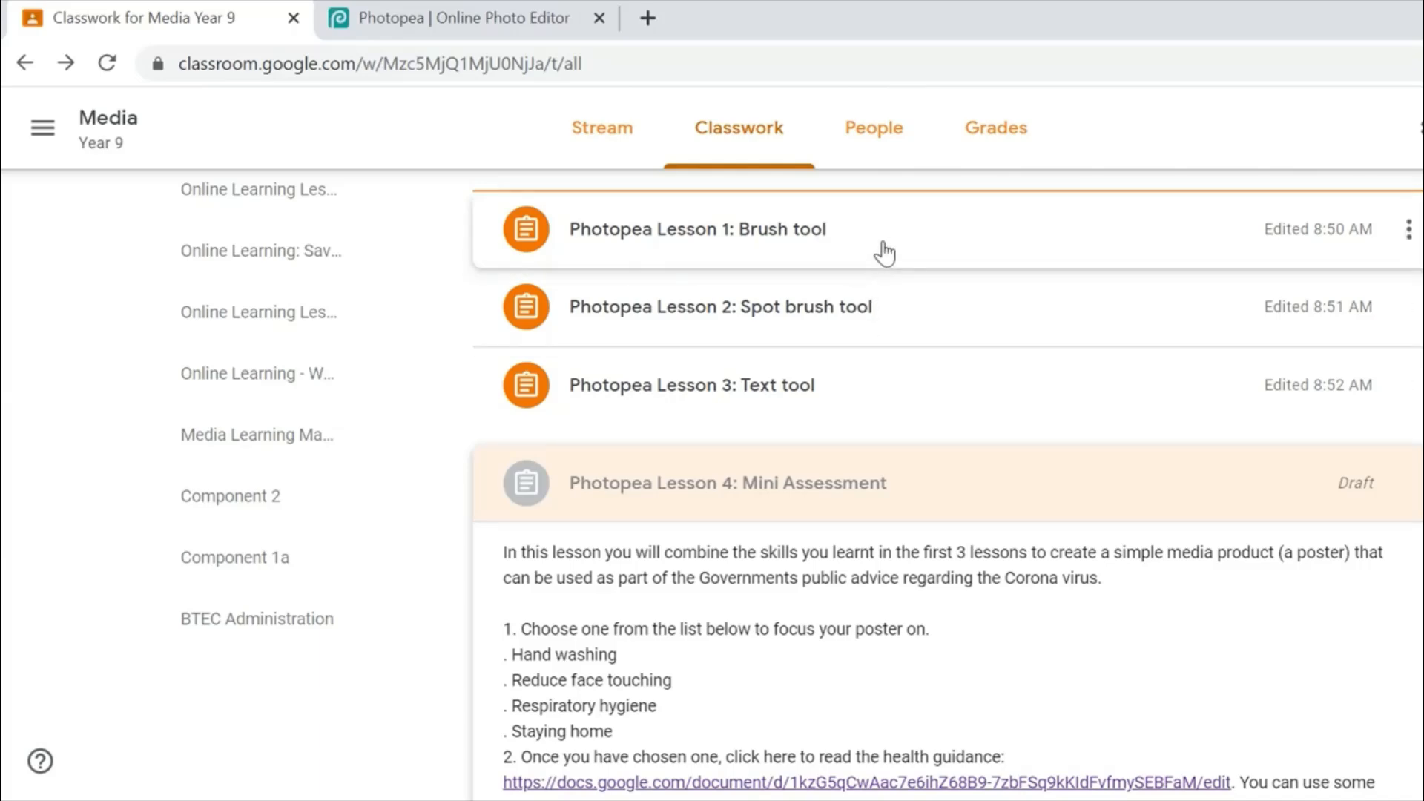
pyautogui.moveTo(948, 377)
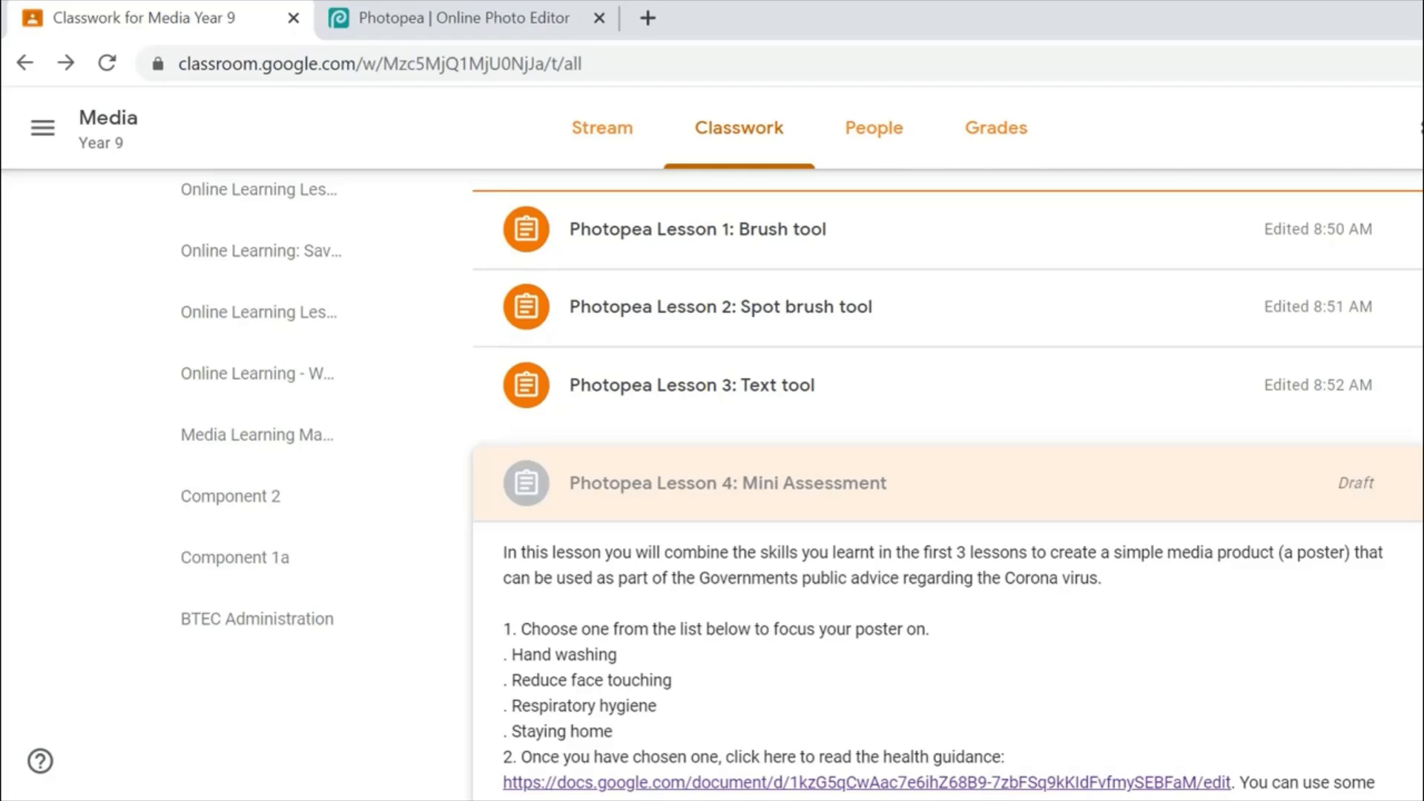
pyautogui.moveTo(1113, 402)
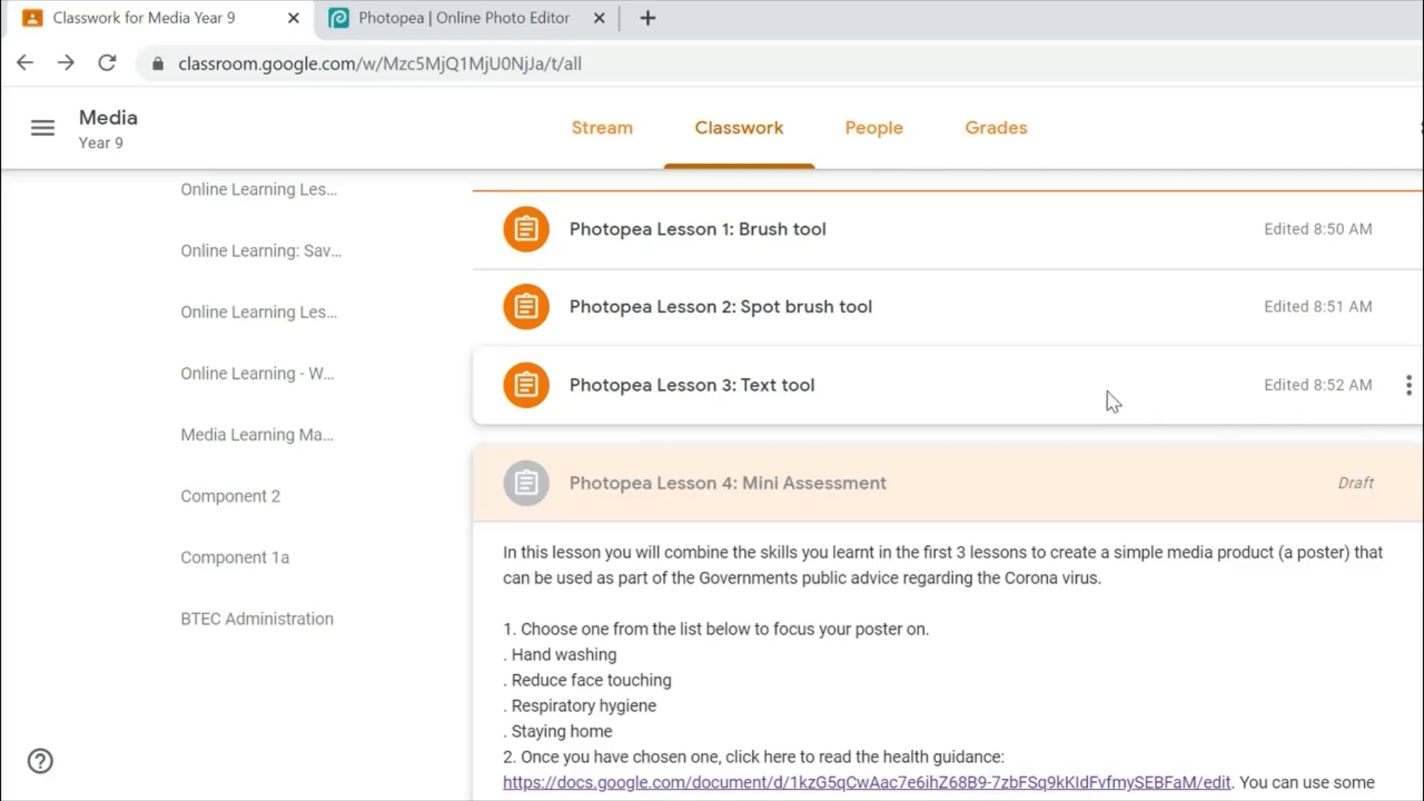
pyautogui.moveTo(905, 275)
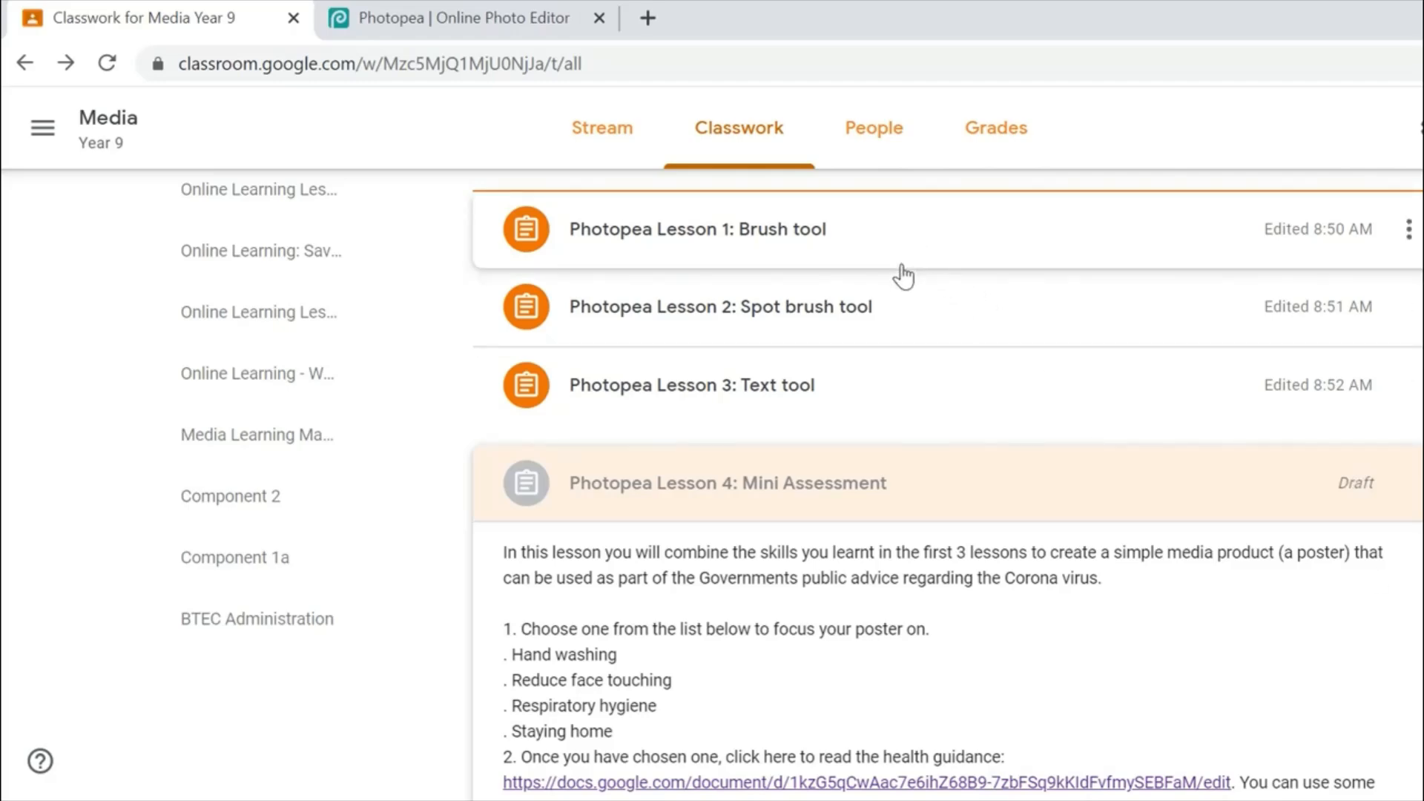
pyautogui.moveTo(920, 312)
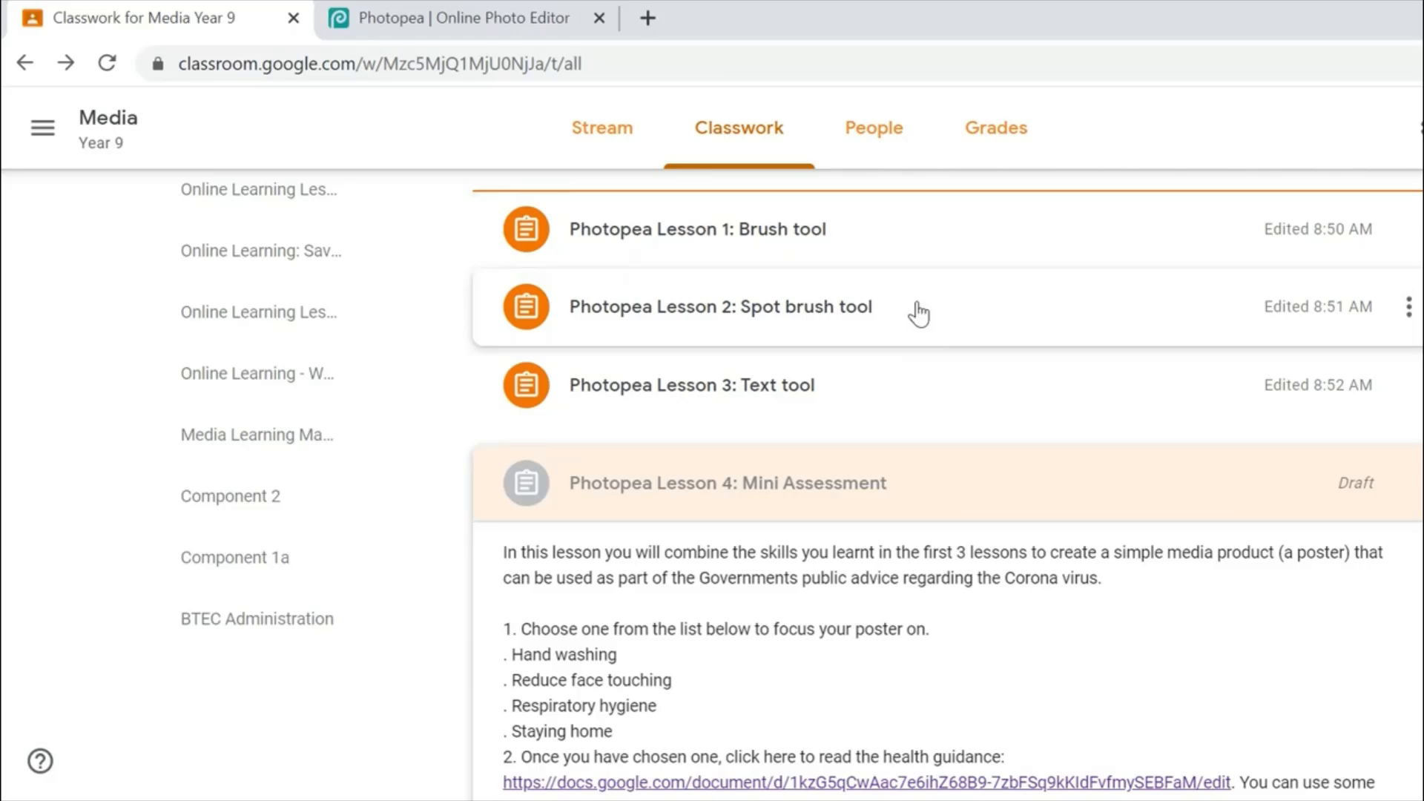
pyautogui.moveTo(1402, 633)
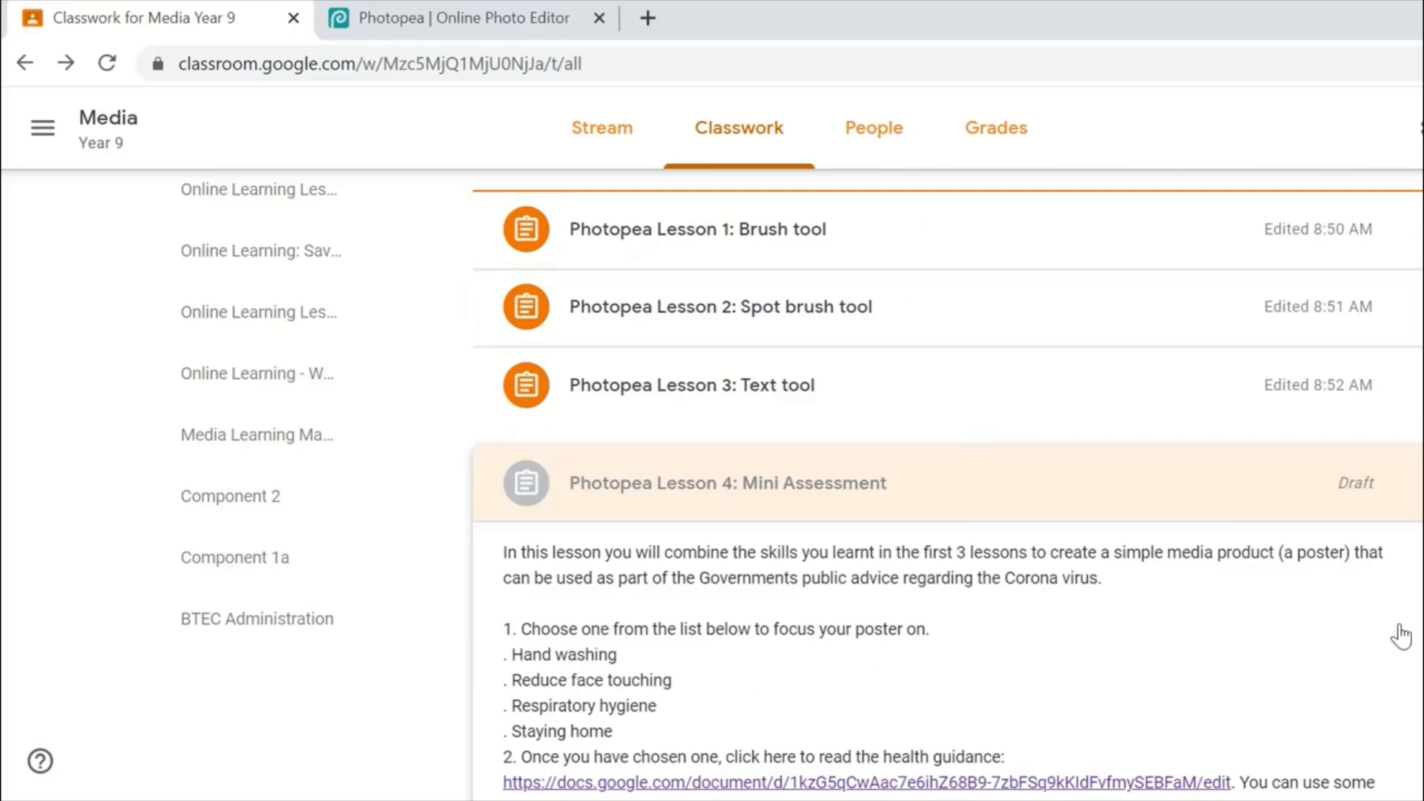
pyautogui.scroll(-3)
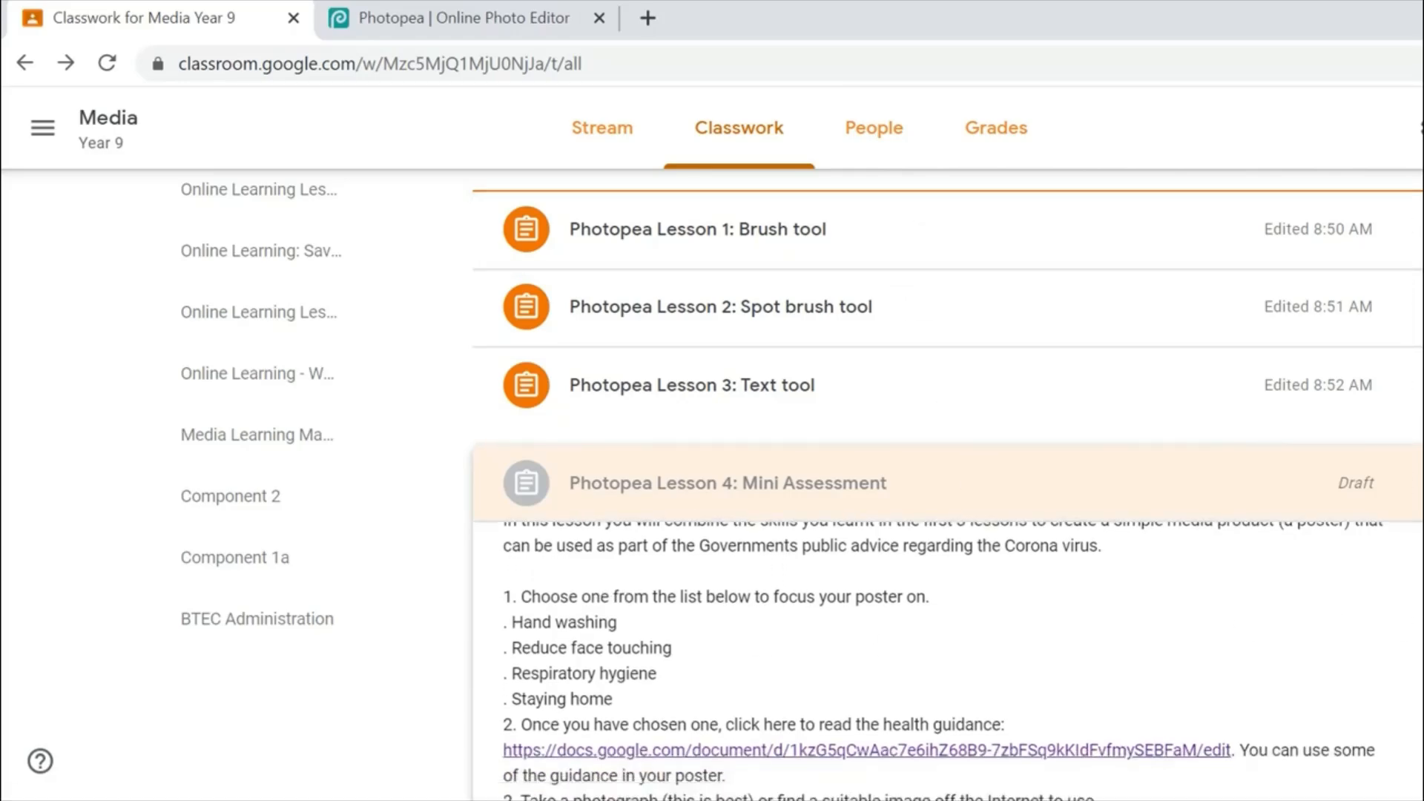
pyautogui.moveTo(717, 552)
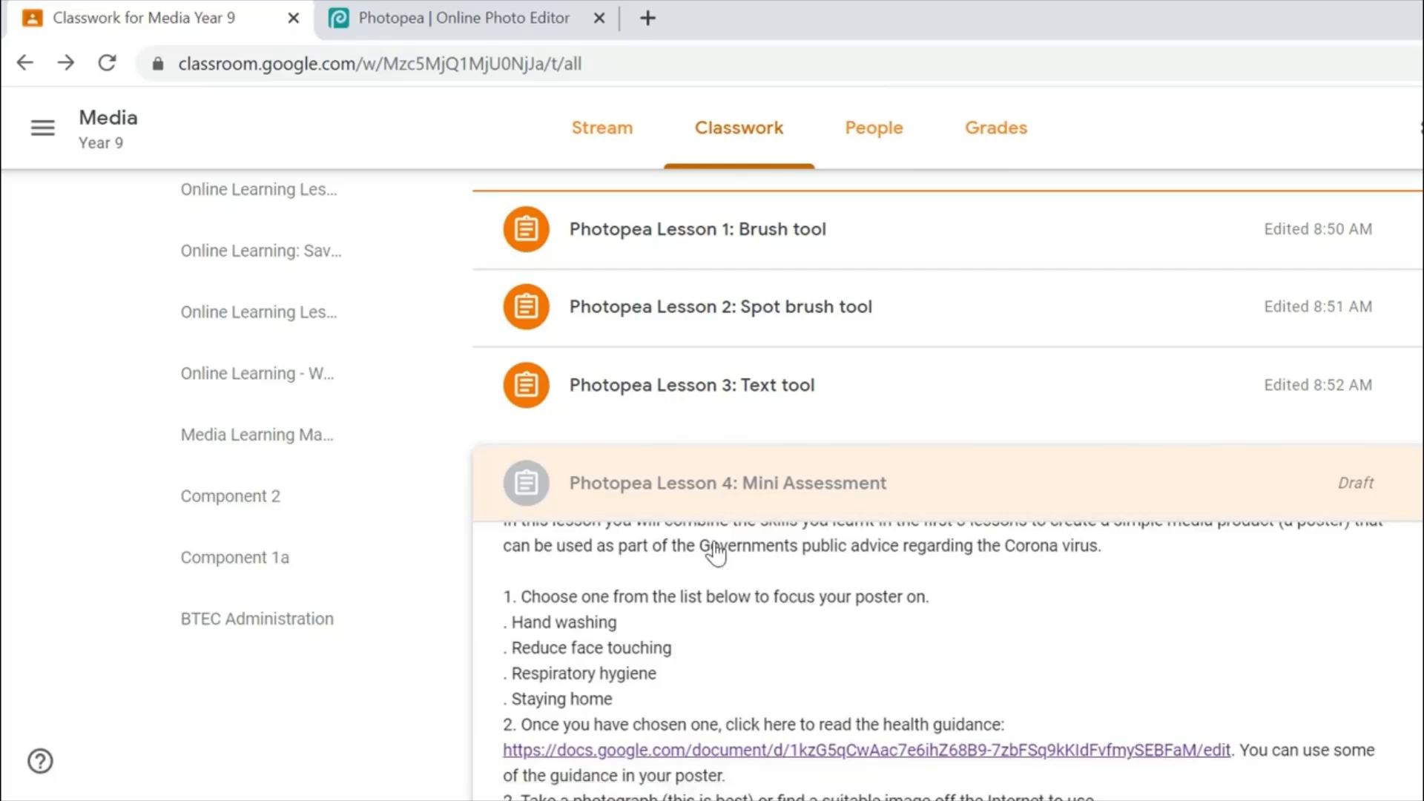
pyautogui.moveTo(838, 579)
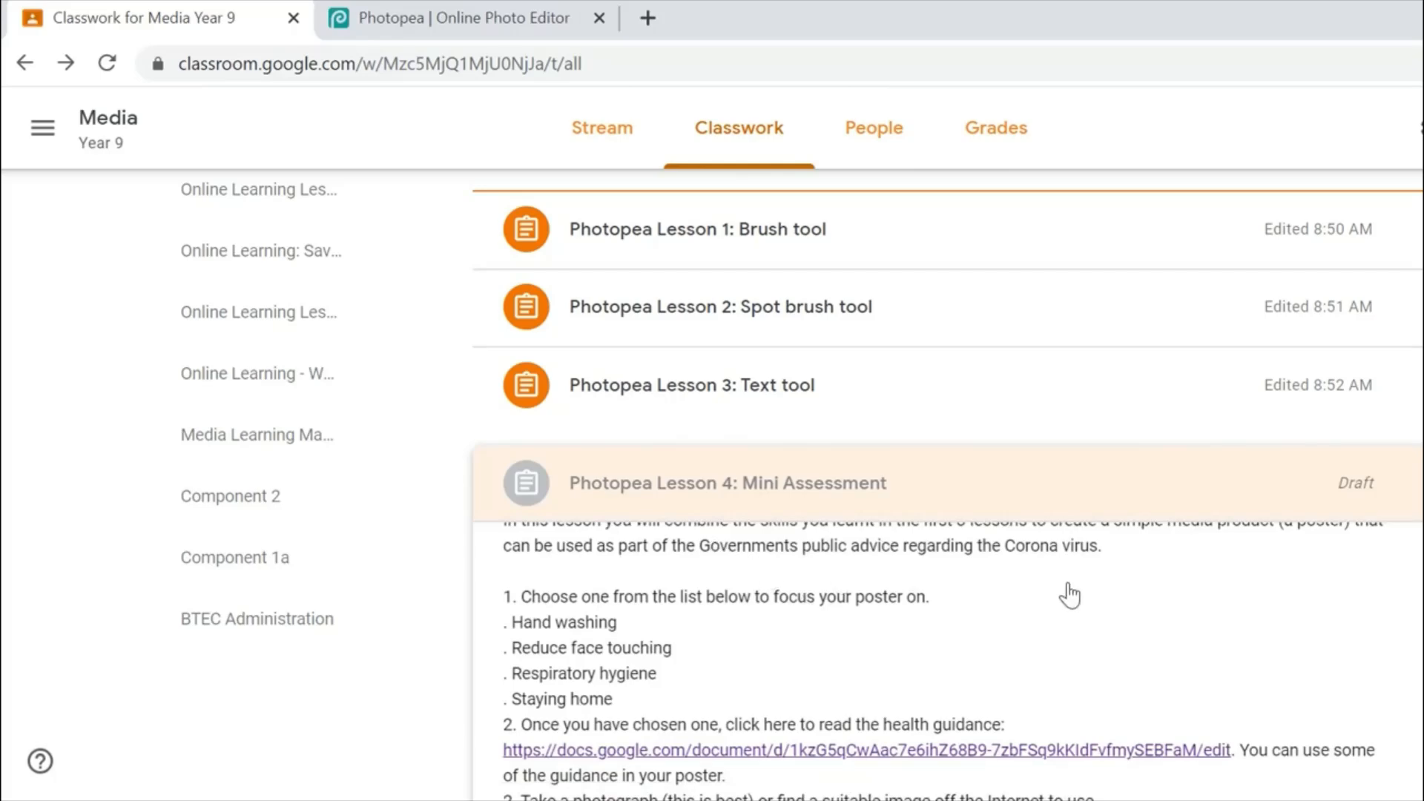
pyautogui.moveTo(584, 650)
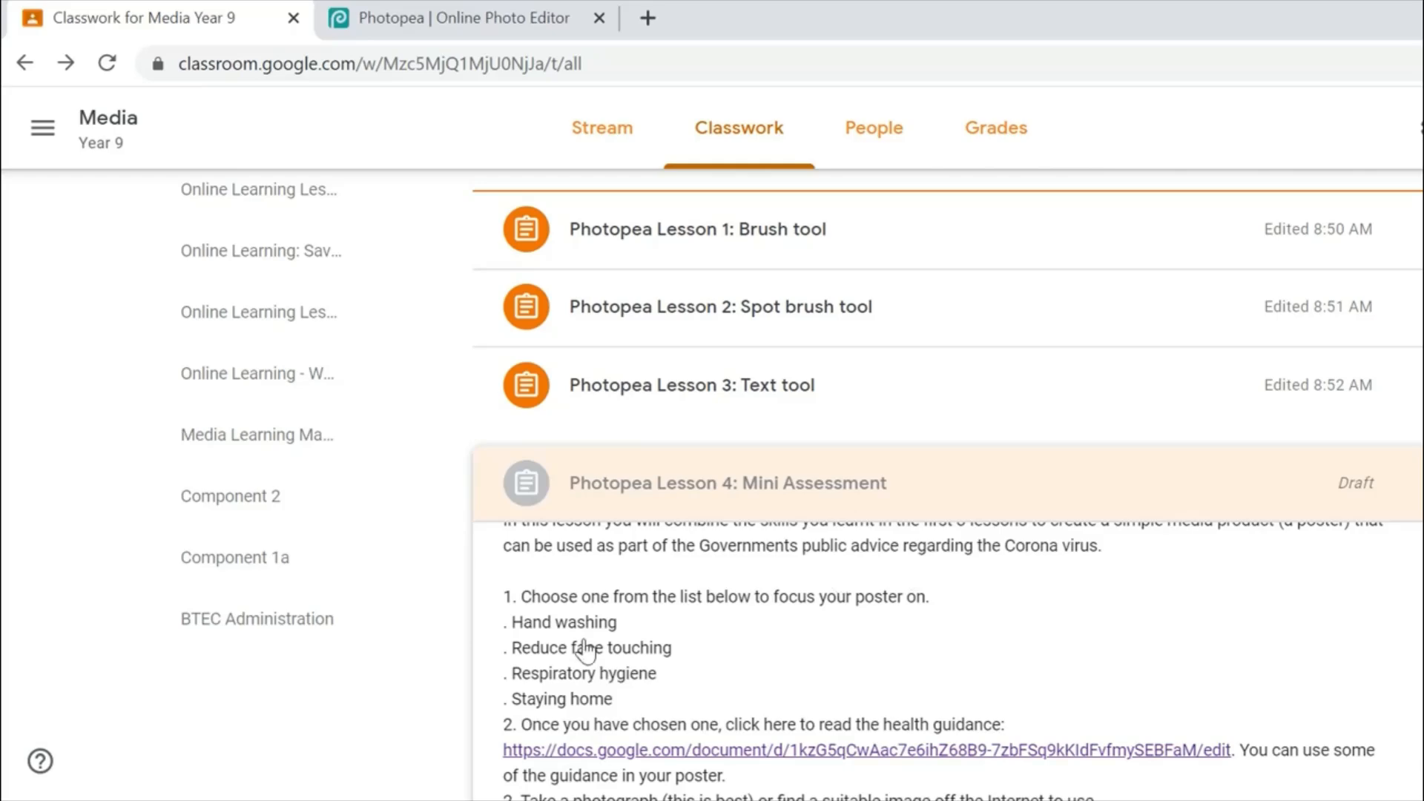
pyautogui.moveTo(575, 647)
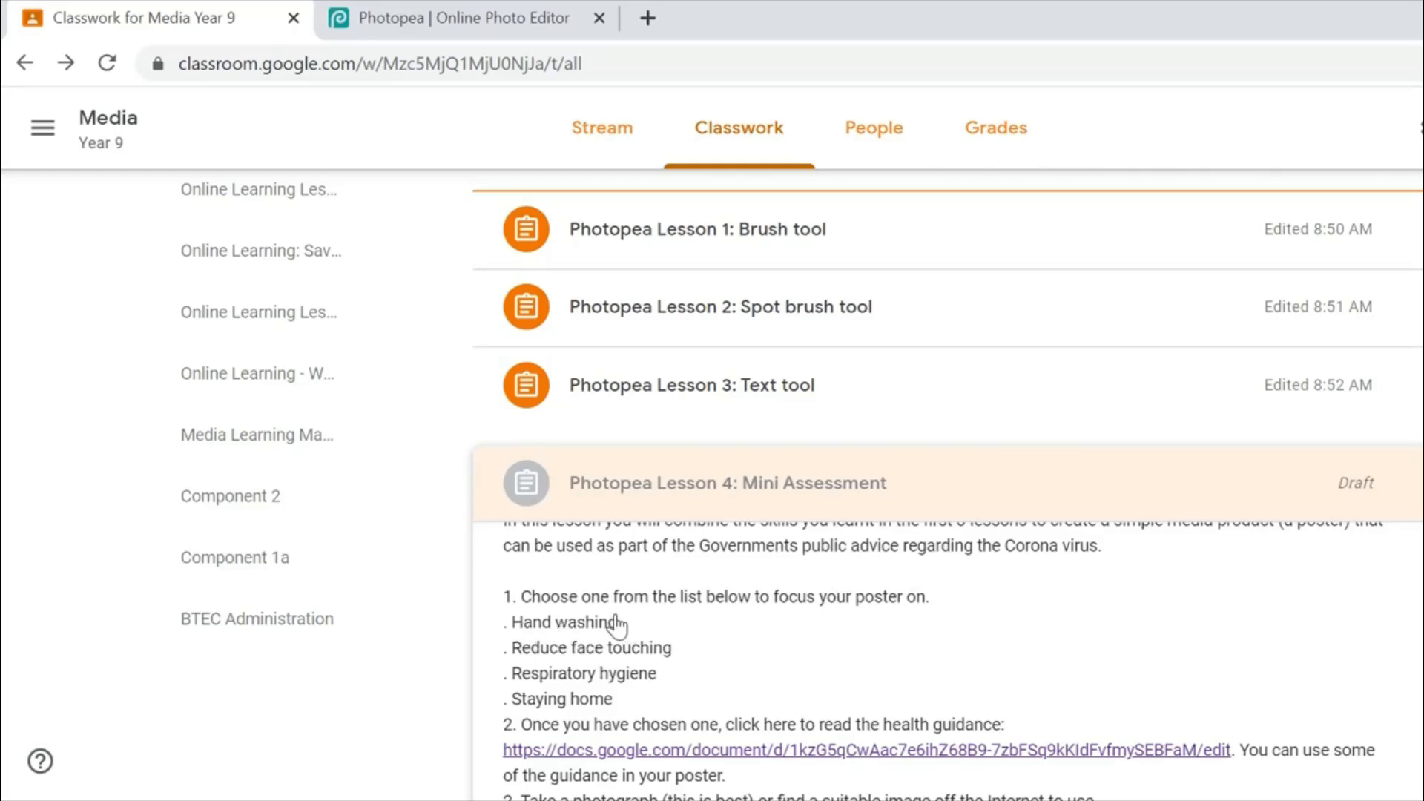
pyautogui.moveTo(716, 664)
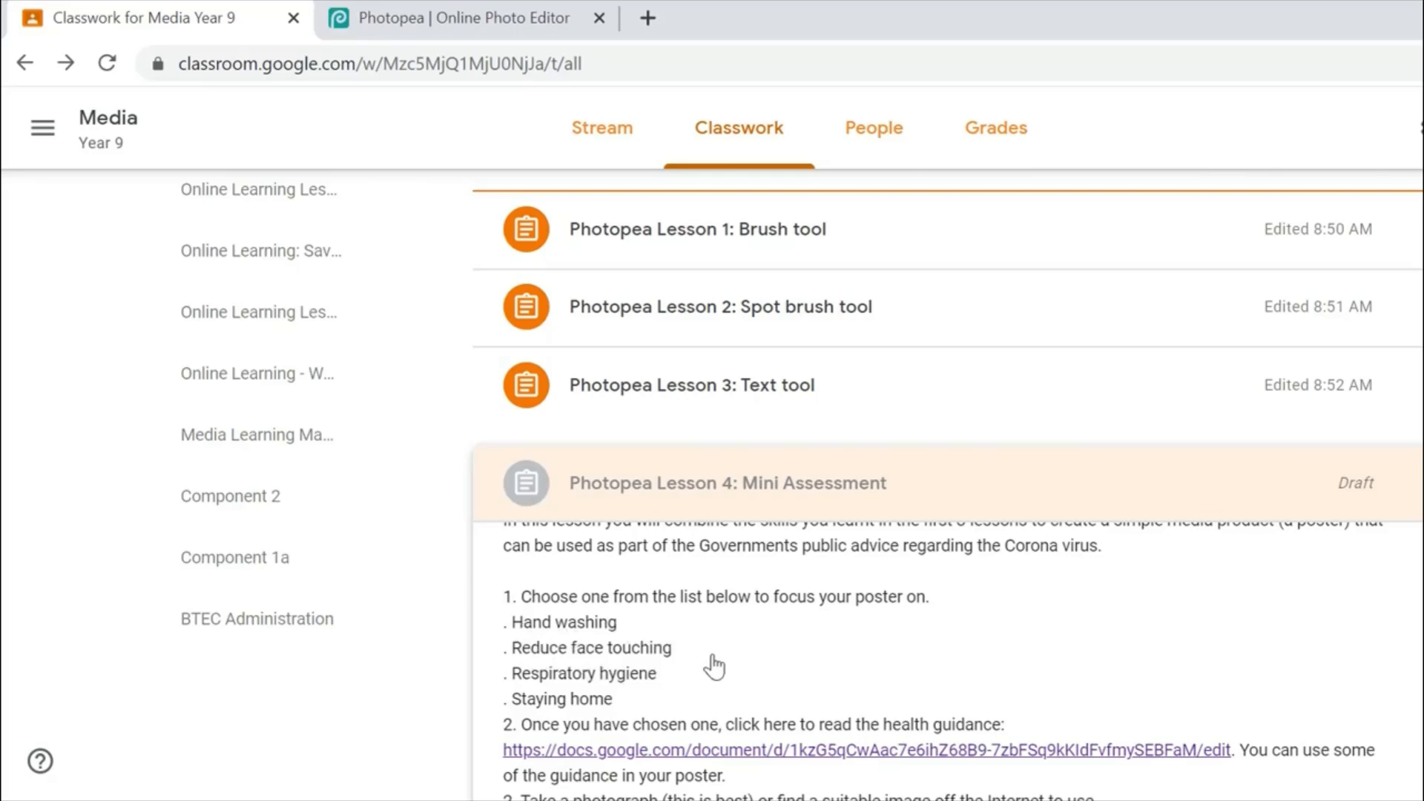
pyautogui.moveTo(698, 676)
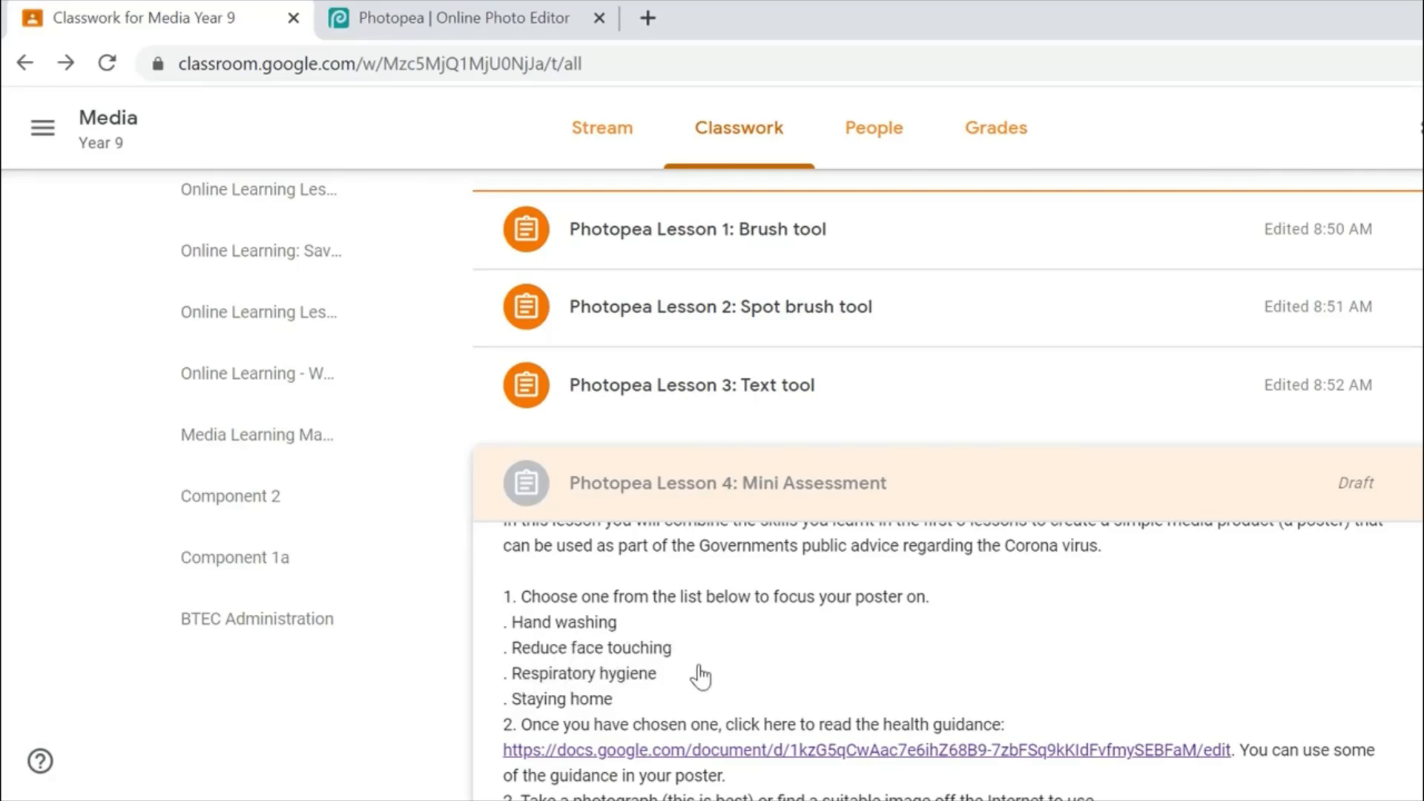
pyautogui.moveTo(649, 712)
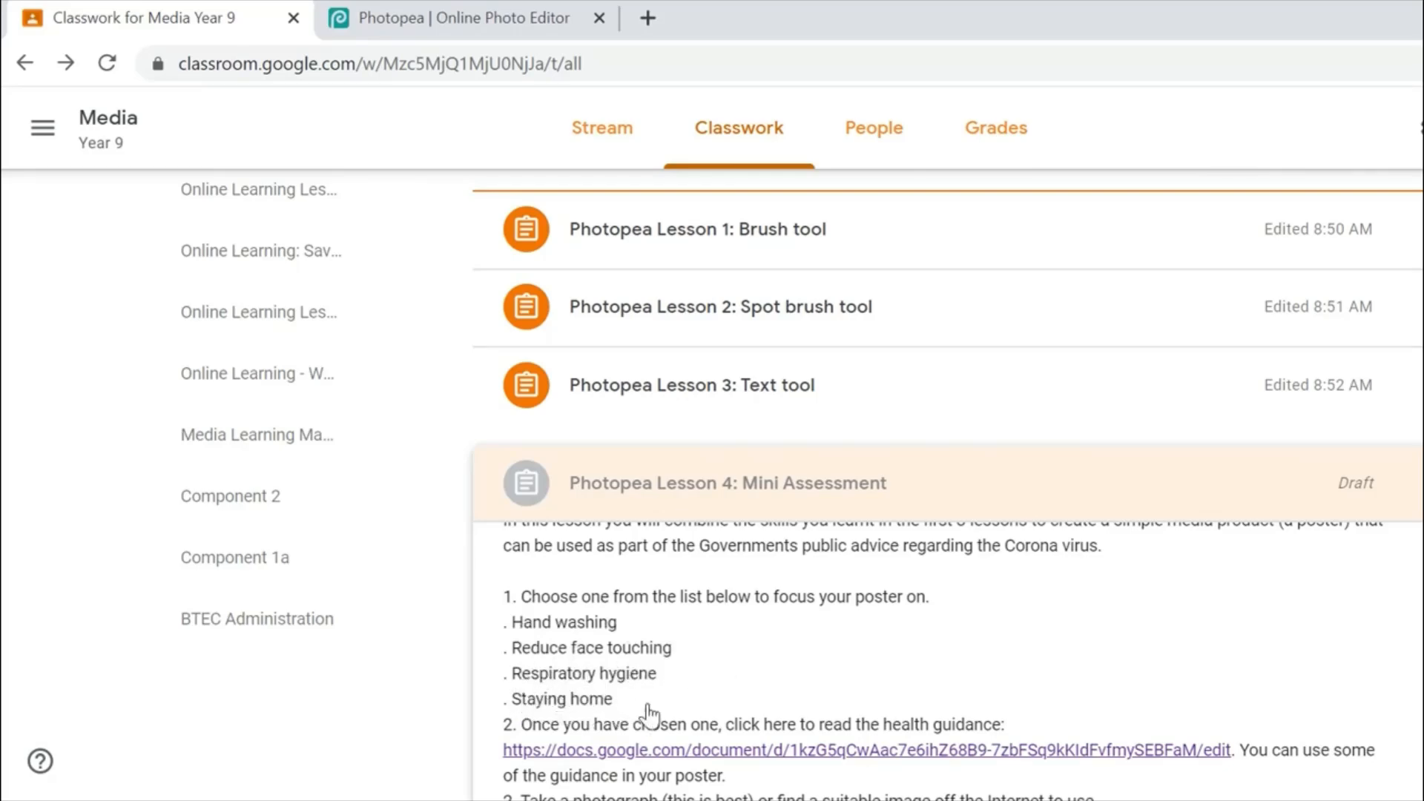
pyautogui.moveTo(1020, 711)
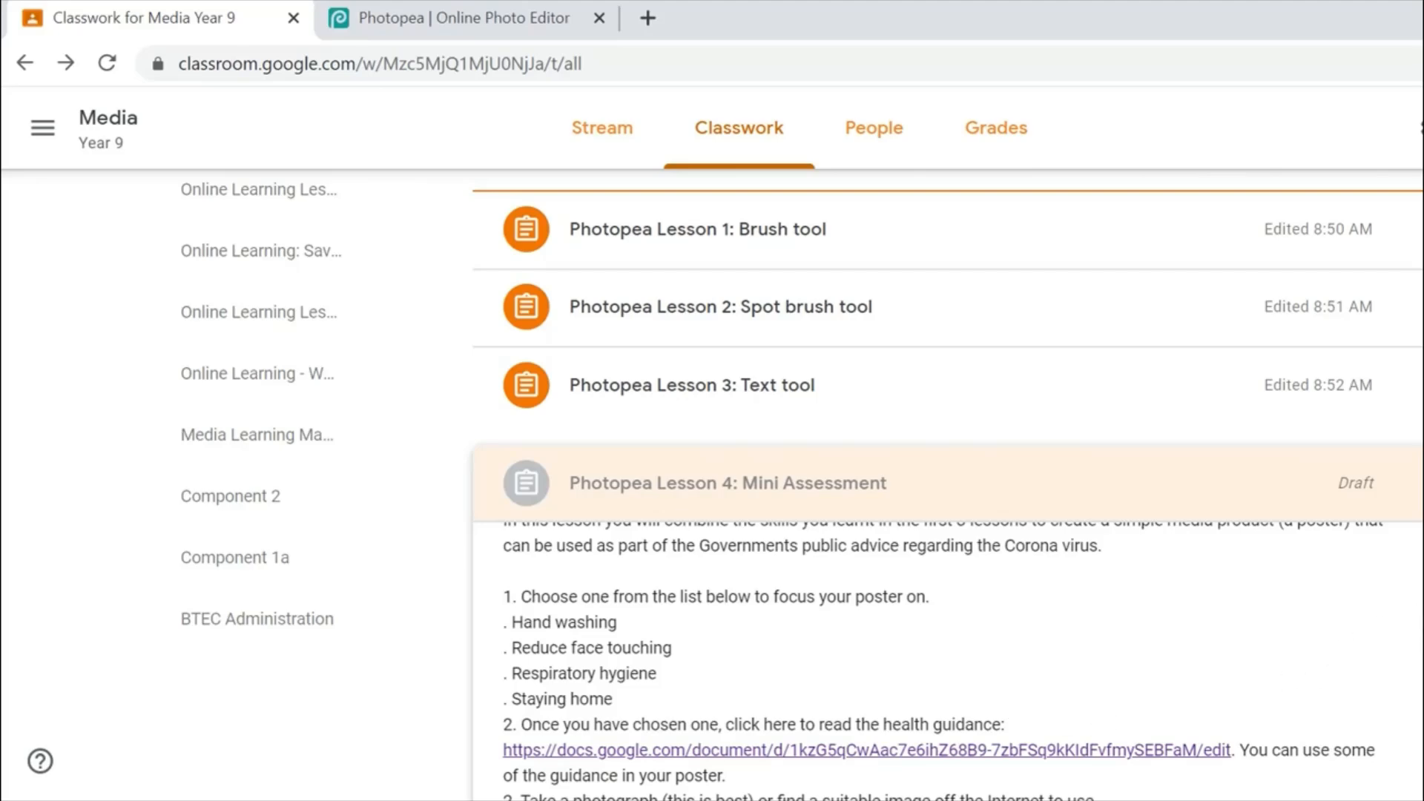
pyautogui.scroll(-3)
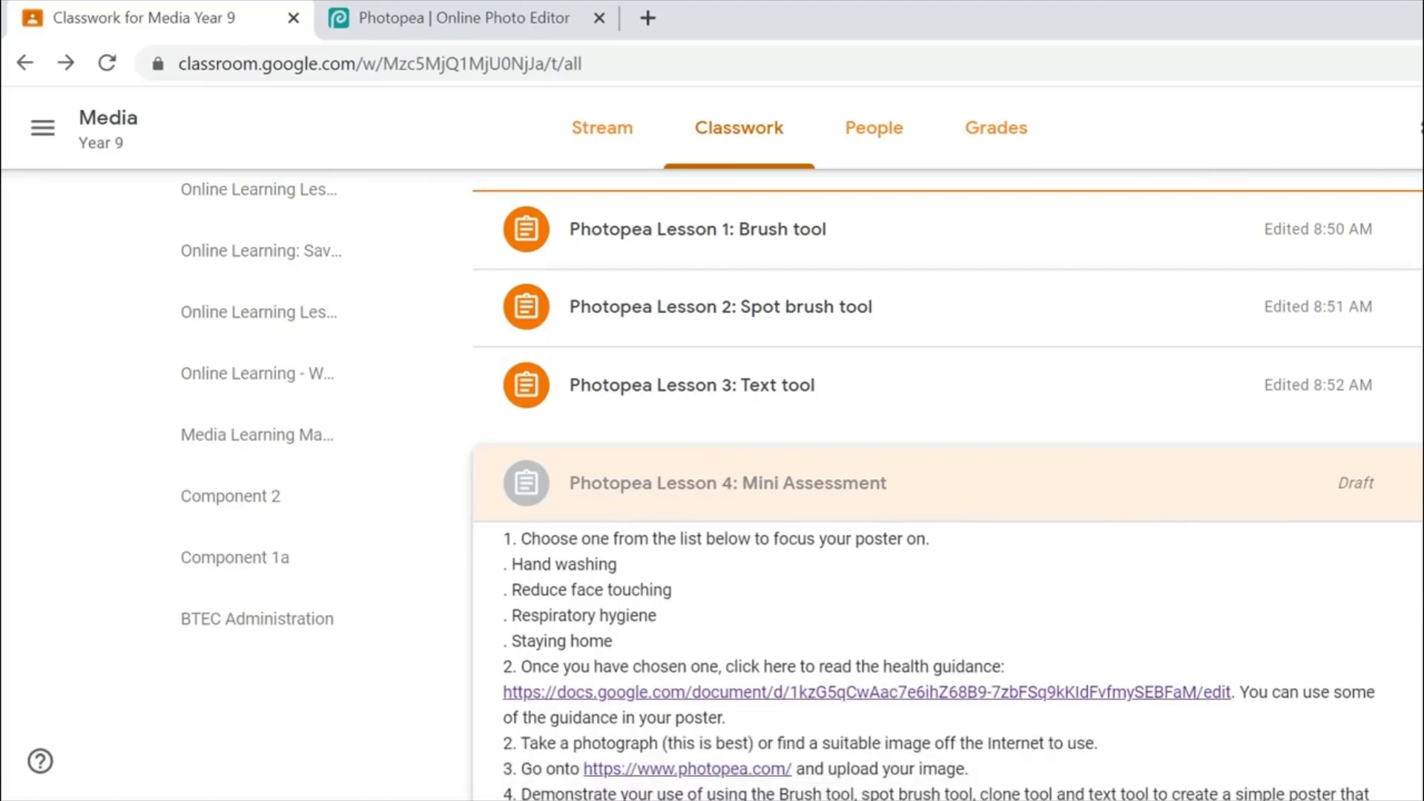
pyautogui.moveTo(610, 626)
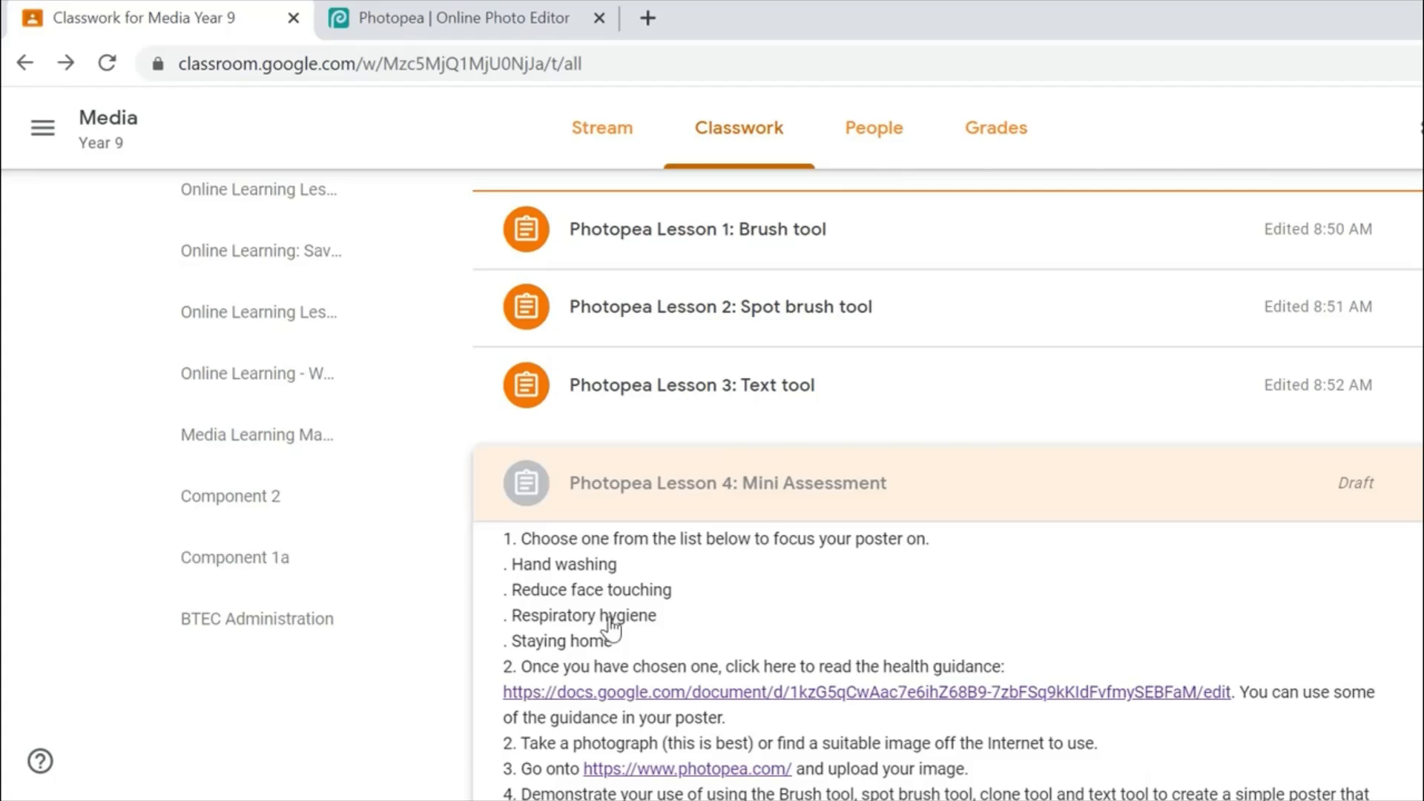
pyautogui.moveTo(617, 629)
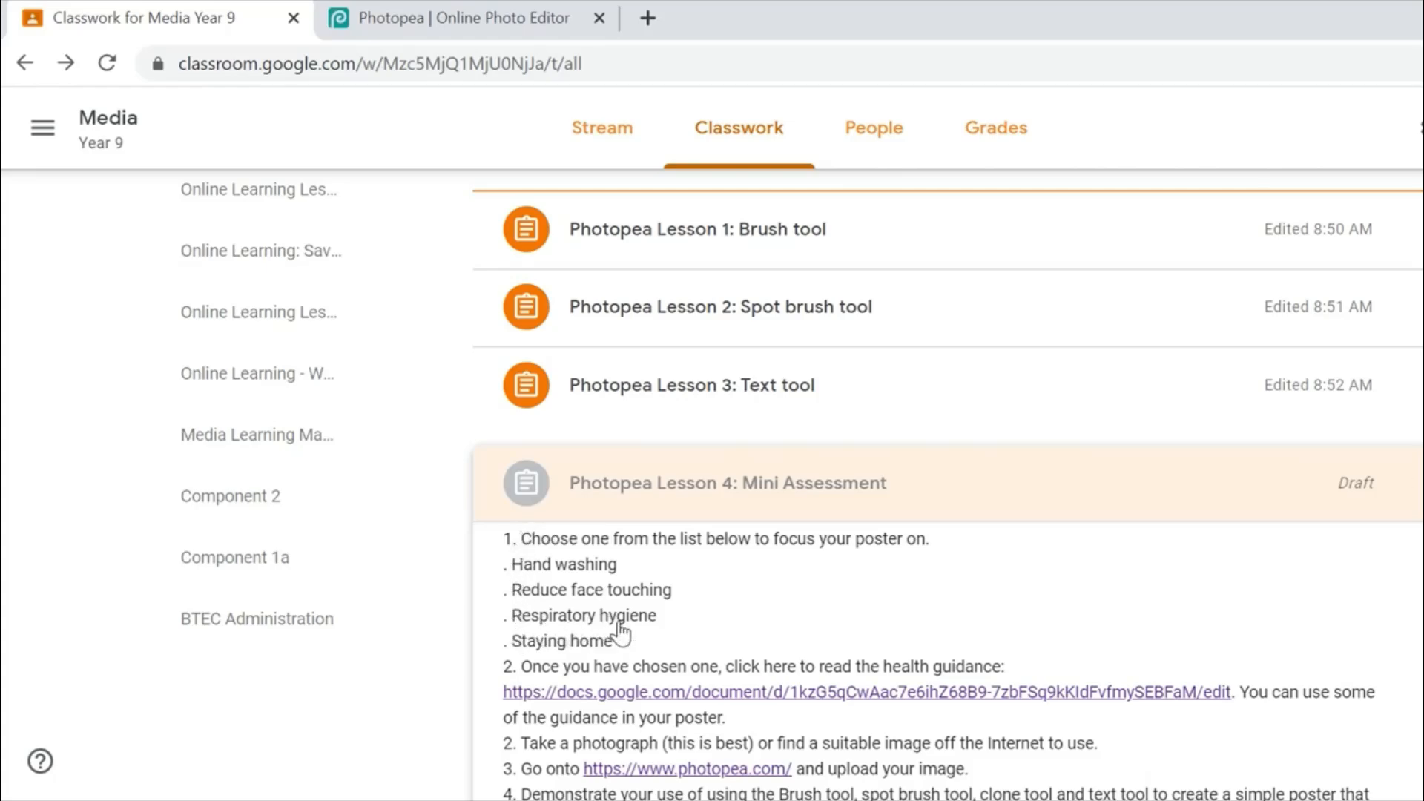
pyautogui.moveTo(583, 625)
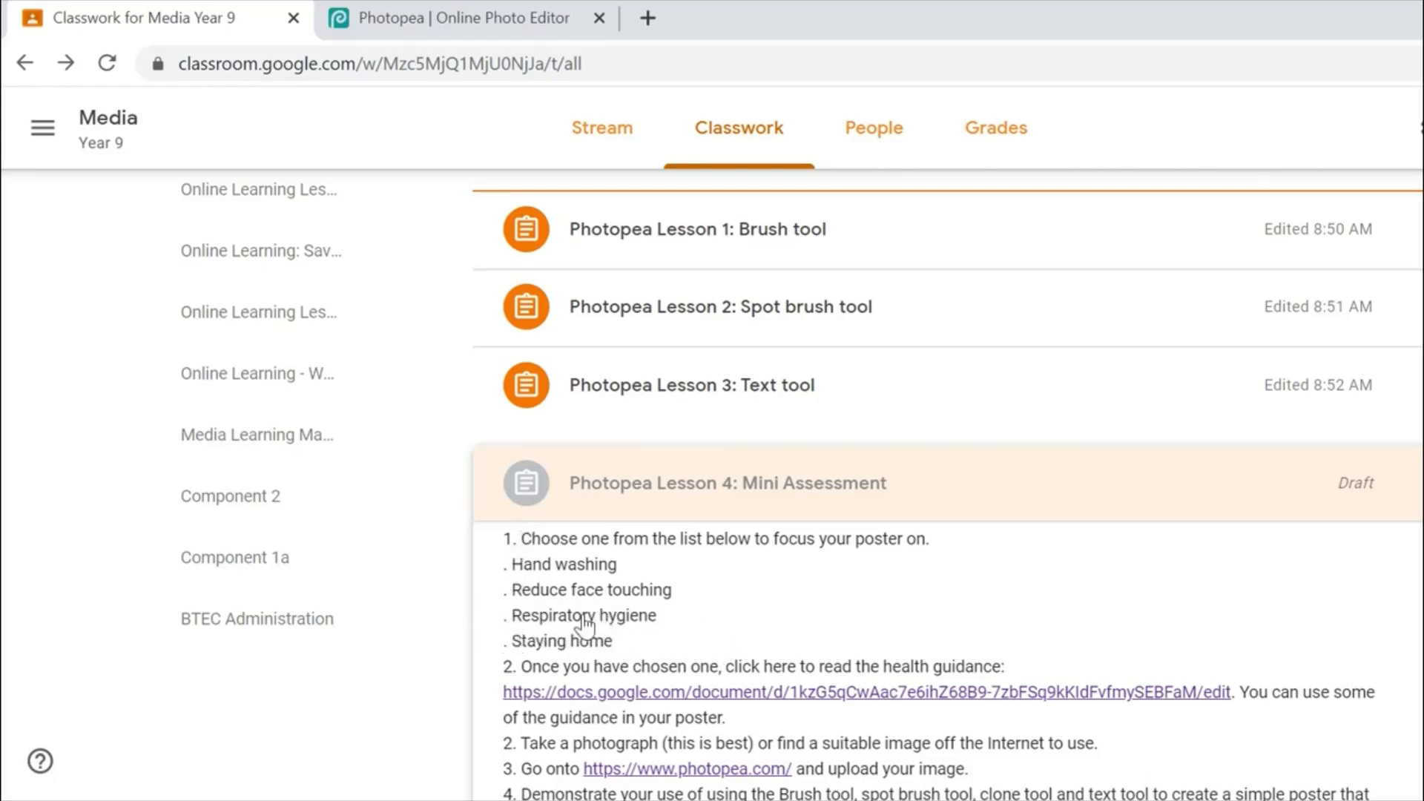
pyautogui.moveTo(545, 641)
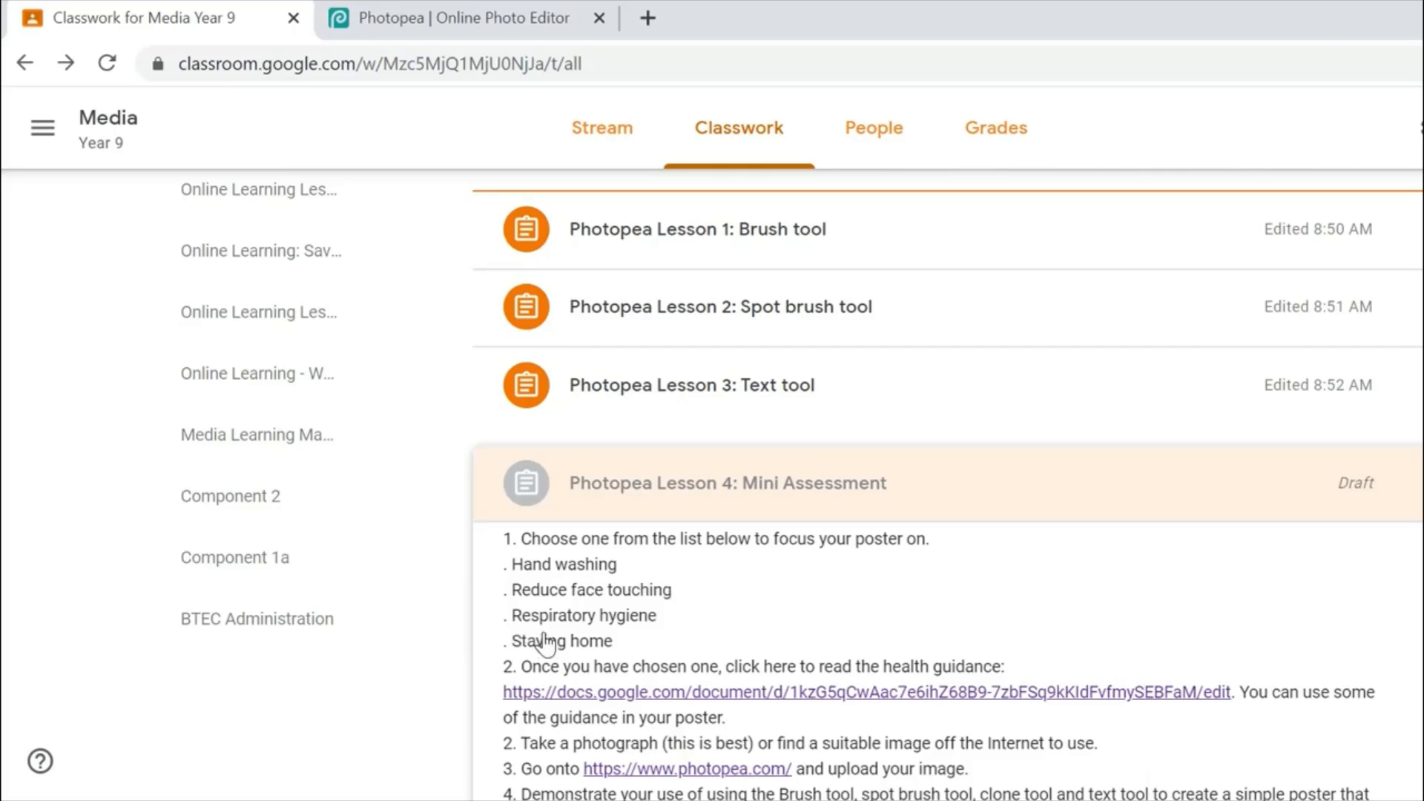
pyautogui.moveTo(657, 642)
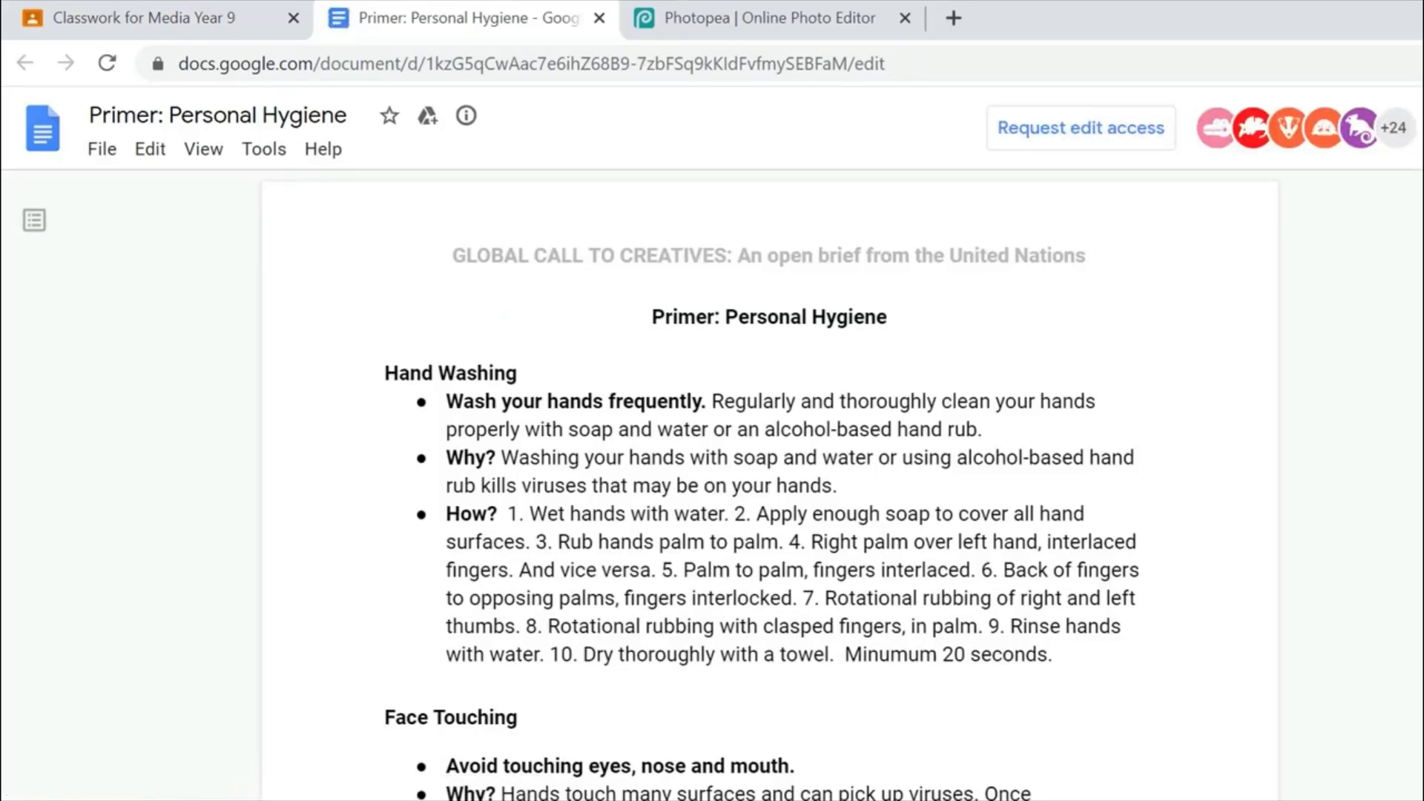
# Scroll the Personal Hygiene primer to Respiratory Hygiene and select the words 'bent elbow'.
pyautogui.scroll(-3)
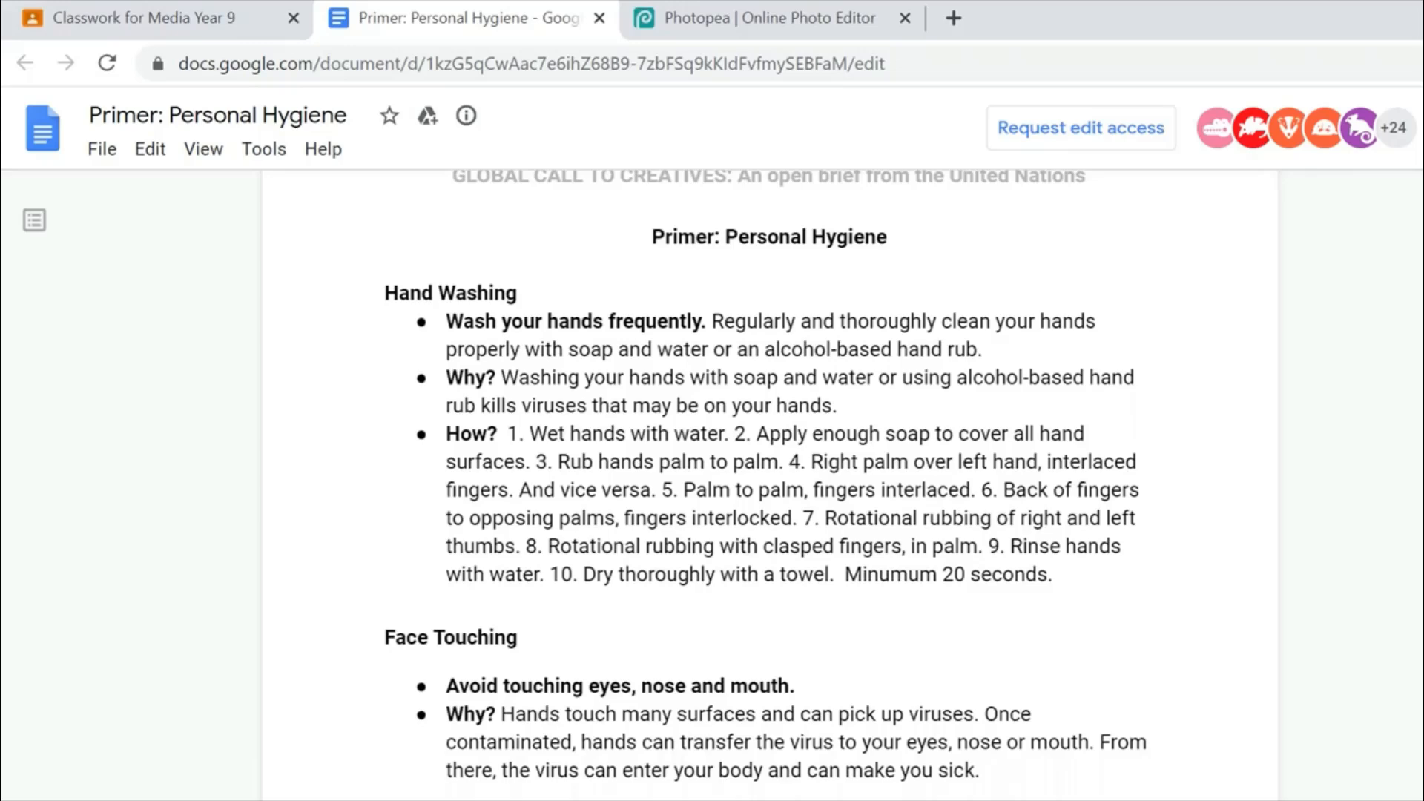
pyautogui.scroll(-3)
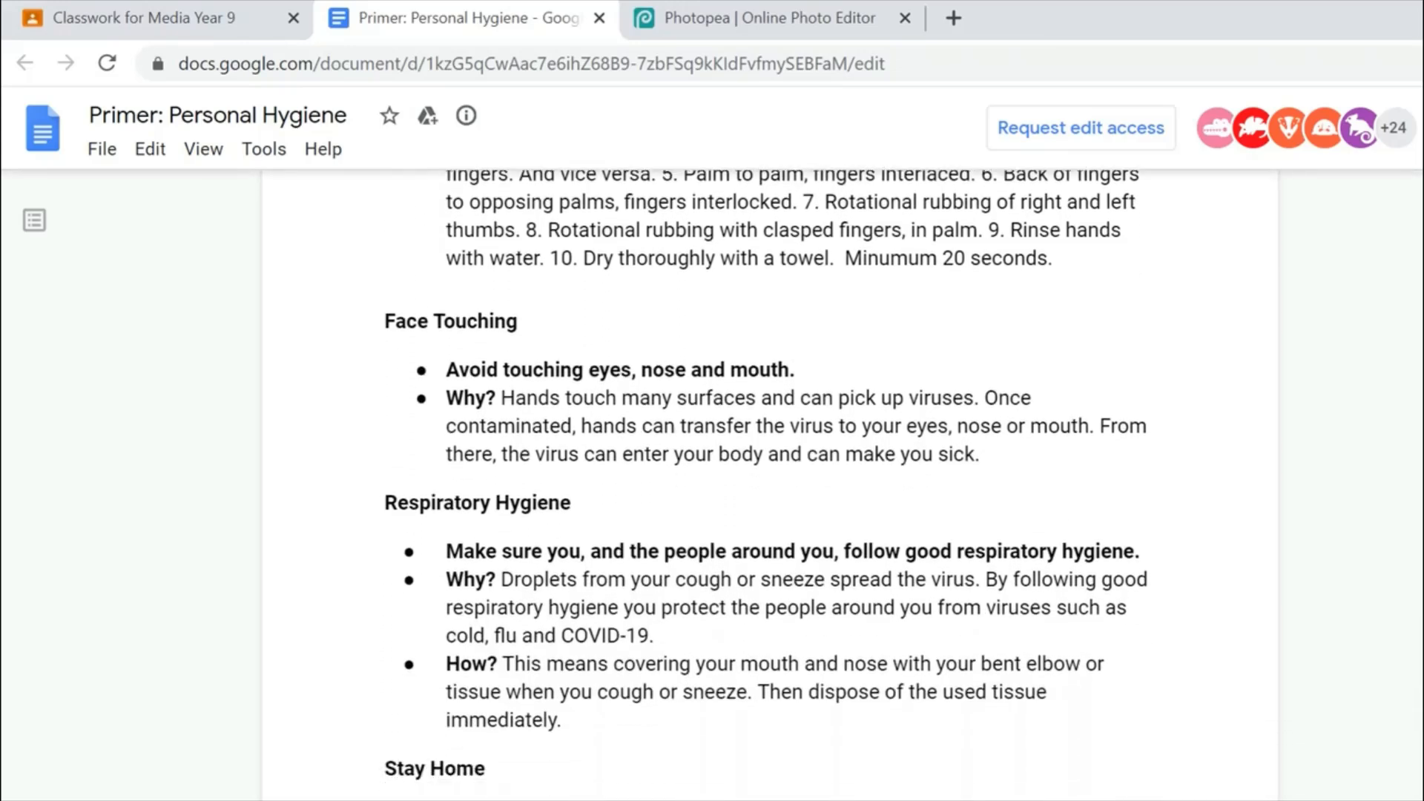
pyautogui.scroll(-3)
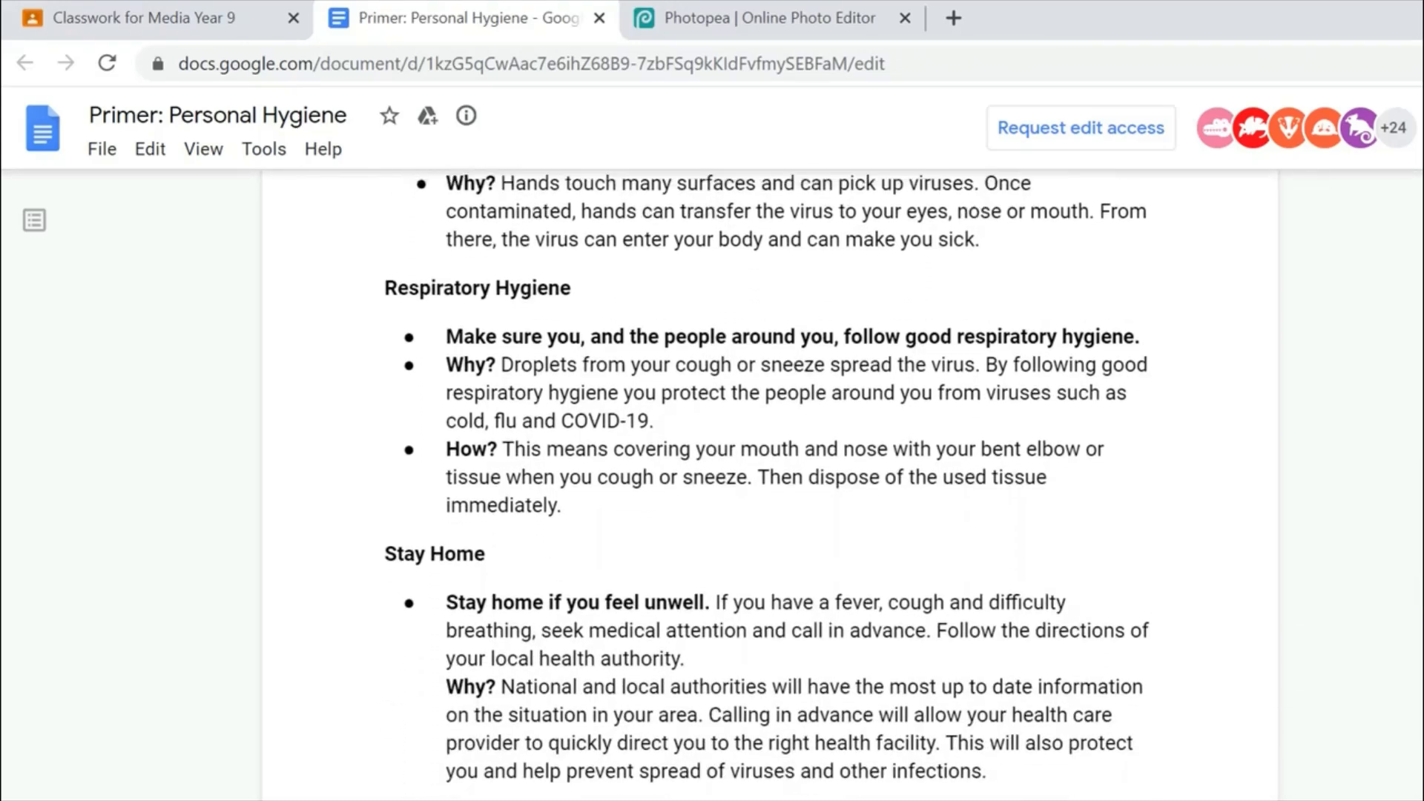
pyautogui.scroll(3)
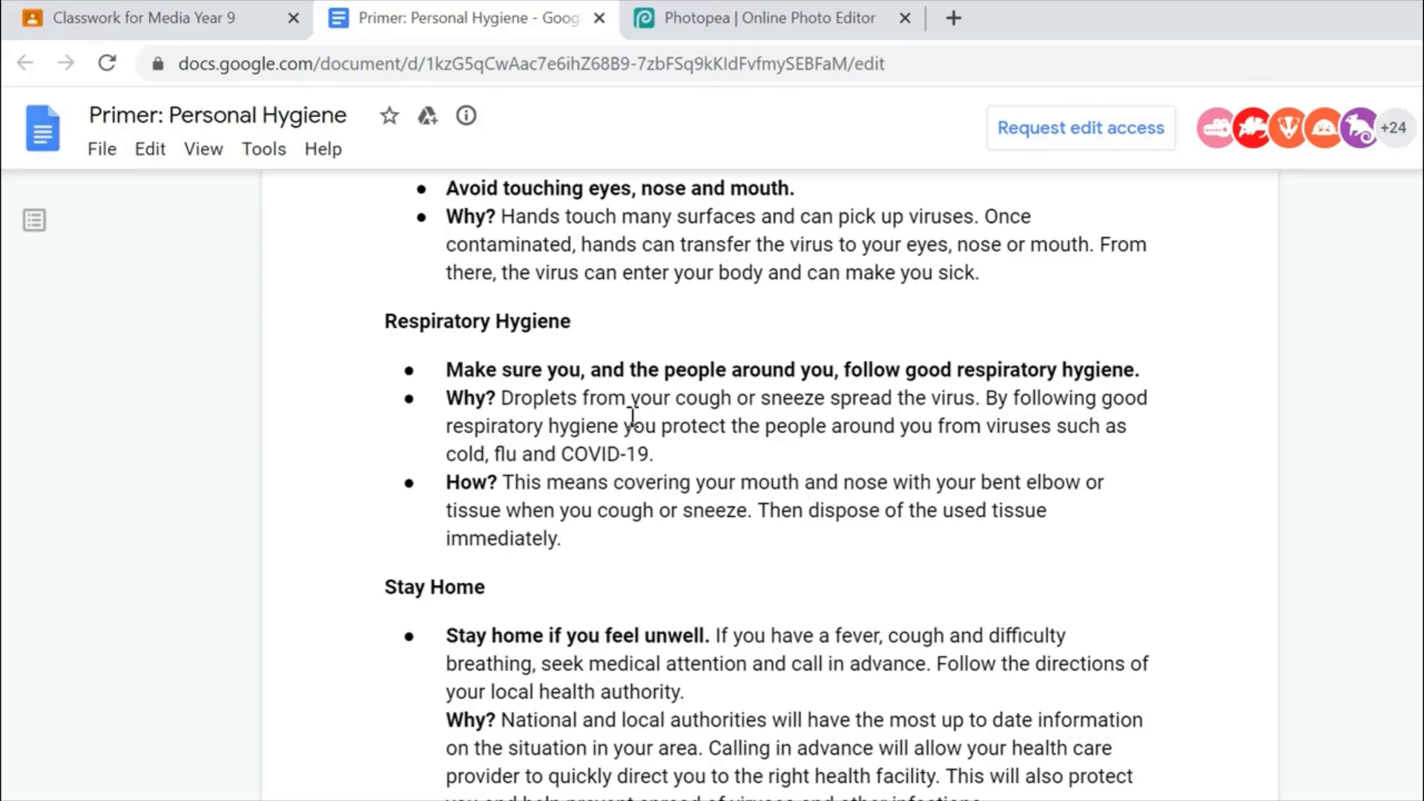
pyautogui.moveTo(690, 481)
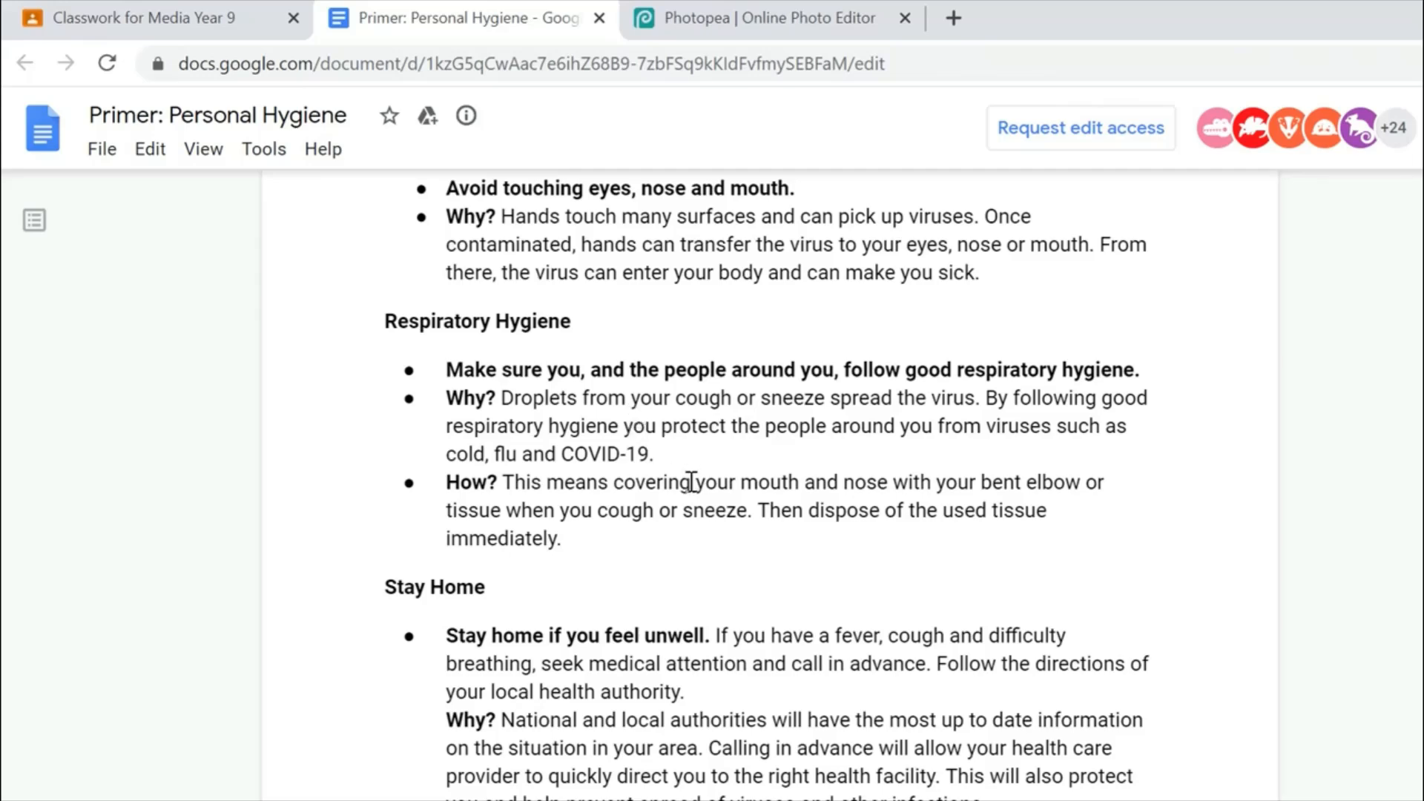
pyautogui.moveTo(653, 476)
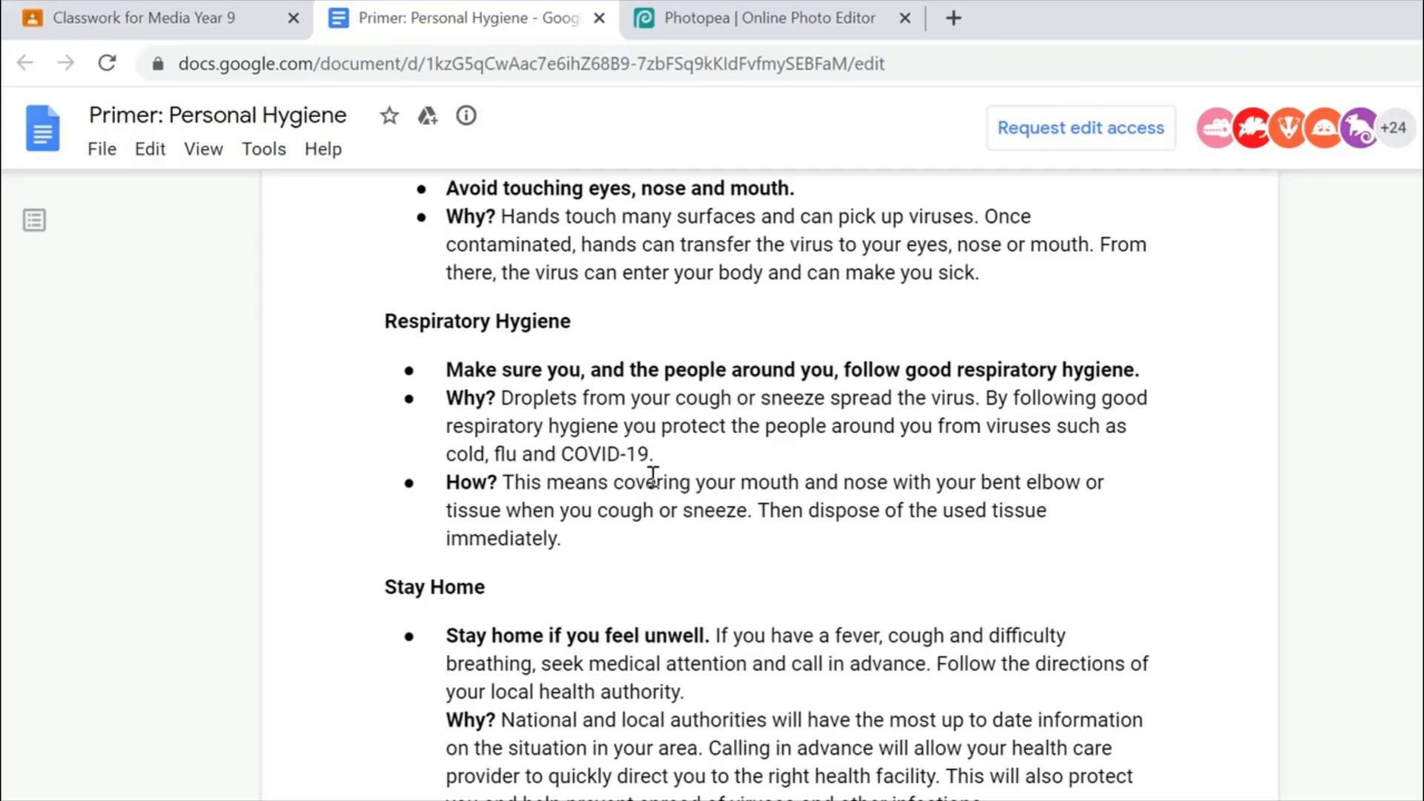
pyautogui.moveTo(813, 463)
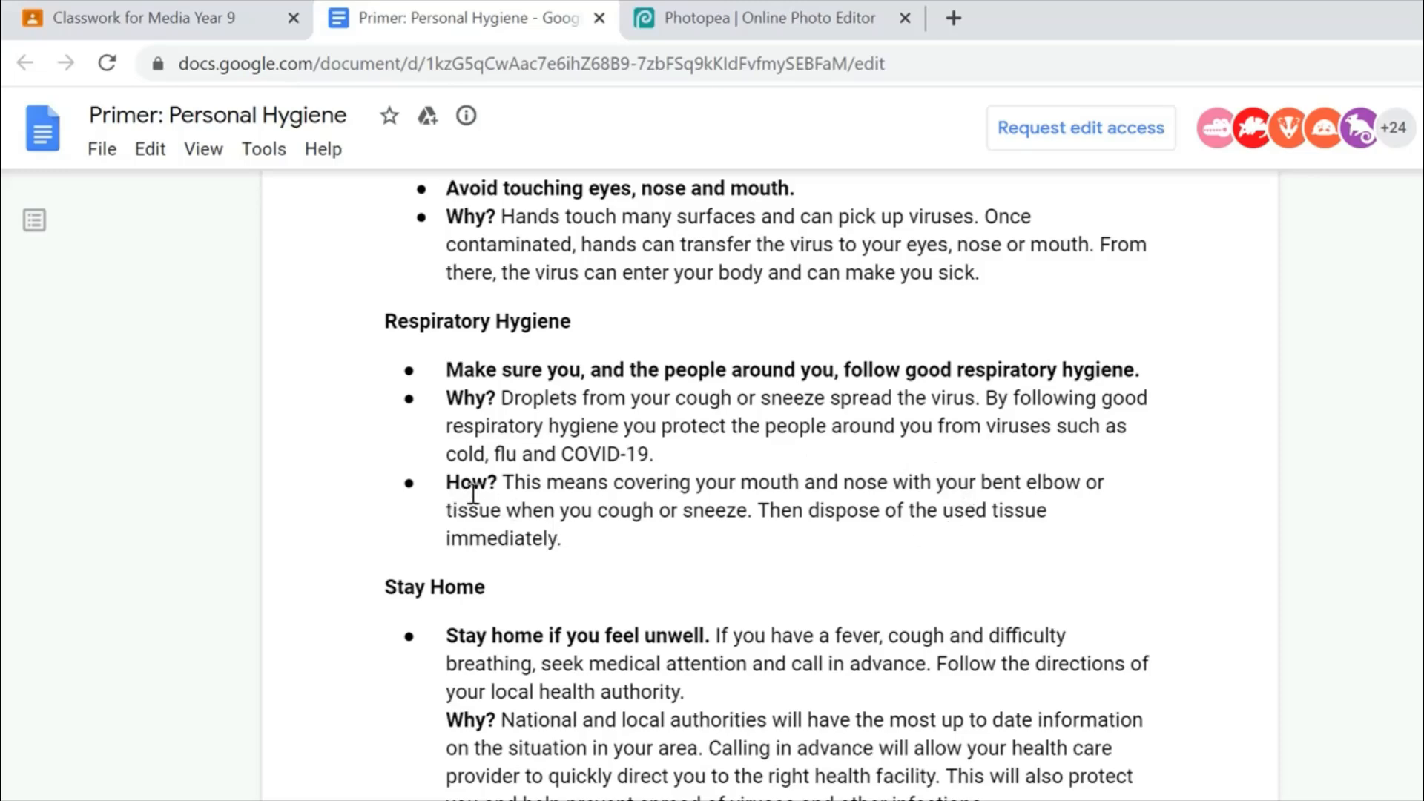
pyautogui.moveTo(718, 498)
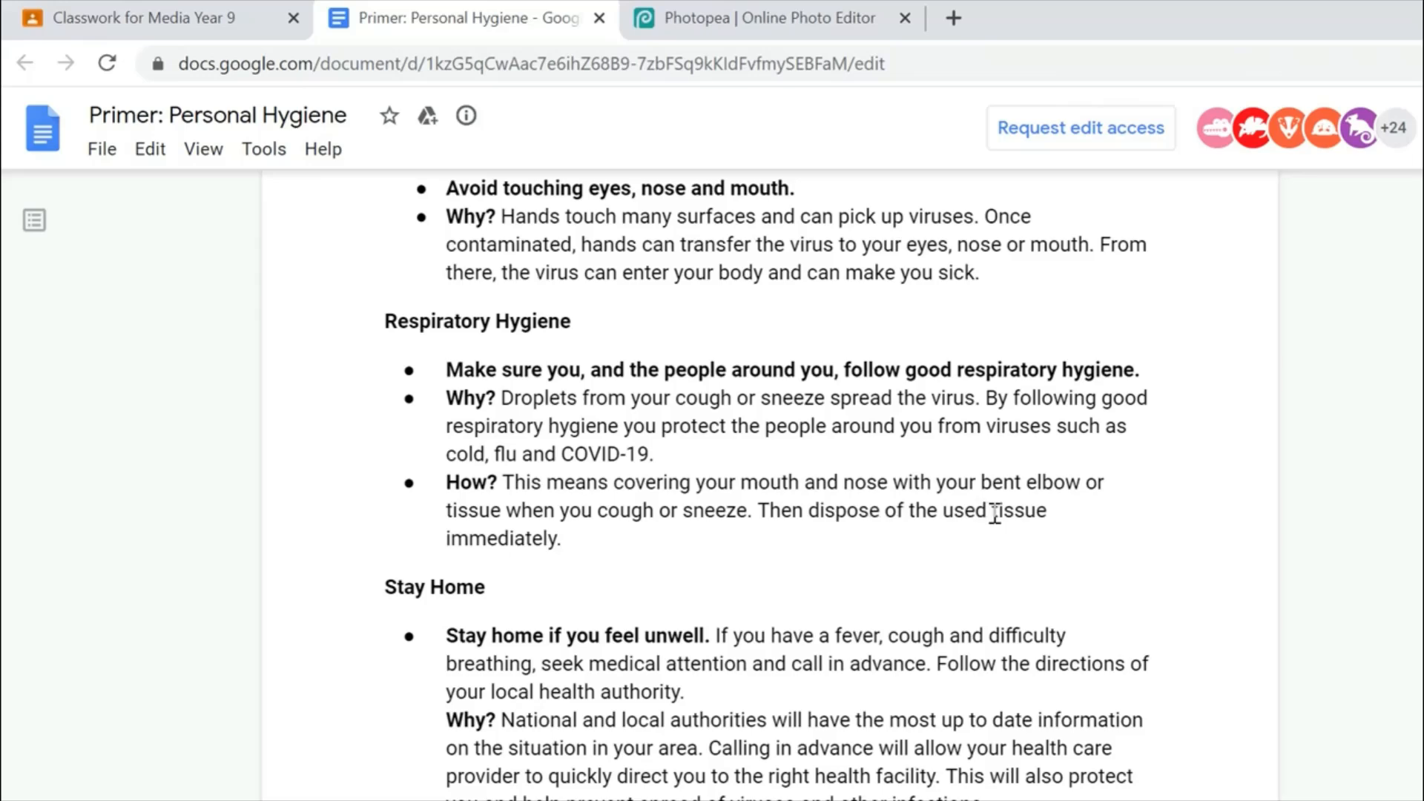
pyautogui.moveTo(754, 544)
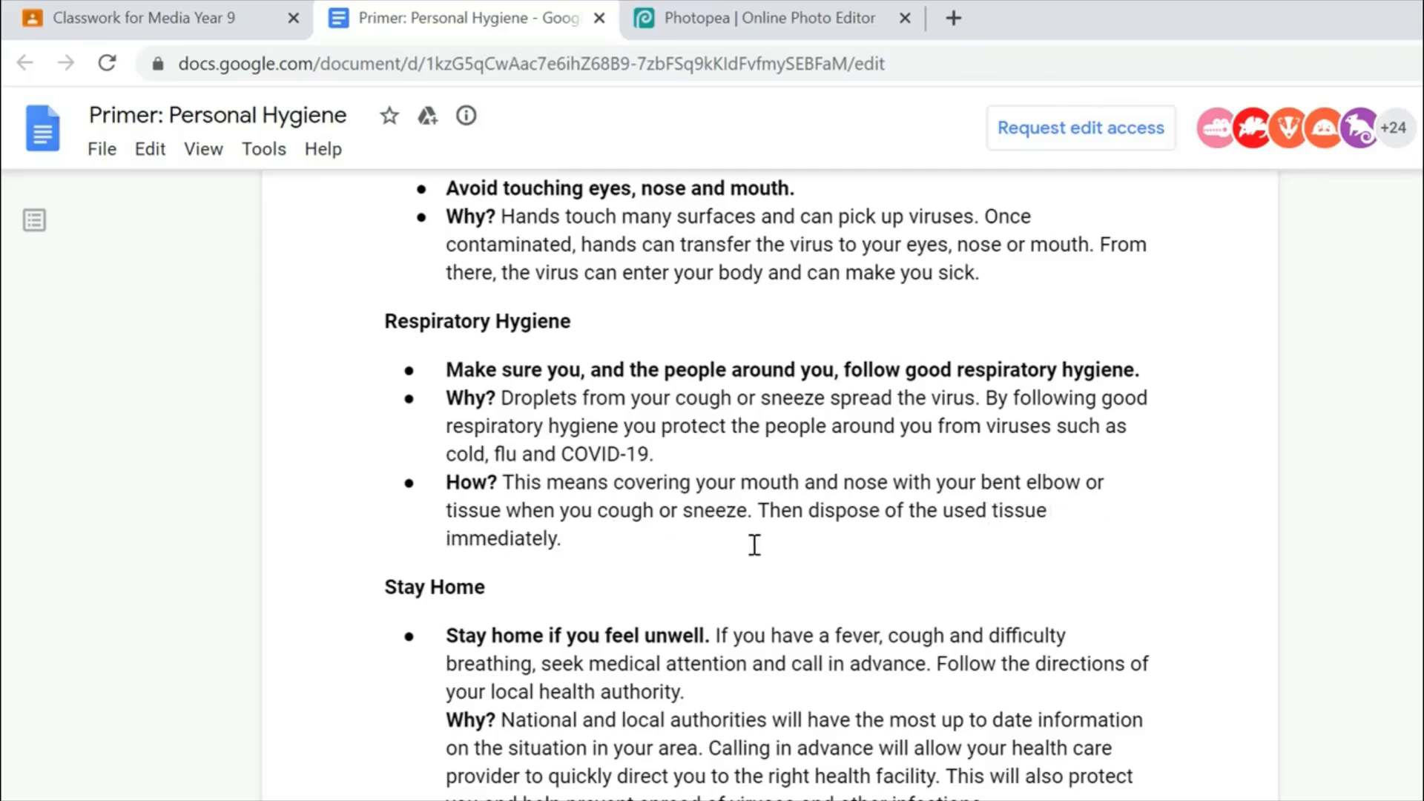
pyautogui.moveTo(976, 608)
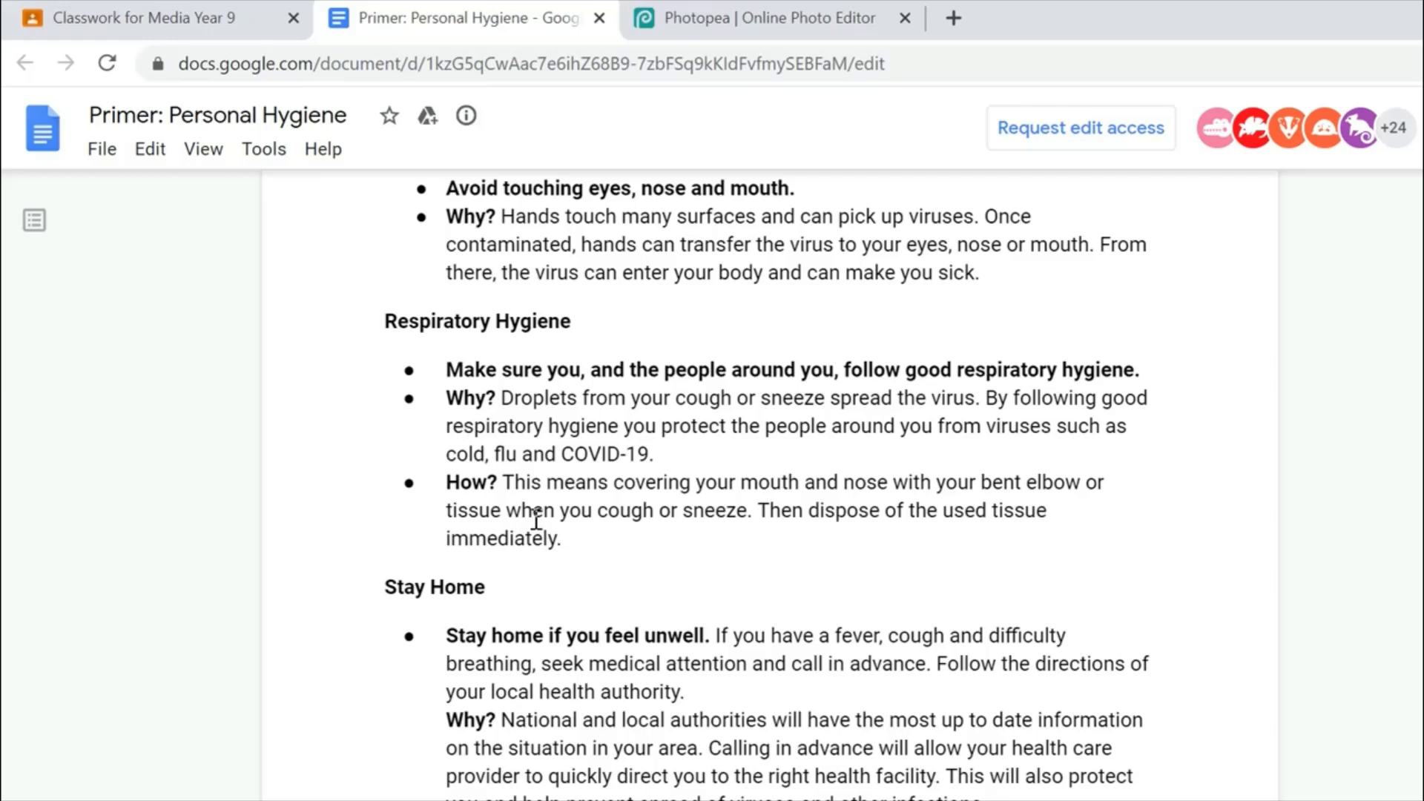
pyautogui.moveTo(630, 399)
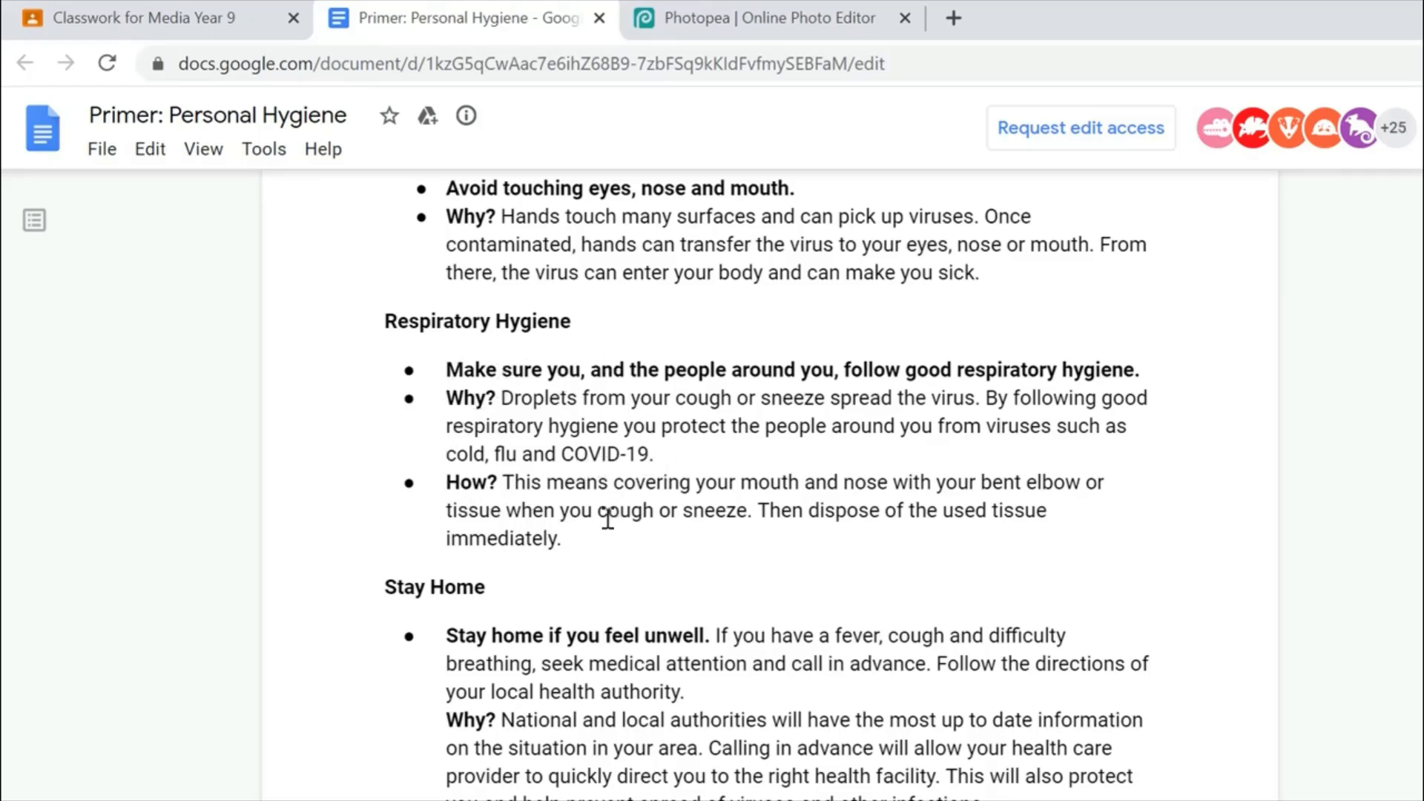
pyautogui.scroll(-3)
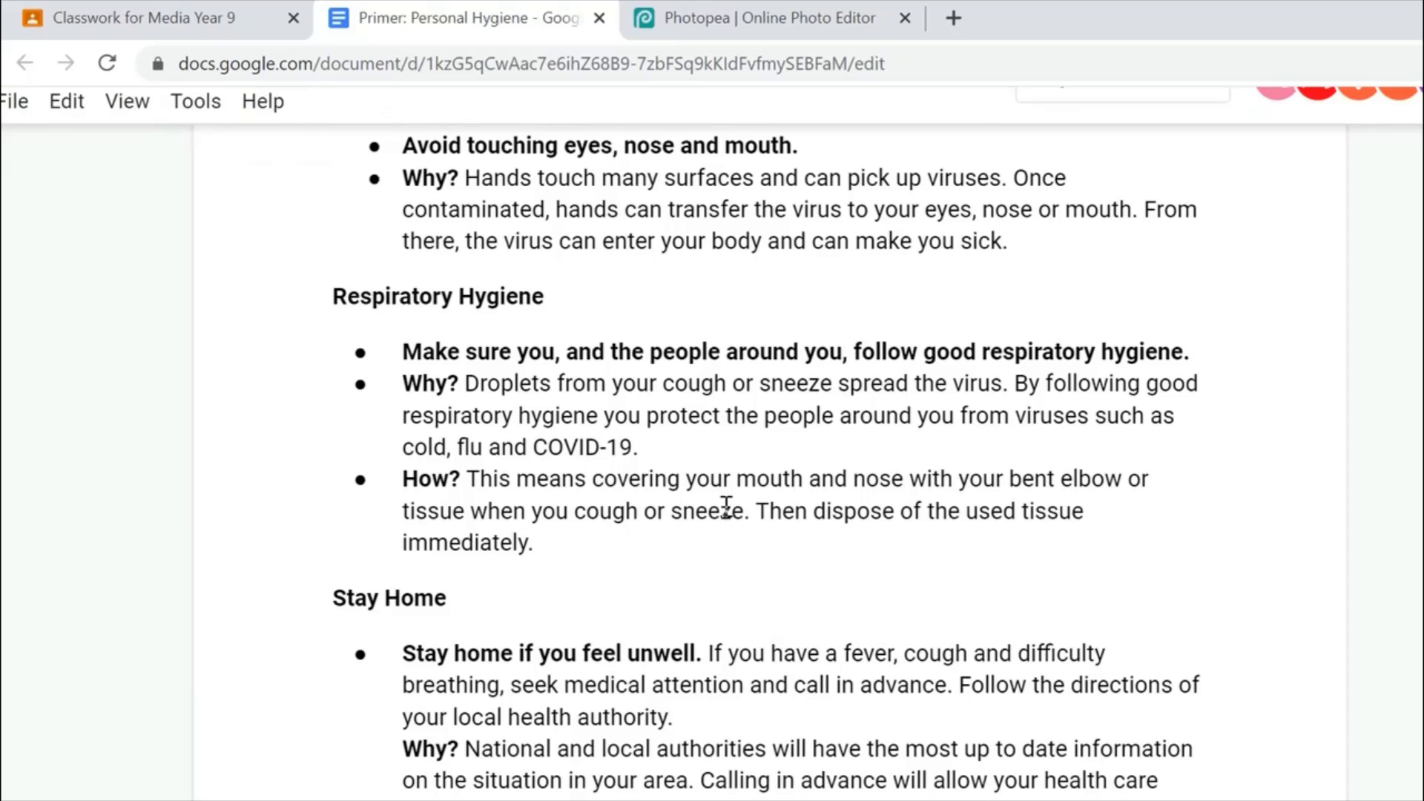
pyautogui.doubleClick(1027, 480)
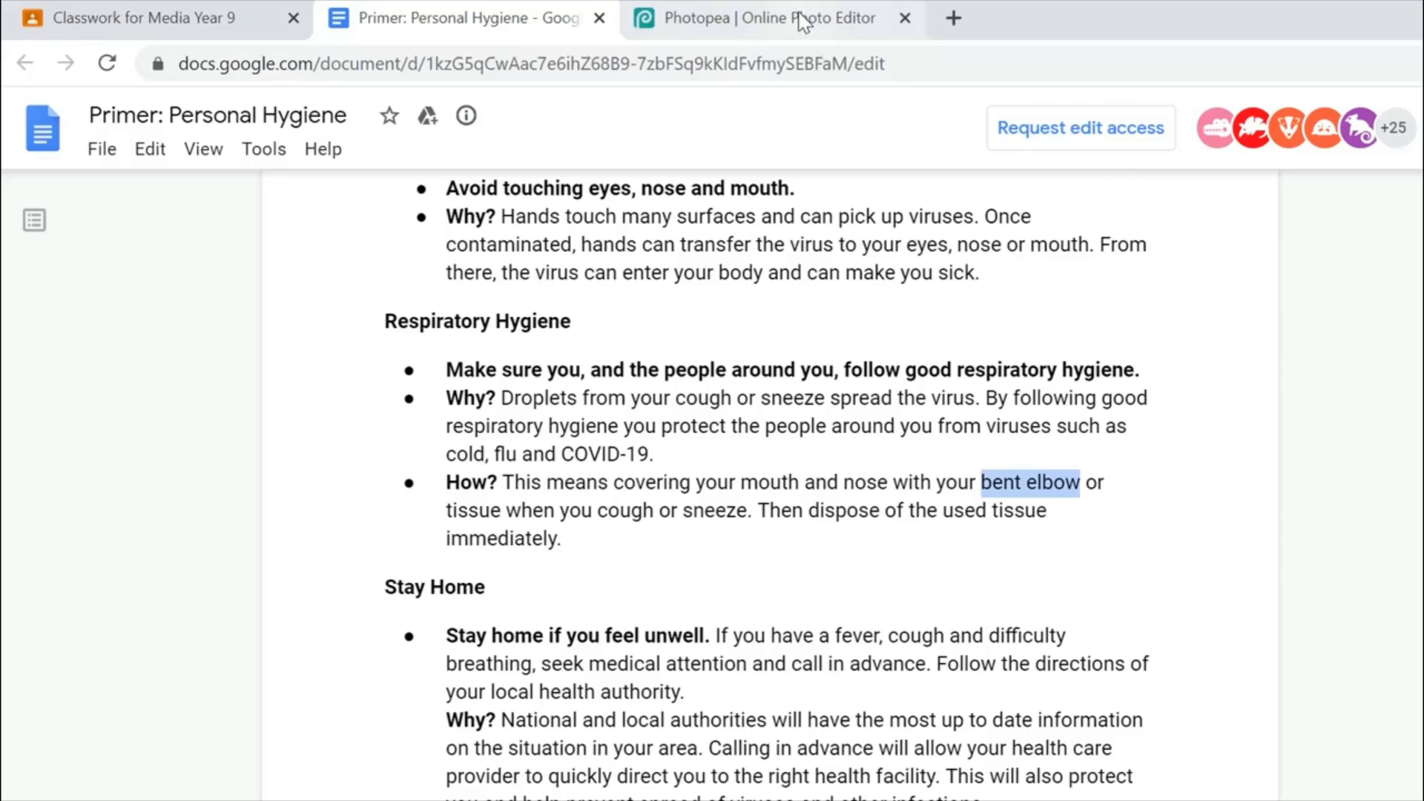
# Switch to Photopea and open Me Sneezing.psd from the computer.
pyautogui.click(753, 17)
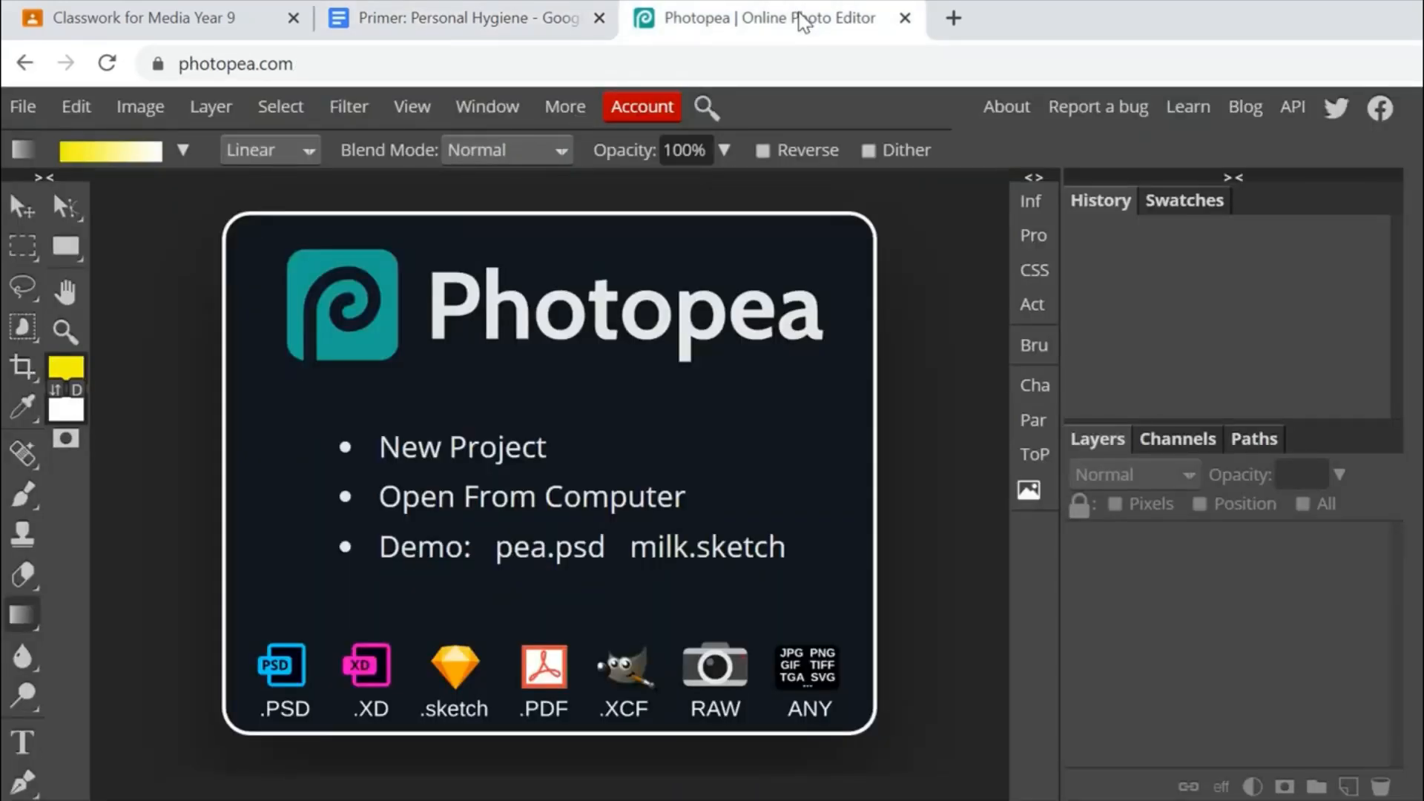
pyautogui.click(22, 107)
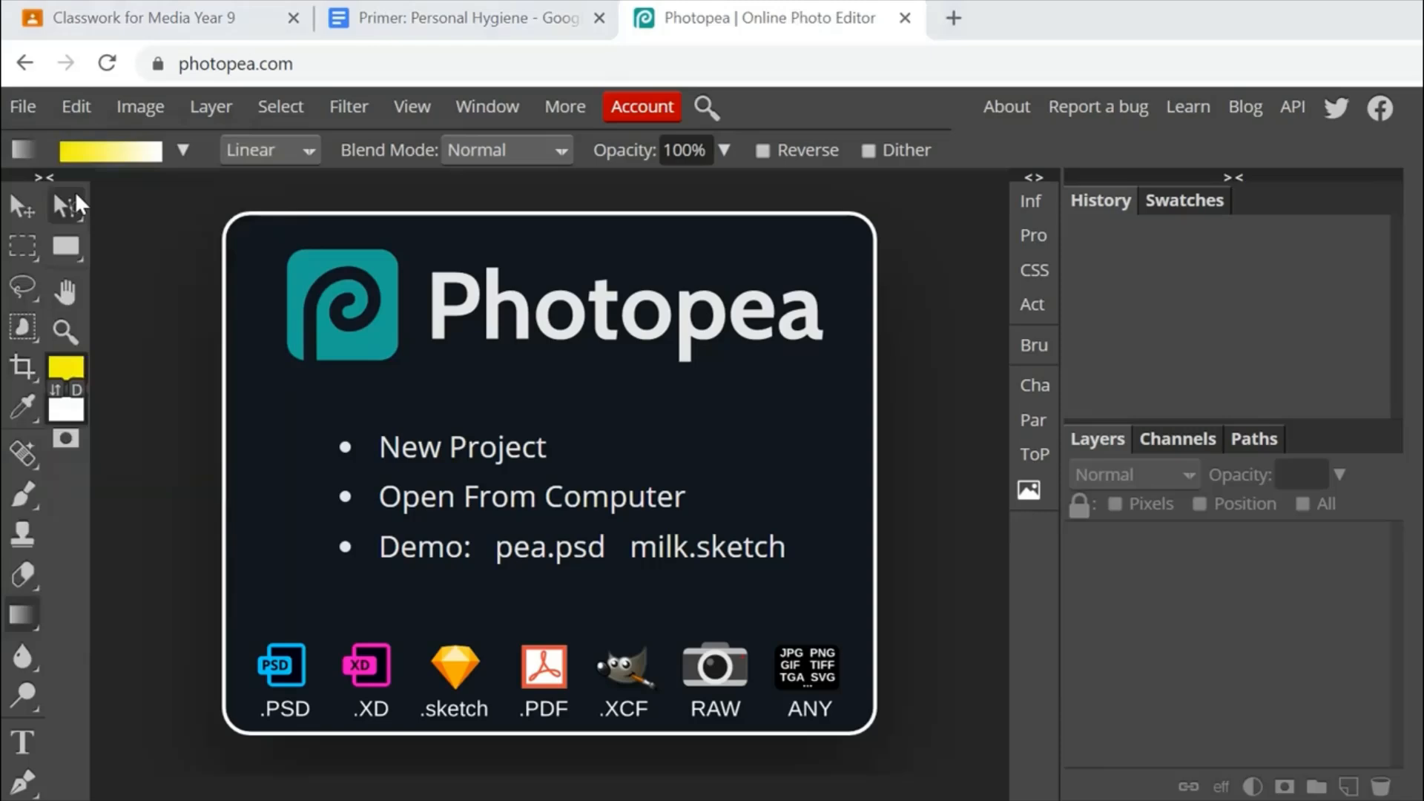
pyautogui.click(531, 496)
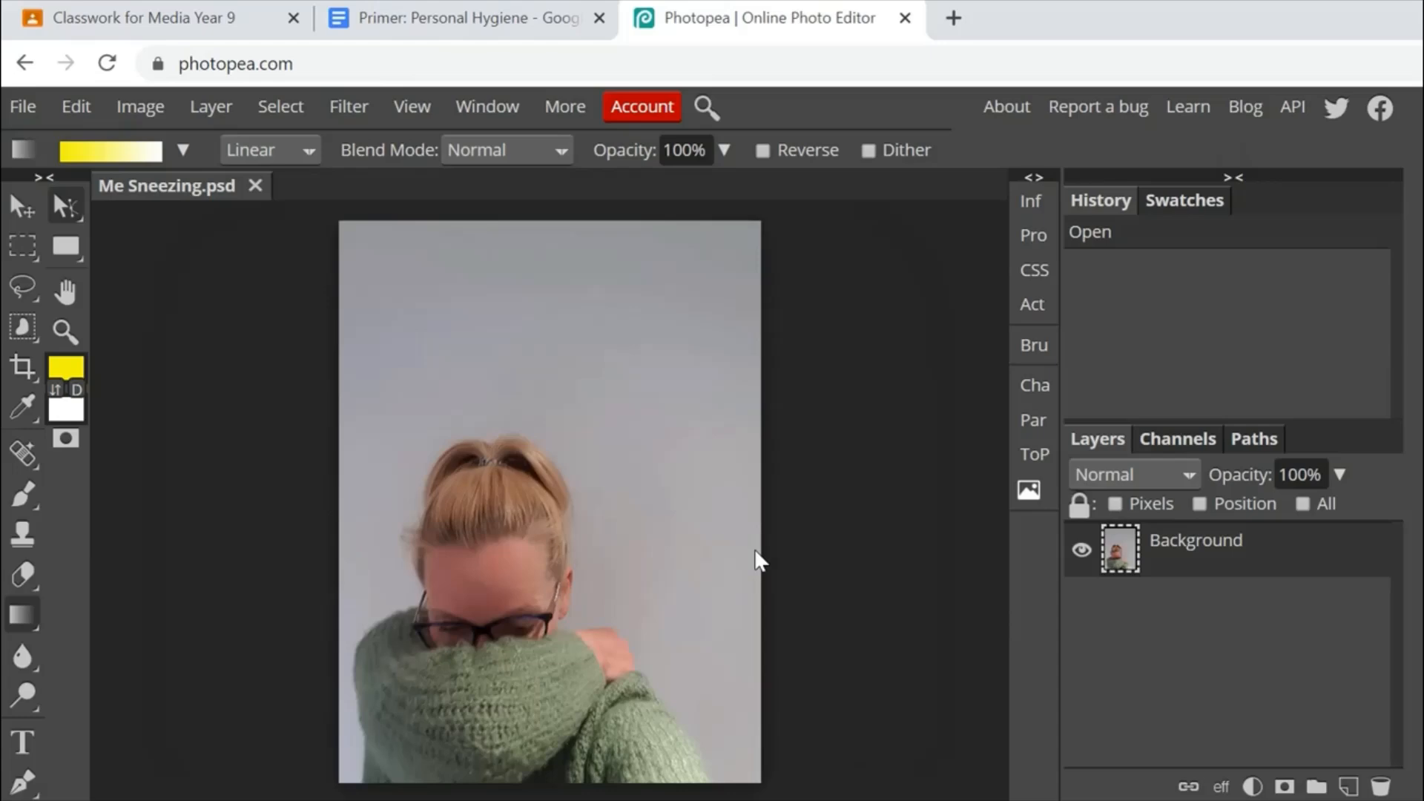
pyautogui.moveTo(436, 9)
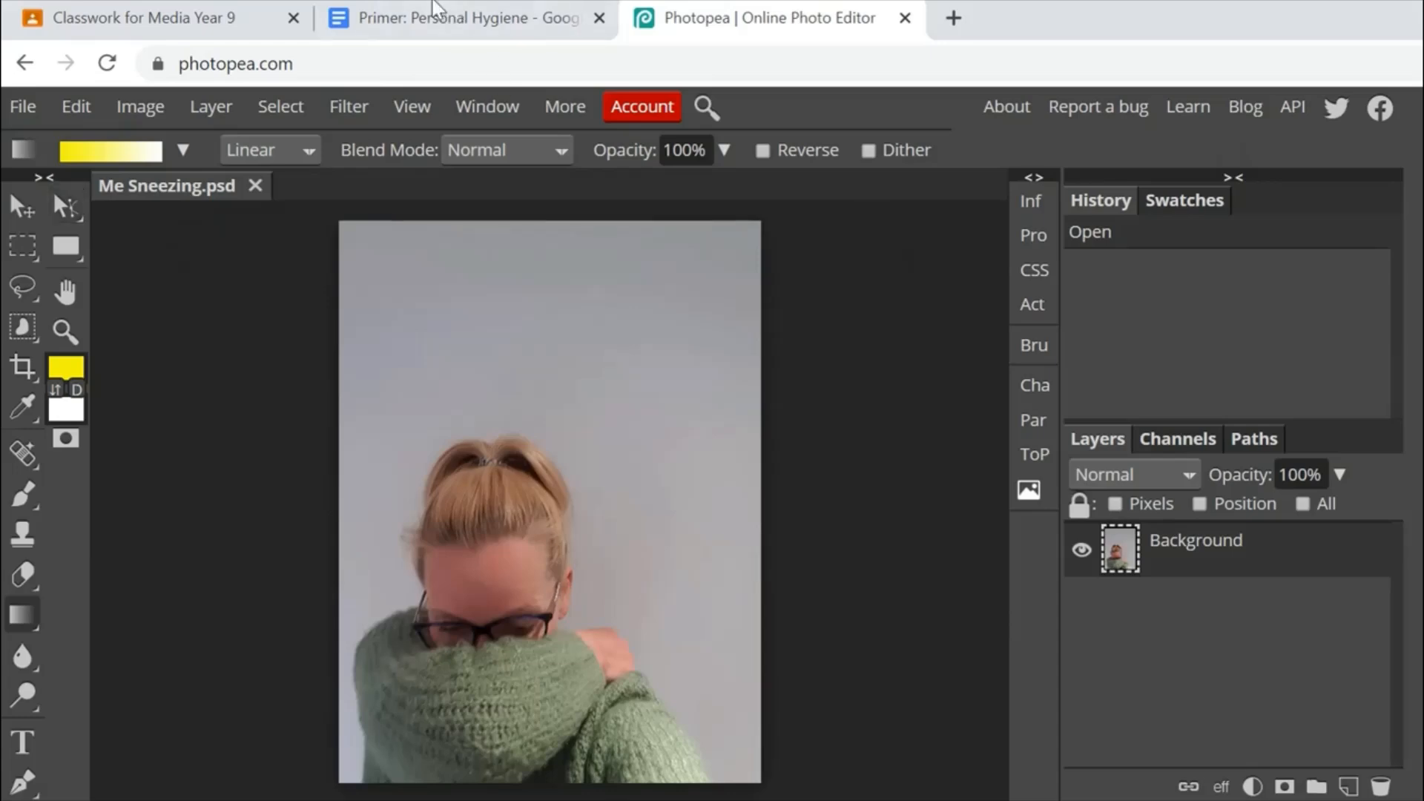
# Reread the Lesson 4 poster-making and saving steps in Classroom, checking against the photo.
pyautogui.click(146, 18)
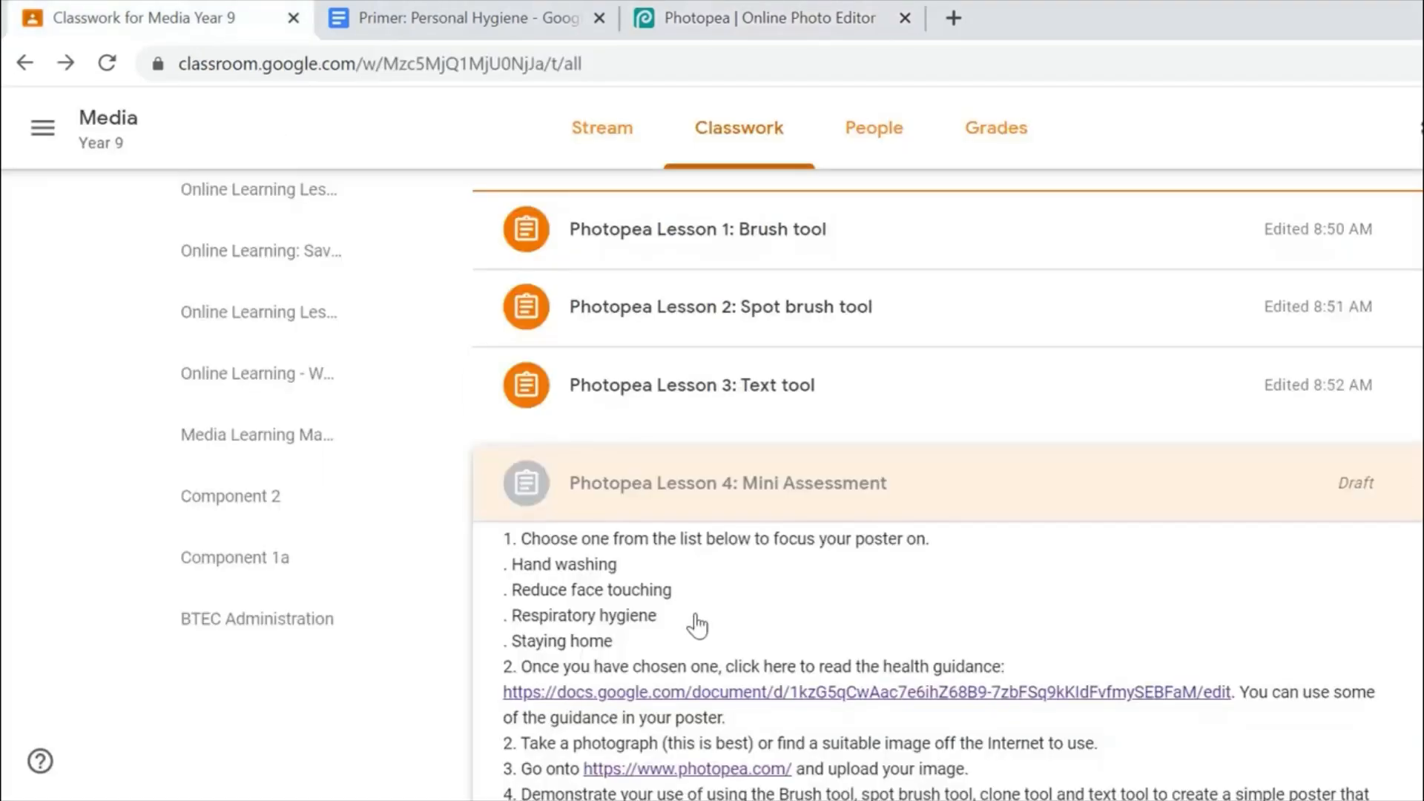
pyautogui.moveTo(590, 663)
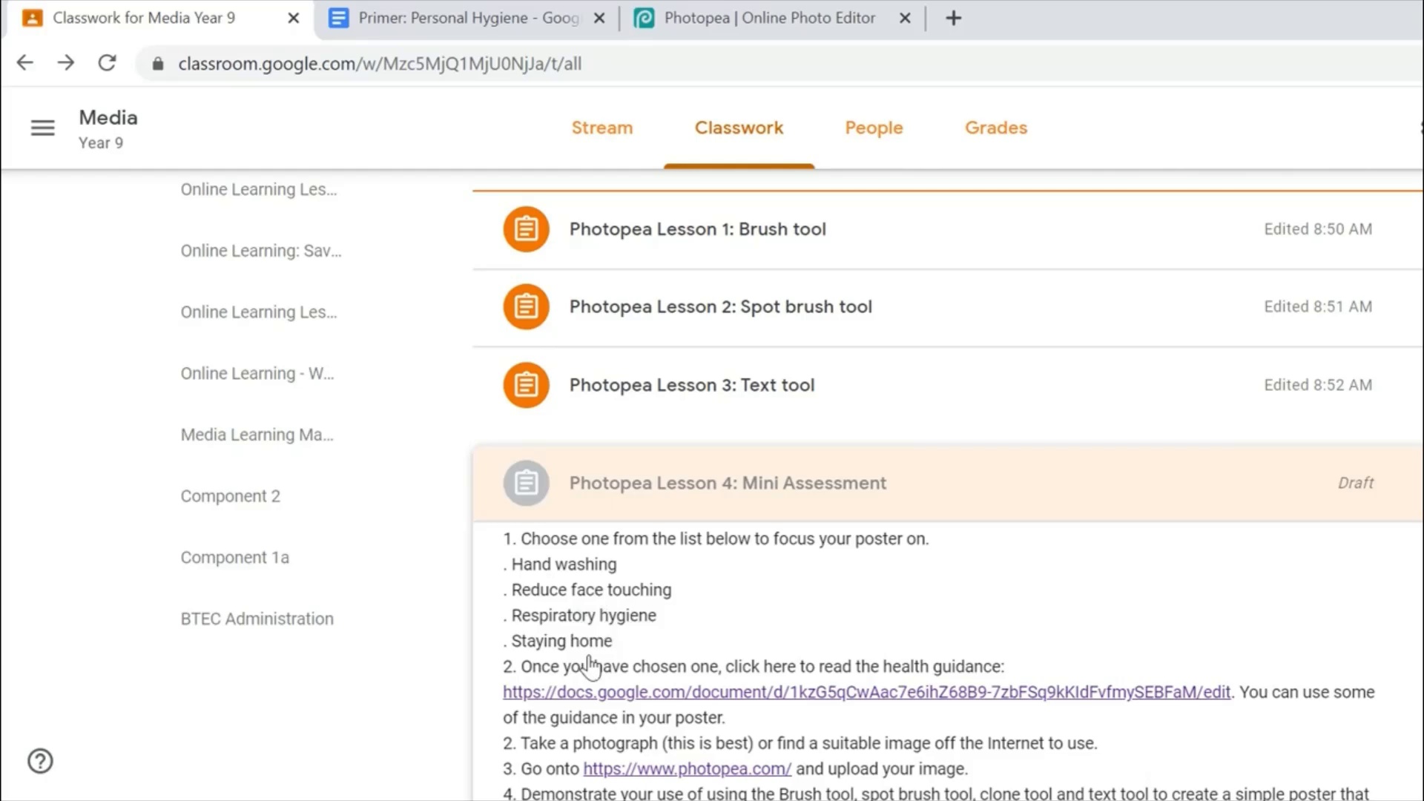
pyautogui.moveTo(766, 770)
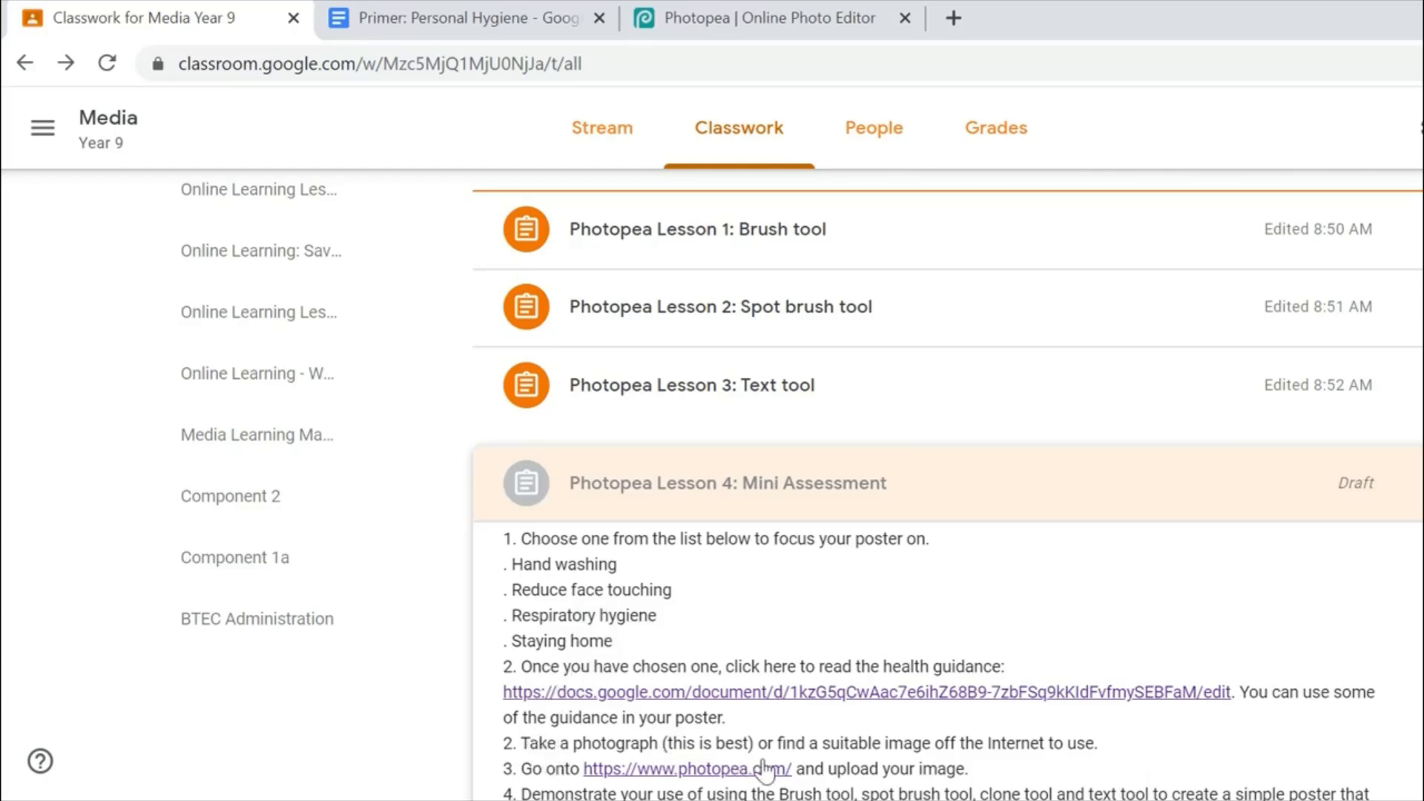
pyautogui.scroll(-3)
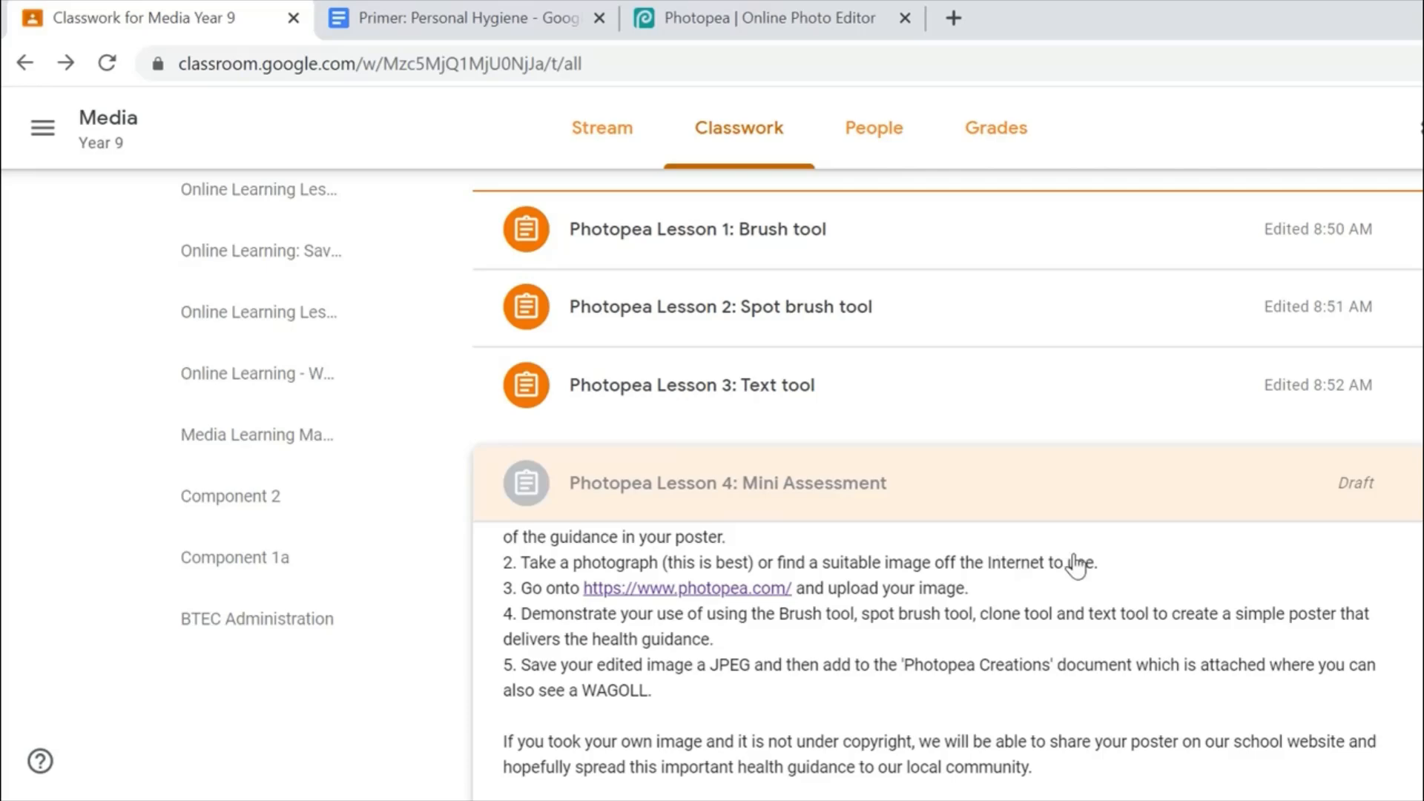
pyautogui.moveTo(916, 604)
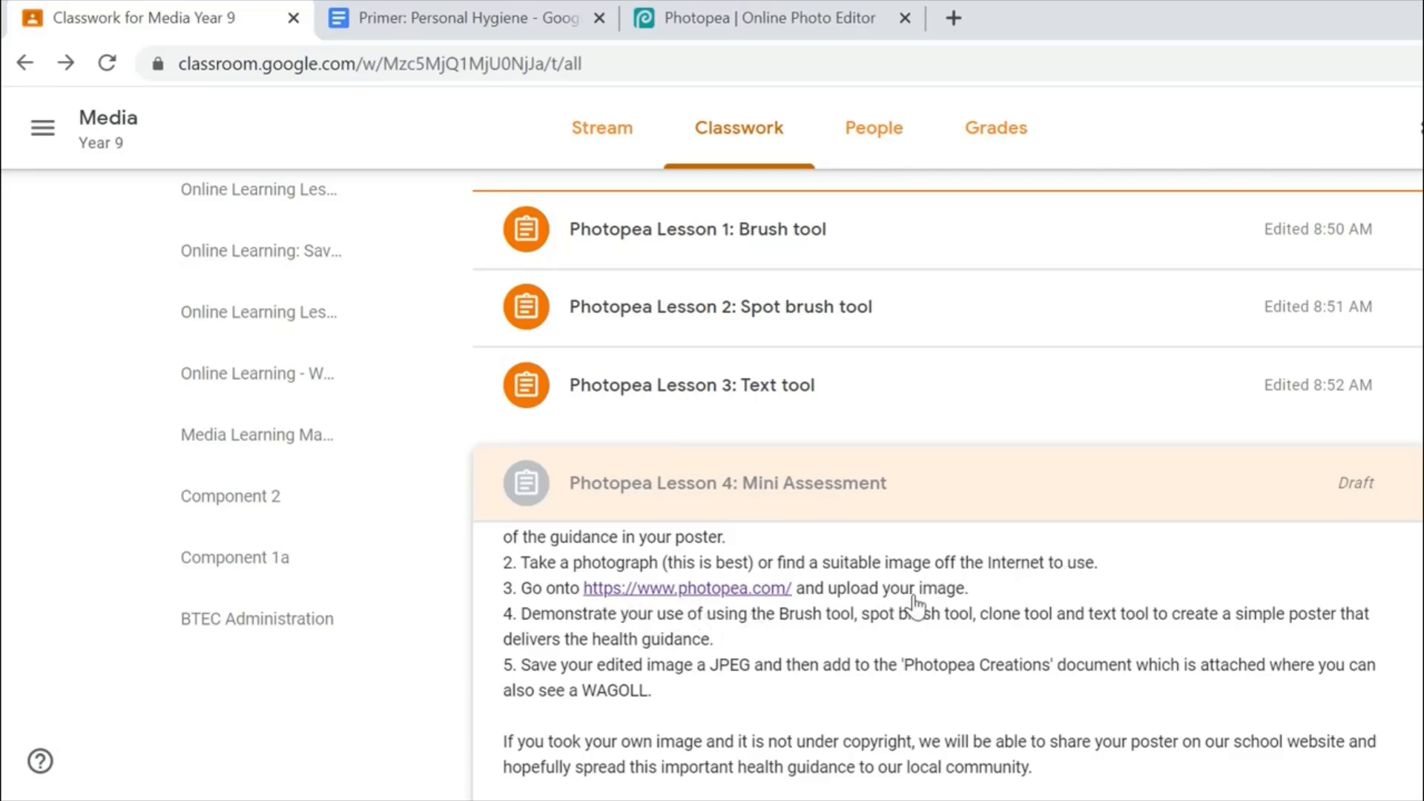
pyautogui.click(767, 18)
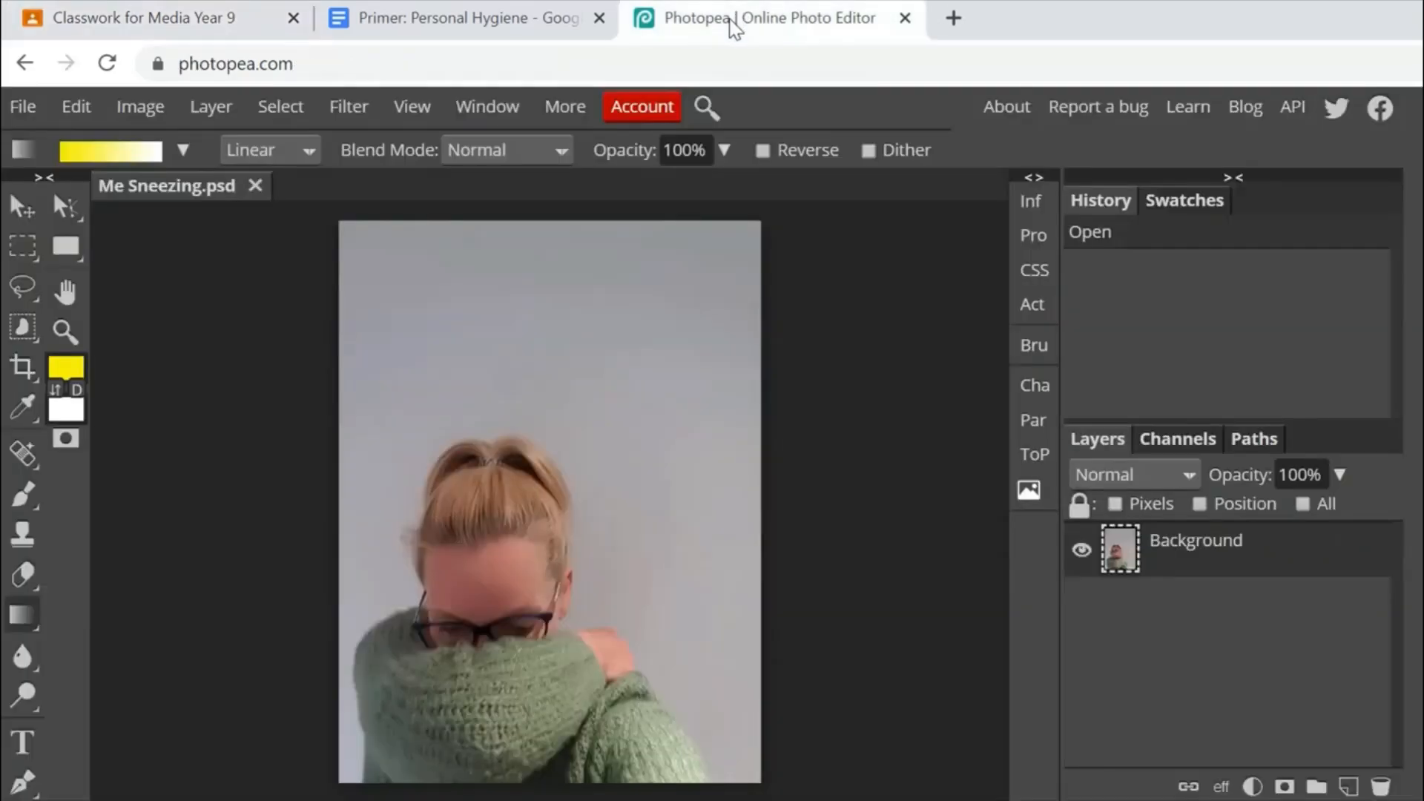
pyautogui.click(141, 17)
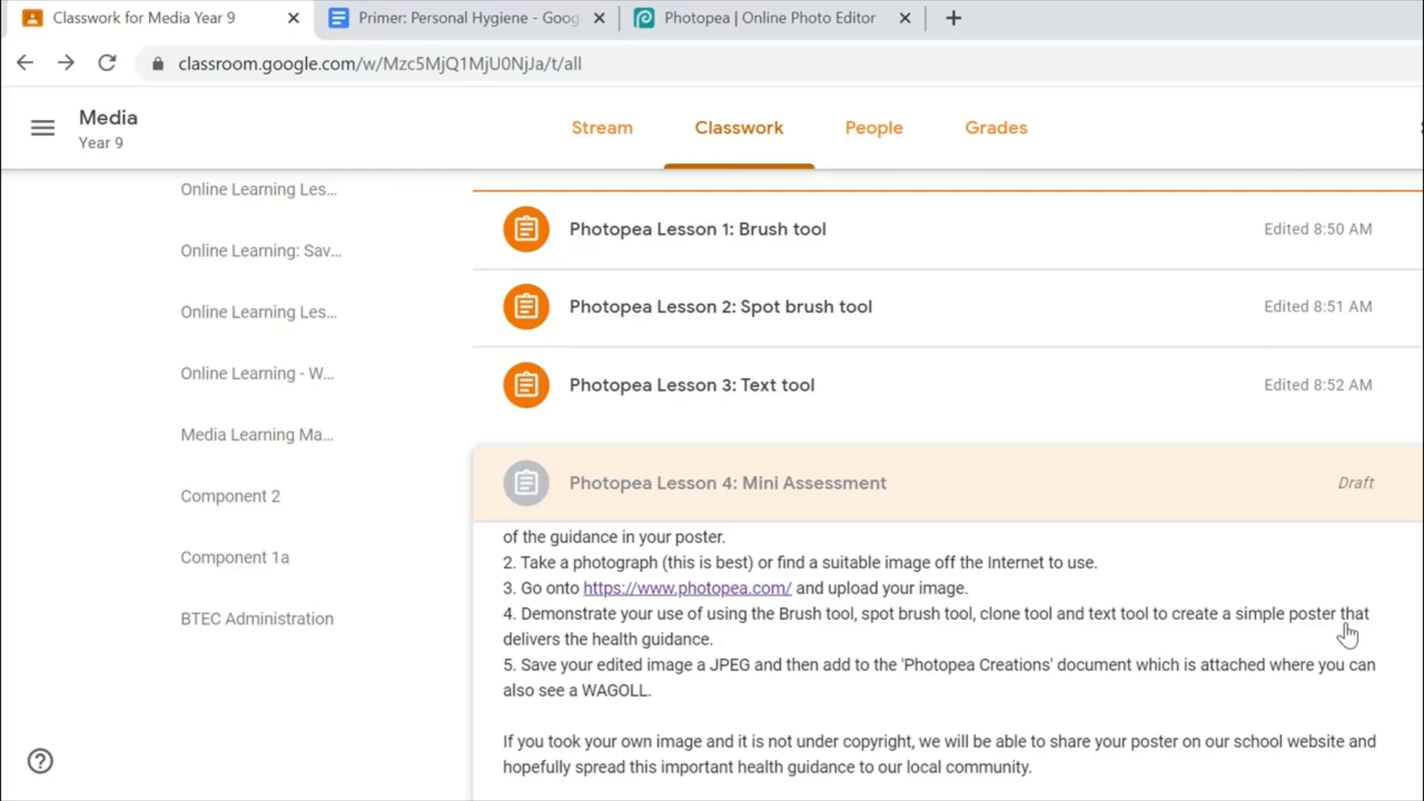
pyautogui.moveTo(731, 62)
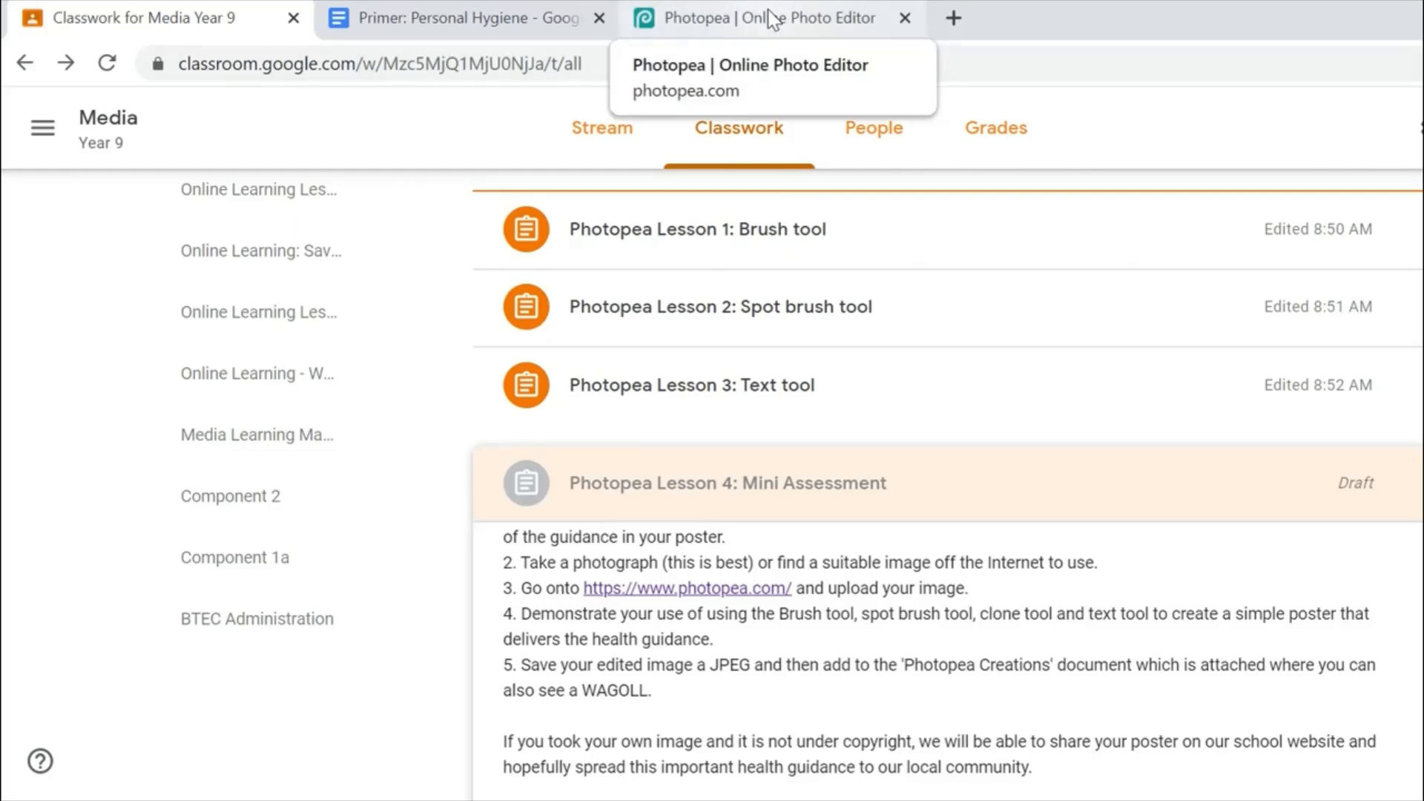
# Zoom in on the head and ready the Spot Healing Brush at 85 px.
pyautogui.click(763, 18)
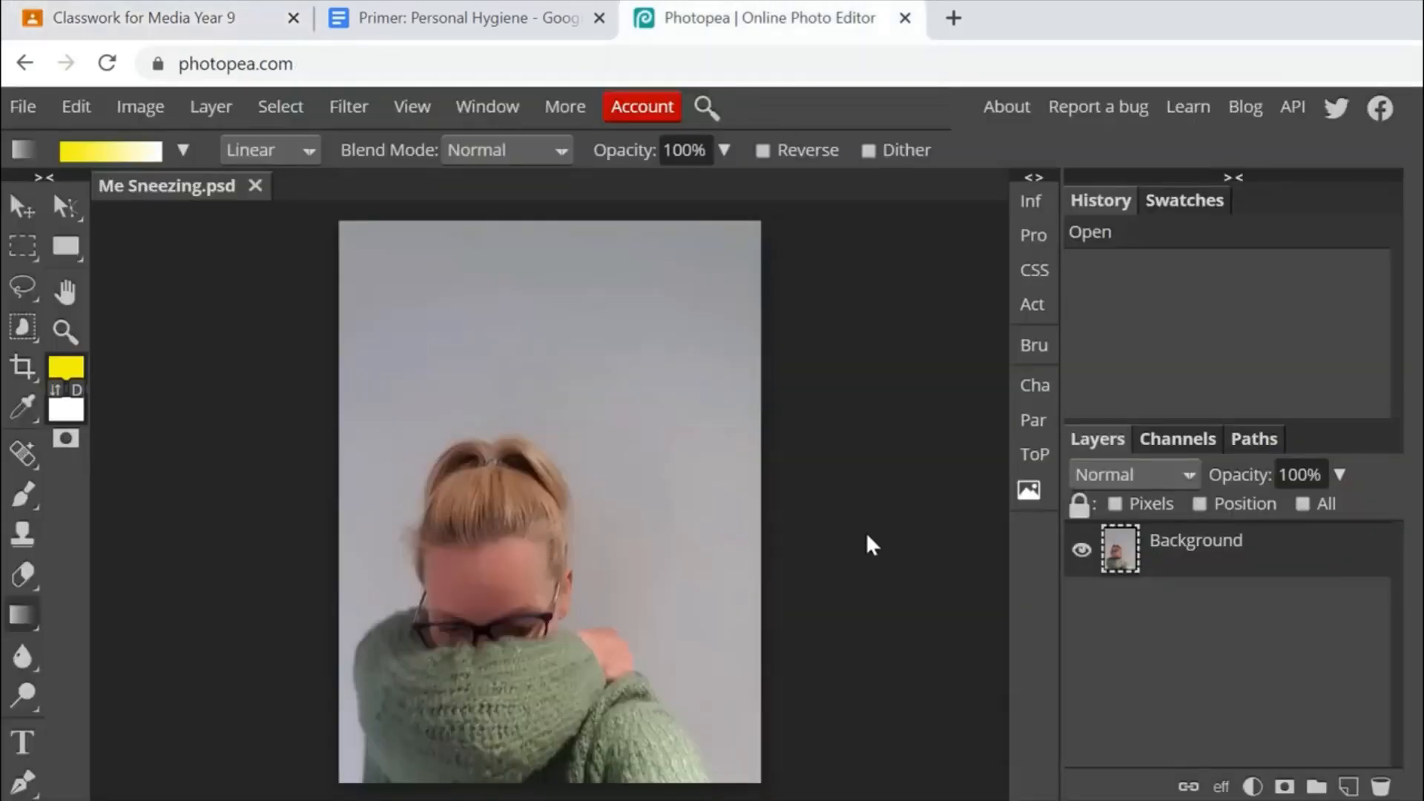
pyautogui.click(64, 331)
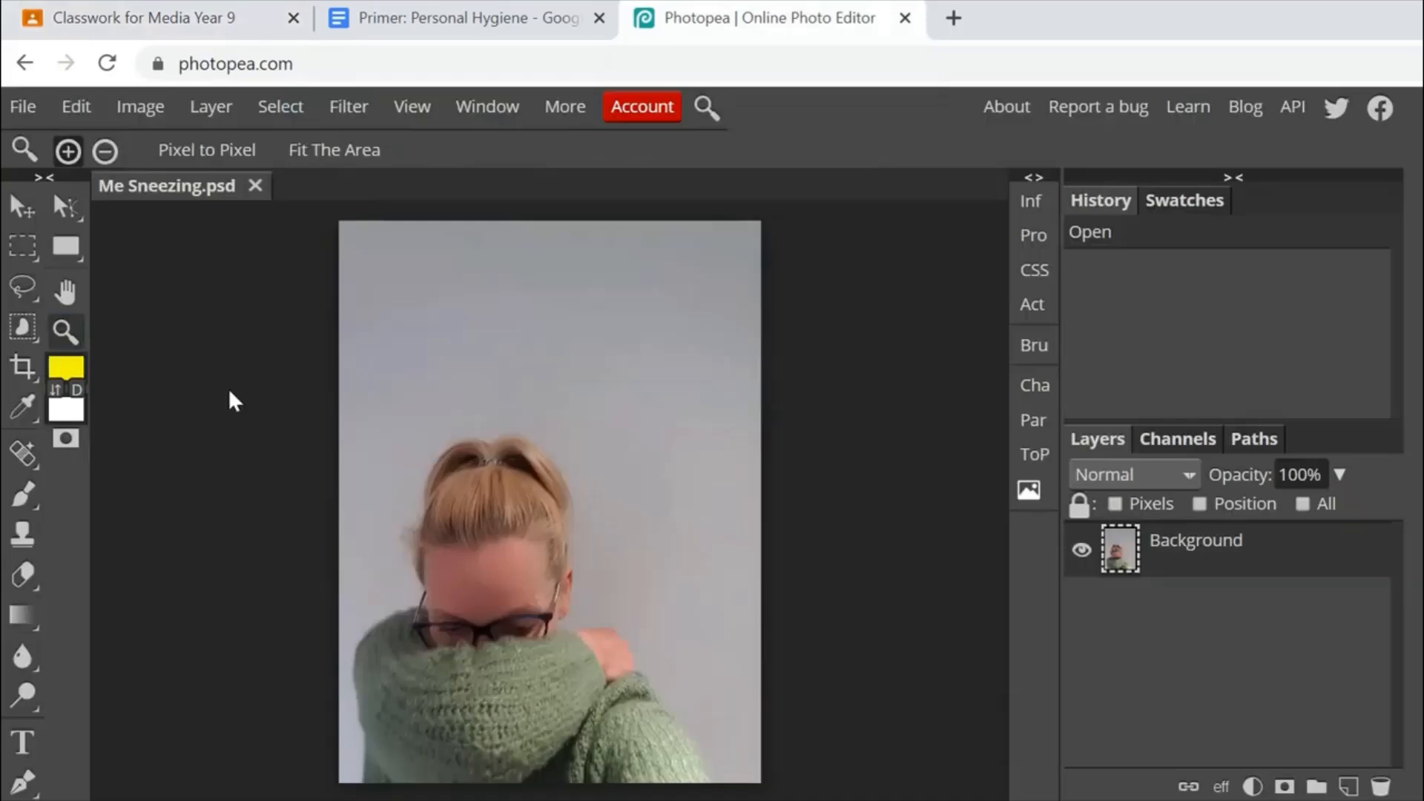
pyautogui.click(529, 595)
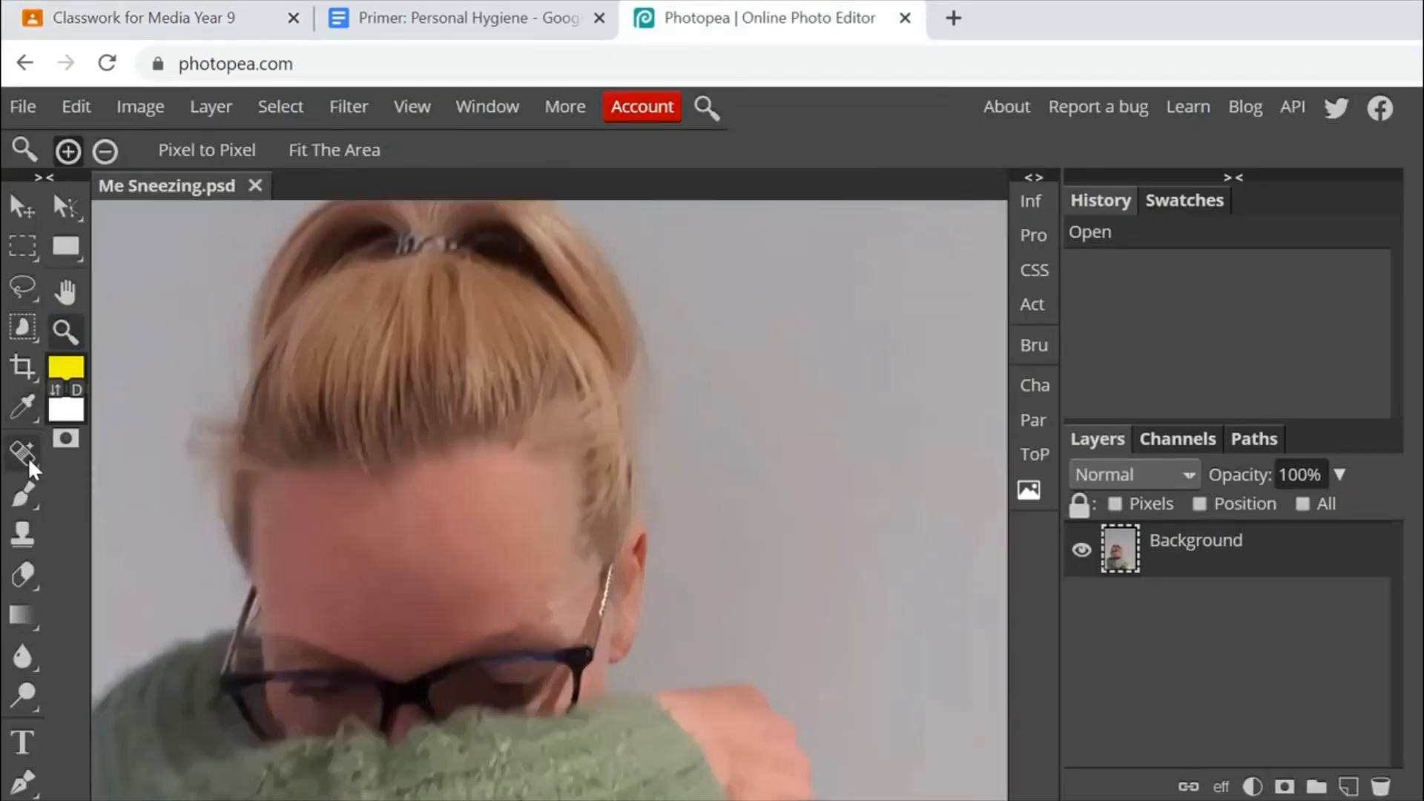
pyautogui.click(22, 453)
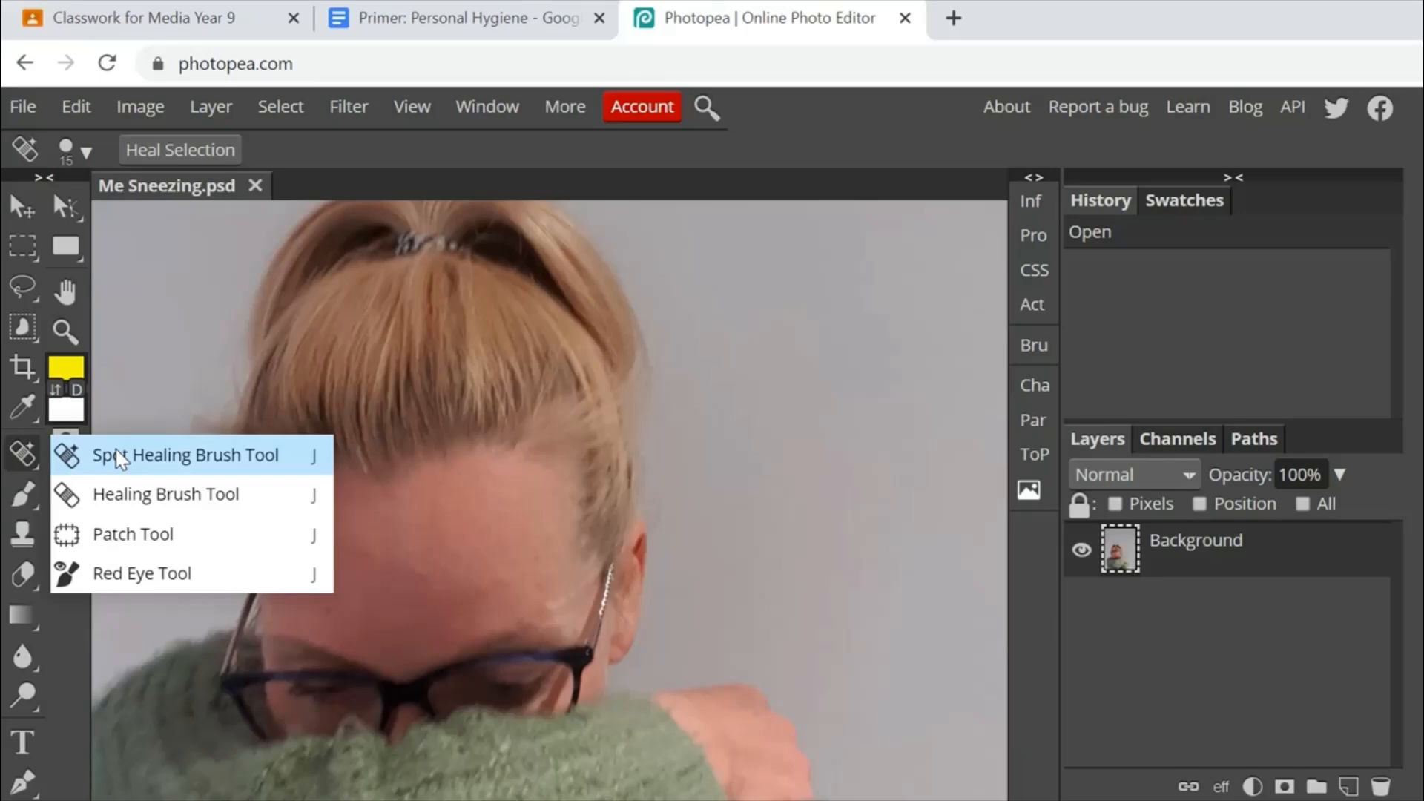
pyautogui.moveTo(225, 466)
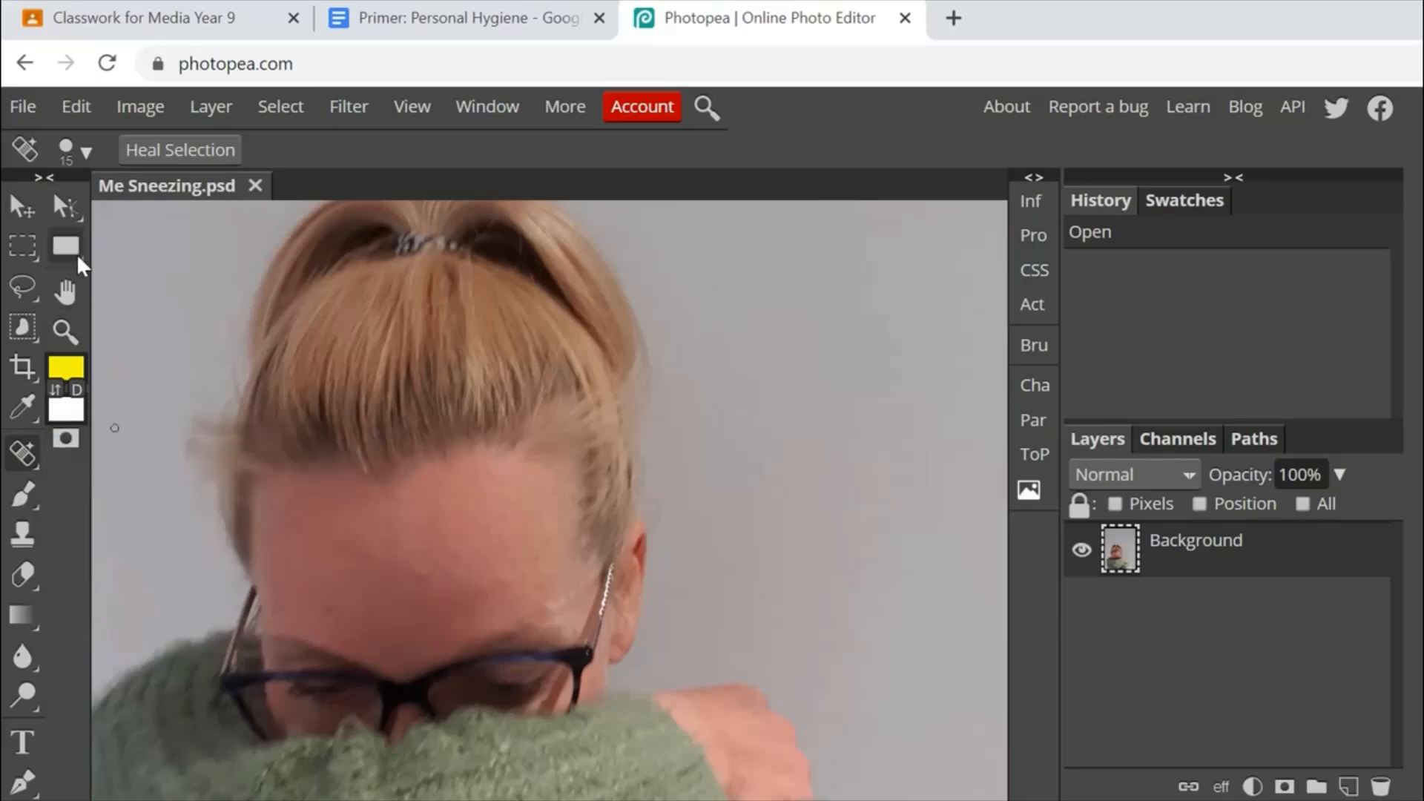
pyautogui.click(88, 149)
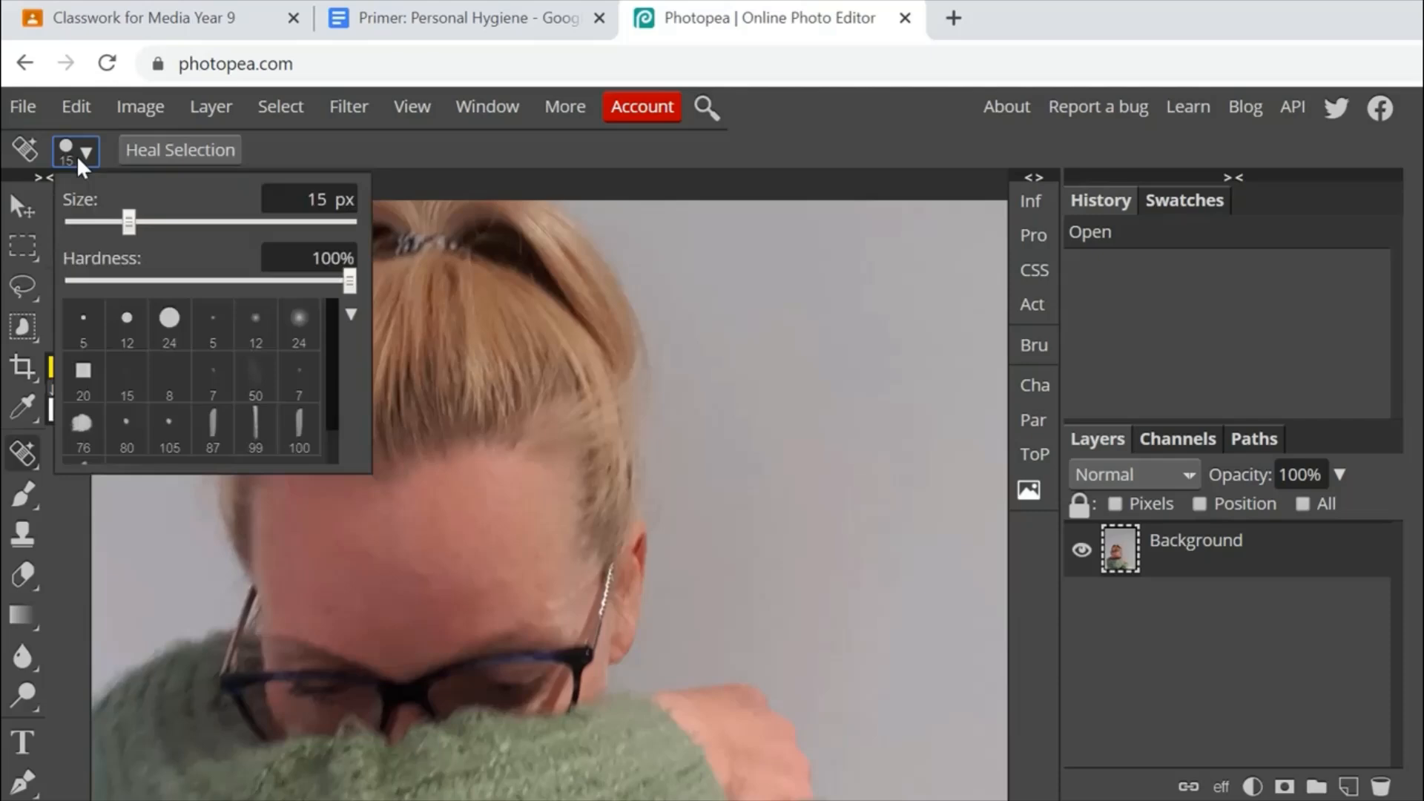
pyautogui.moveTo(129, 221); pyautogui.dragTo(184, 221)
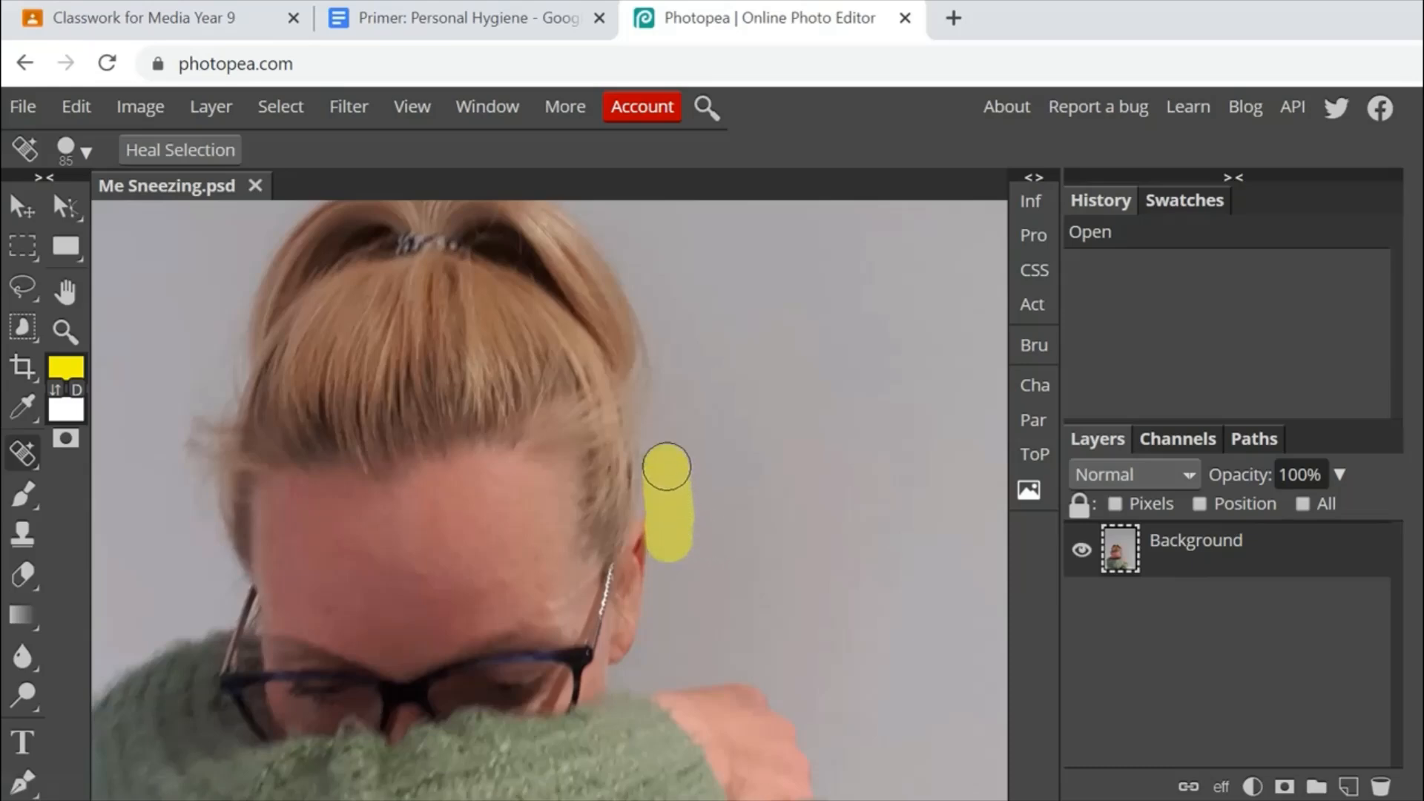
# Heal away the stray hair wisps against the wall on both sides of the head.
pyautogui.moveTo(668, 468); pyautogui.dragTo(677, 346)
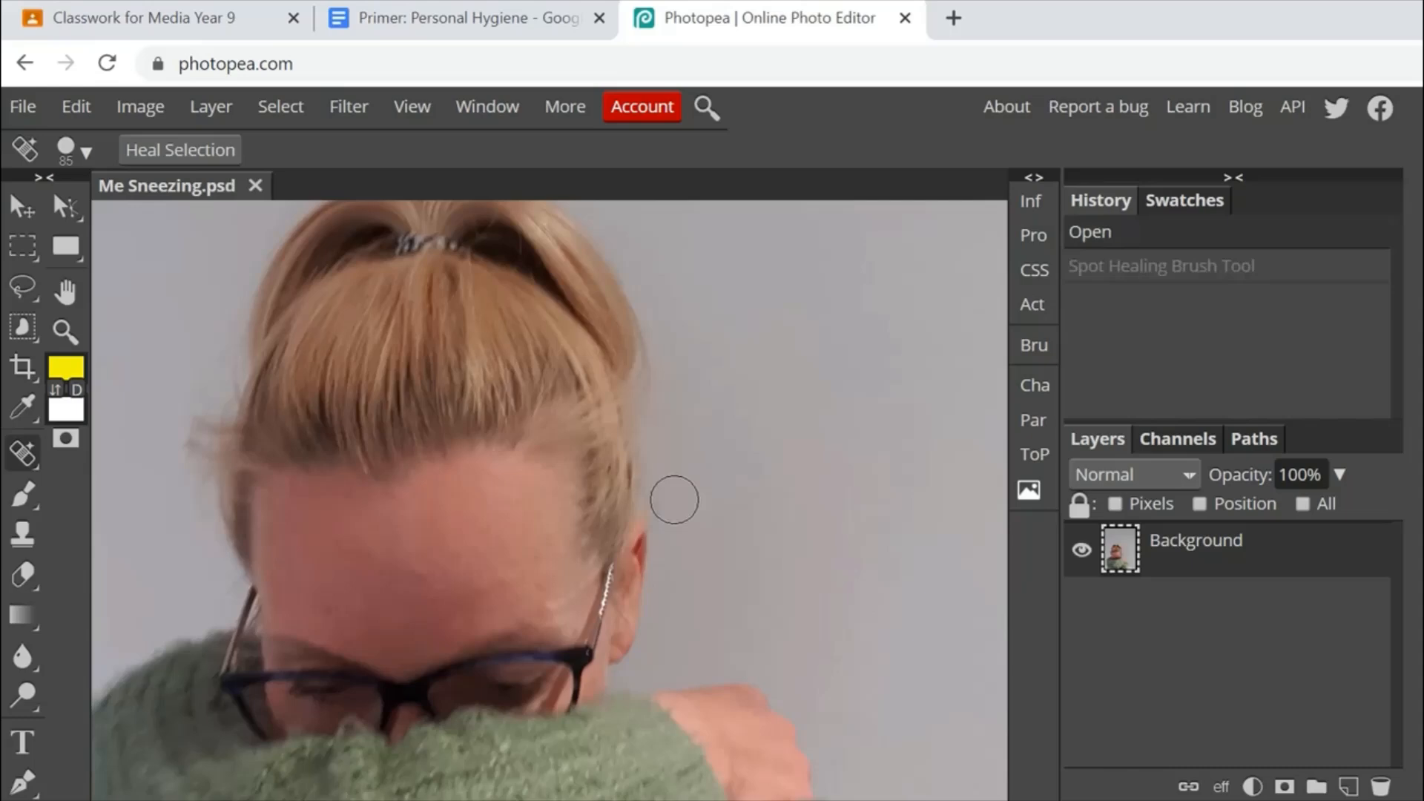
pyautogui.click(673, 500)
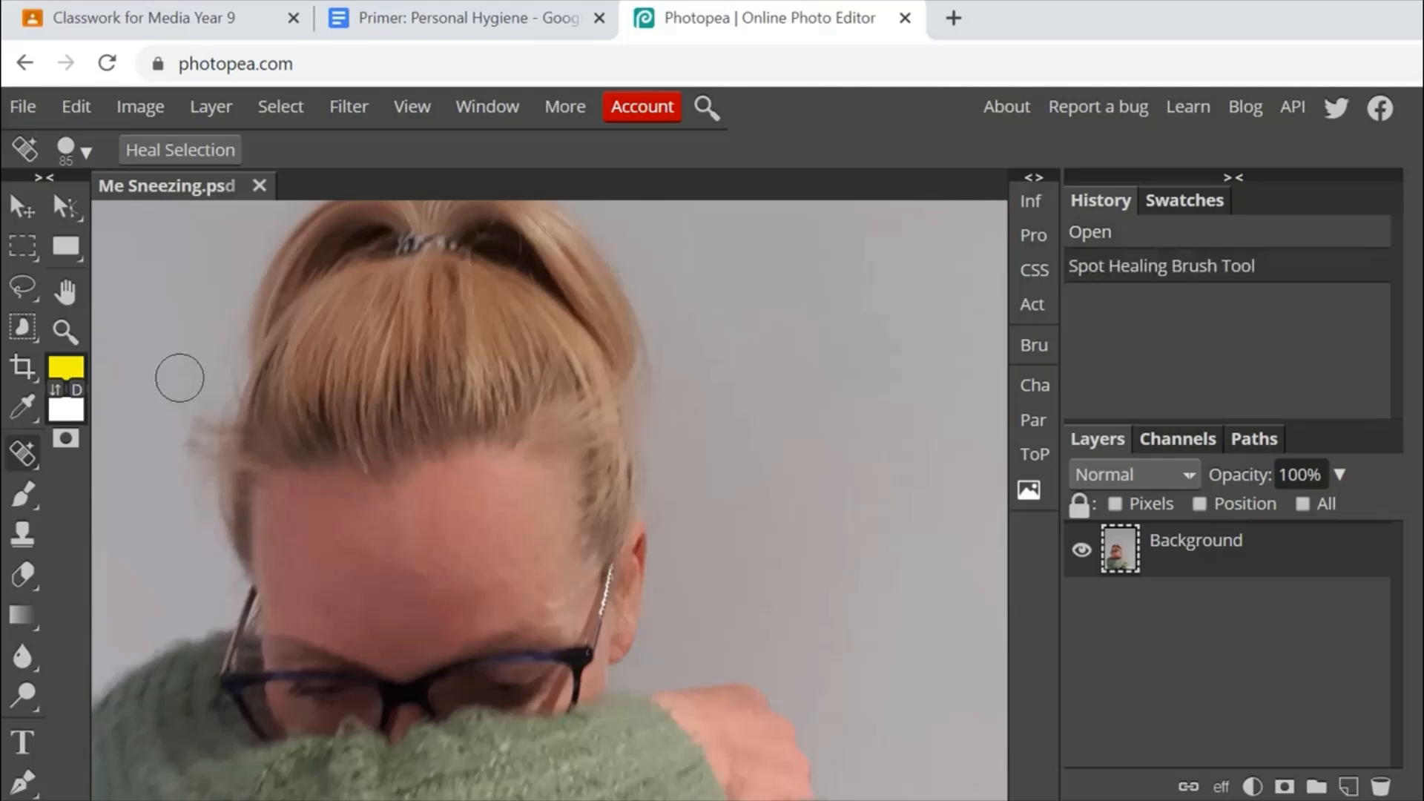
pyautogui.moveTo(184, 499)
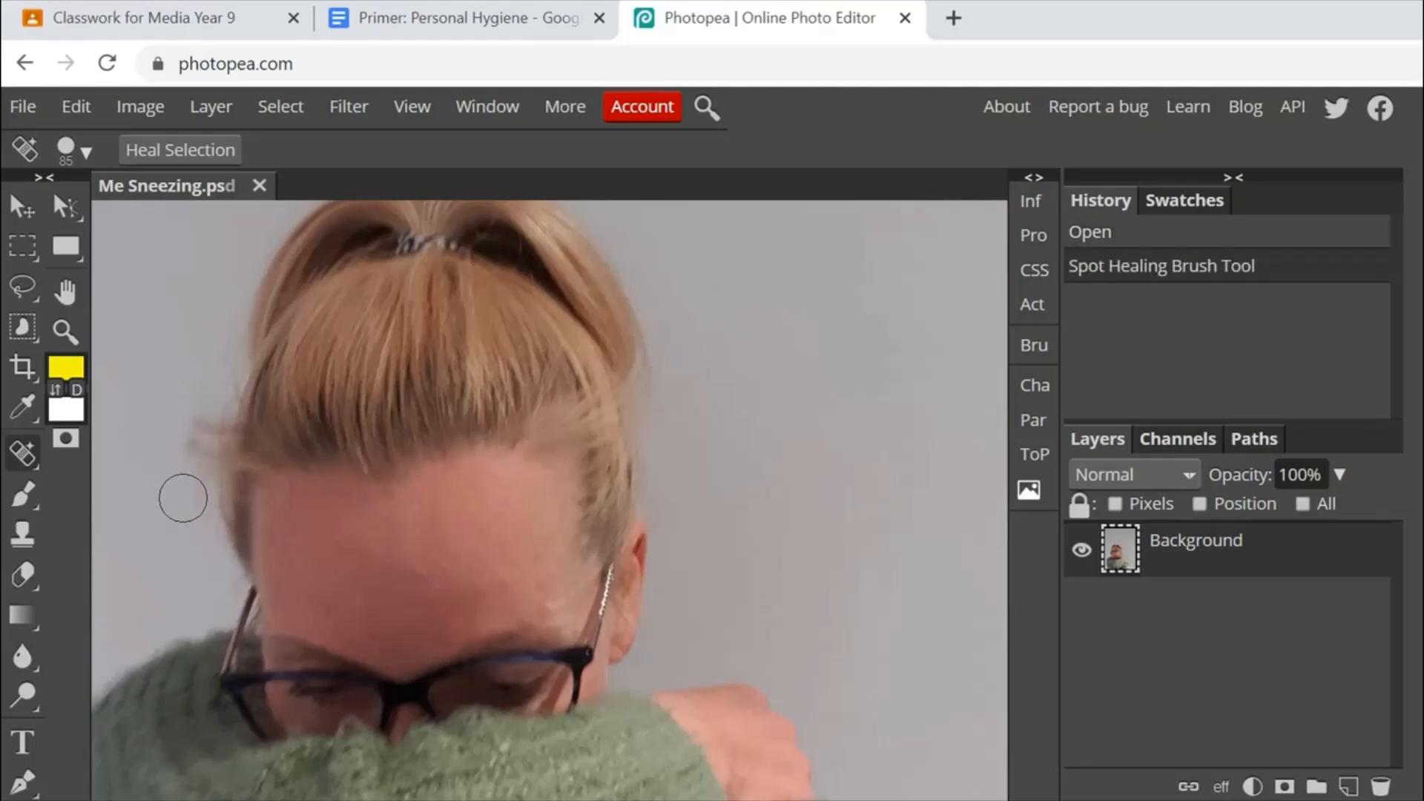
pyautogui.moveTo(181, 504); pyautogui.dragTo(197, 347)
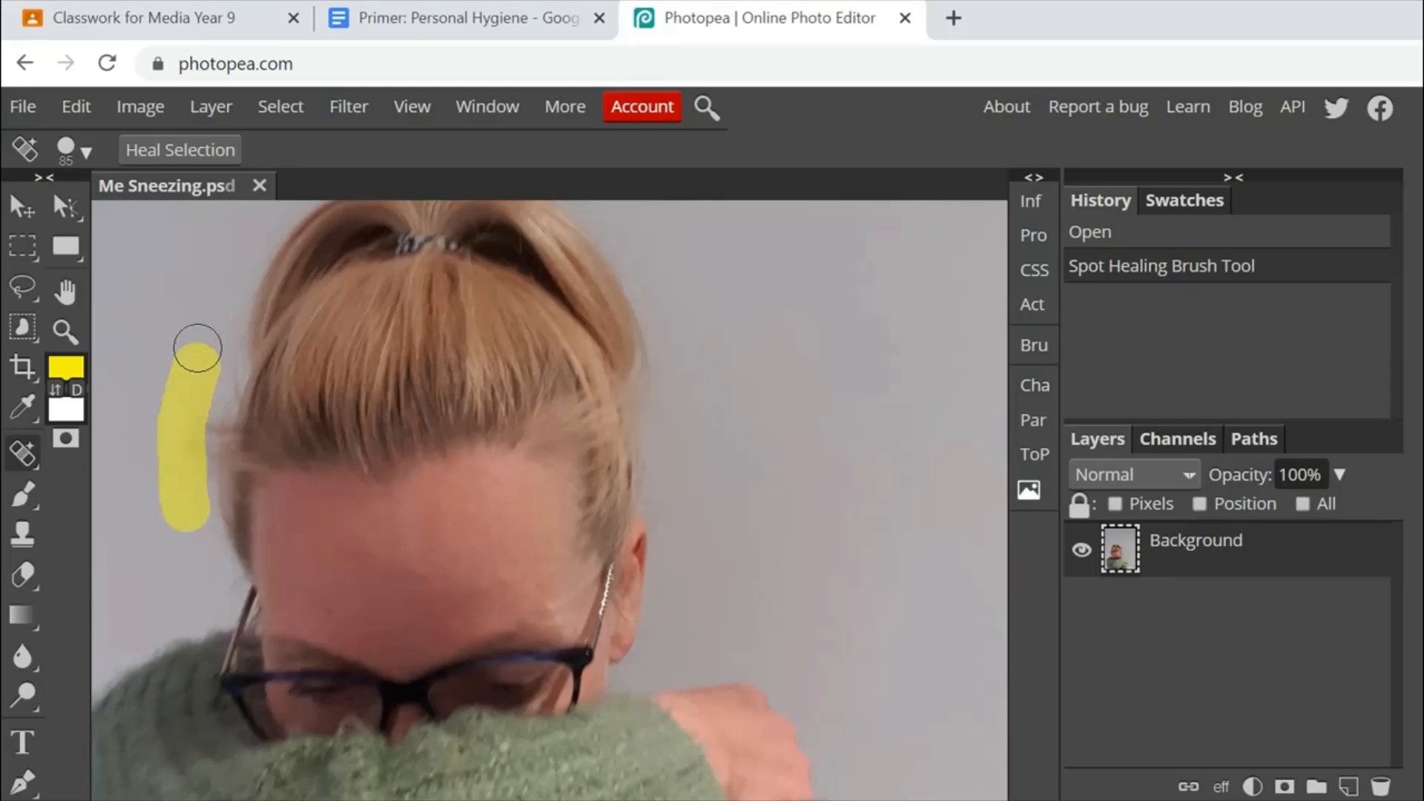
pyautogui.moveTo(196, 355); pyautogui.dragTo(187, 527)
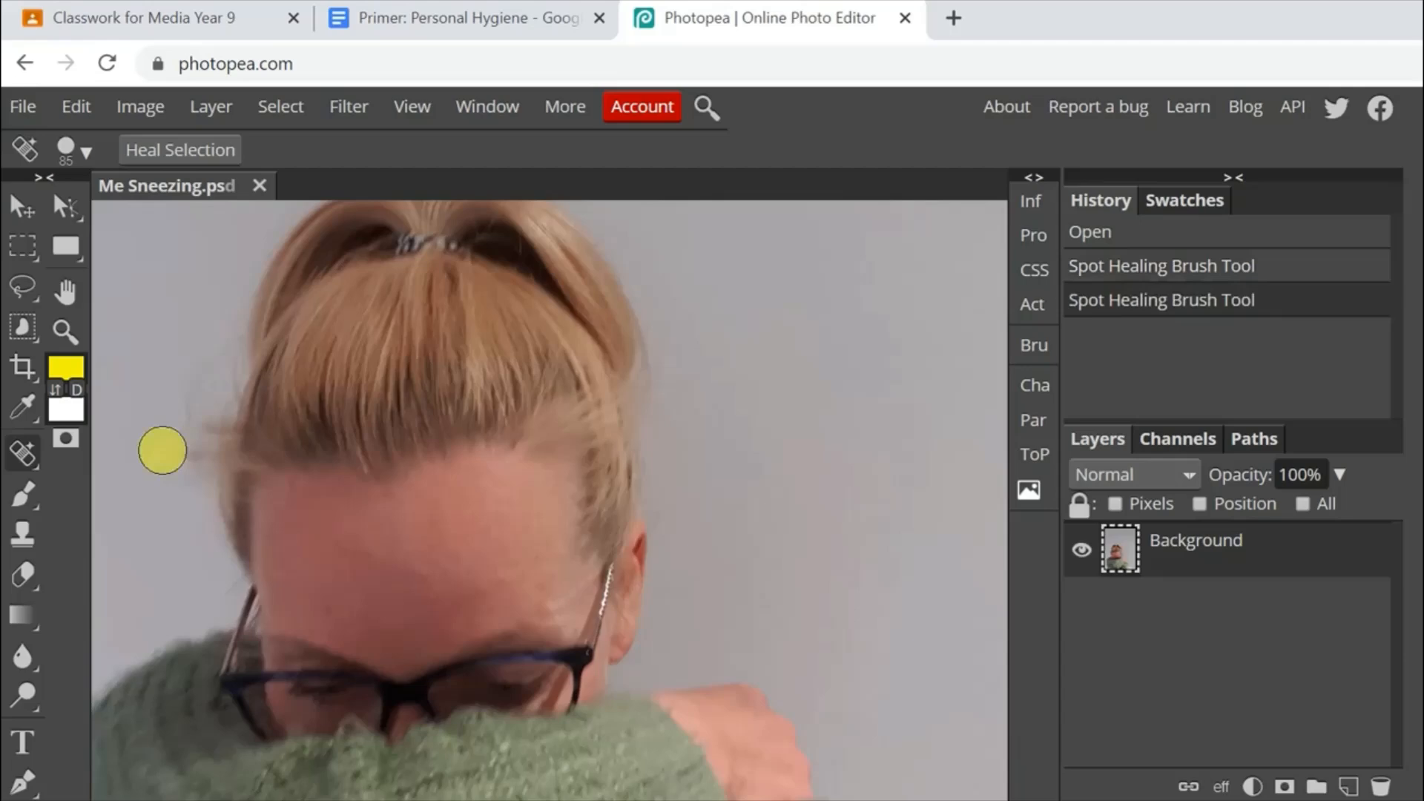
pyautogui.moveTo(161, 451); pyautogui.dragTo(197, 377)
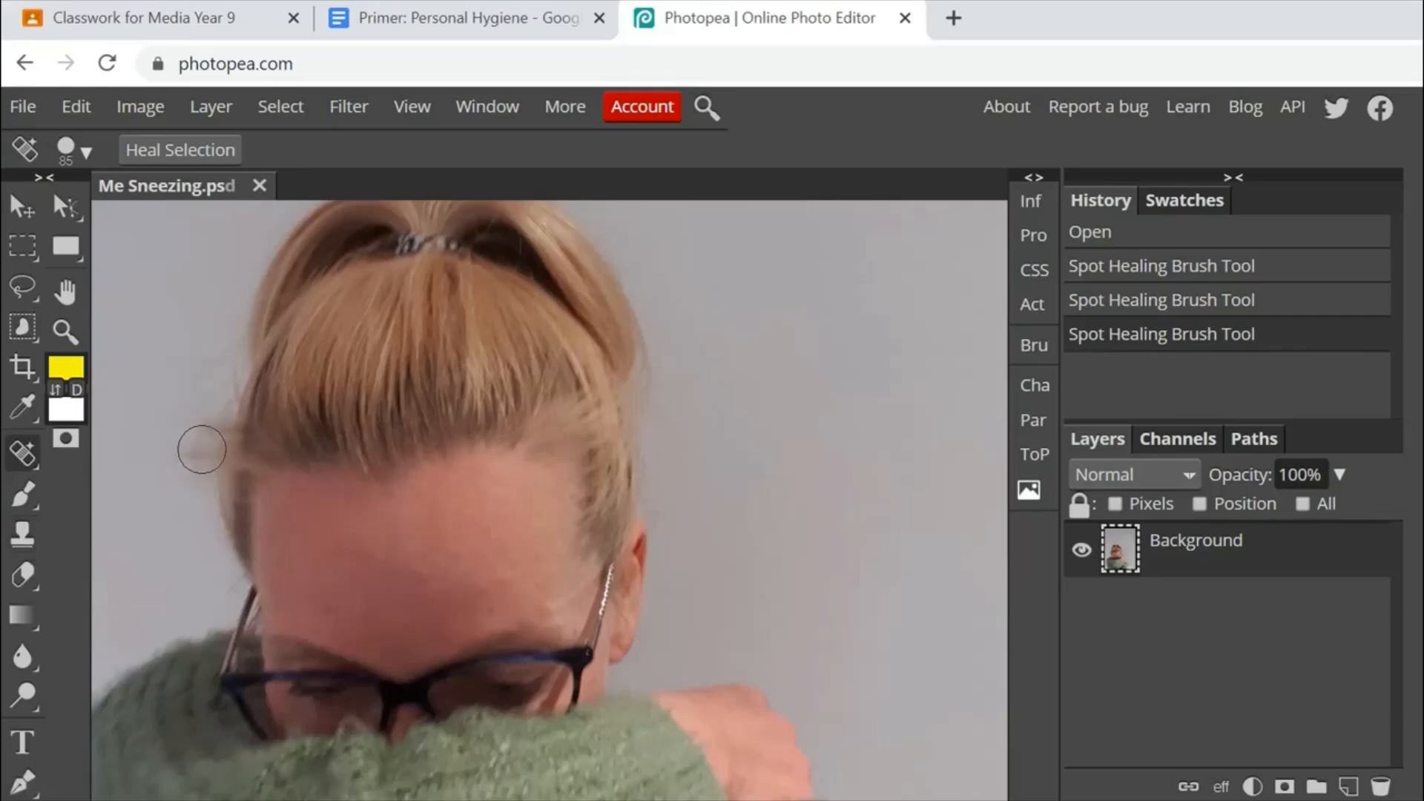
pyautogui.moveTo(201, 547)
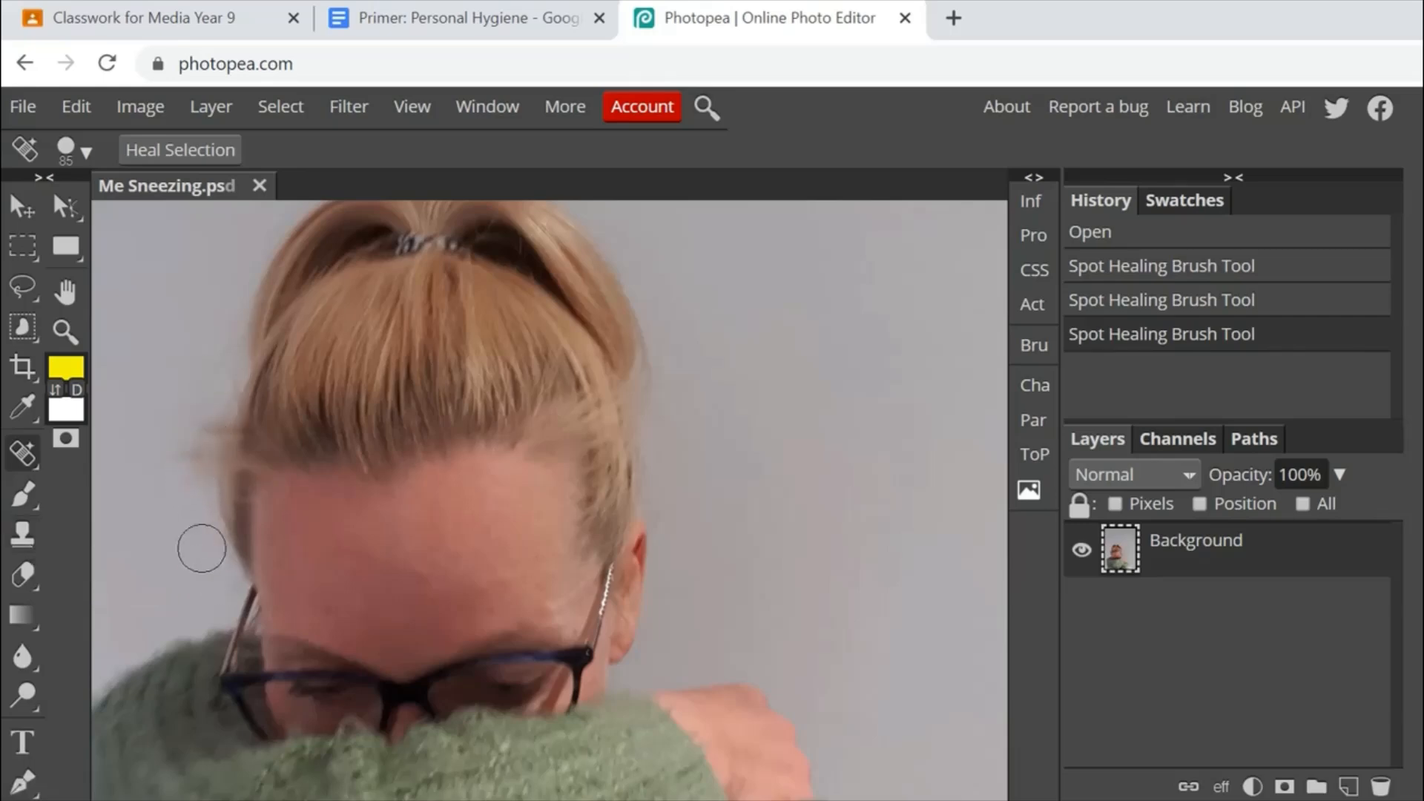
pyautogui.moveTo(22, 534)
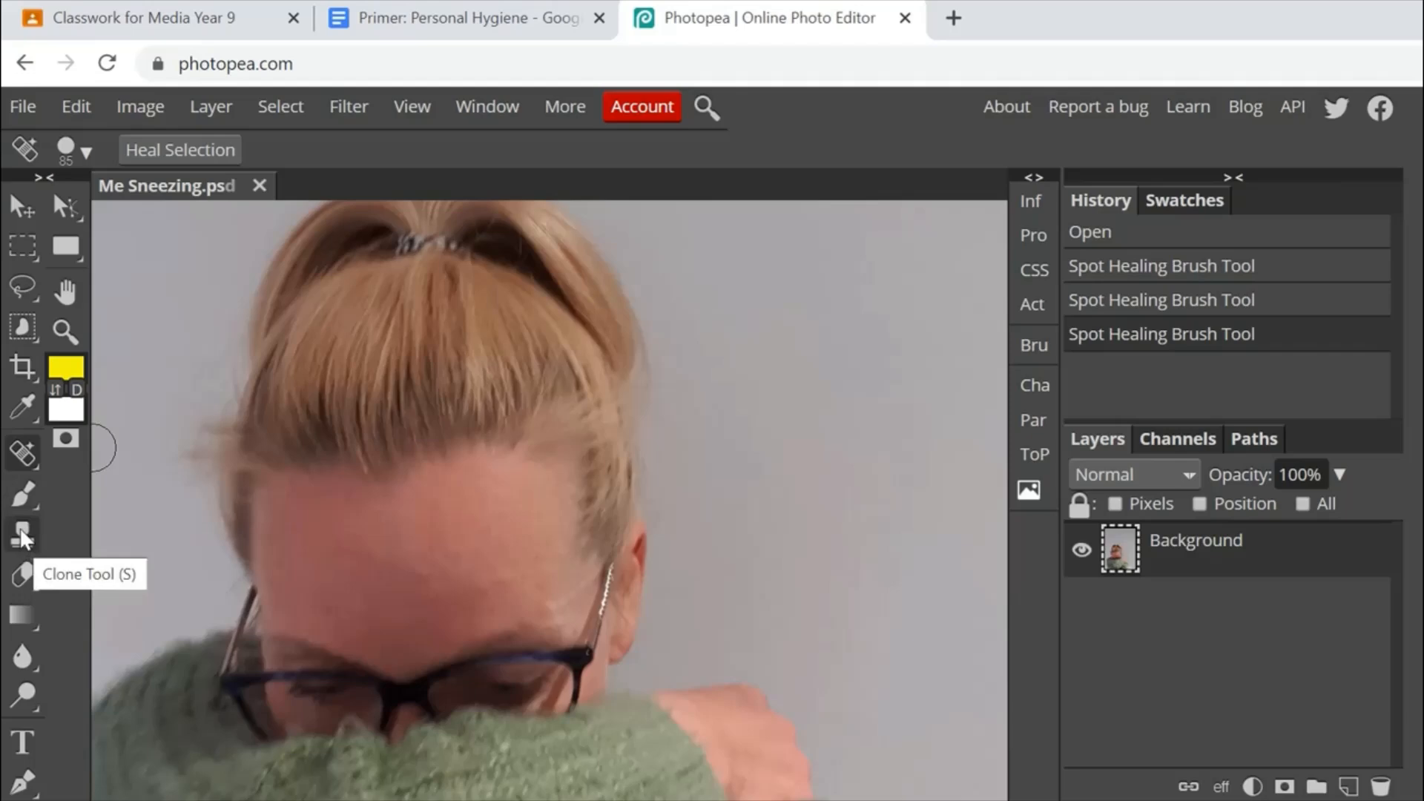
# Clone wall texture over the hair edges beside the head, undoing one bad stroke, then return to Classroom.
pyautogui.click(22, 534)
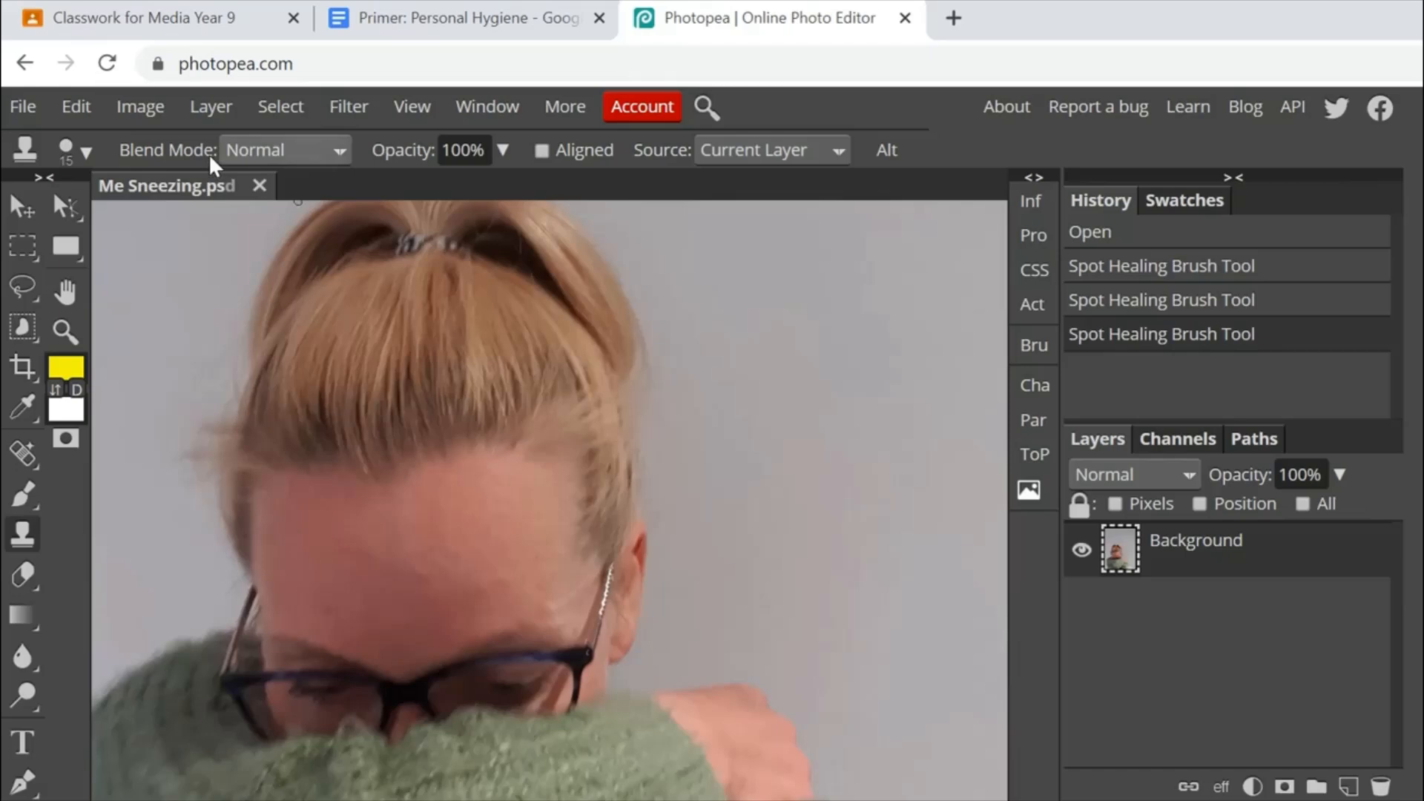
pyautogui.click(88, 150)
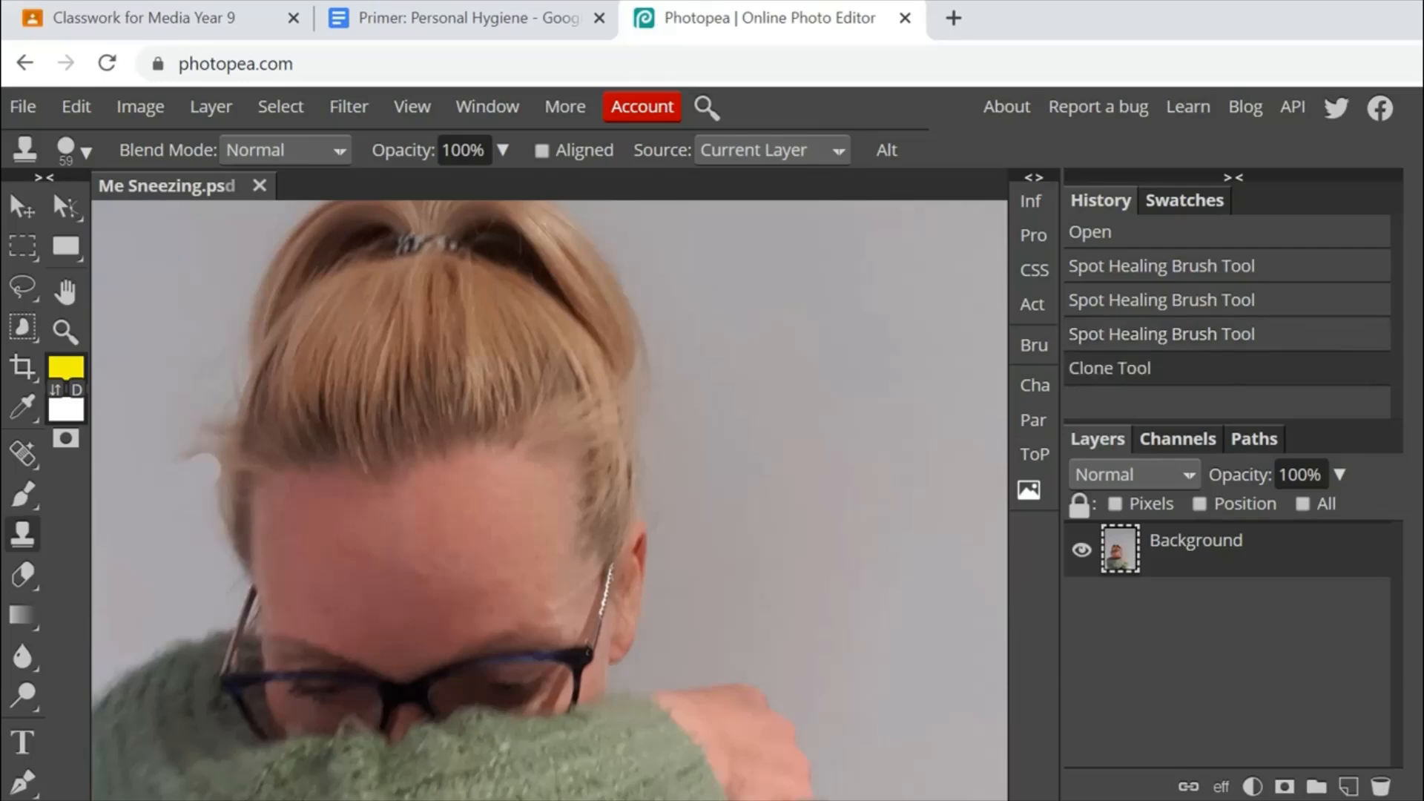
pyautogui.click(205, 442)
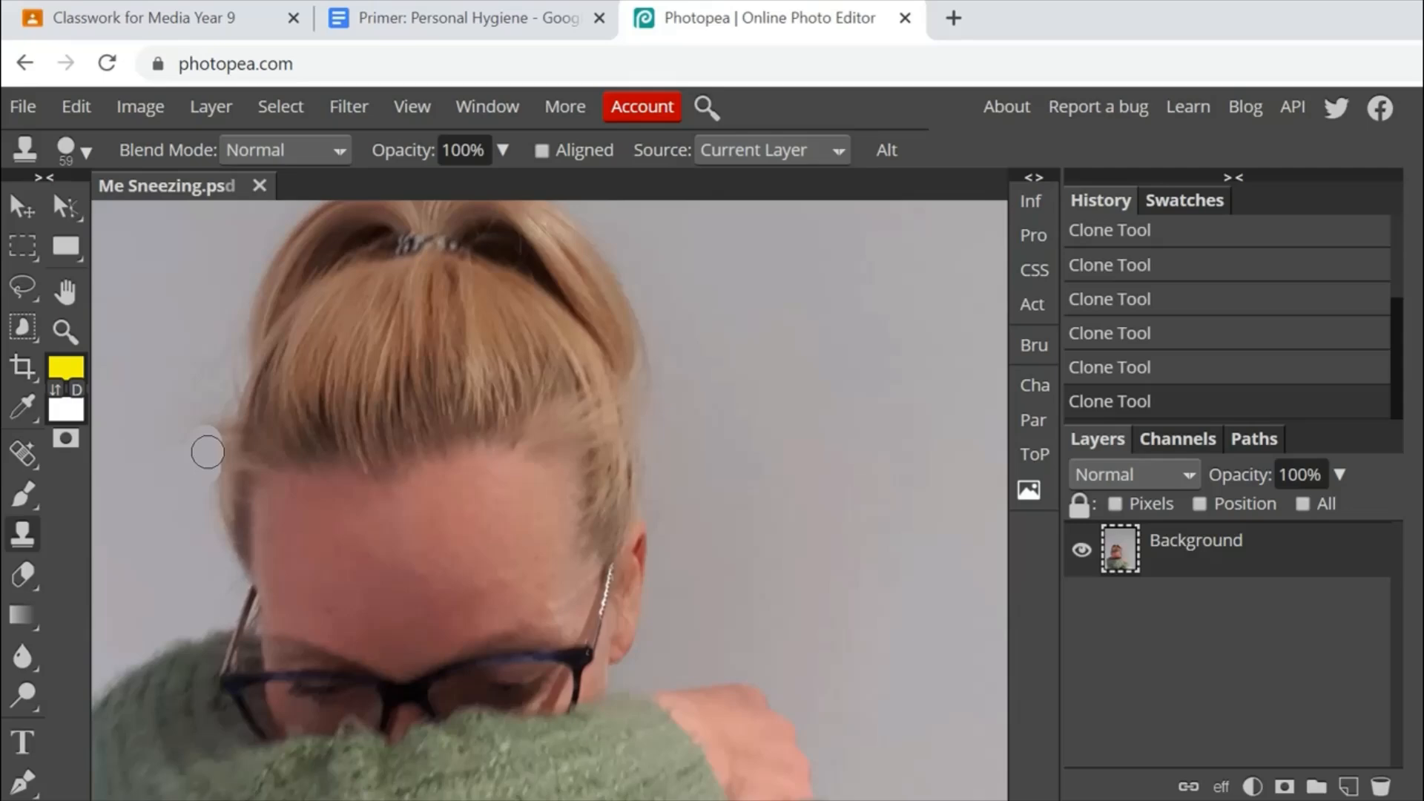
pyautogui.moveTo(195, 458)
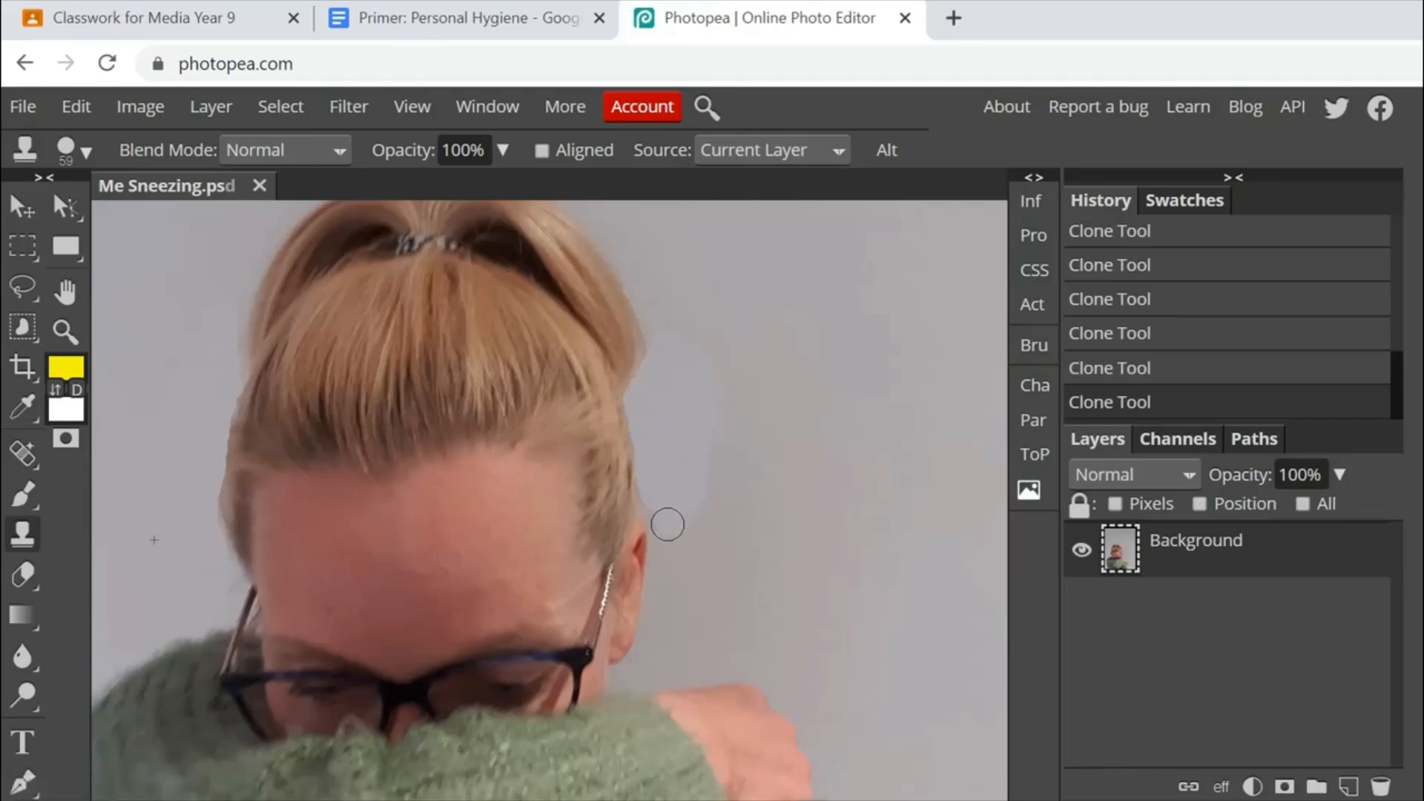
pyautogui.moveTo(669, 552)
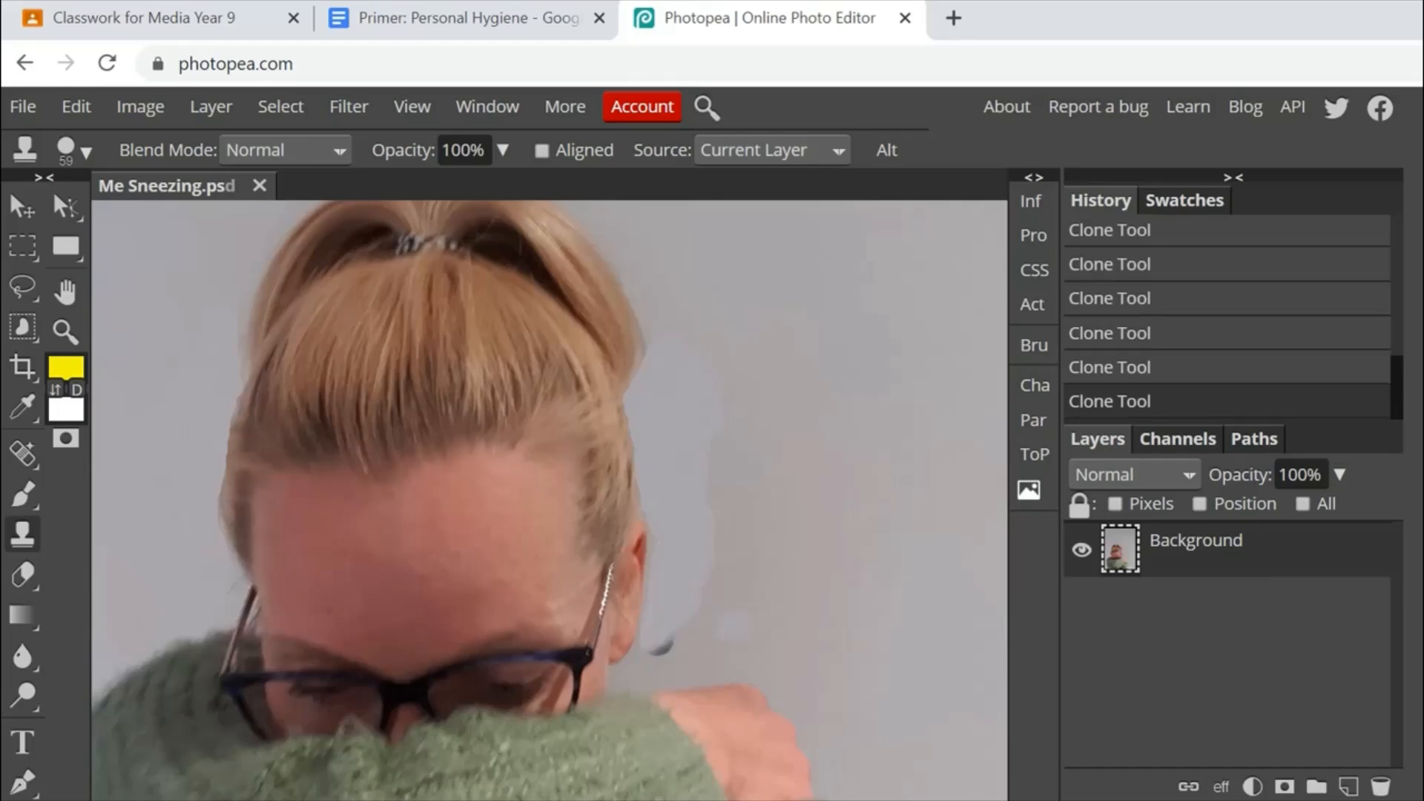
pyautogui.click(660, 504)
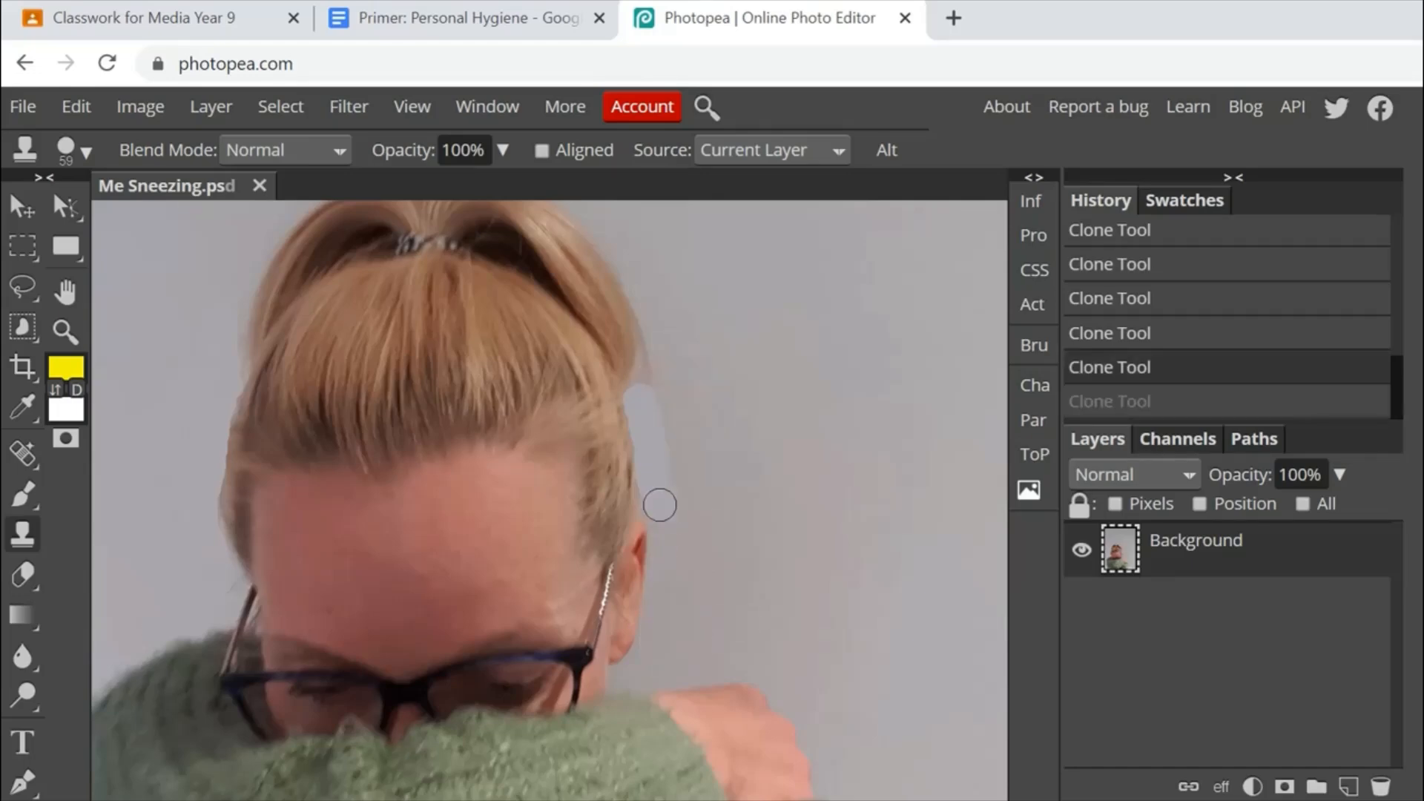
pyautogui.click(660, 506)
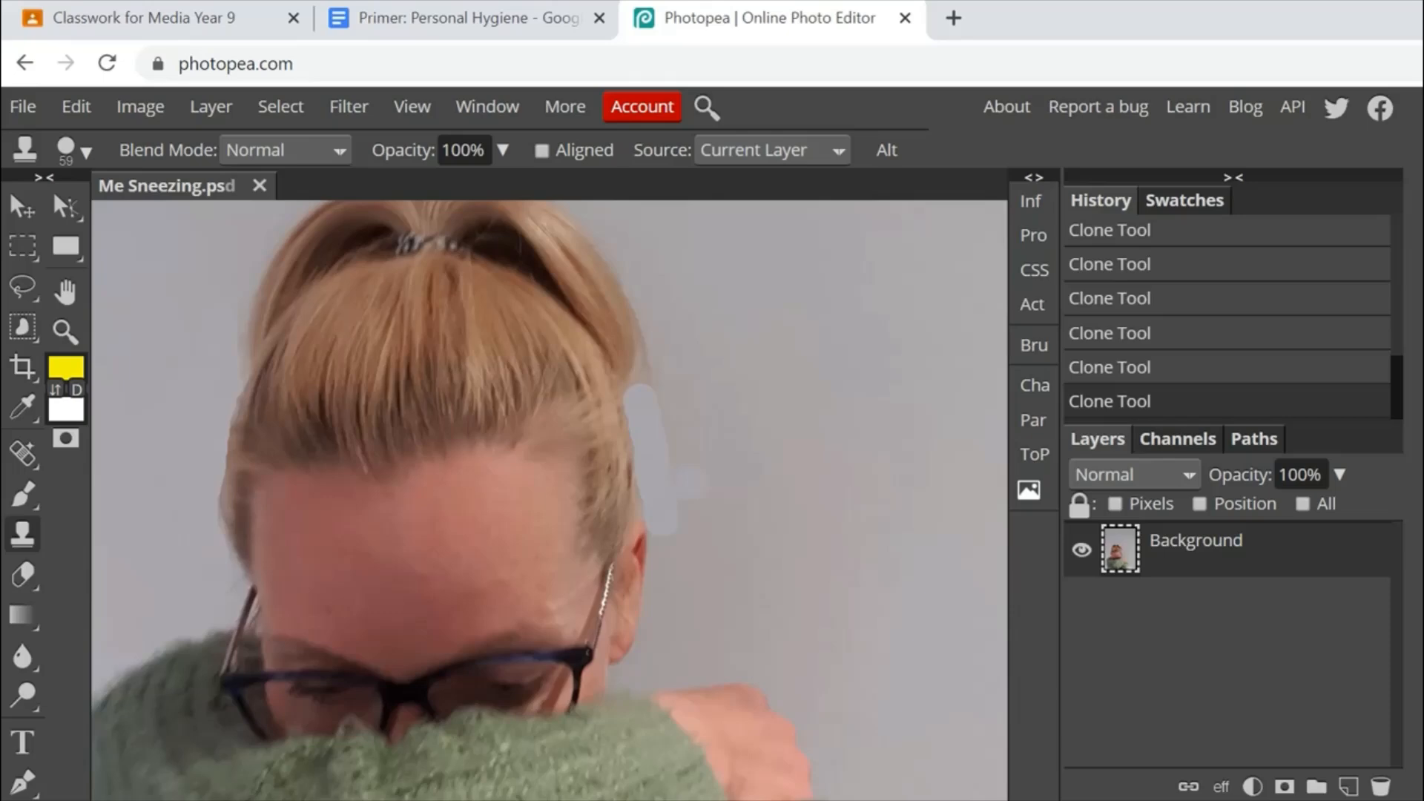
pyautogui.moveTo(709, 463)
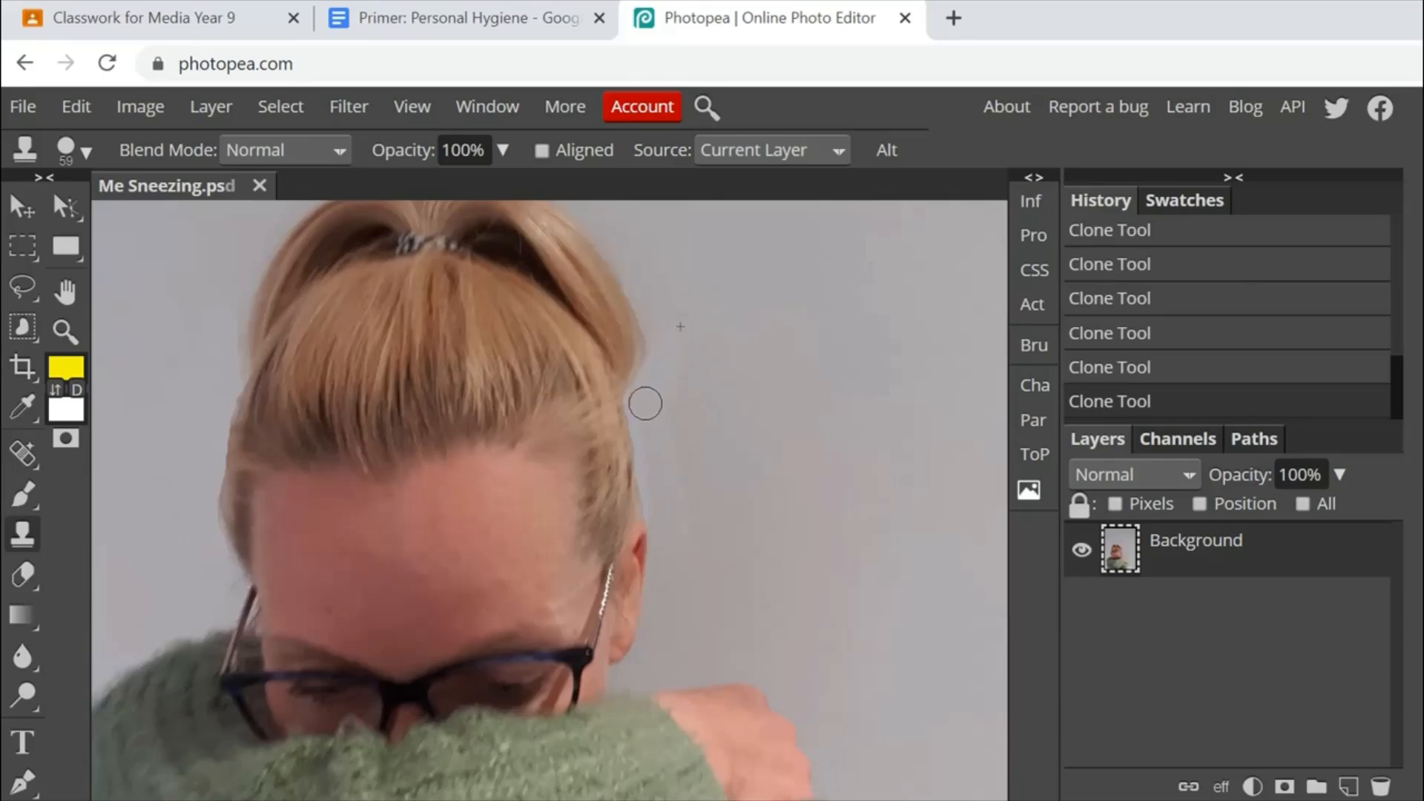
pyautogui.moveTo(659, 473)
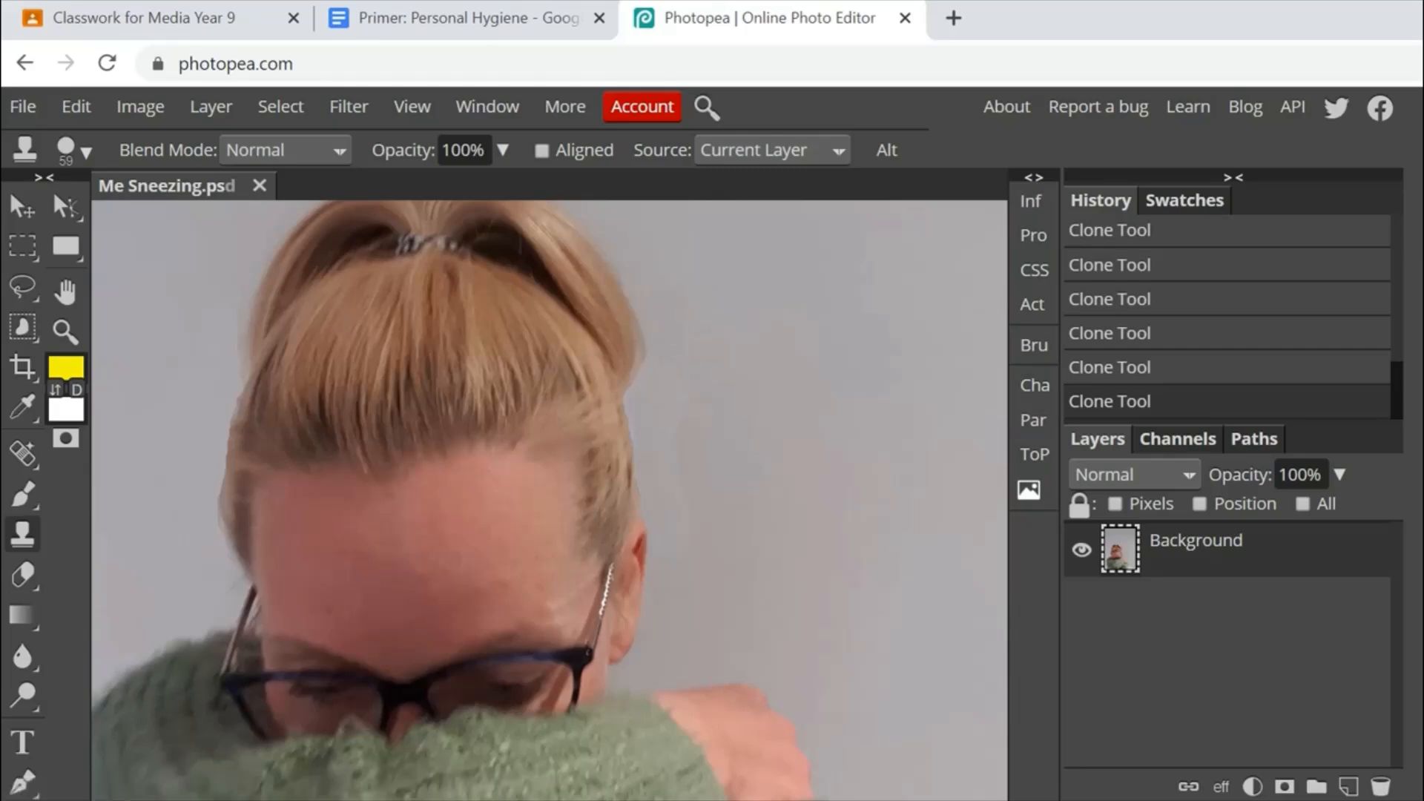
pyautogui.moveTo(22, 536)
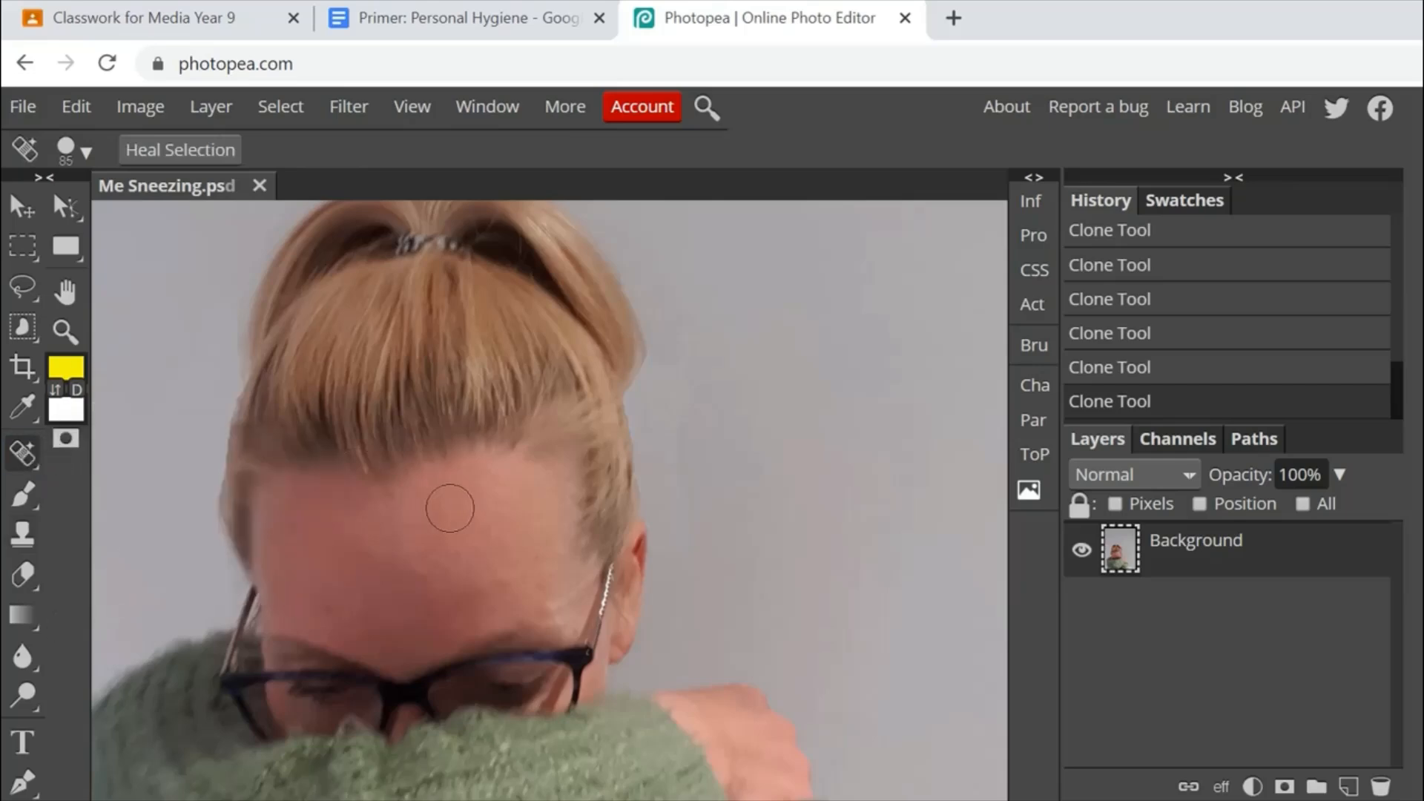
pyautogui.click(137, 18)
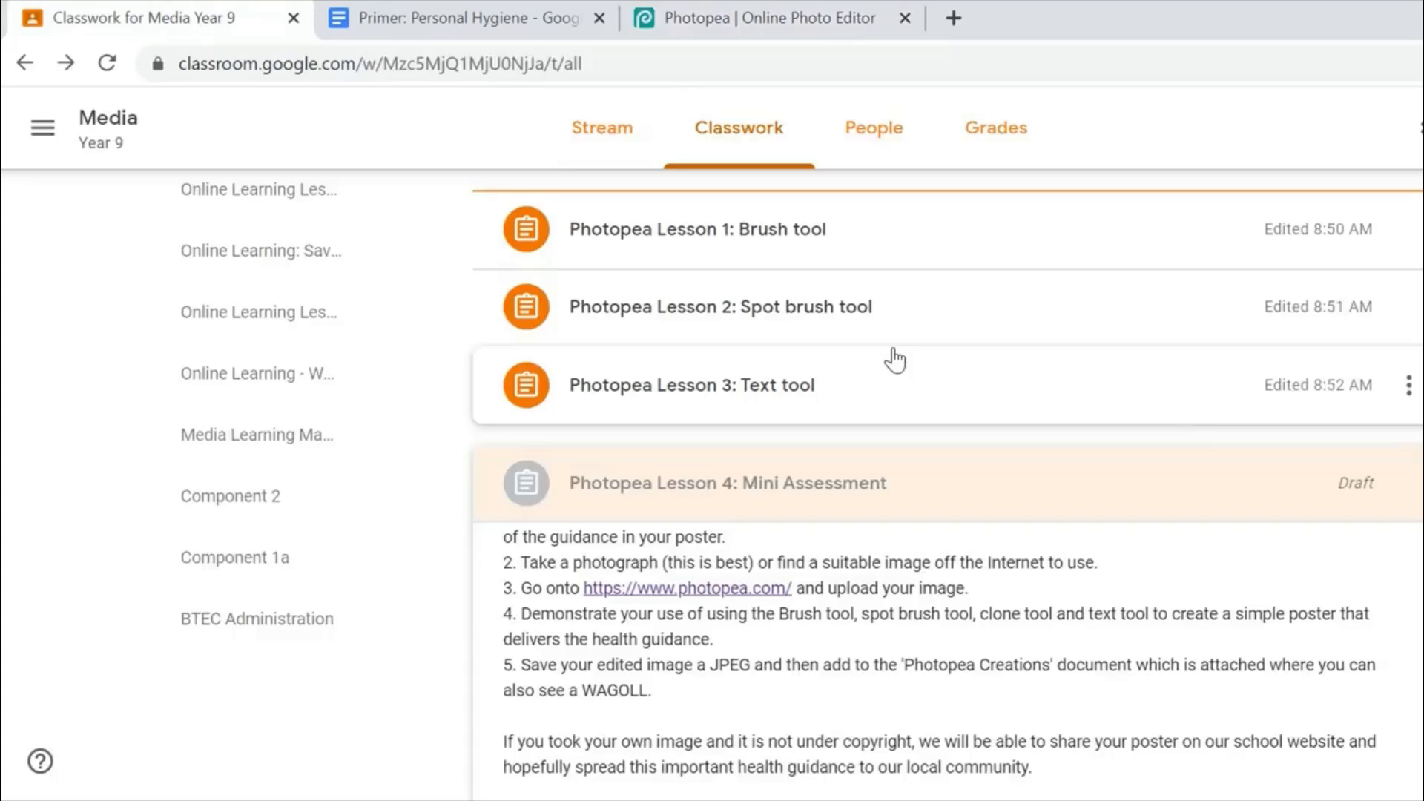
pyautogui.moveTo(839, 398)
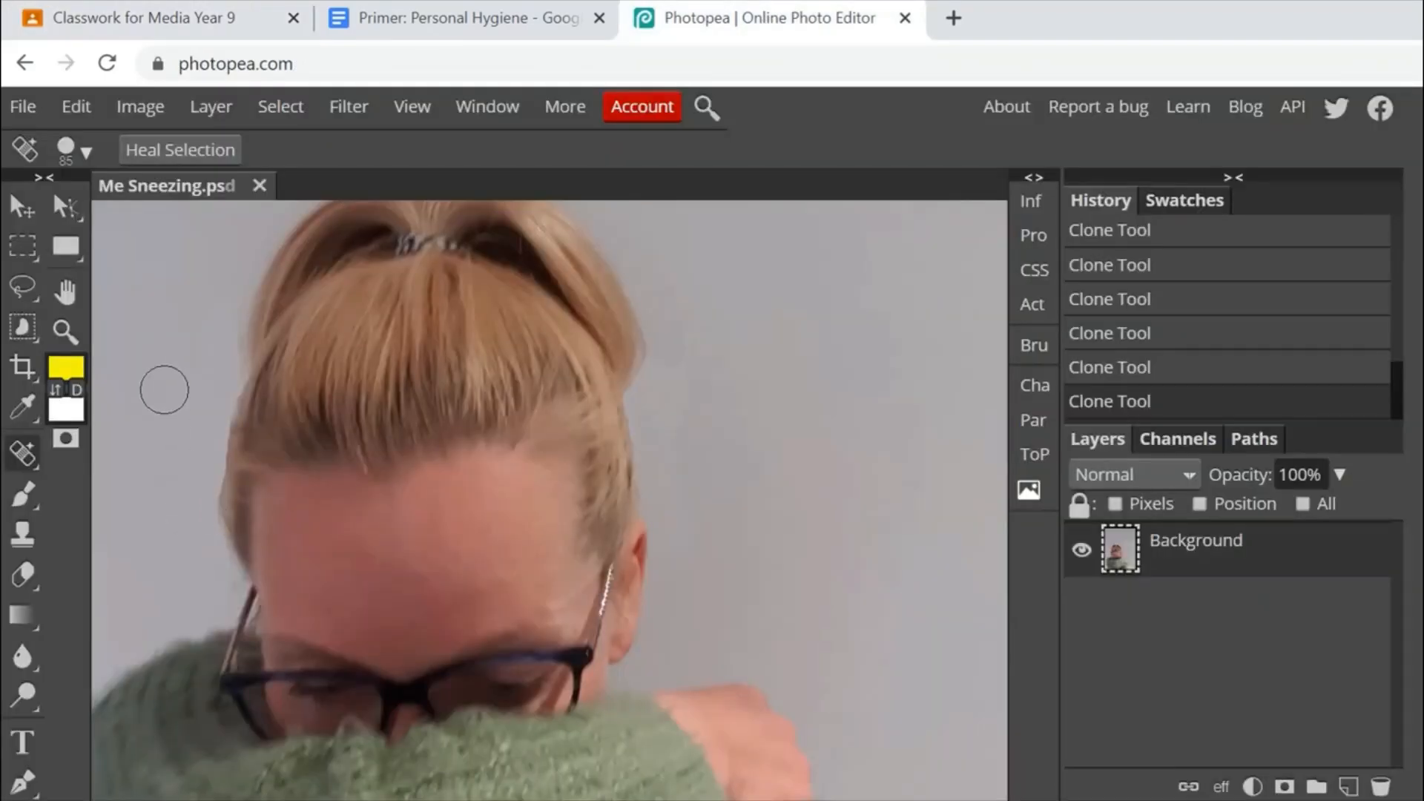
# Zoom out until the whole retouched sneezing photo fits in view.
pyautogui.click(23, 329)
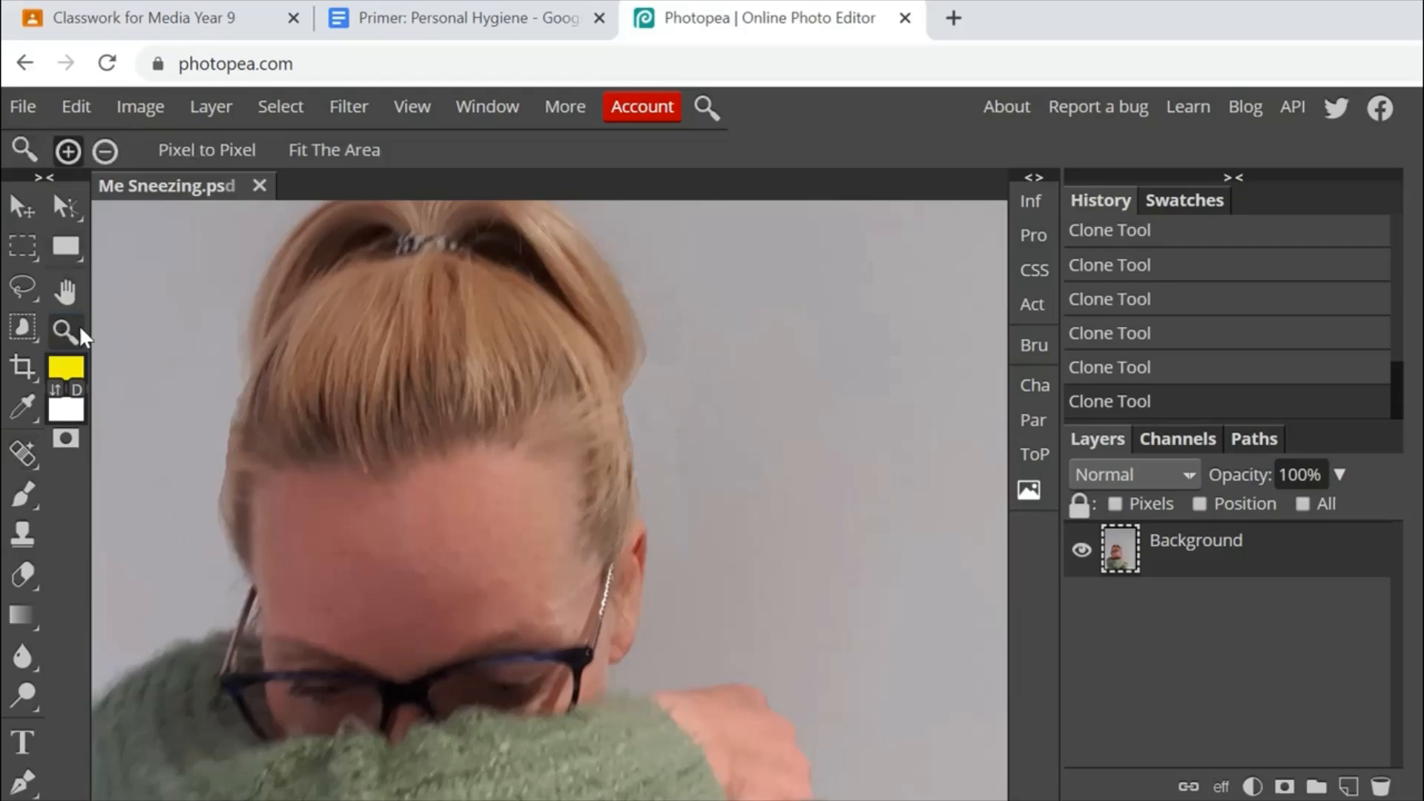
pyautogui.click(106, 151)
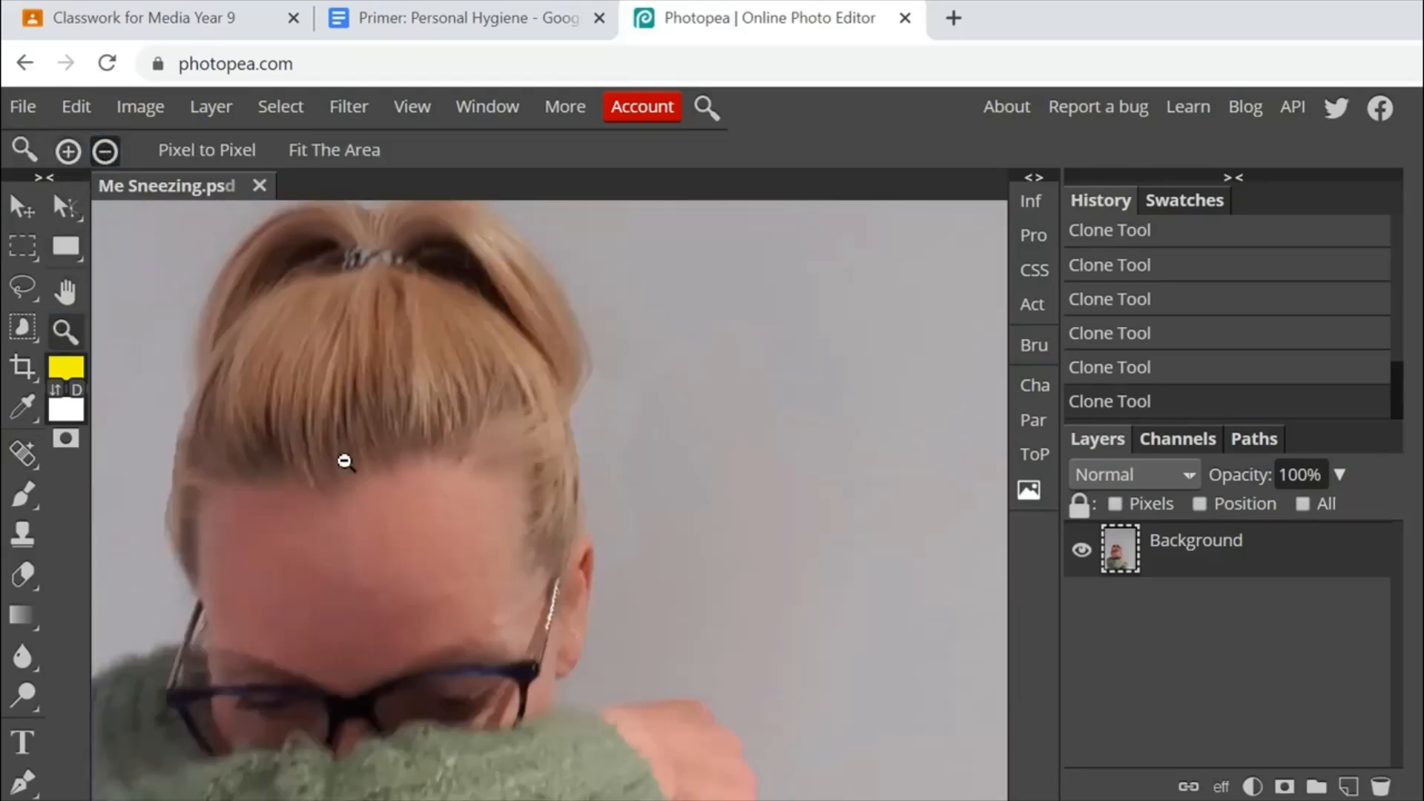
pyautogui.click(343, 463)
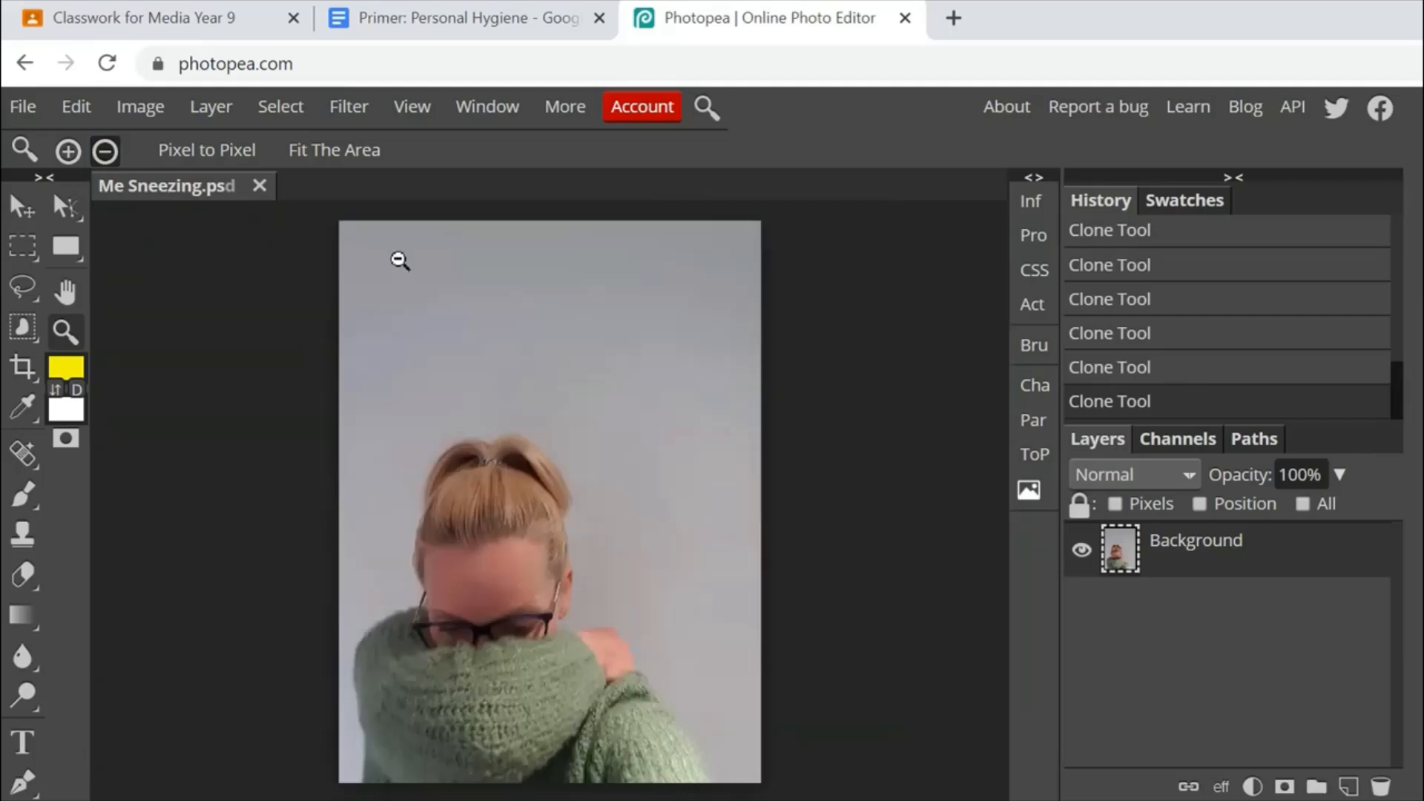
pyautogui.moveTo(500, 287)
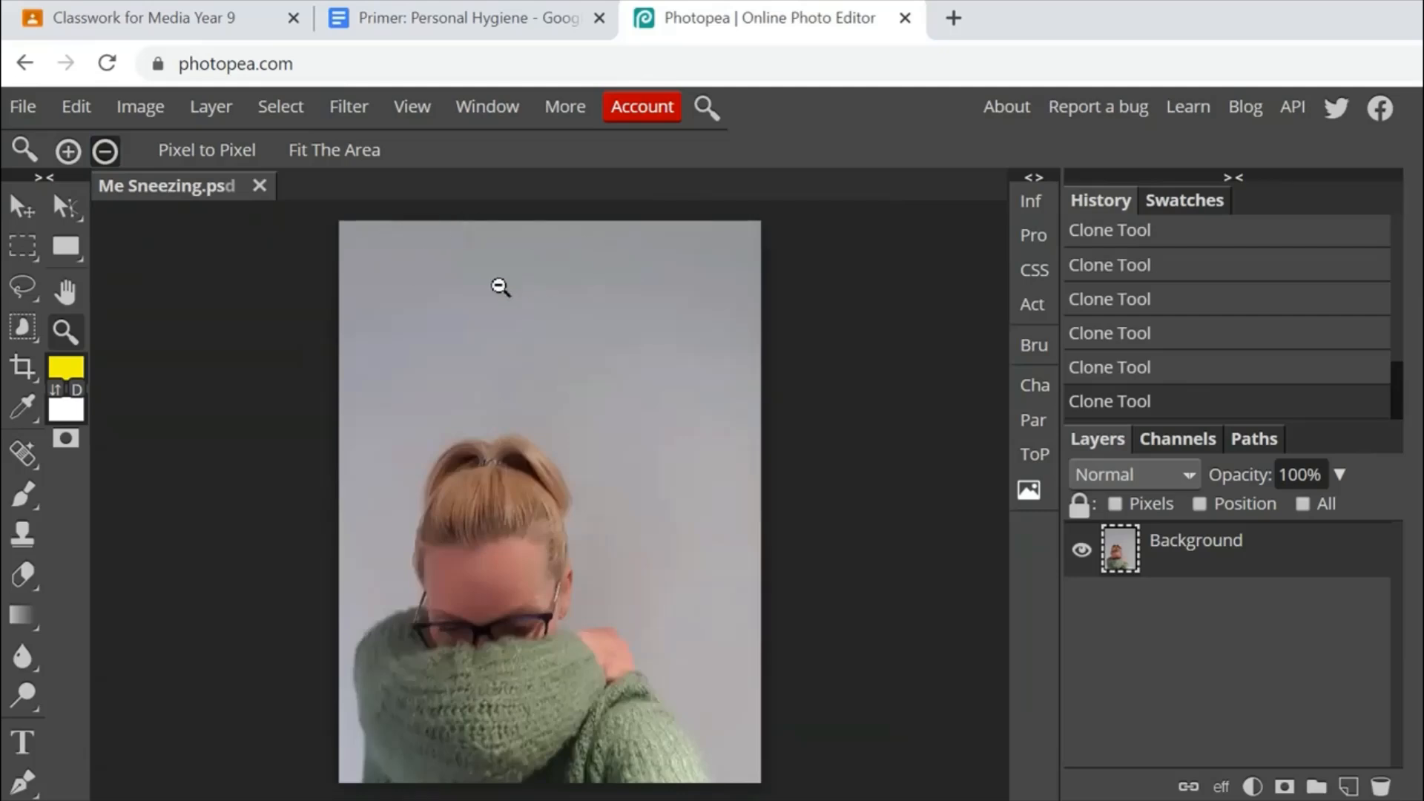
pyautogui.moveTo(375, 346)
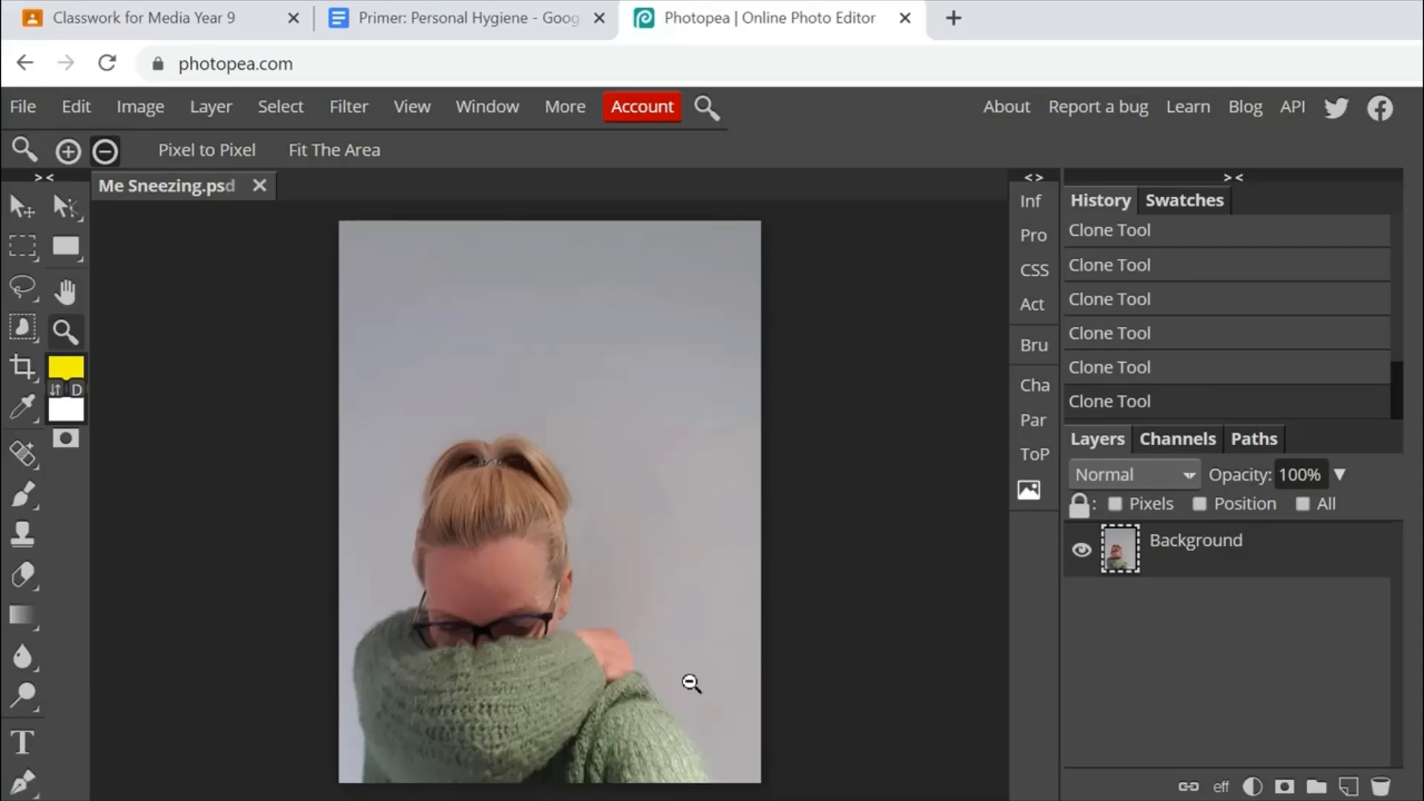
pyautogui.moveTo(523, 365)
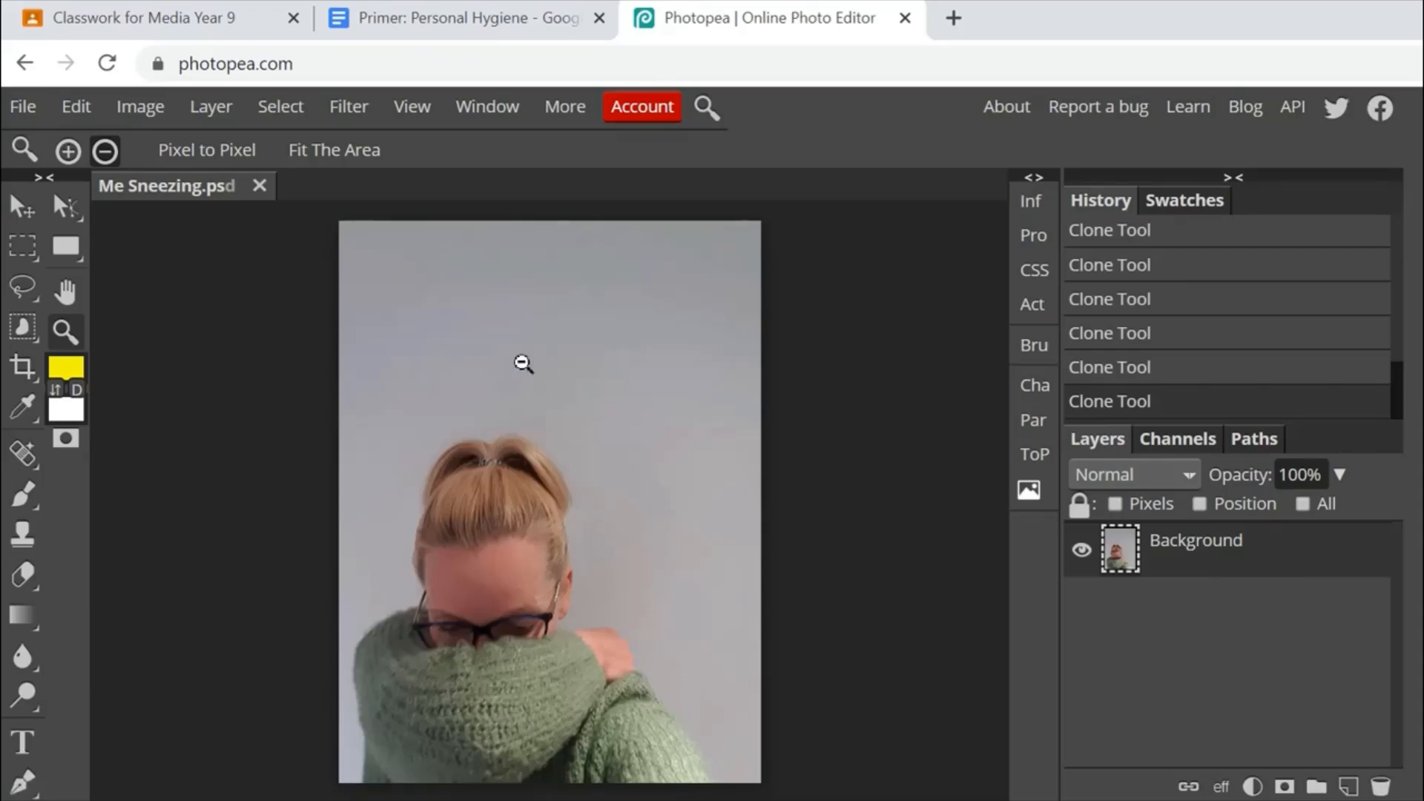
pyautogui.moveTo(442, 374)
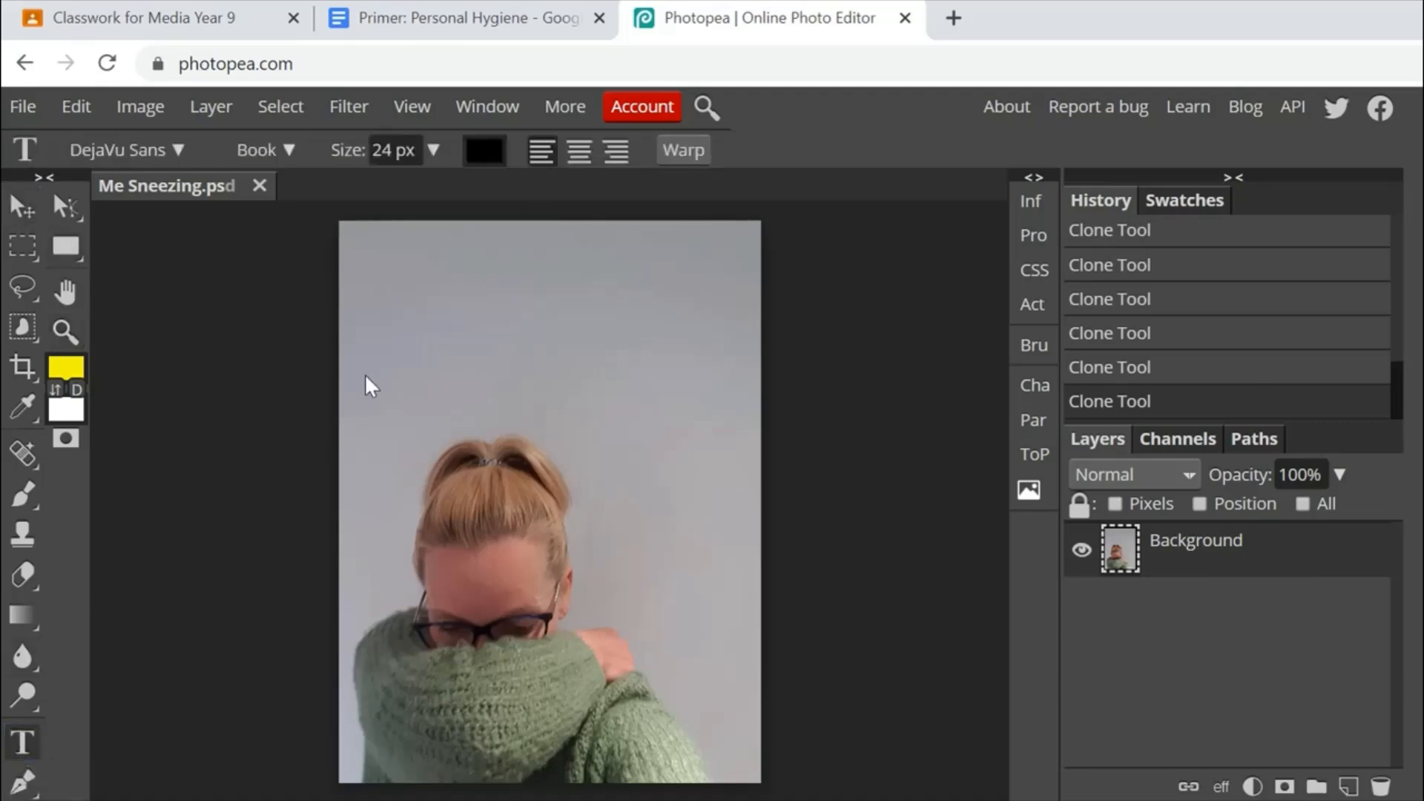
pyautogui.moveTo(380, 252)
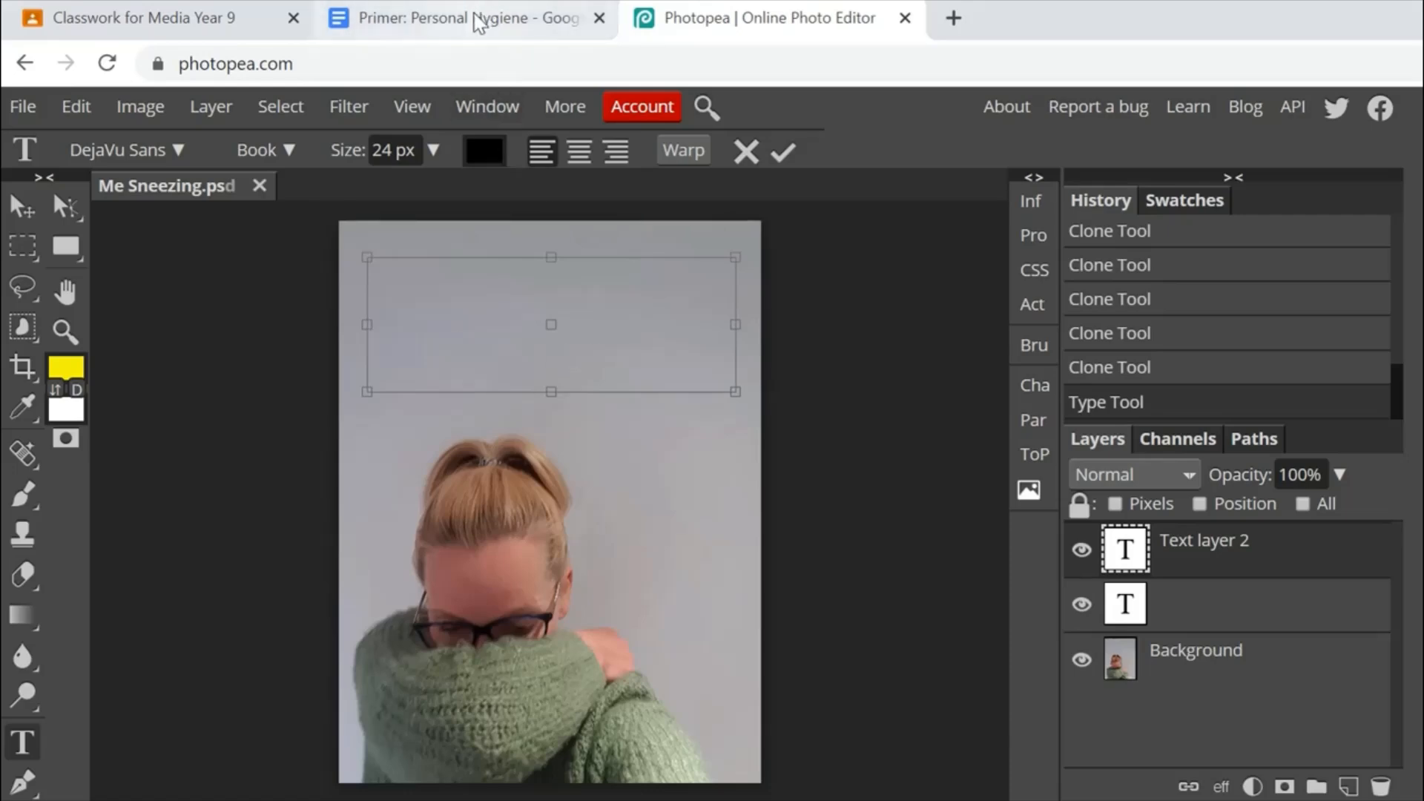
# Switch to the Personal Hygiene Google Doc.
pyautogui.click(454, 18)
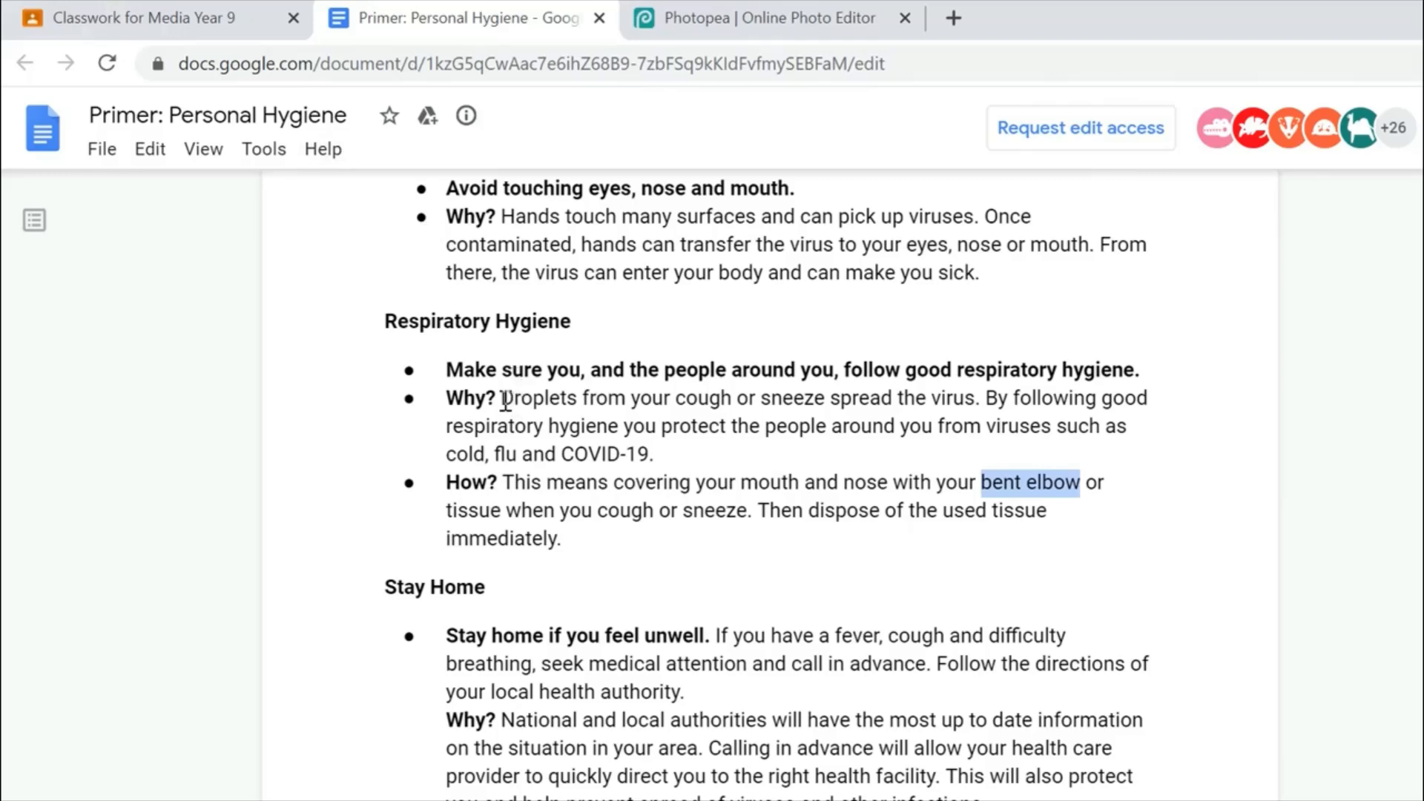
# Select the 'Droplets from your cough or sneeze spread the virus' sentence and return to Photopea.
pyautogui.moveTo(504, 398); pyautogui.dragTo(967, 397)
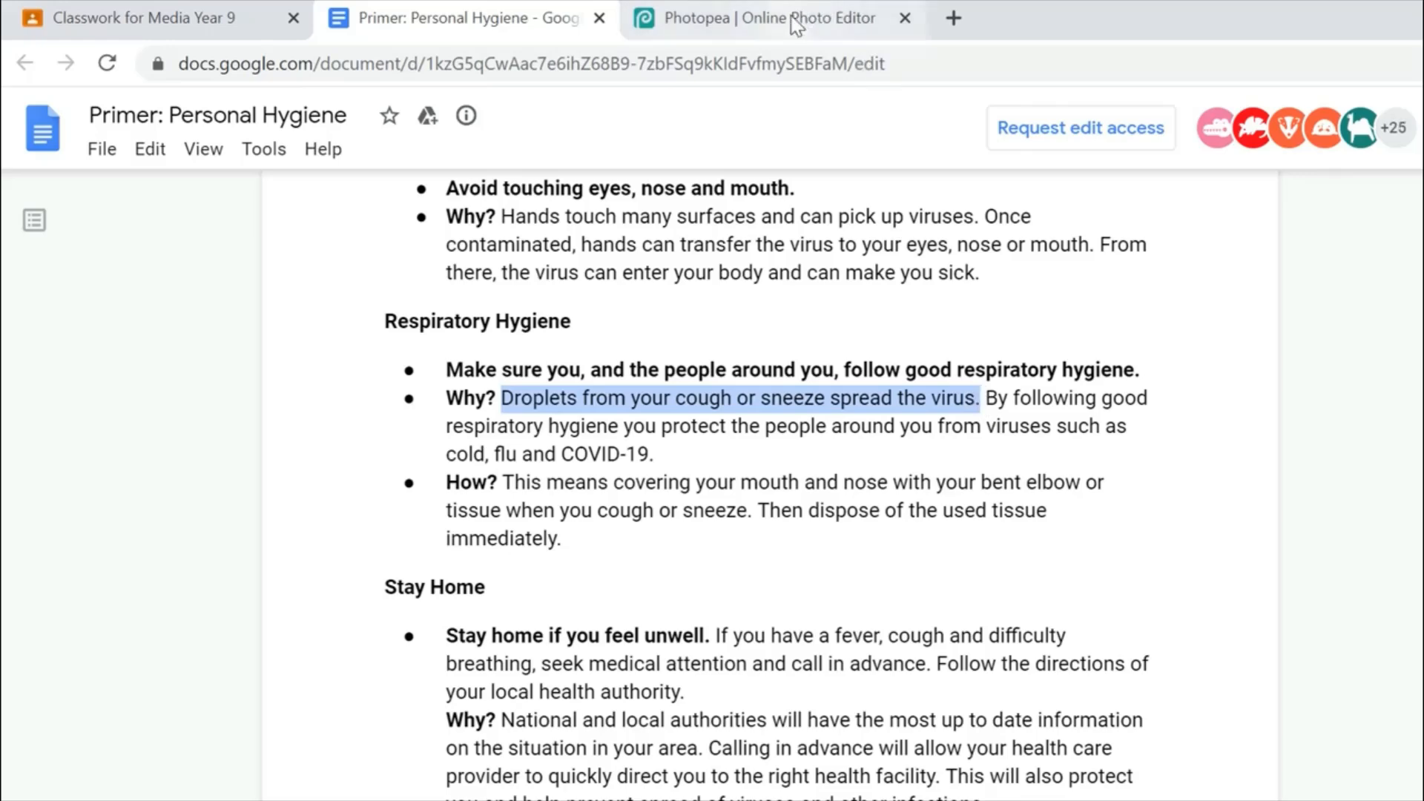
pyautogui.click(754, 18)
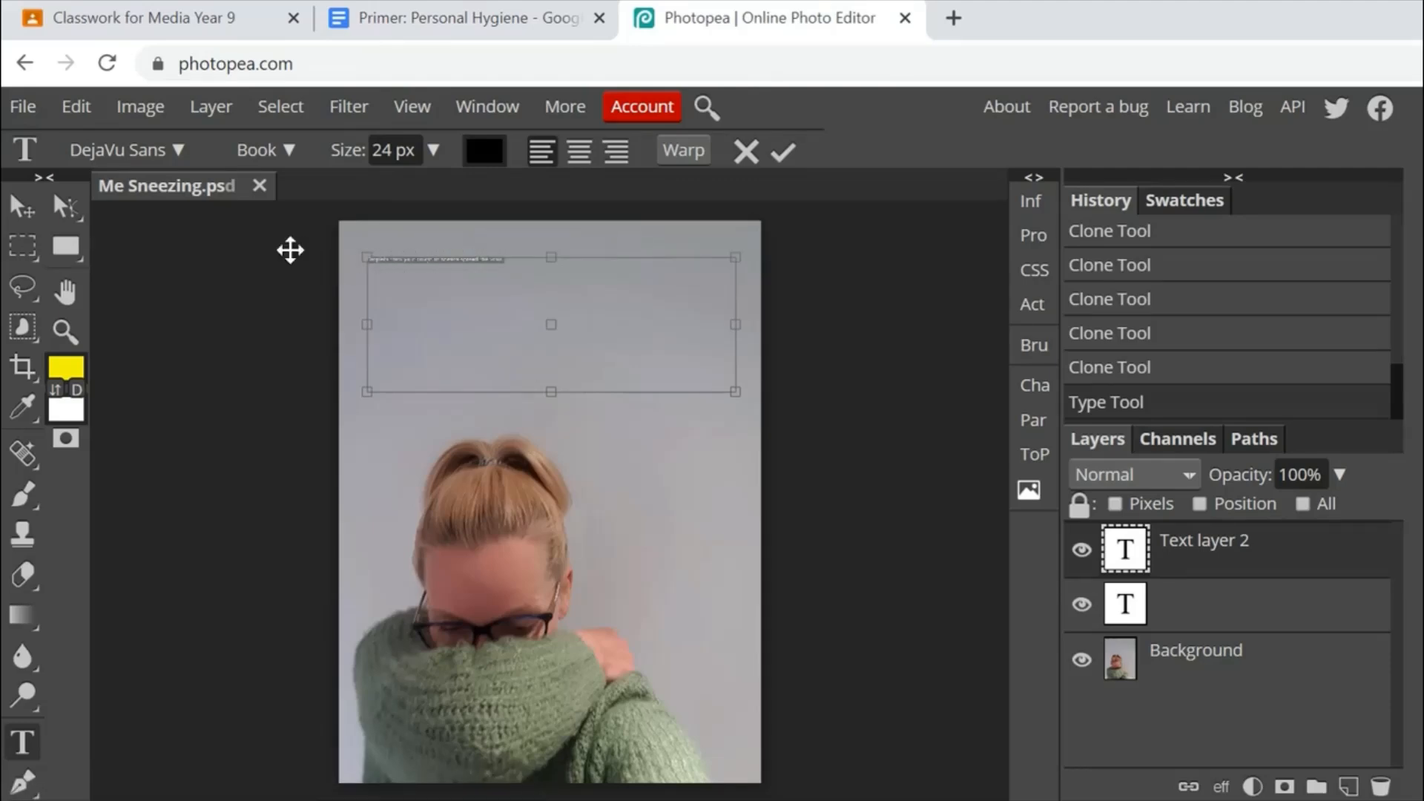
# Raise the pasted sentence's size to about 148 px and select all its text.
pyautogui.click(431, 150)
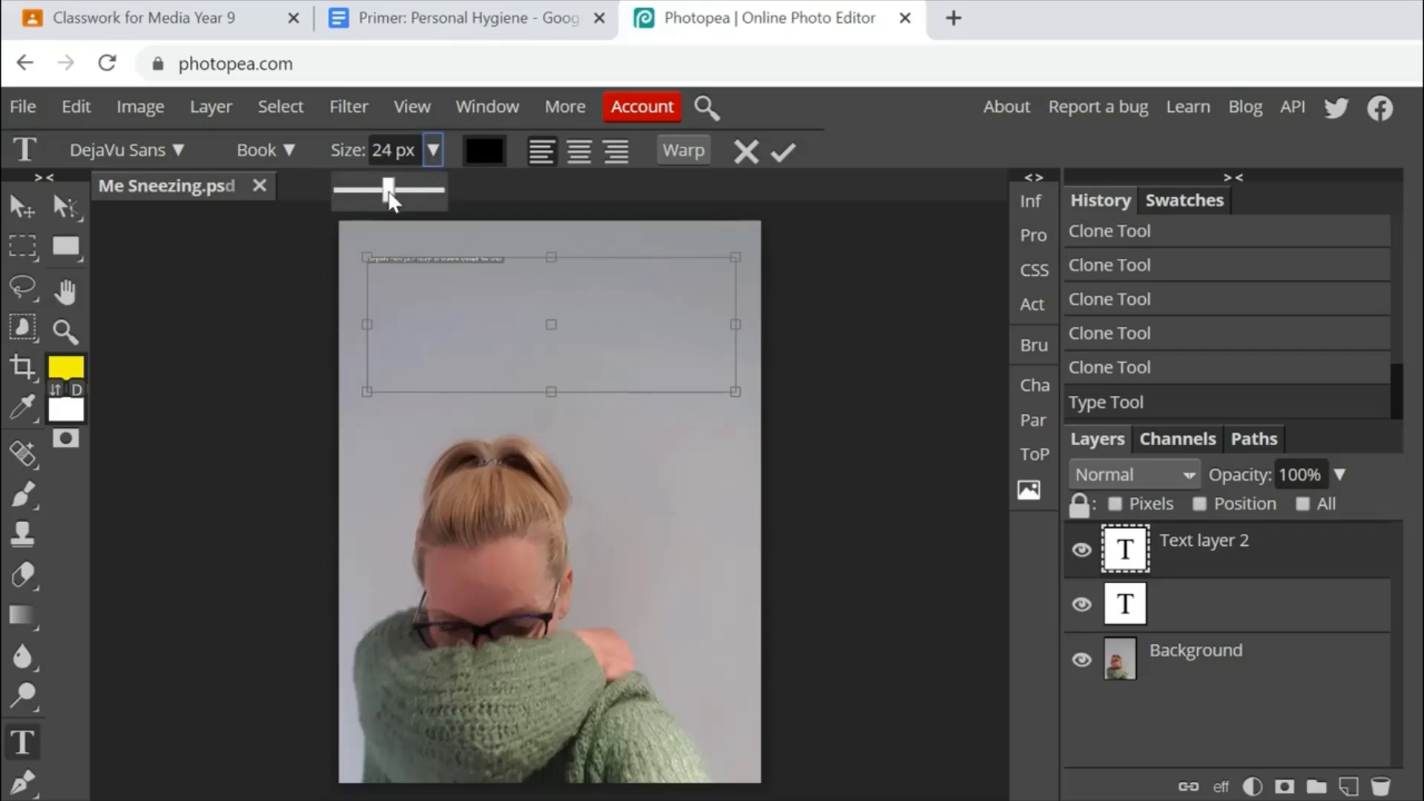
pyautogui.moveTo(386, 191); pyautogui.dragTo(436, 191)
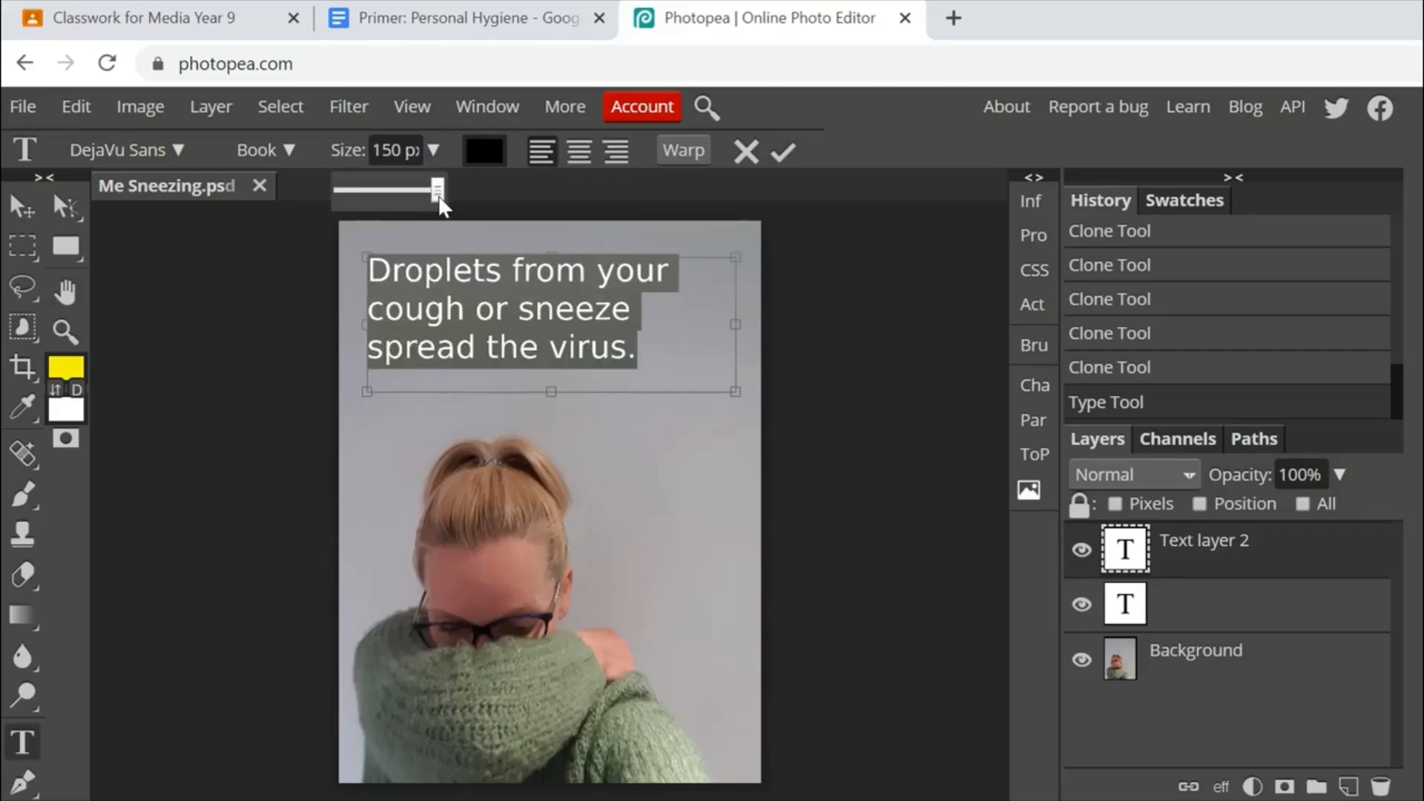
pyautogui.moveTo(440, 188); pyautogui.dragTo(435, 190)
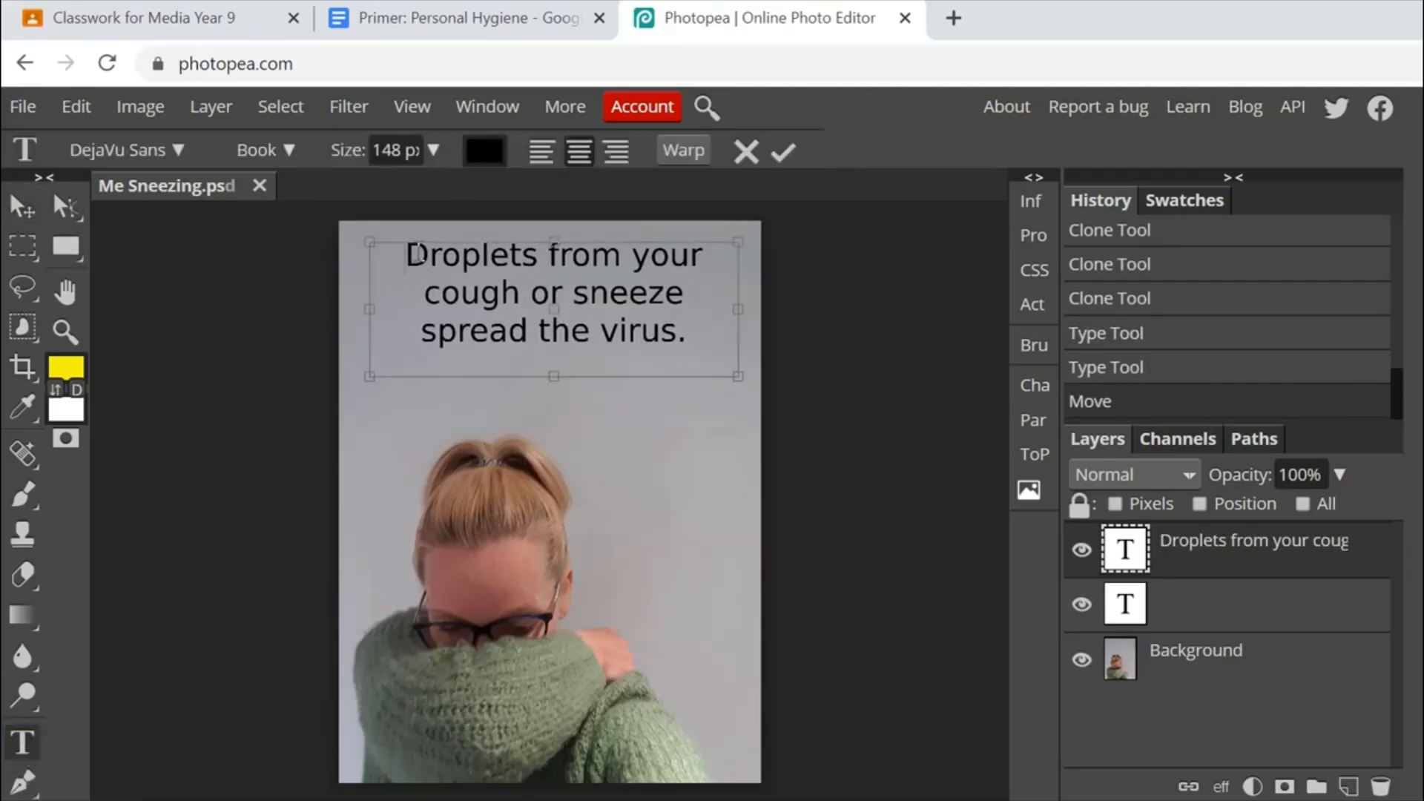
pyautogui.press('ctrl+a')
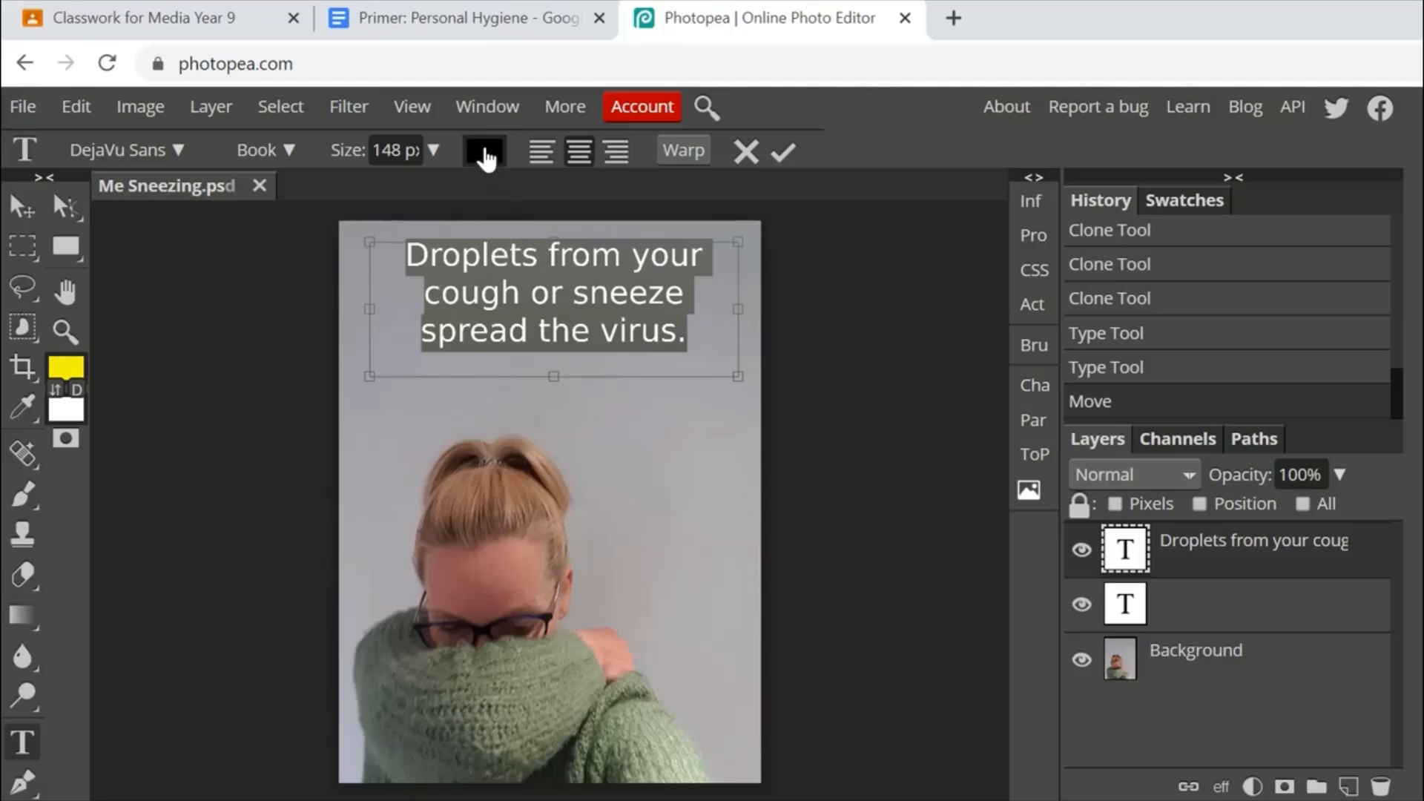
# Recolour the droplets sentence to a strong blue via the Color Picker.
pyautogui.click(483, 152)
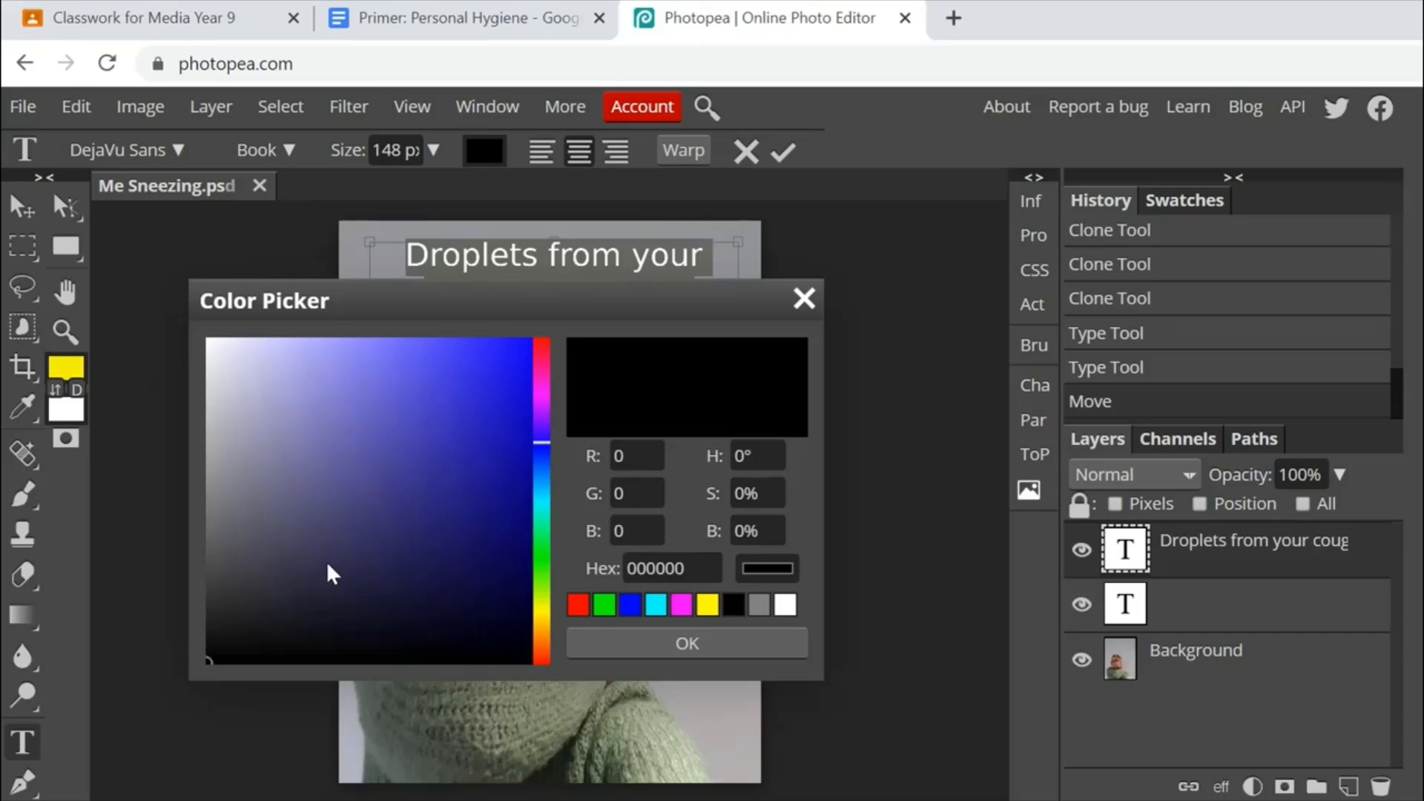
pyautogui.click(524, 351)
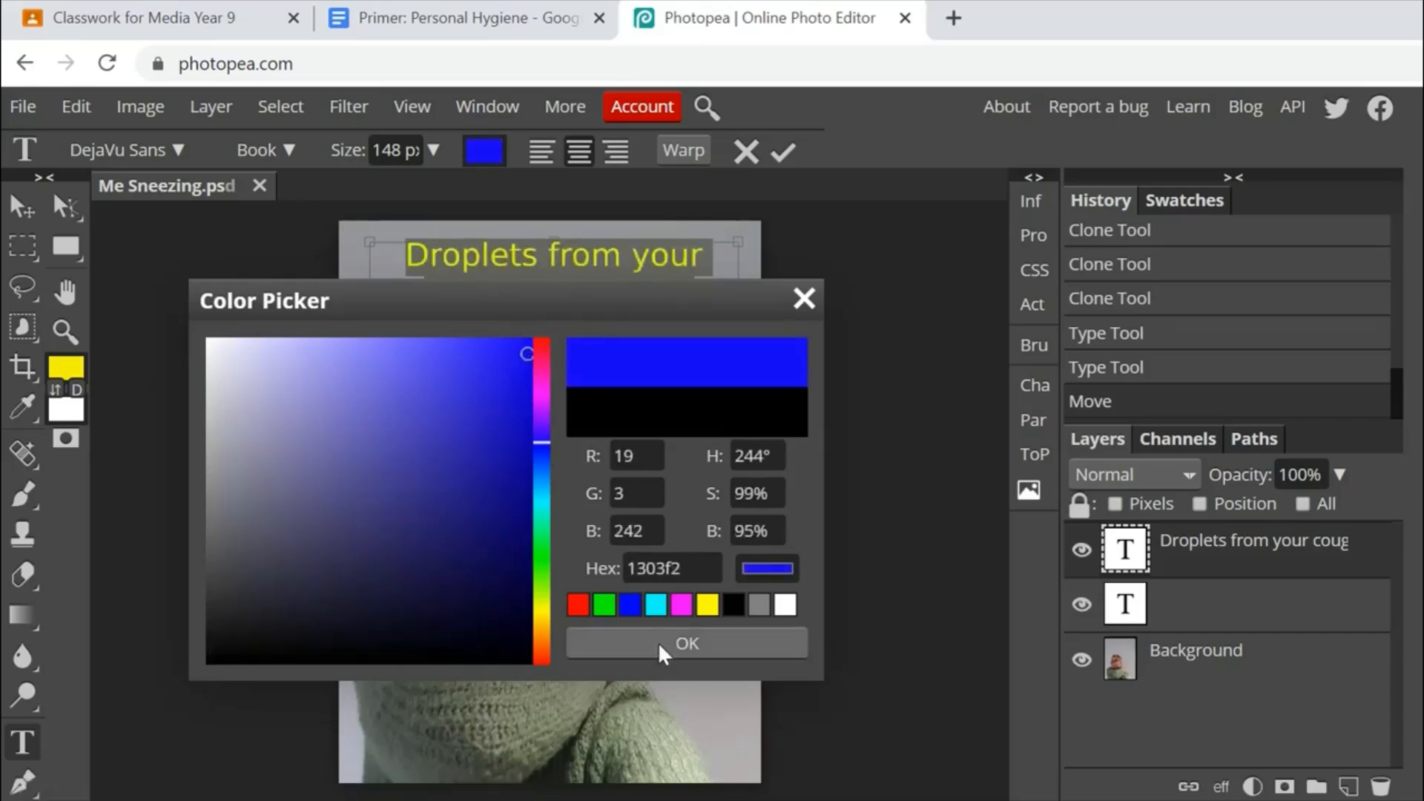
pyautogui.click(685, 642)
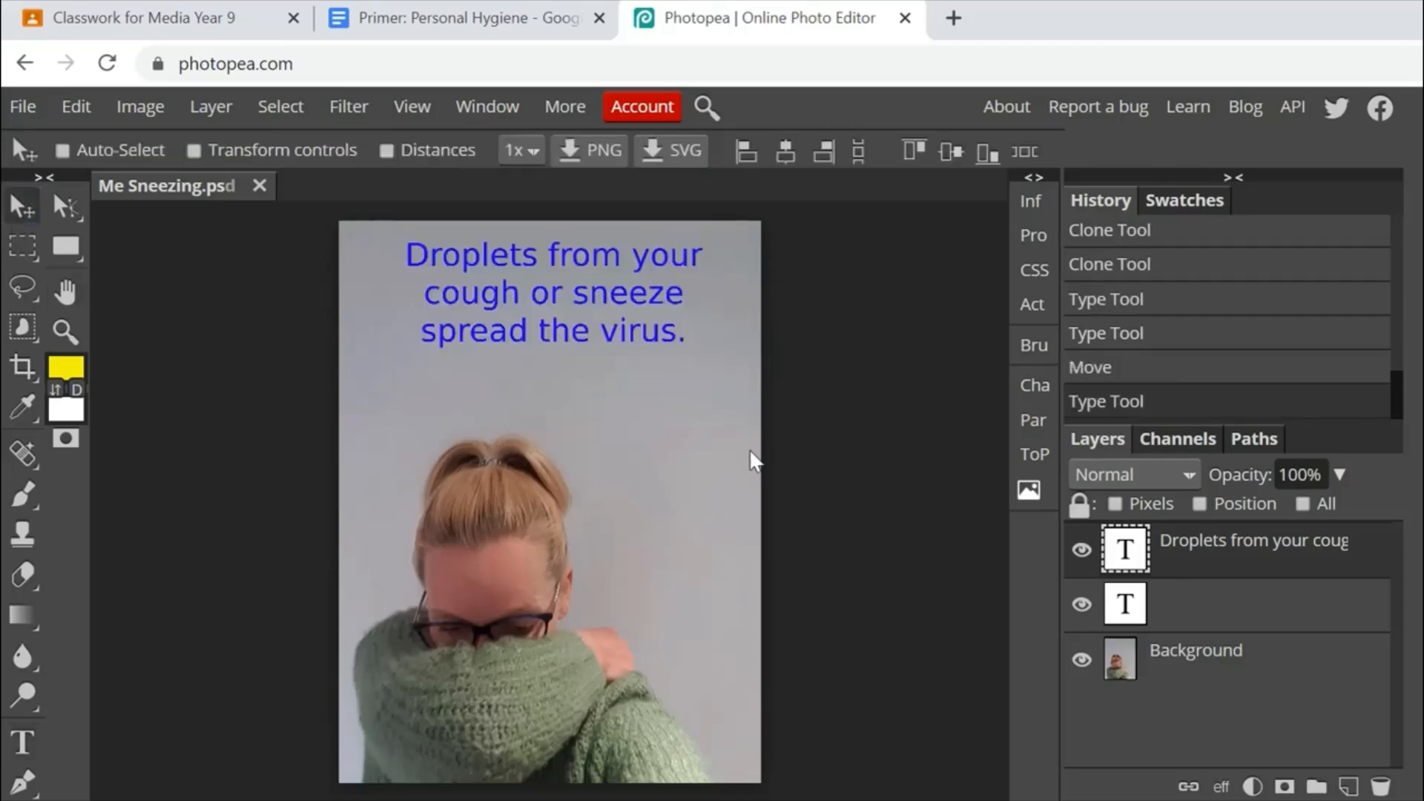
pyautogui.moveTo(614, 308)
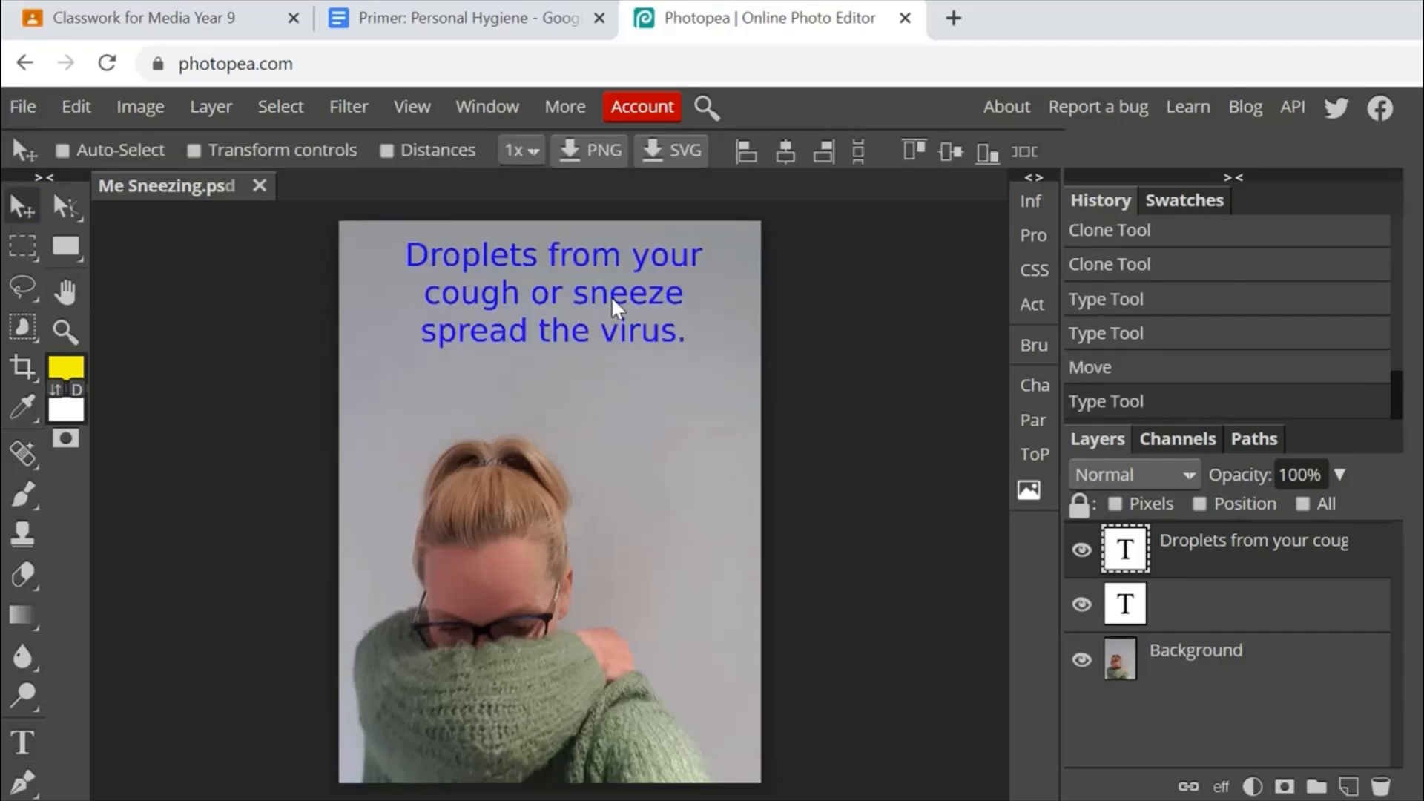
pyautogui.click(22, 744)
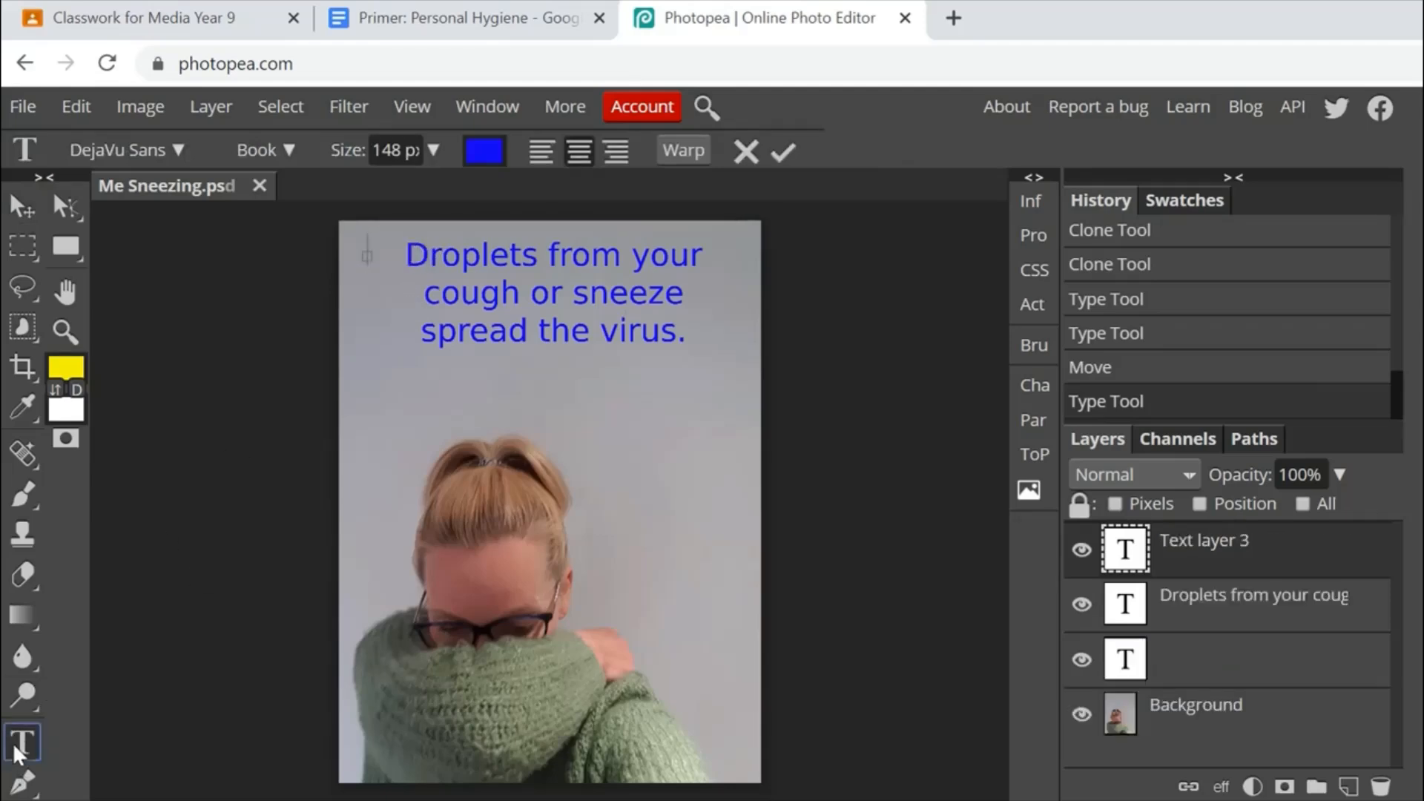
# Apply the distressed Destroy font to the droplets sentence.
pyautogui.click(1227, 604)
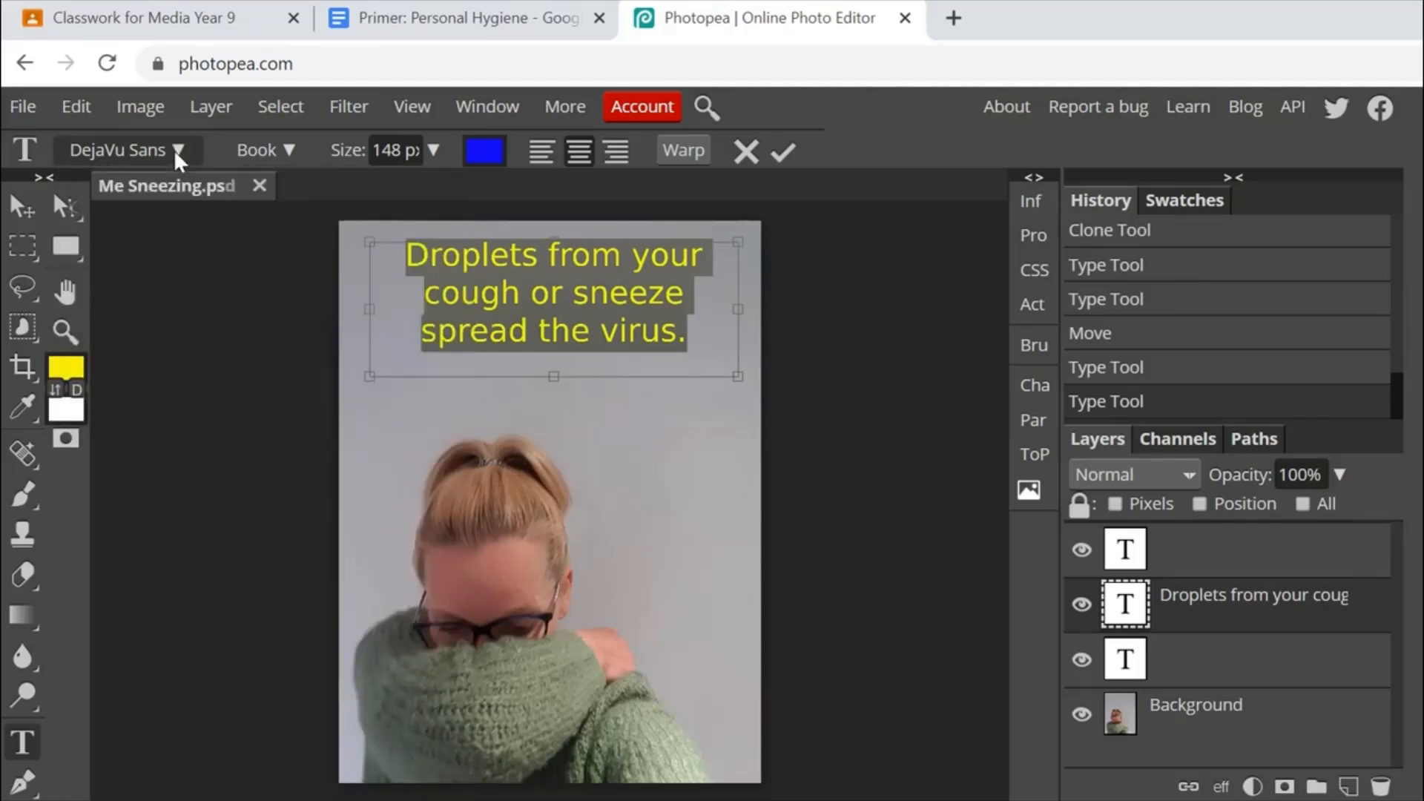
pyautogui.click(128, 150)
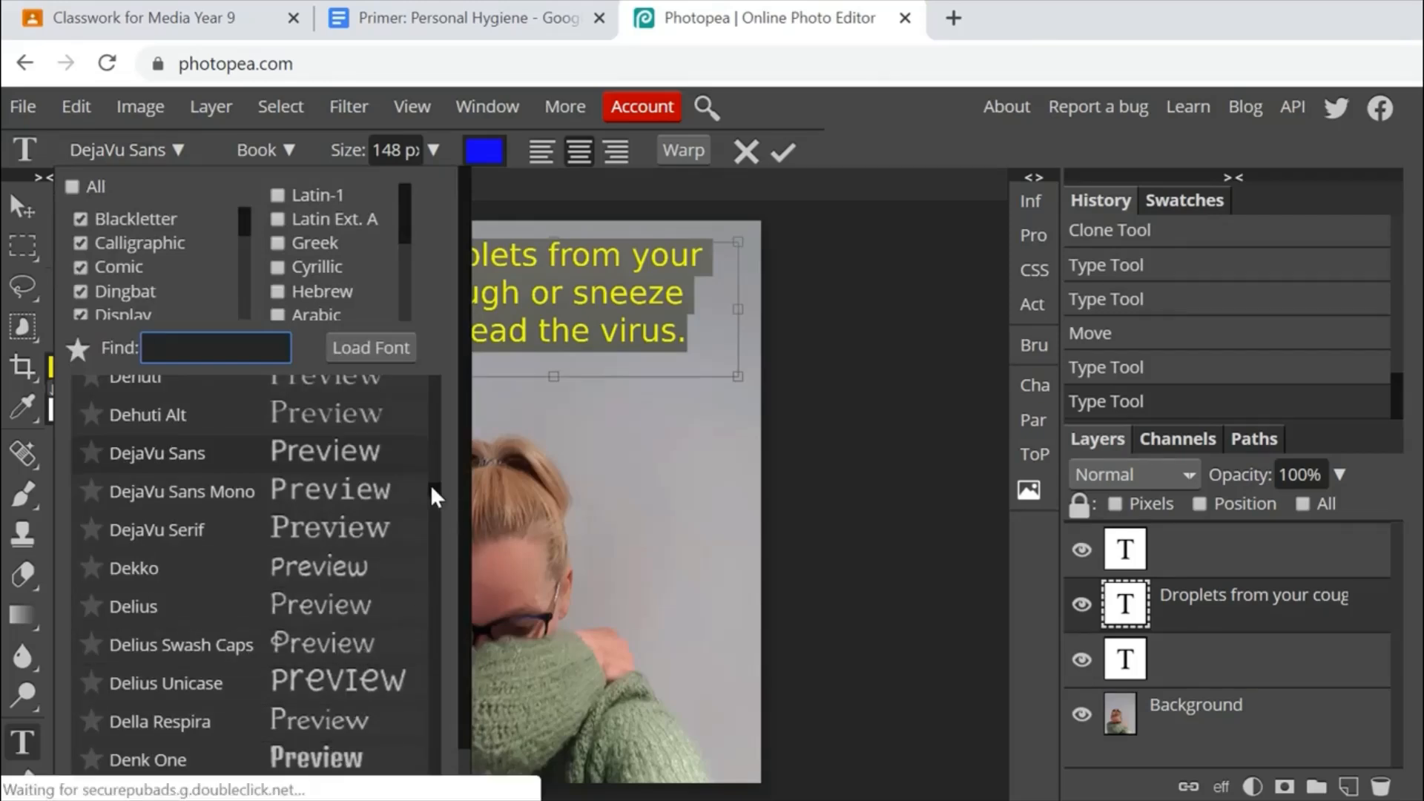
pyautogui.scroll(-3)
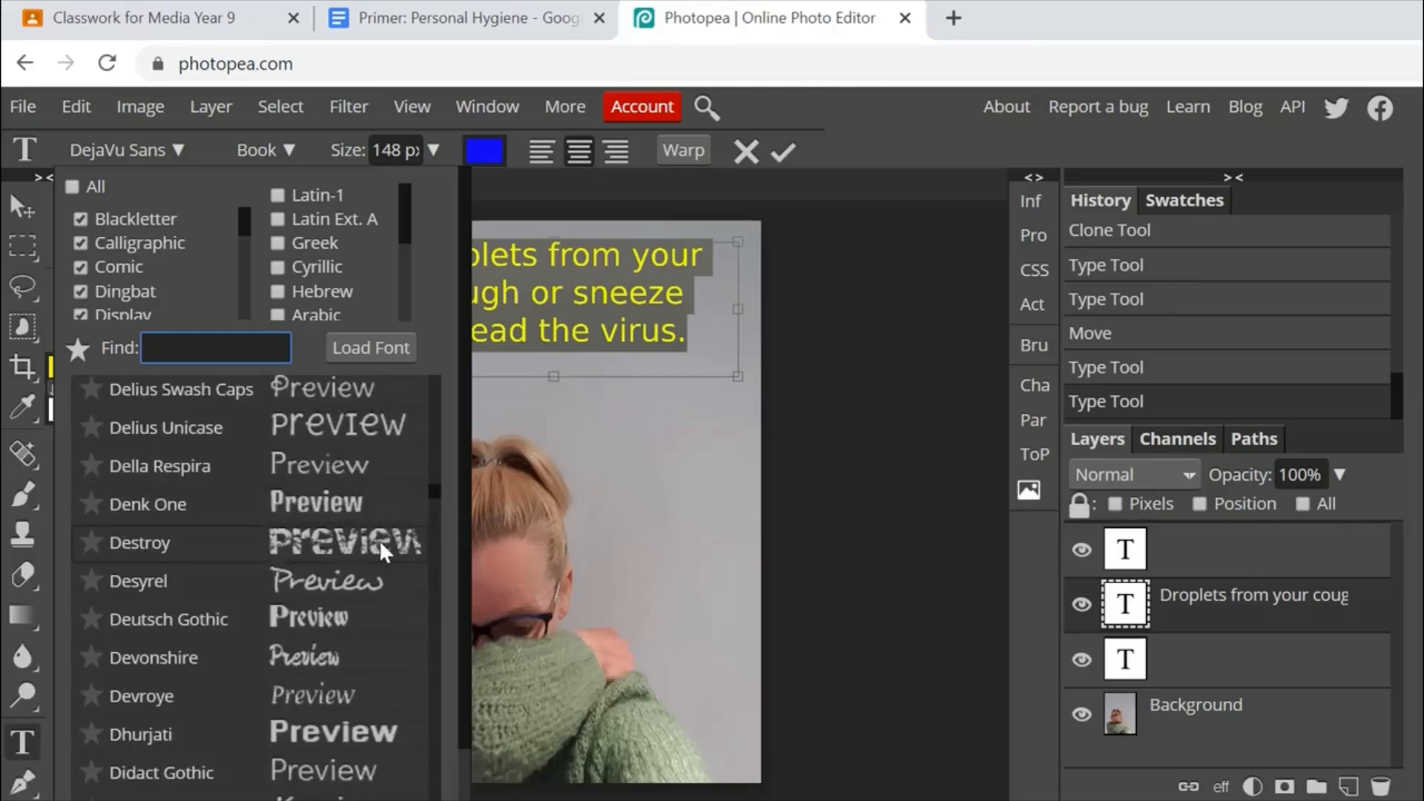
pyautogui.click(141, 543)
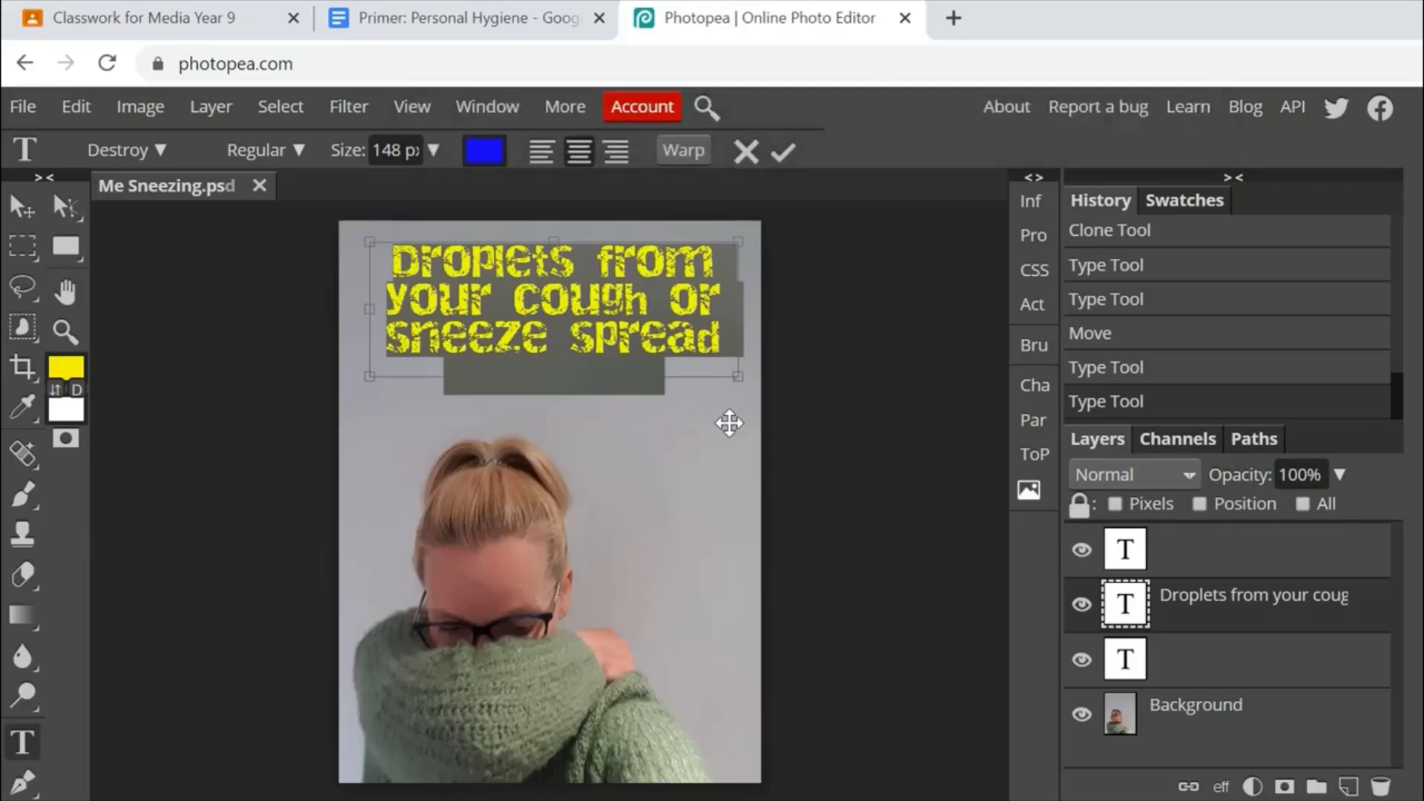
pyautogui.moveTo(745, 375)
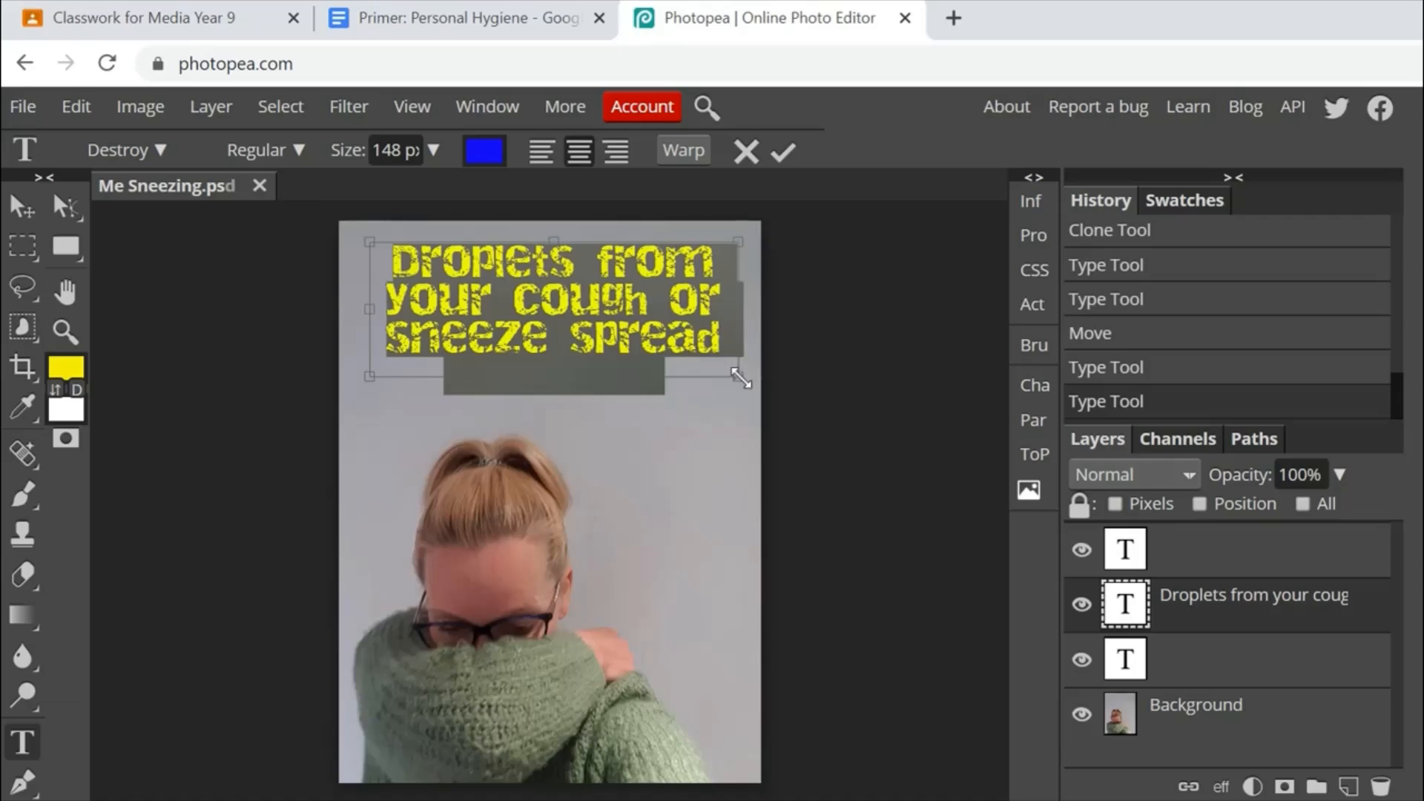
# Stretch the text box until the whole sentence shows, then view the guidance document.
pyautogui.moveTo(740, 378); pyautogui.dragTo(741, 407)
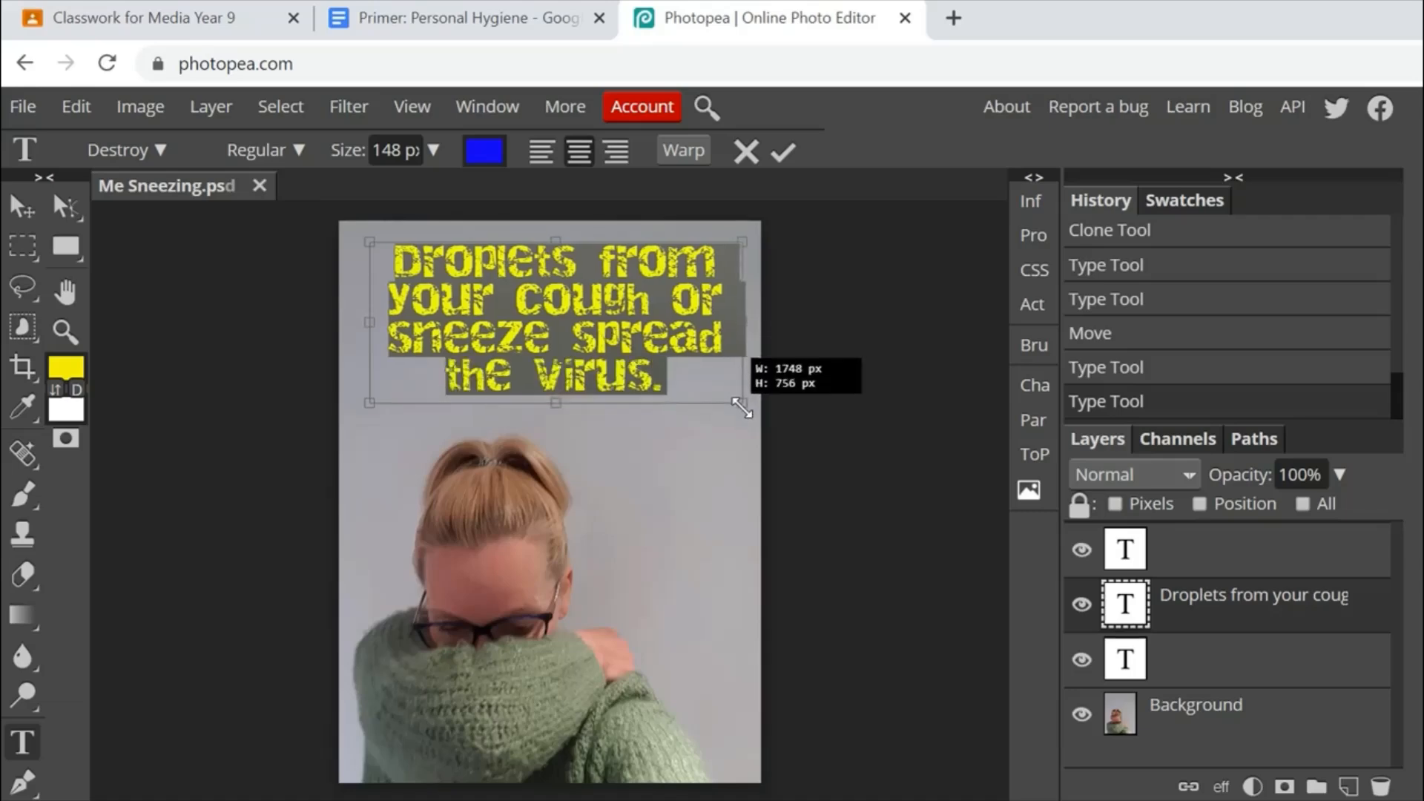
pyautogui.moveTo(743, 406); pyautogui.dragTo(737, 410)
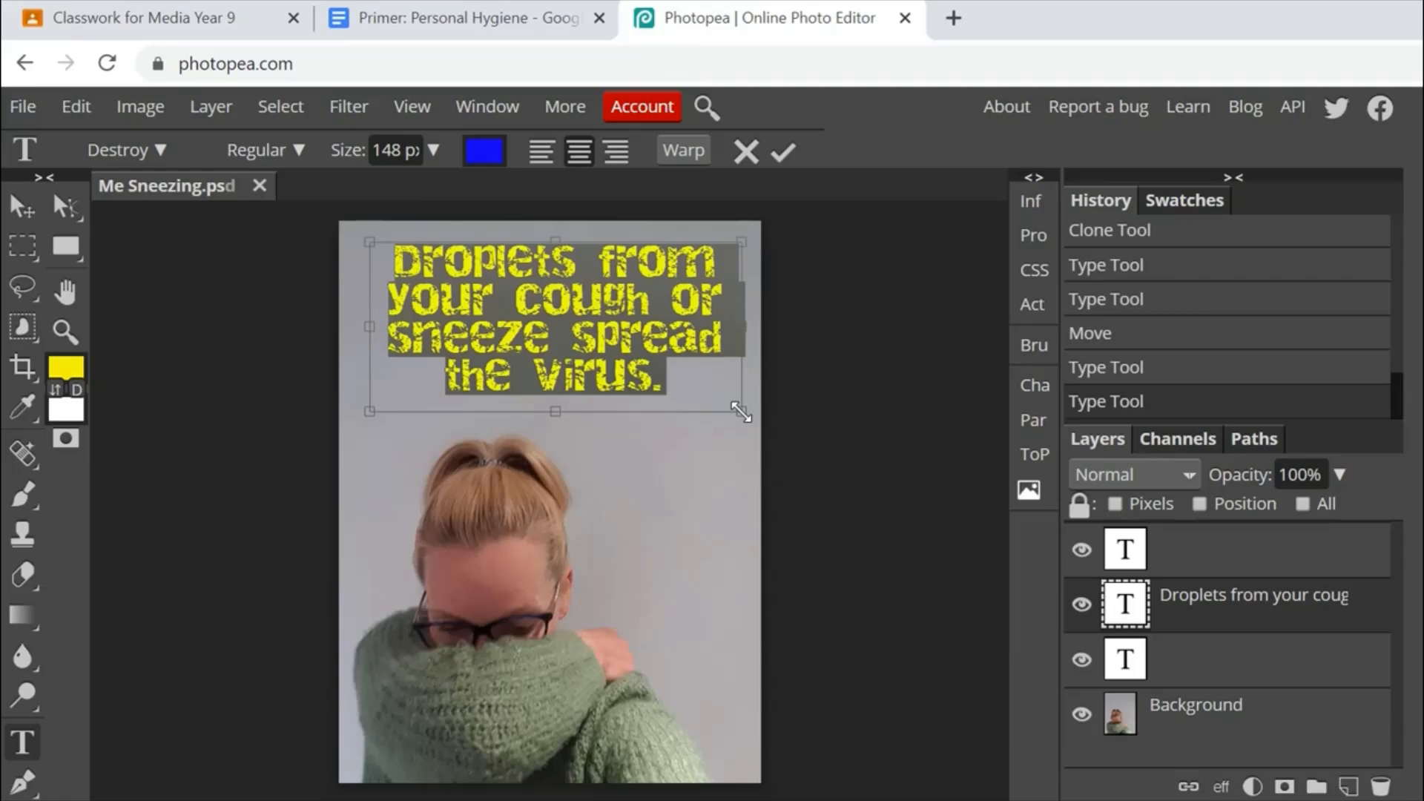
pyautogui.click(484, 151)
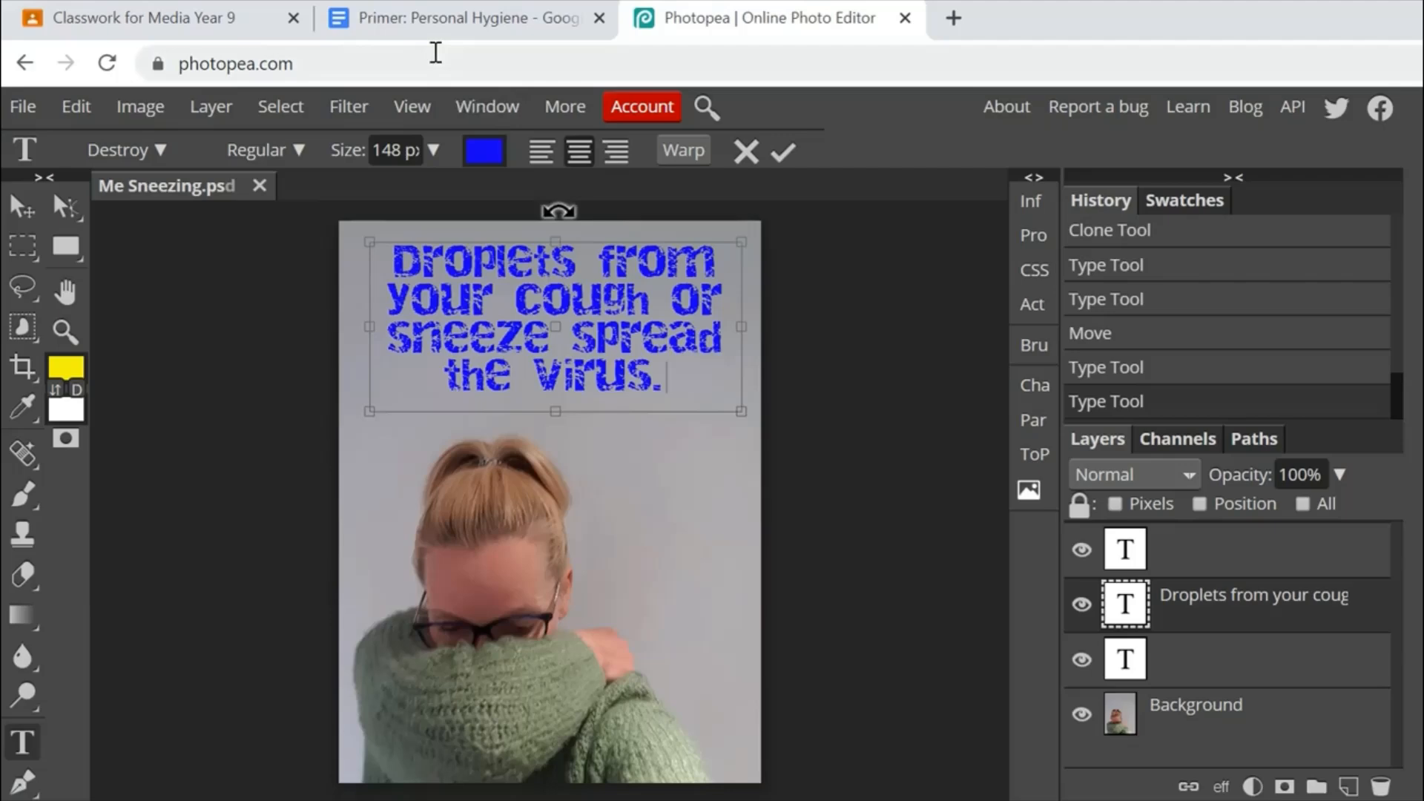
pyautogui.click(460, 18)
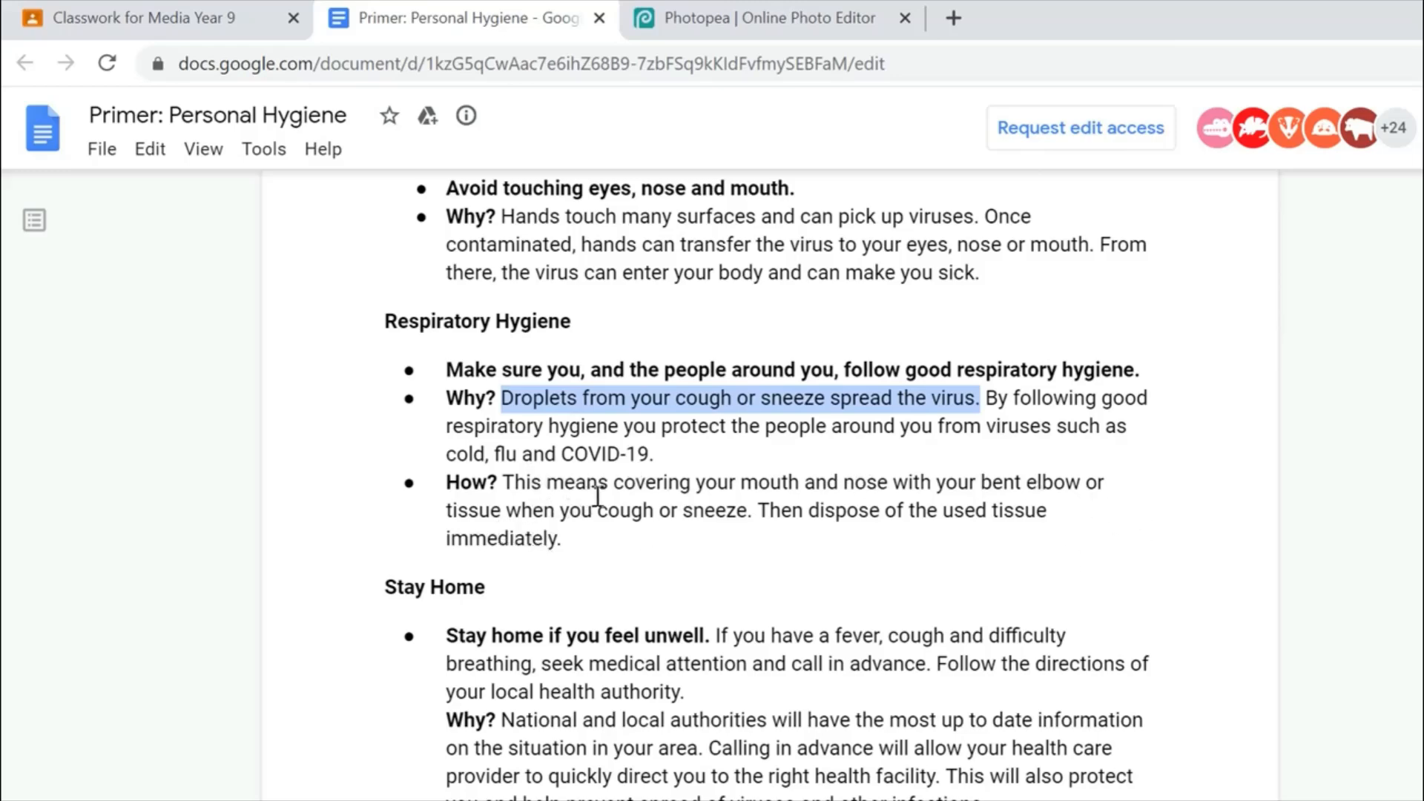
# Commit the blue Destroy-font droplets heading across the top of the photo.
pyautogui.click(614, 482)
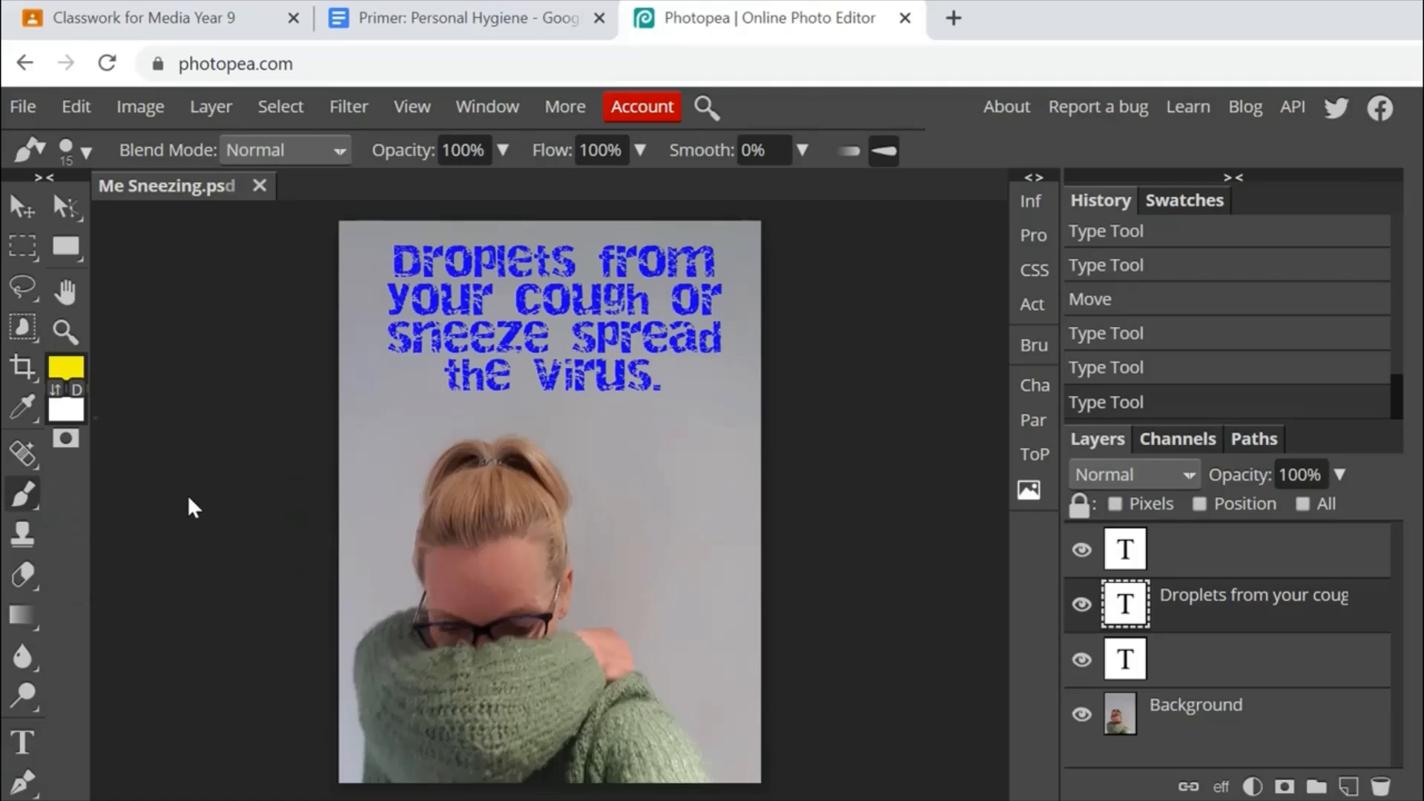
pyautogui.moveTo(205, 21)
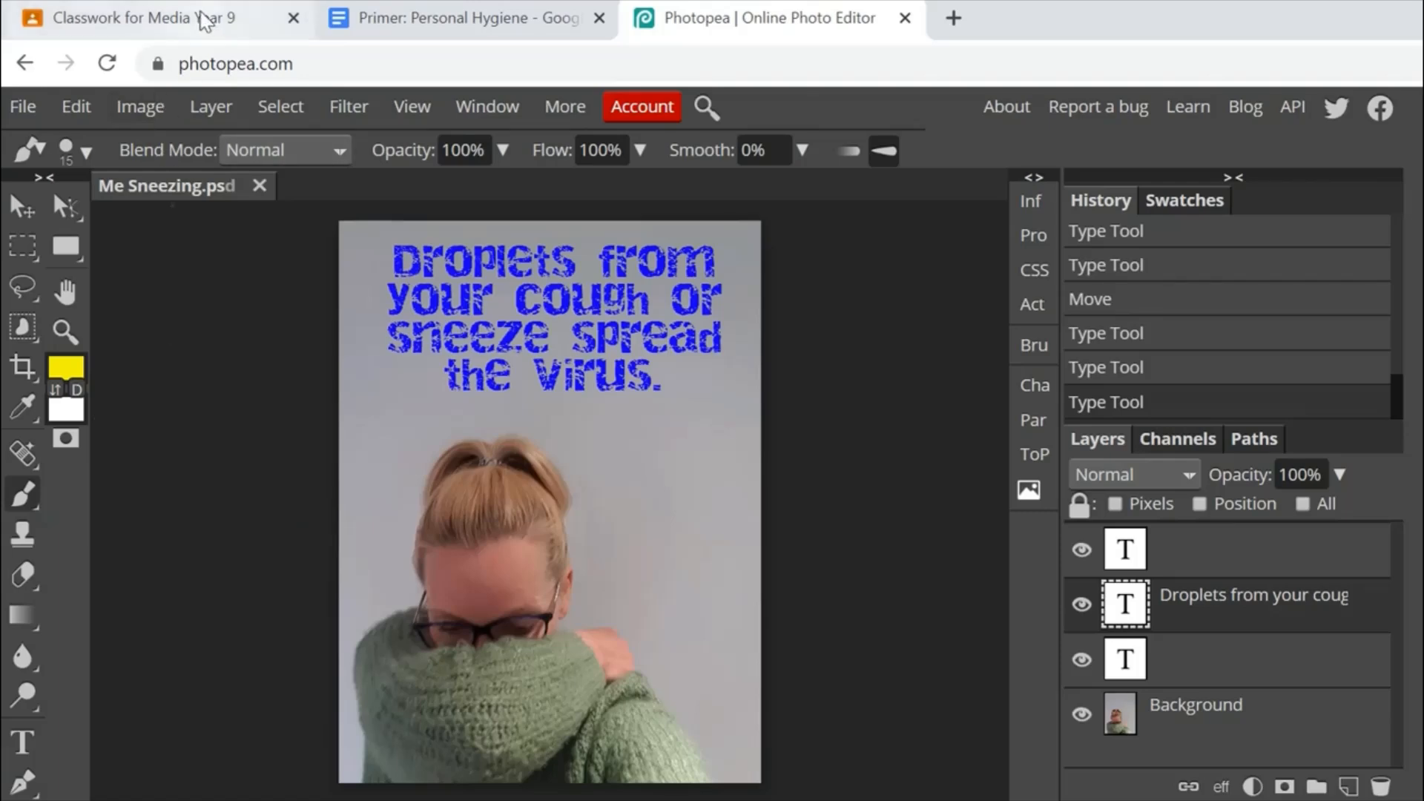
pyautogui.click(127, 17)
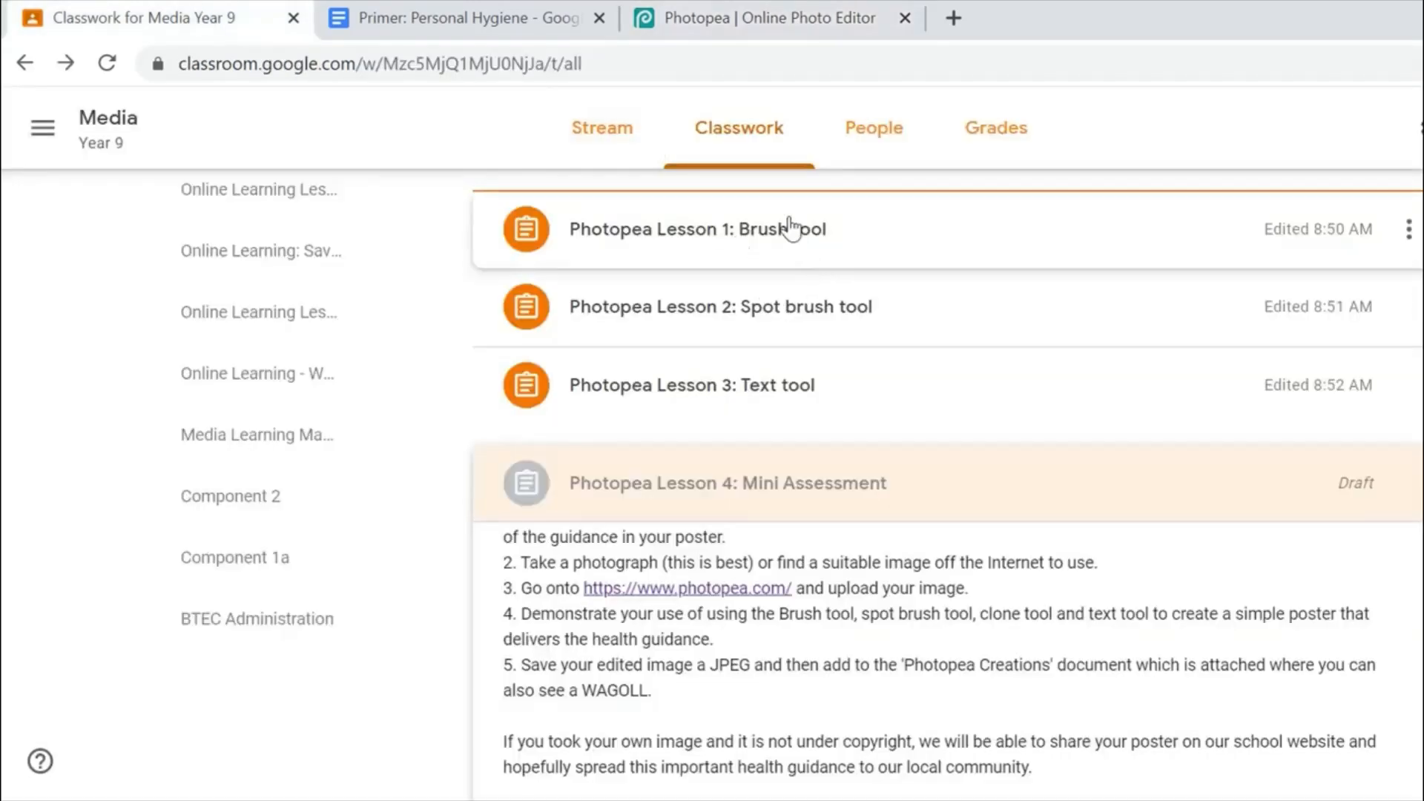
pyautogui.moveTo(765, 9)
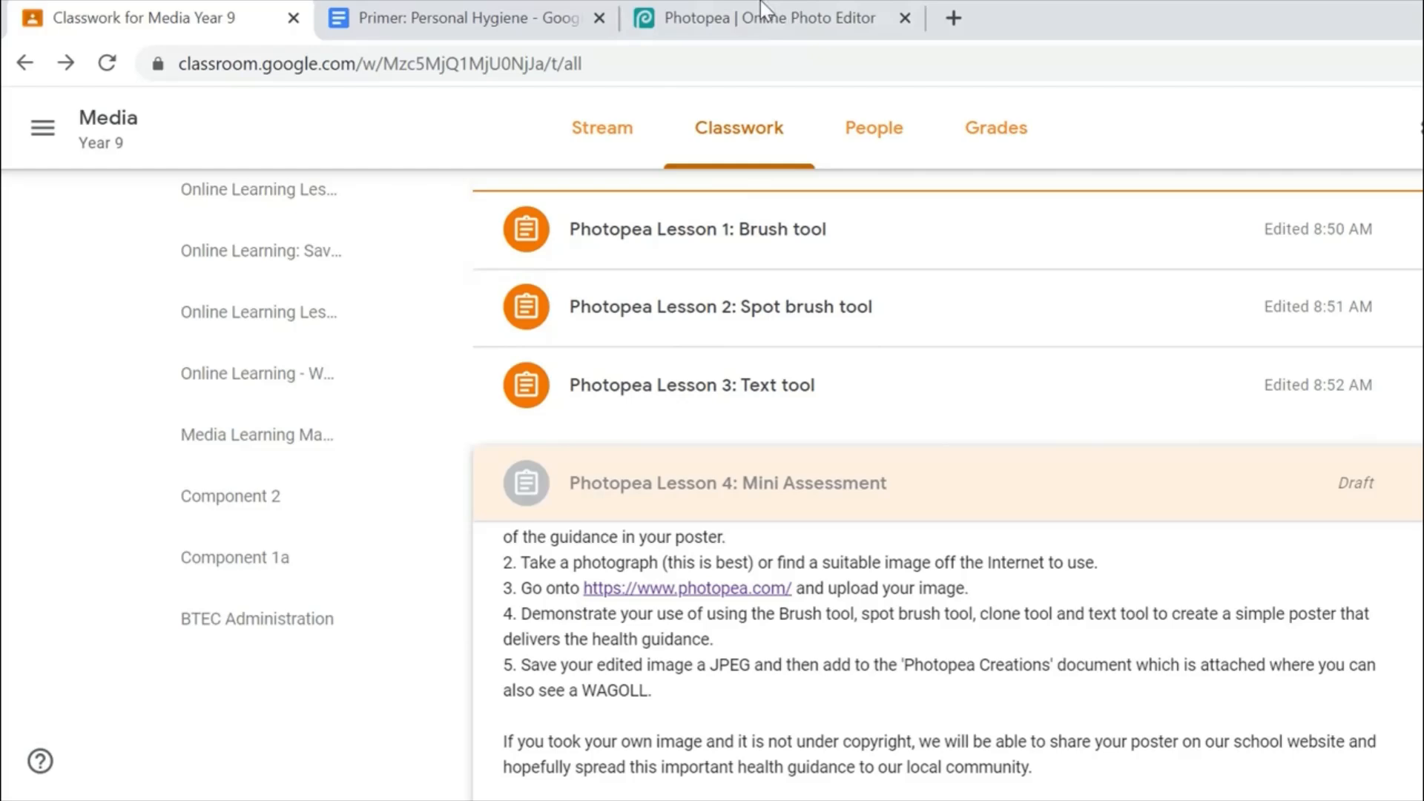
pyautogui.click(758, 17)
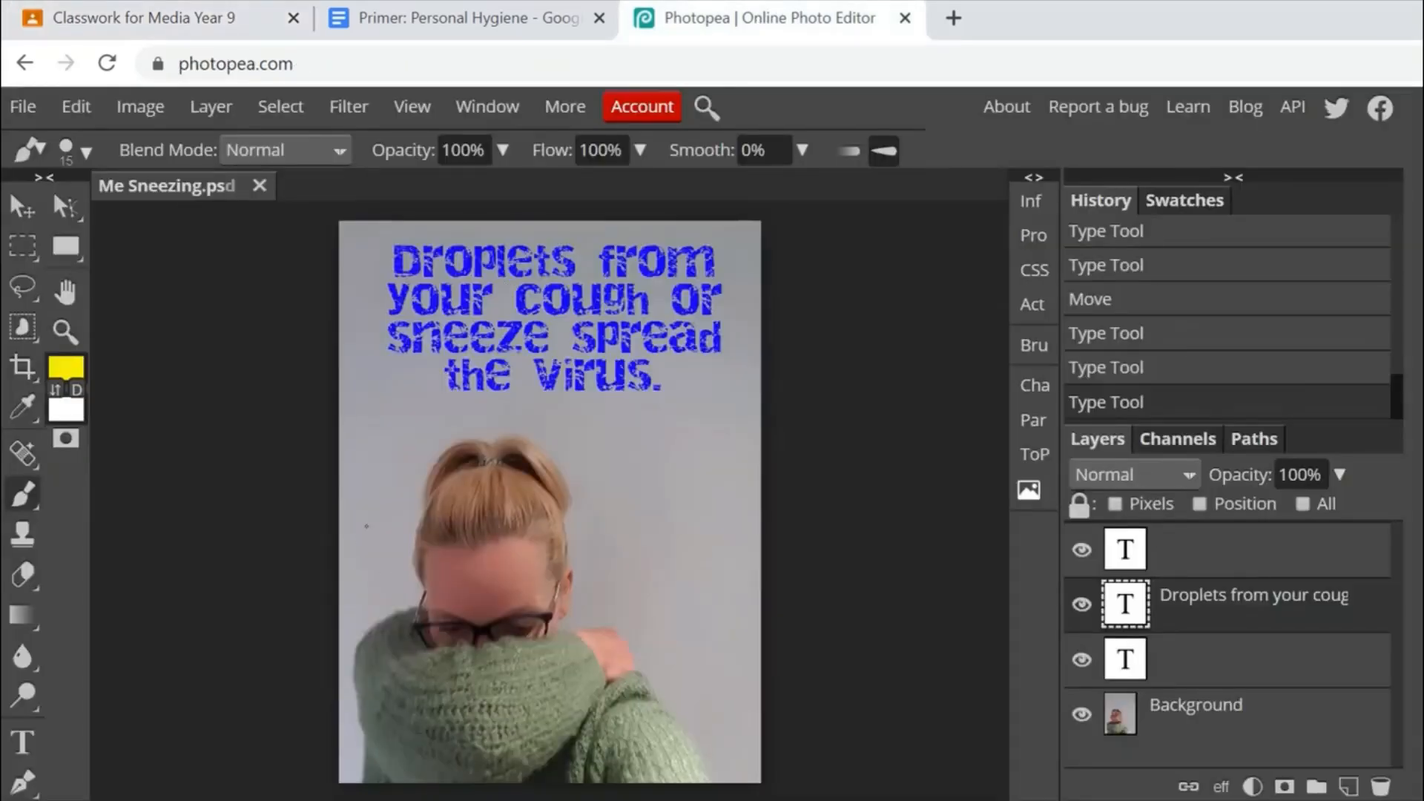
pyautogui.moveTo(339, 170)
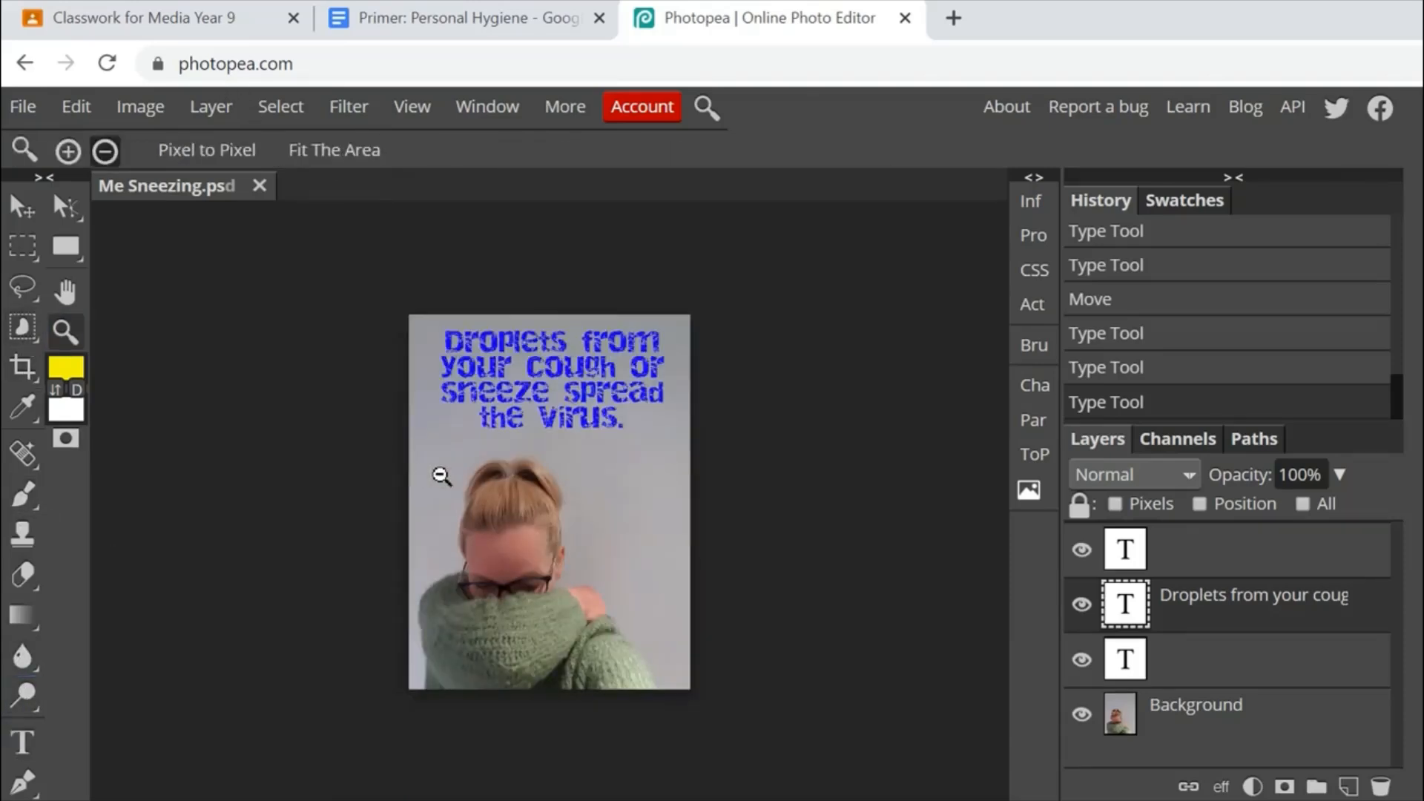
# Zoom in on the face and set up a Brush about 28 px wide.
pyautogui.click(66, 152)
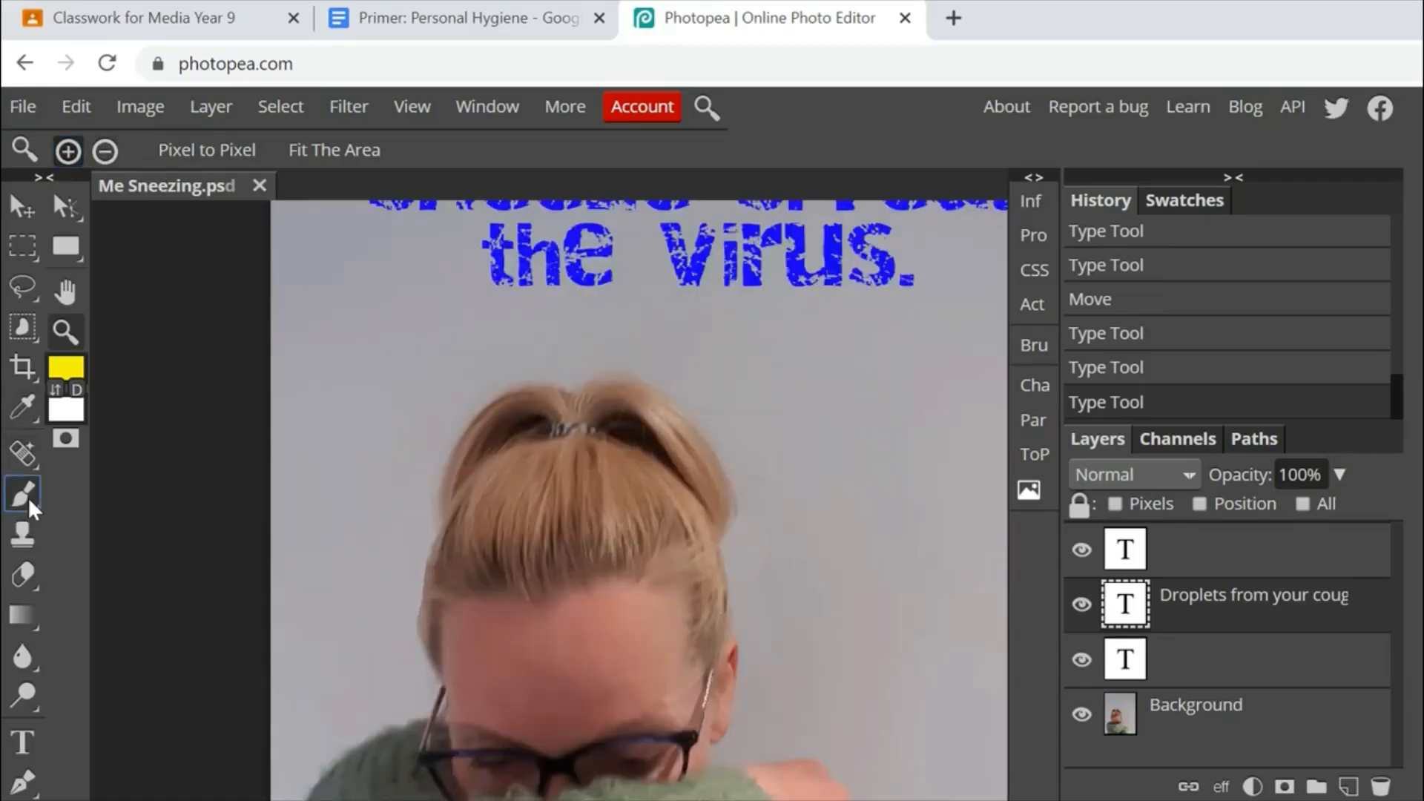
pyautogui.click(22, 495)
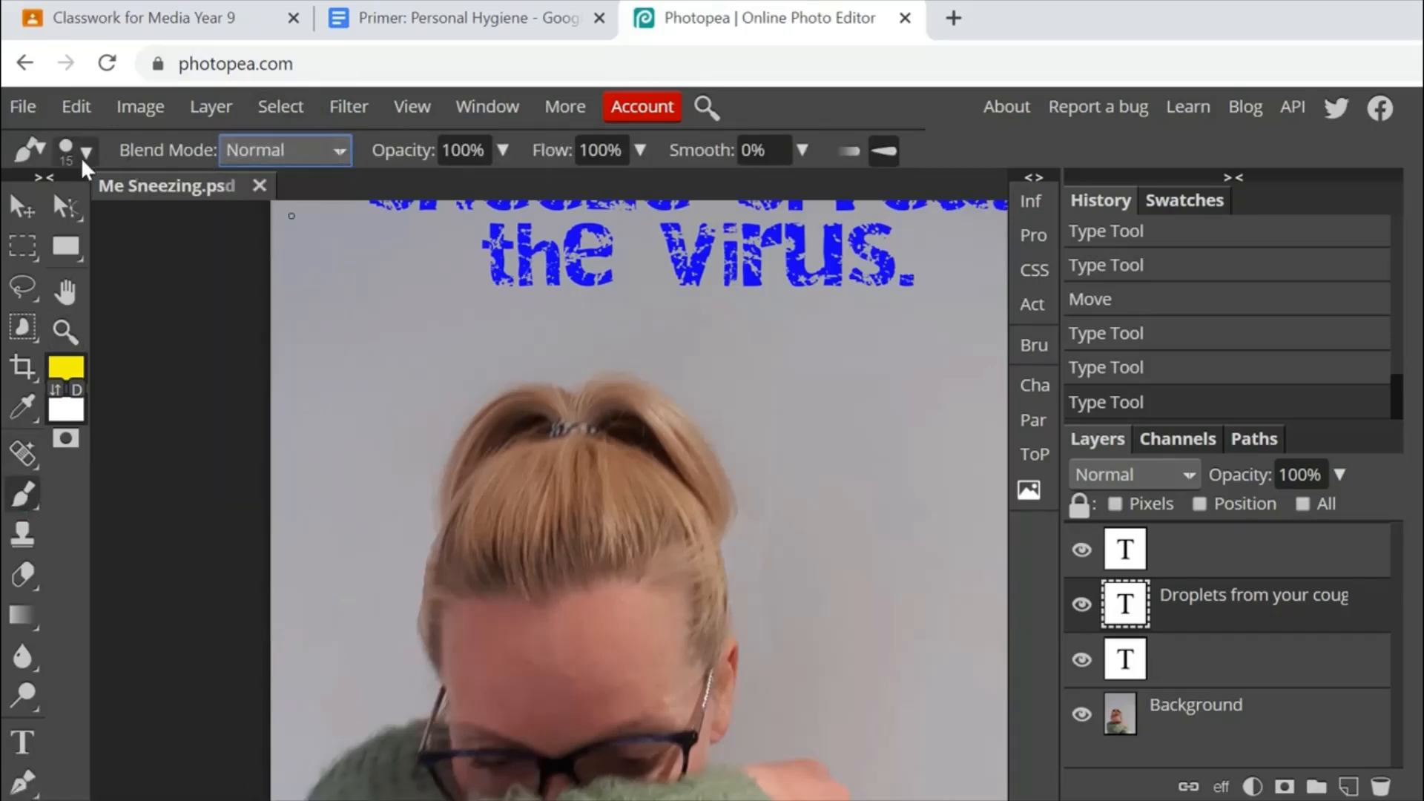
pyautogui.click(87, 151)
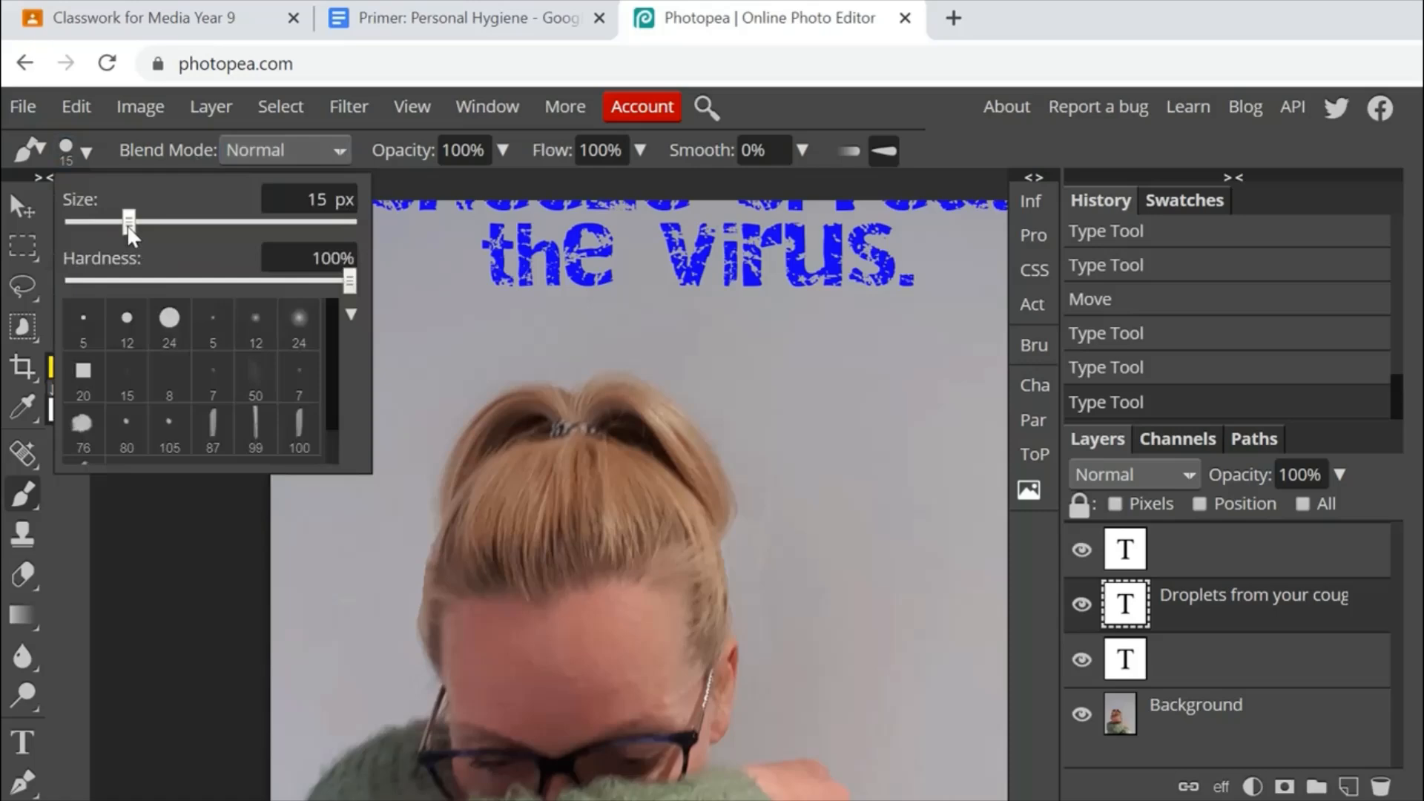
pyautogui.moveTo(129, 221); pyautogui.dragTo(160, 222)
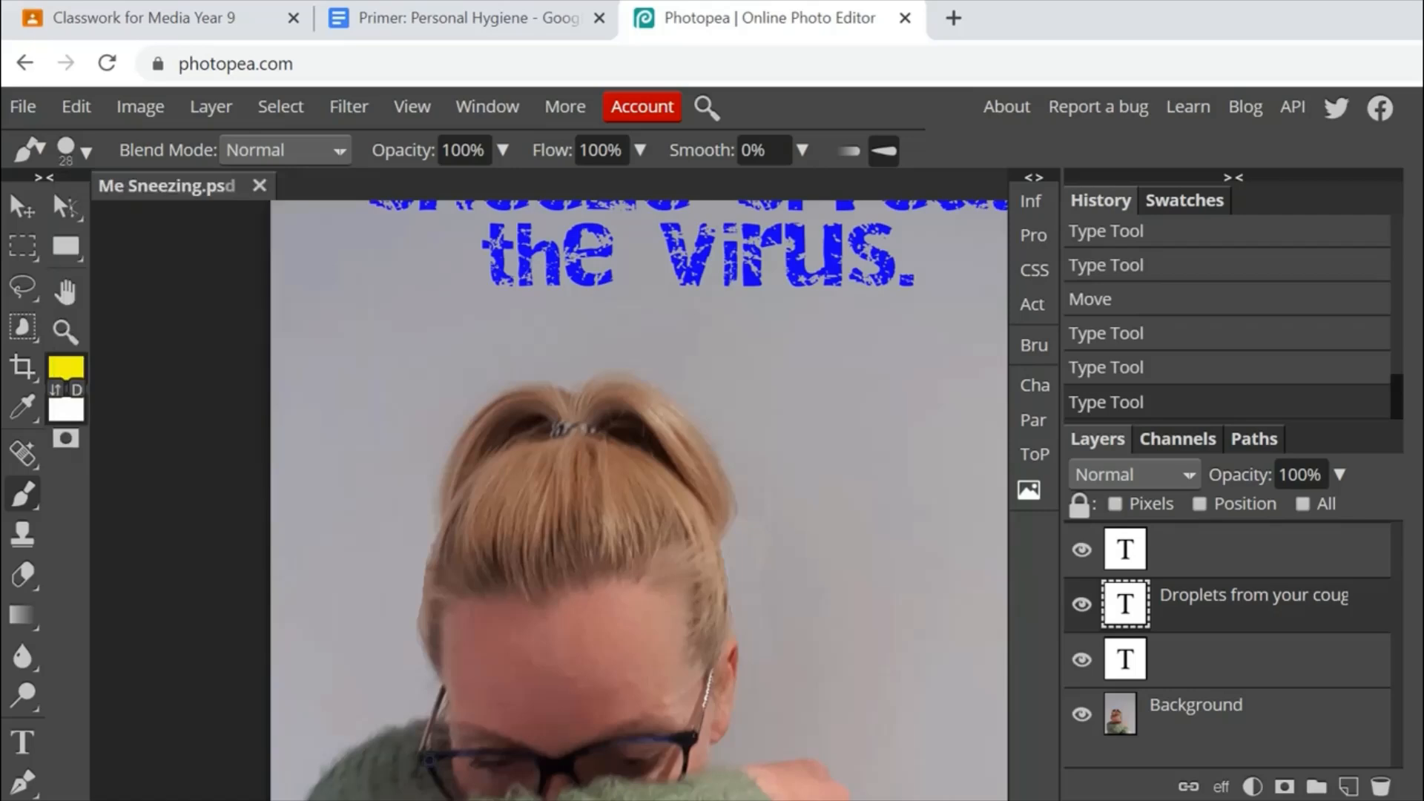
pyautogui.moveTo(59, 385)
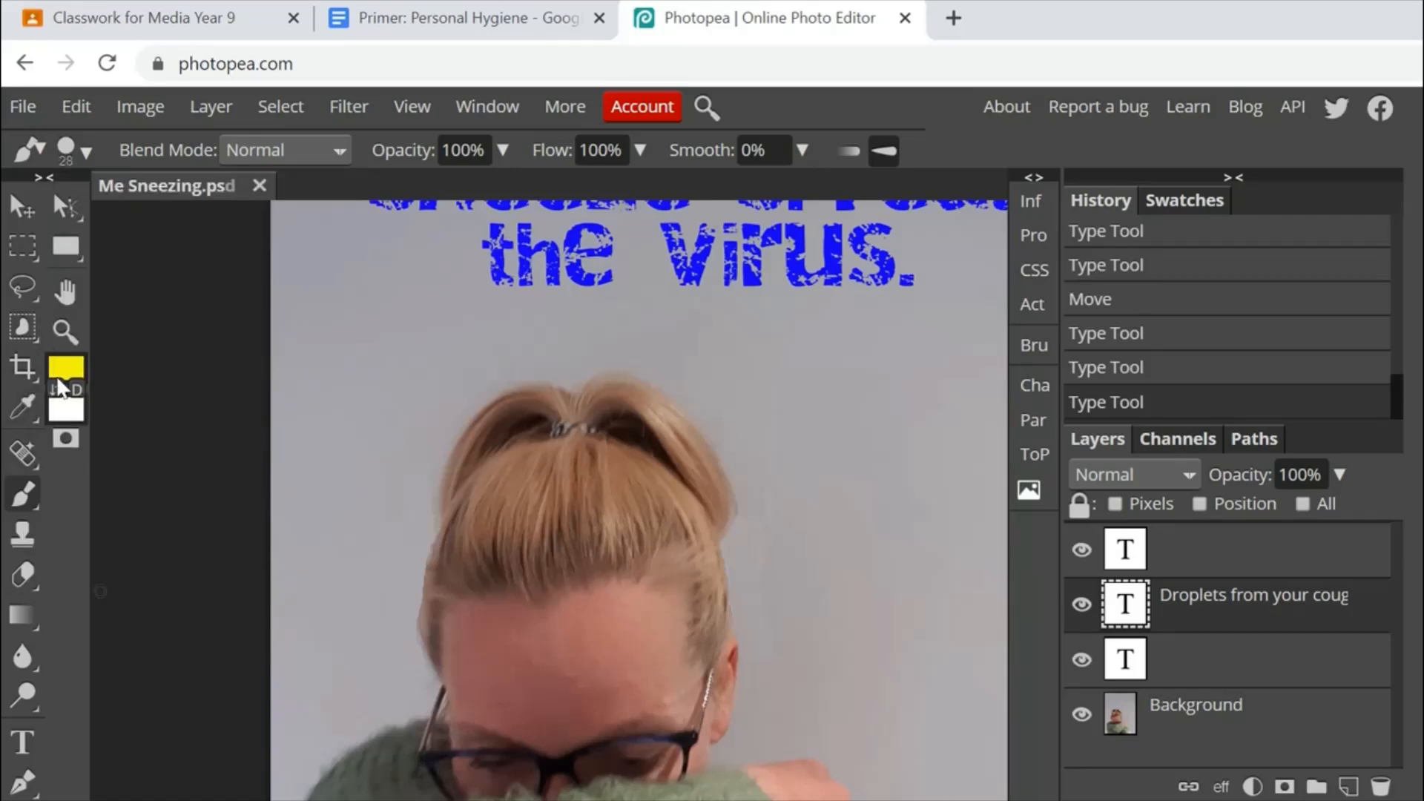
# Pick red as the paint colour and confirm rasterizing the text layer.
pyautogui.click(66, 368)
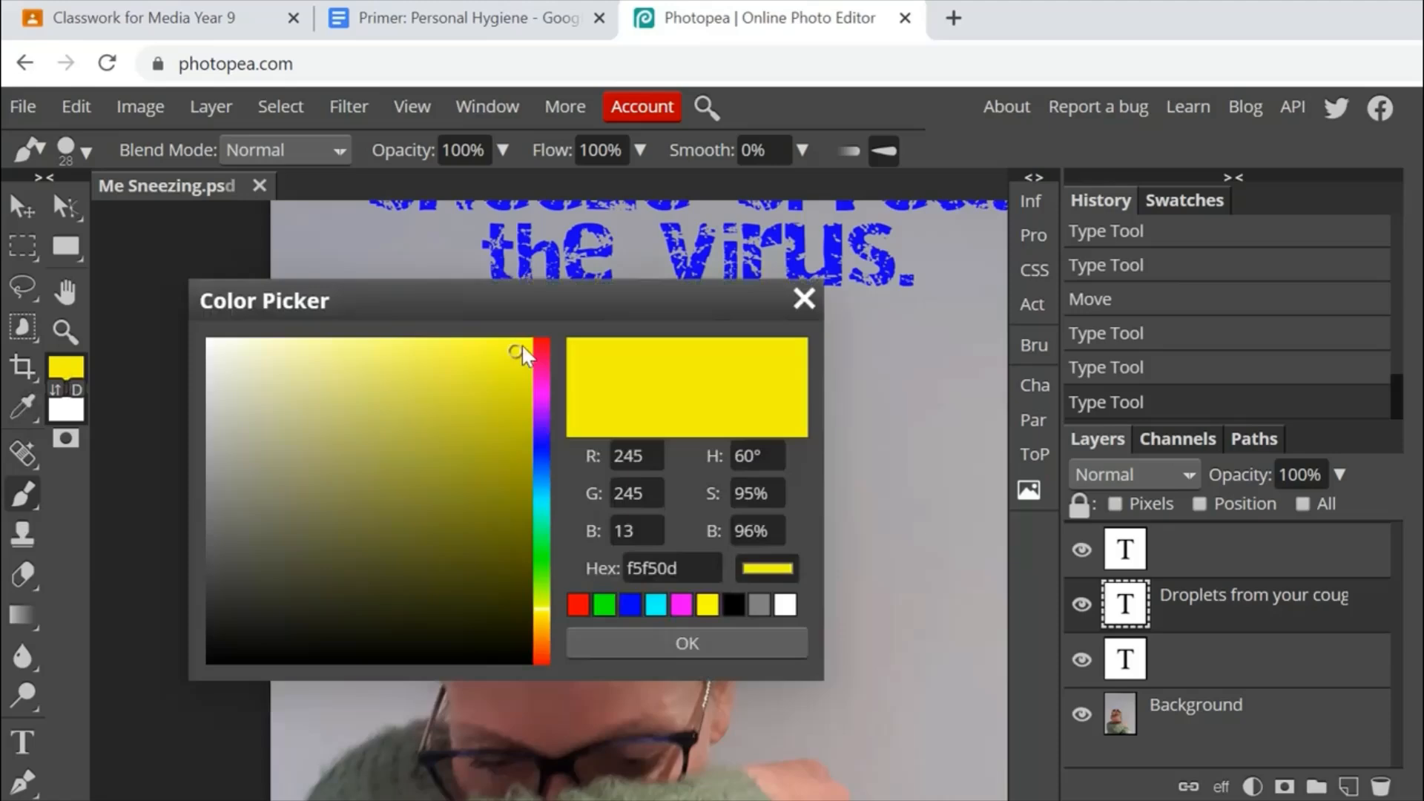
pyautogui.click(541, 350)
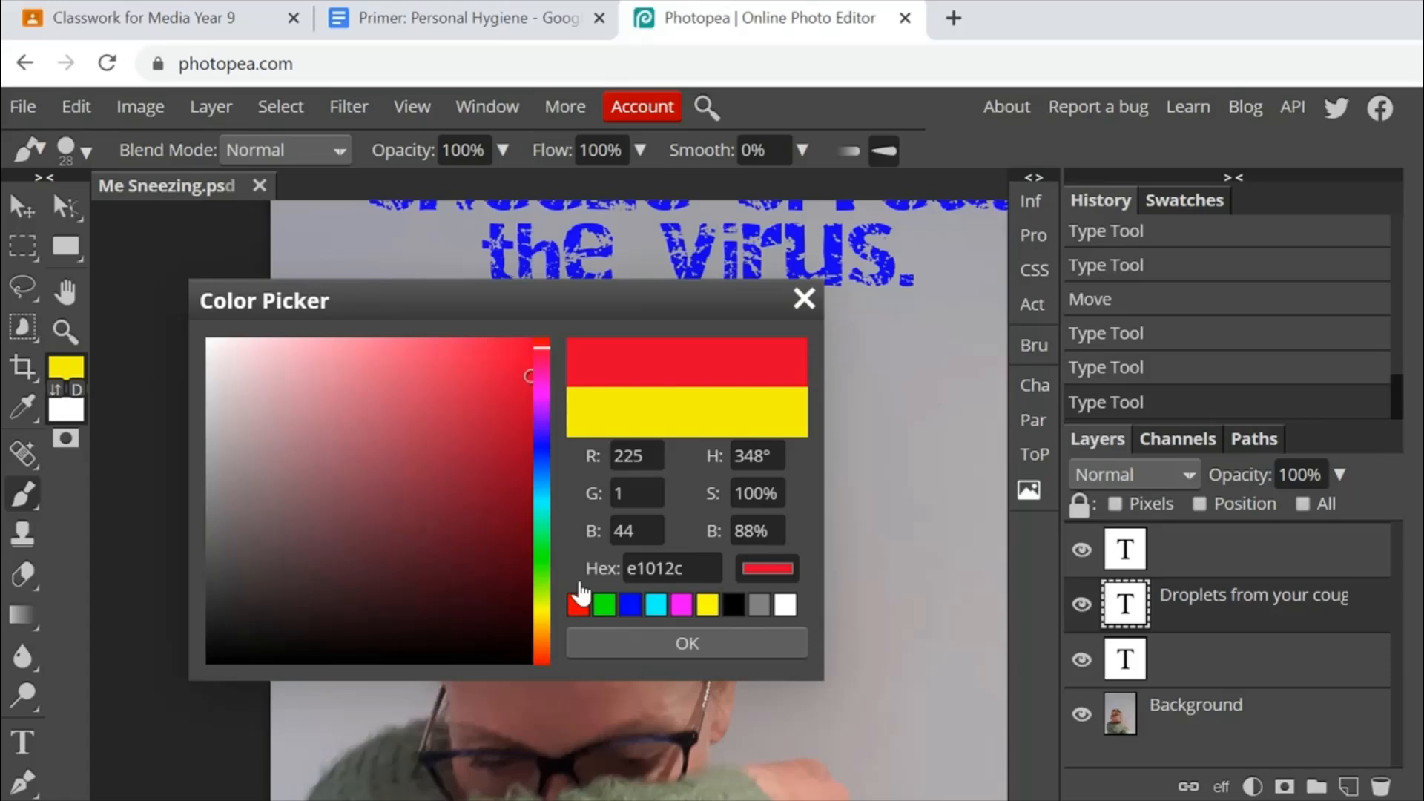
pyautogui.click(686, 643)
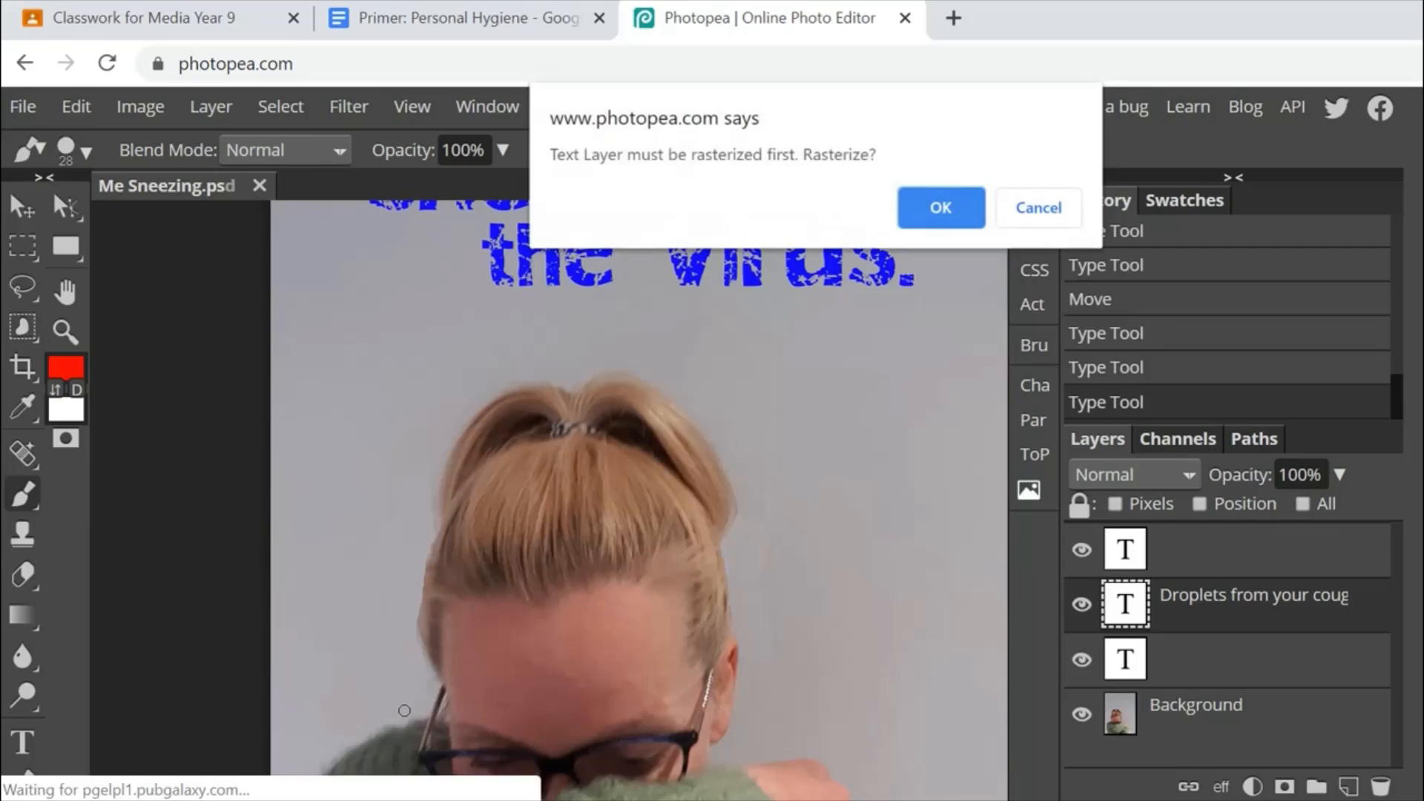
pyautogui.click(941, 207)
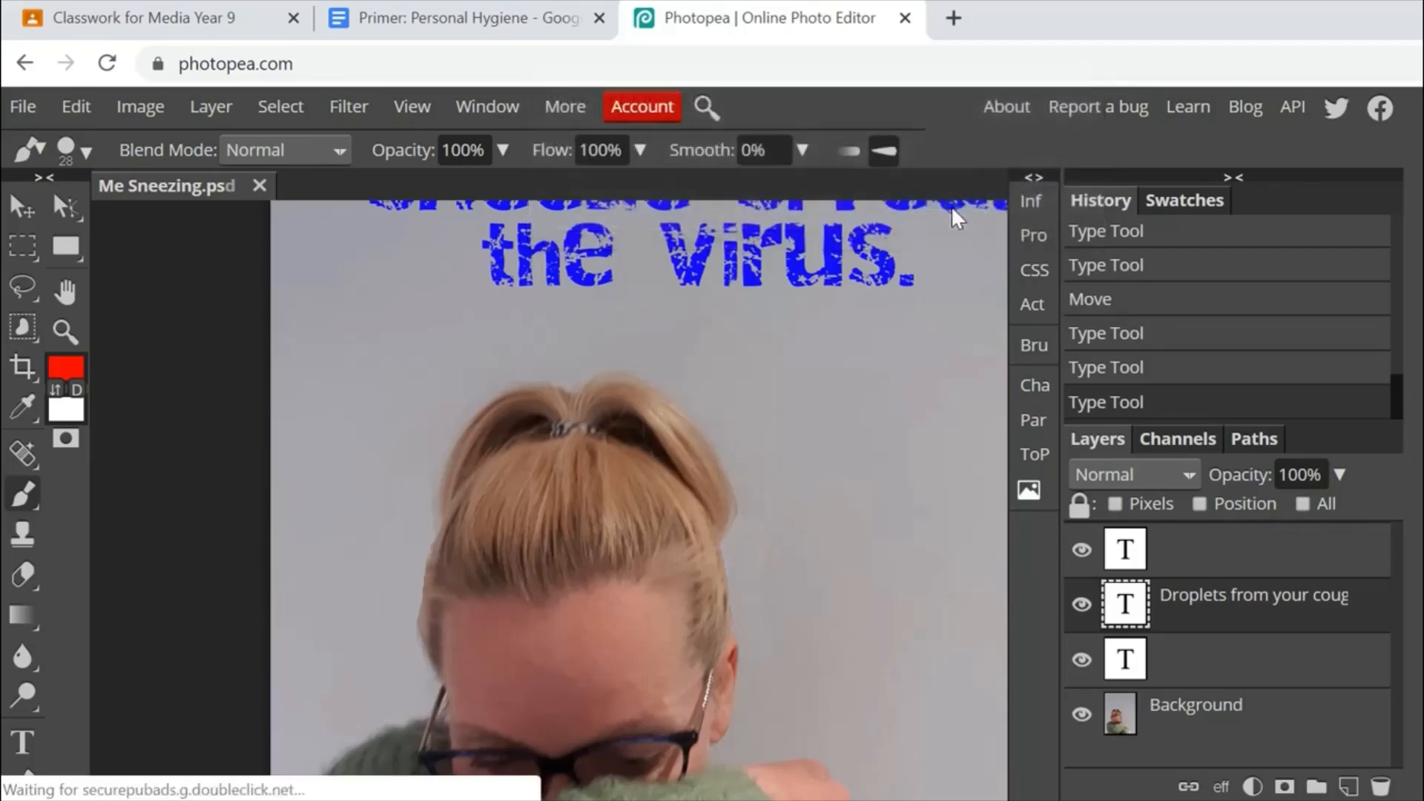
pyautogui.moveTo(392, 685)
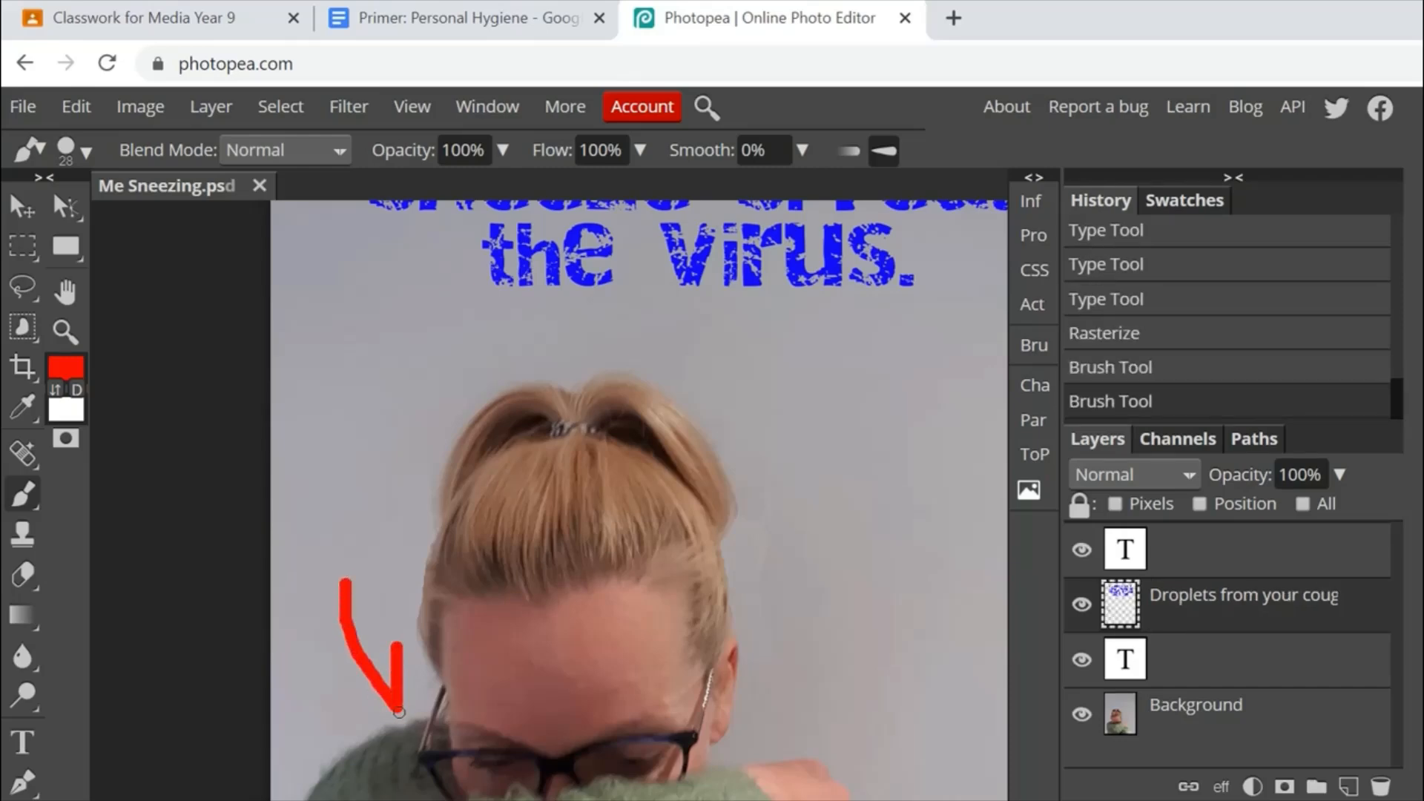
# Draw a red arrow toward the face and hand-write 'Sneeze' above it.
pyautogui.moveTo(399, 714); pyautogui.dragTo(304, 714)
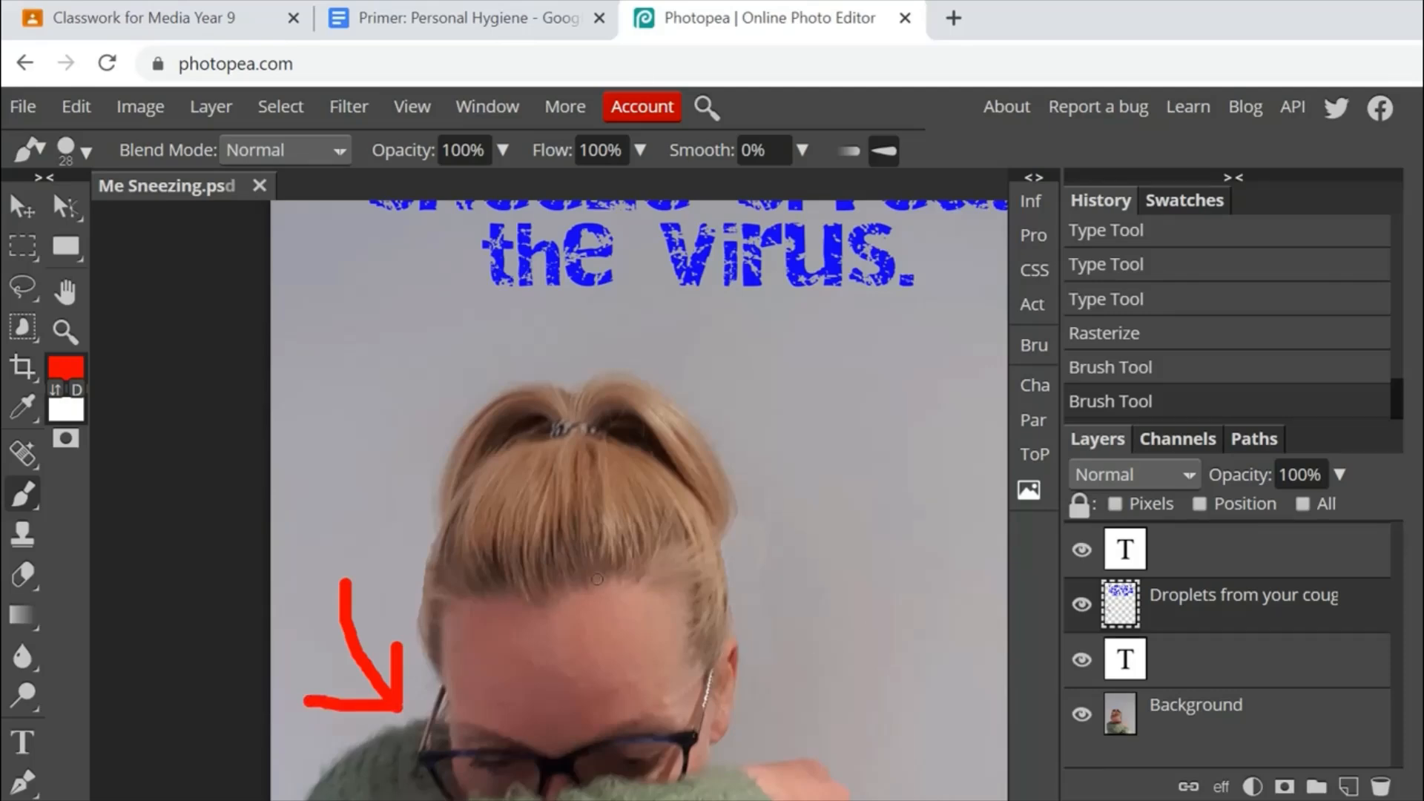
pyautogui.moveTo(319, 485)
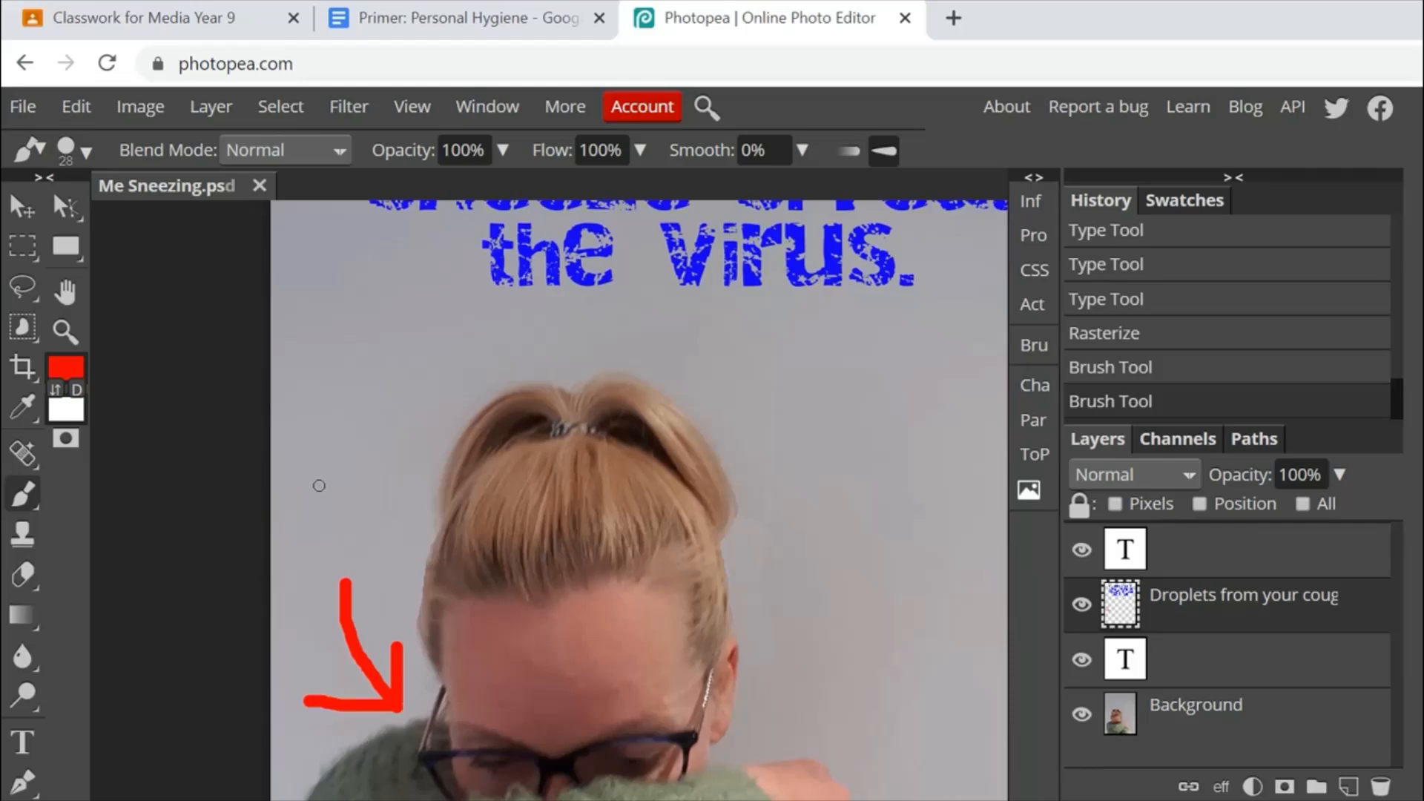
pyautogui.moveTo(298, 463)
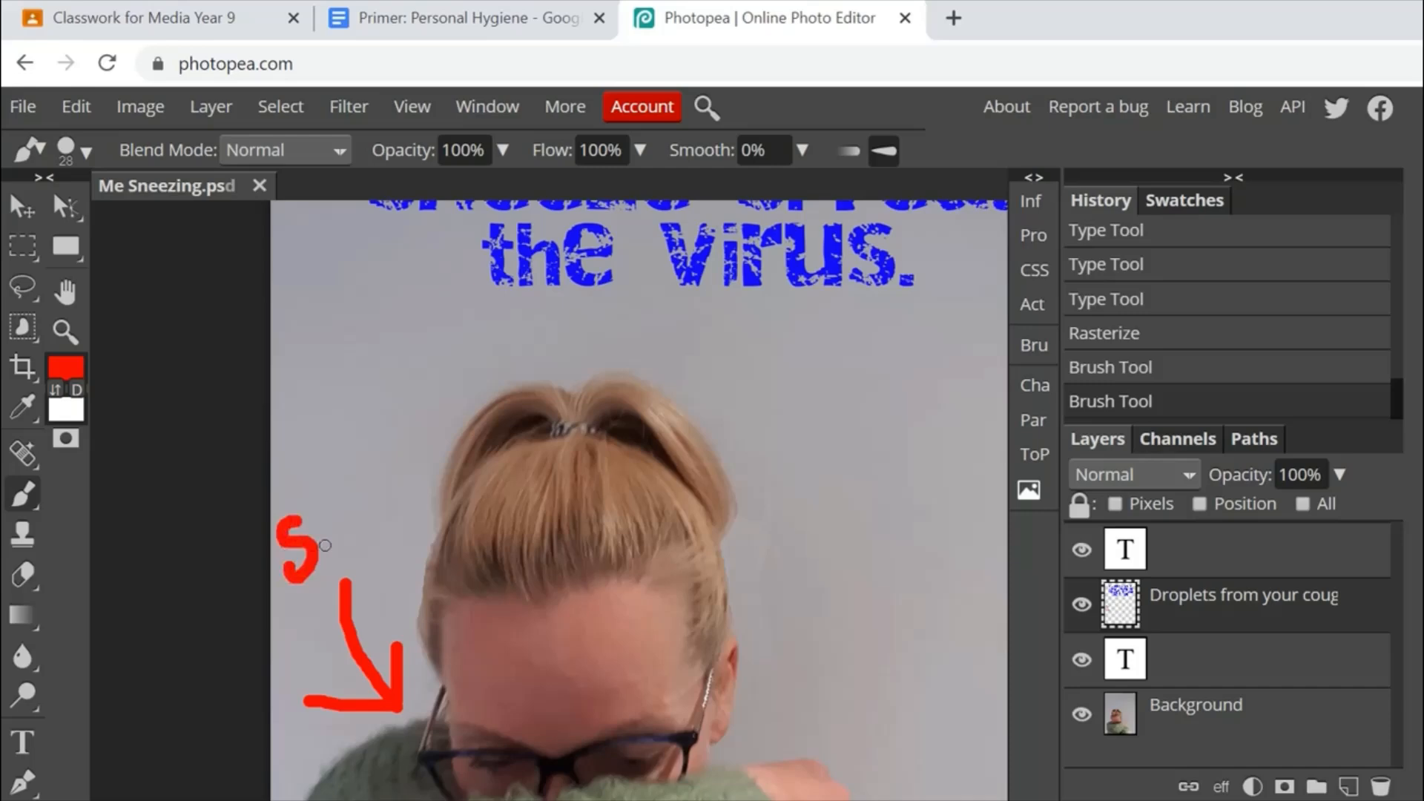
pyautogui.moveTo(325, 517); pyautogui.dragTo(316, 545)
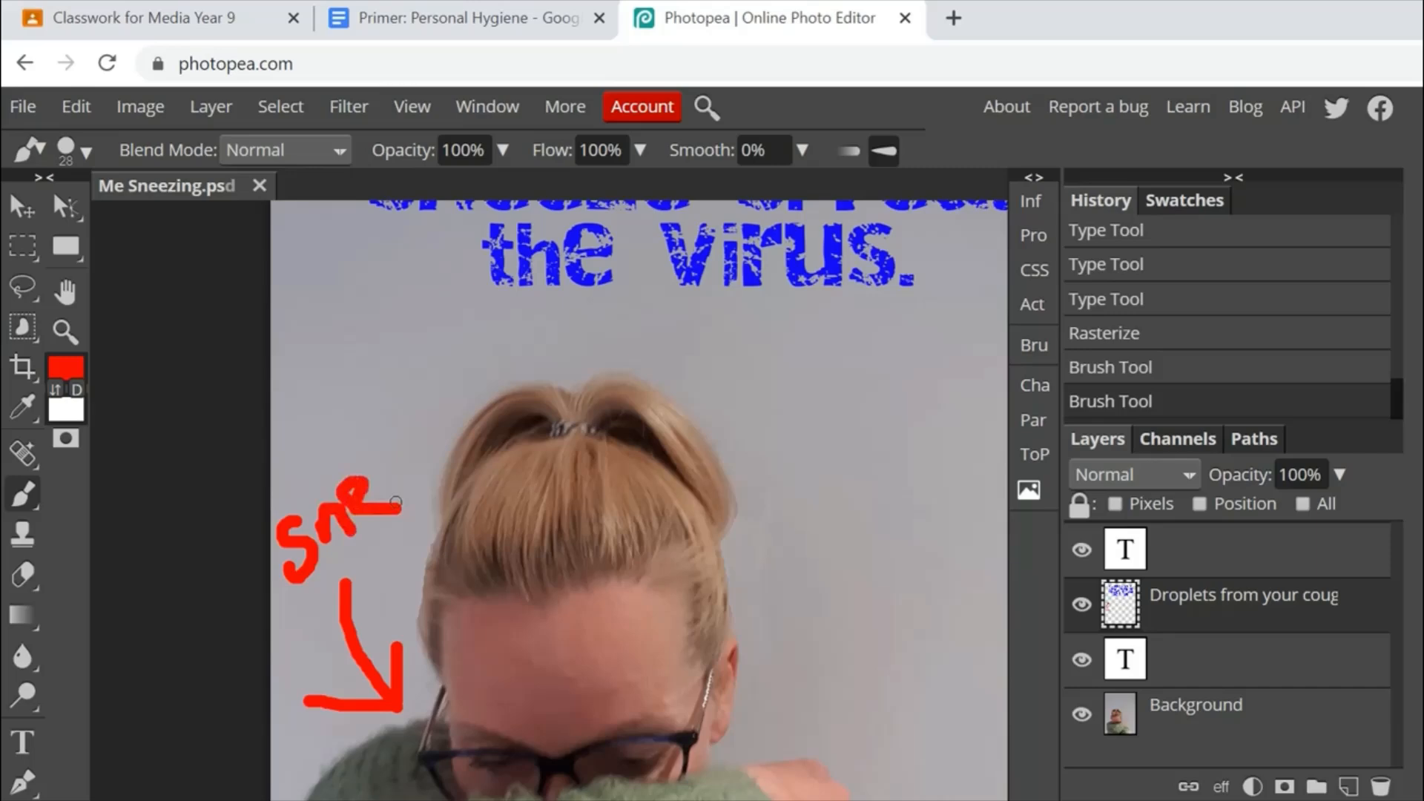
pyautogui.click(381, 463)
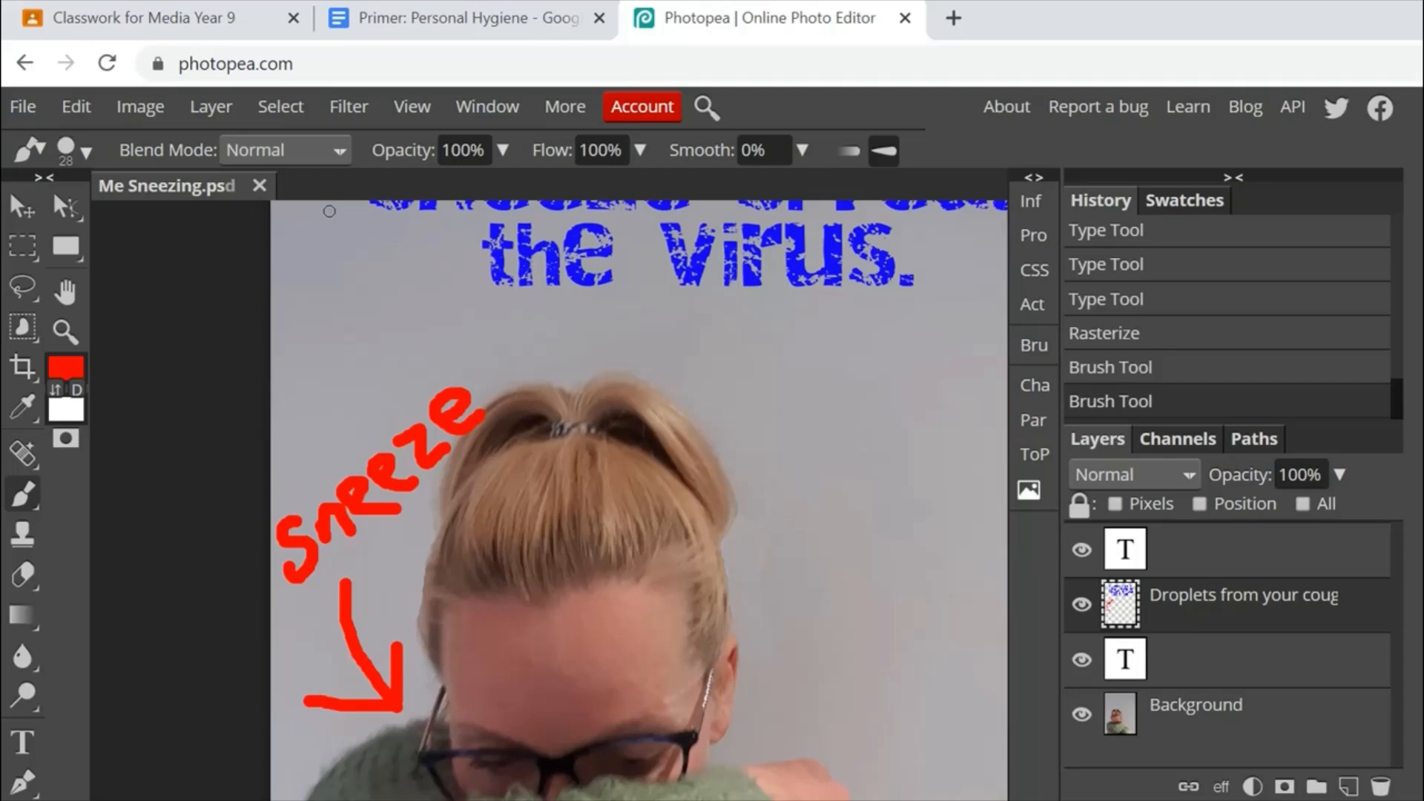
pyautogui.moveTo(25, 496)
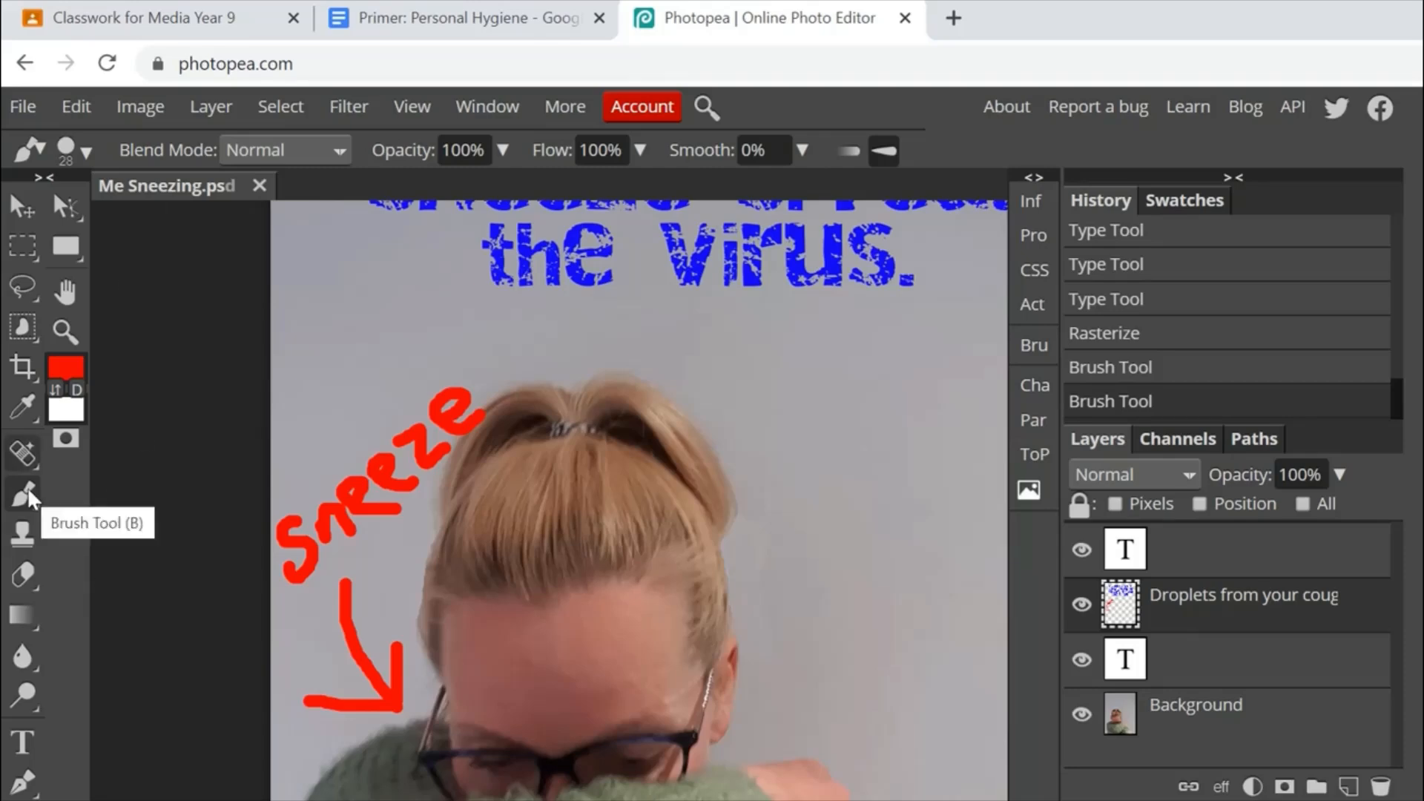
pyautogui.moveTo(22, 208)
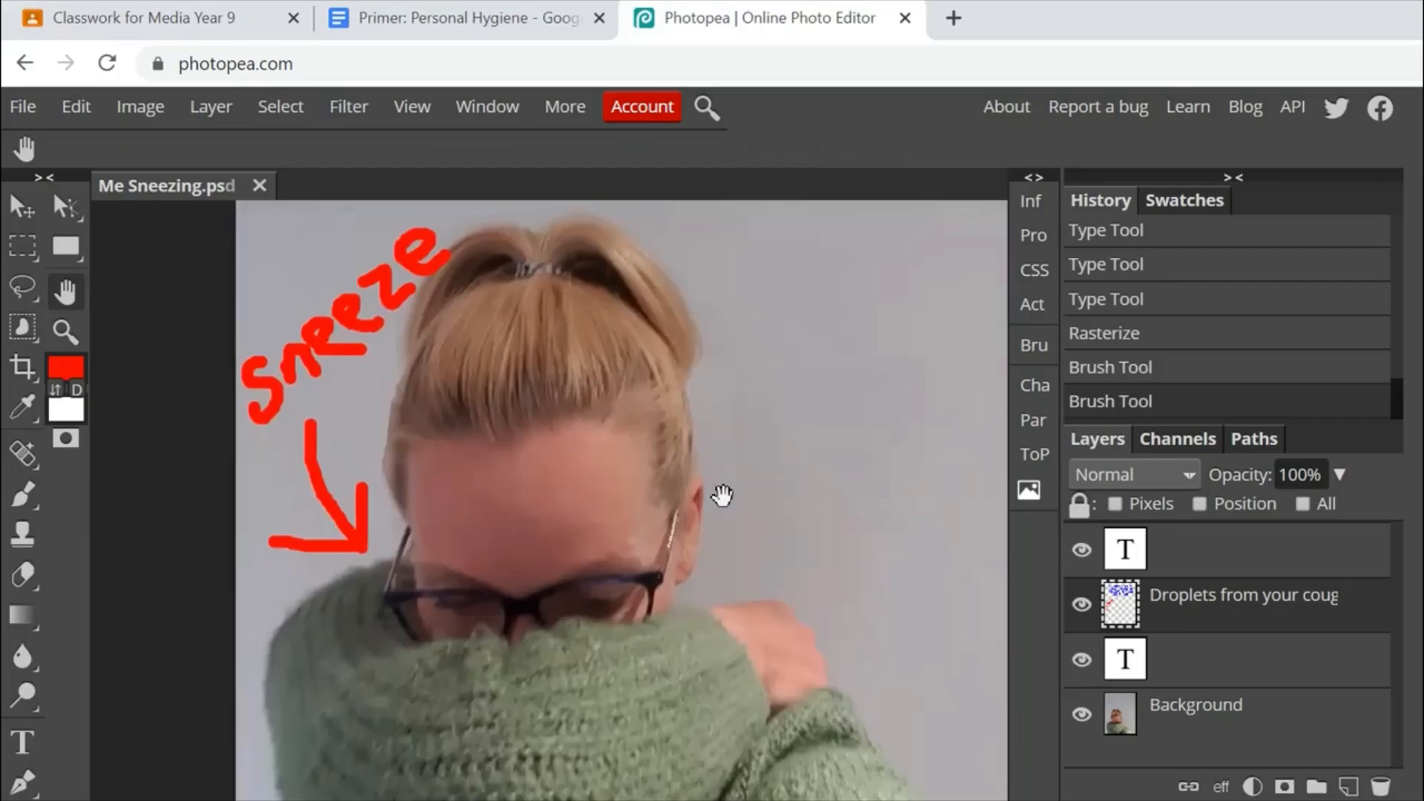
# Draw a red arrow with arrowhead pointing at the bent elbow.
pyautogui.scroll(-3)
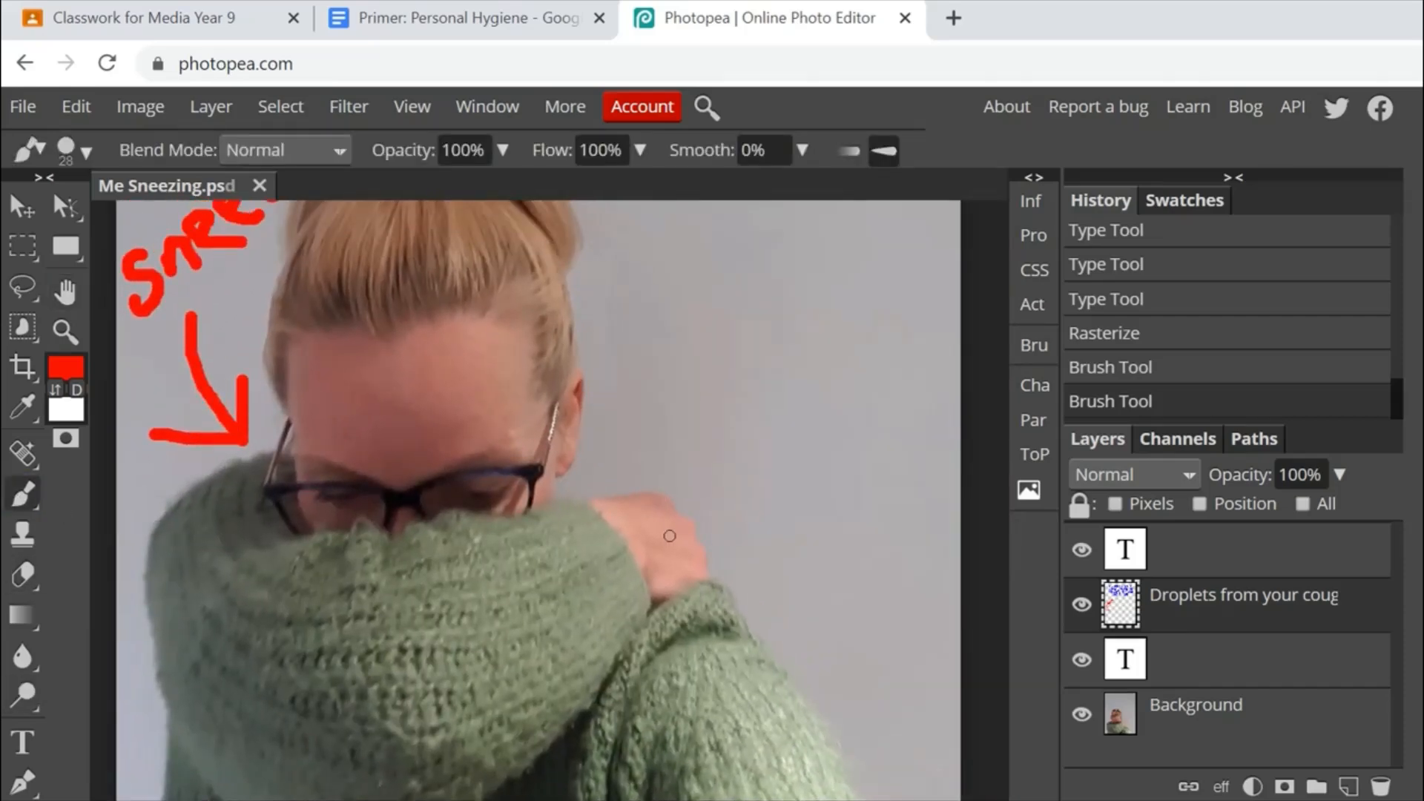
pyautogui.moveTo(715, 552); pyautogui.dragTo(756, 503)
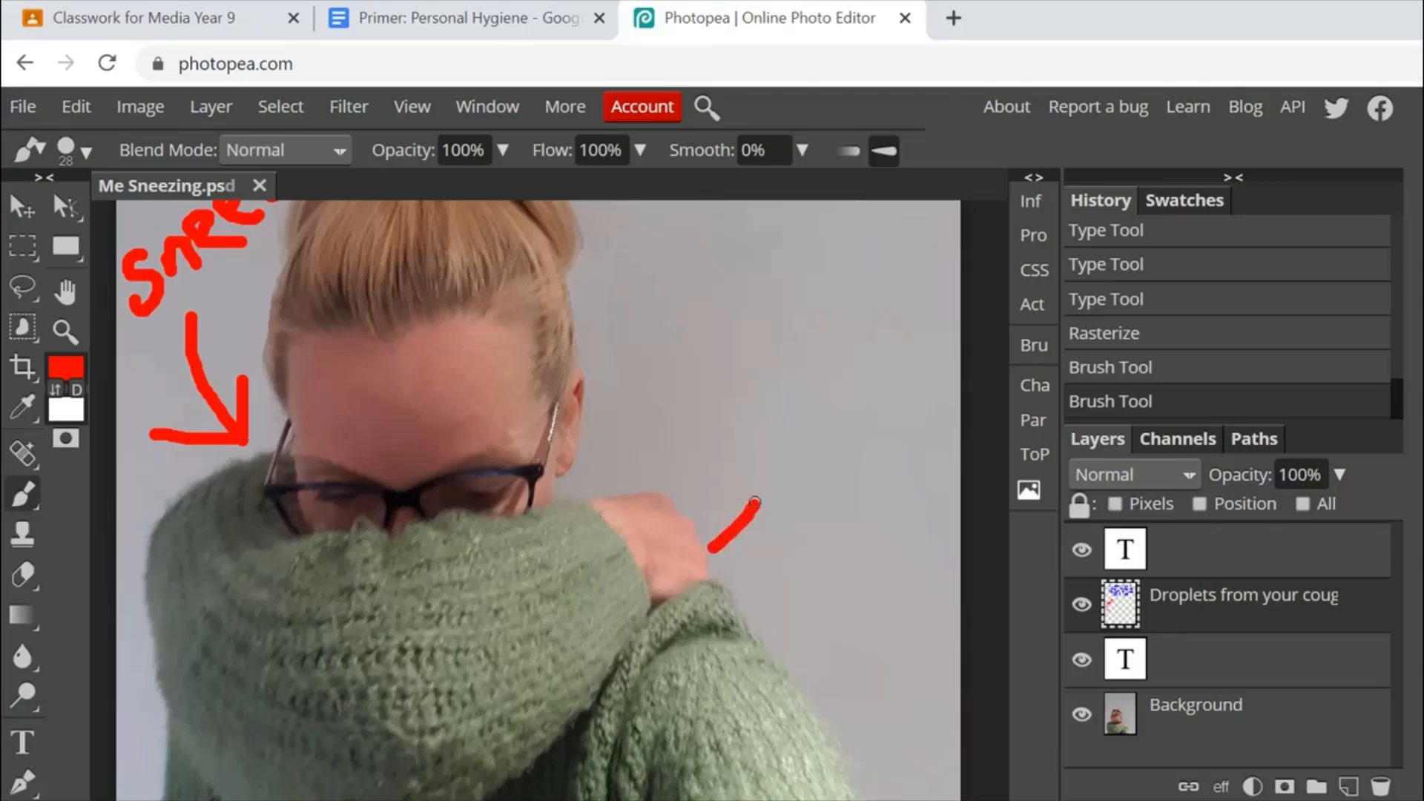
pyautogui.moveTo(758, 504); pyautogui.dragTo(766, 437)
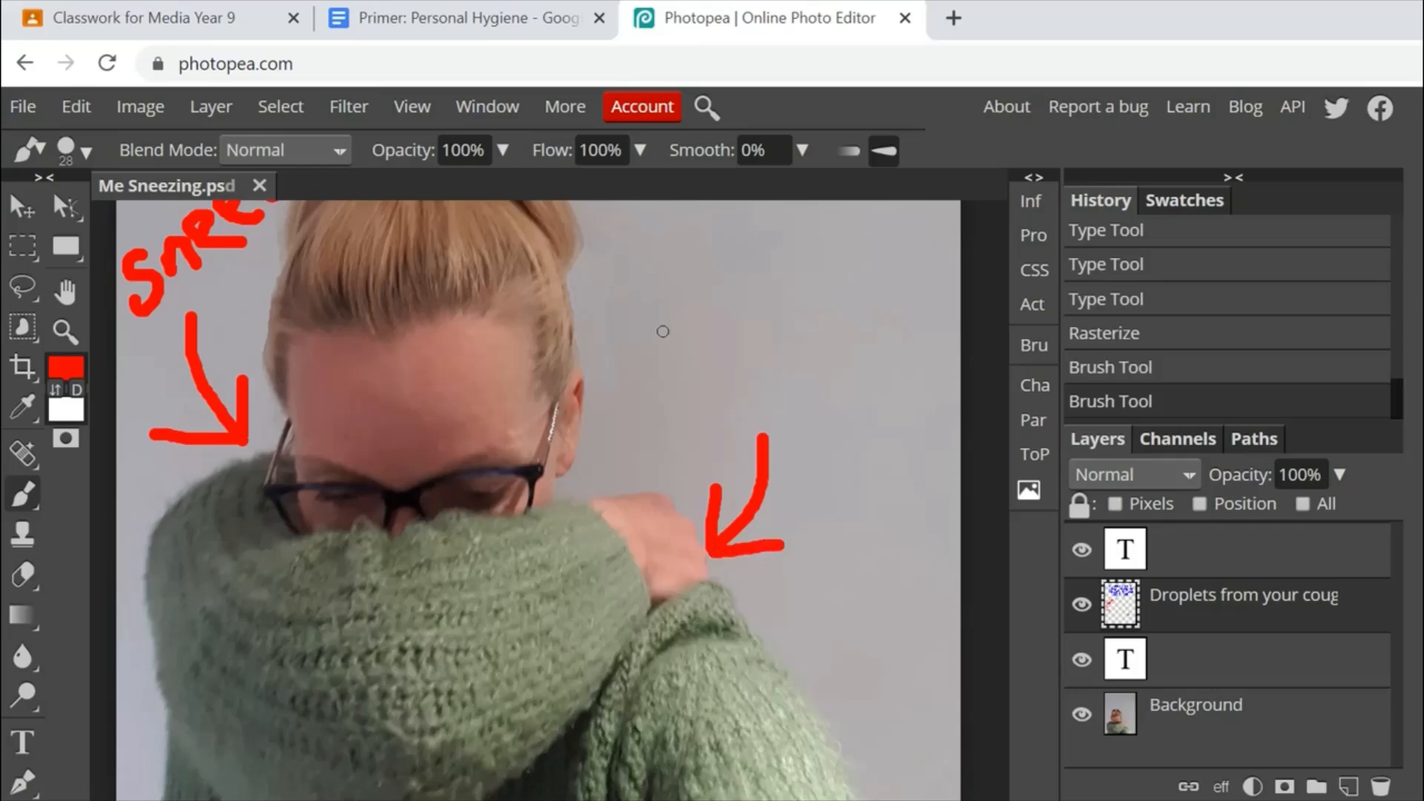
pyautogui.moveTo(961, 476)
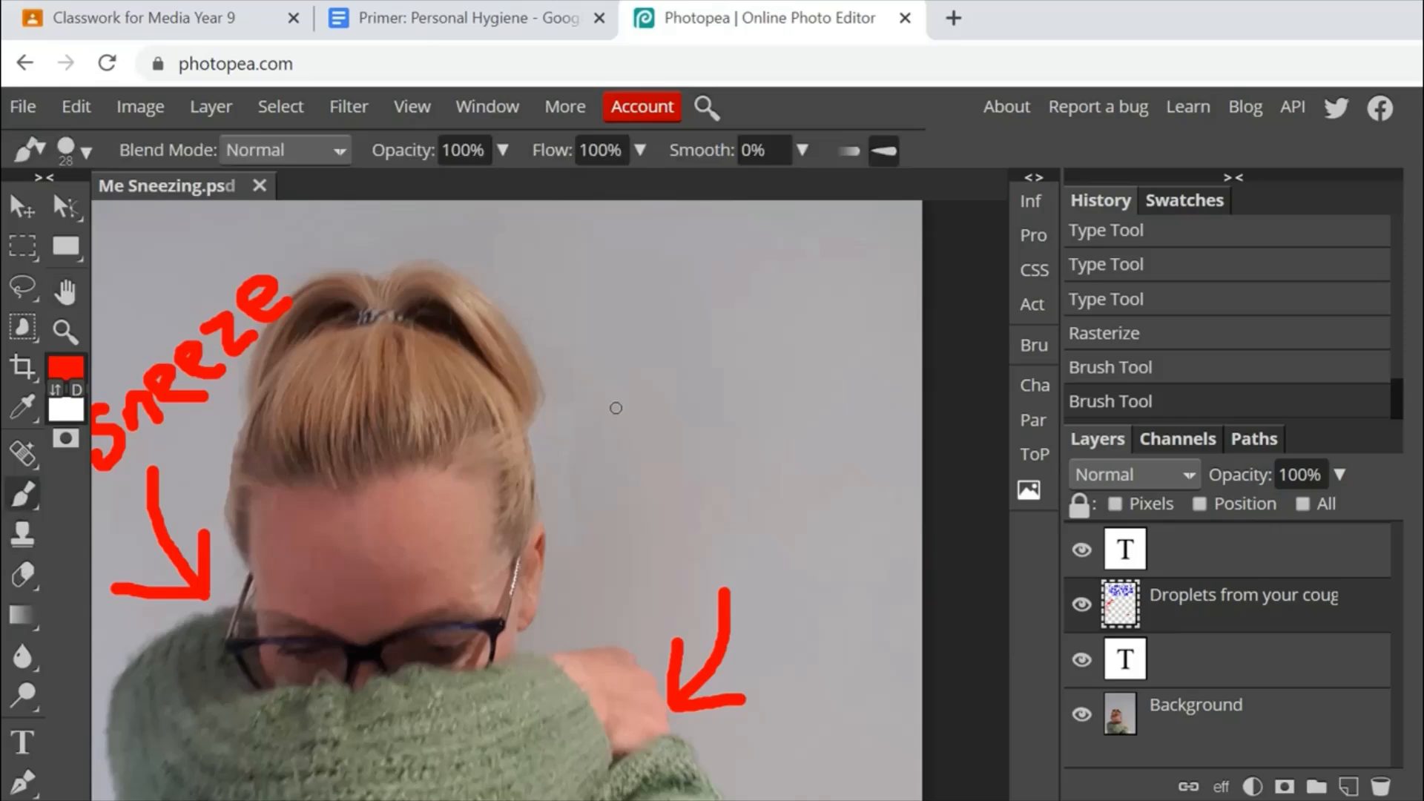
pyautogui.moveTo(597, 443)
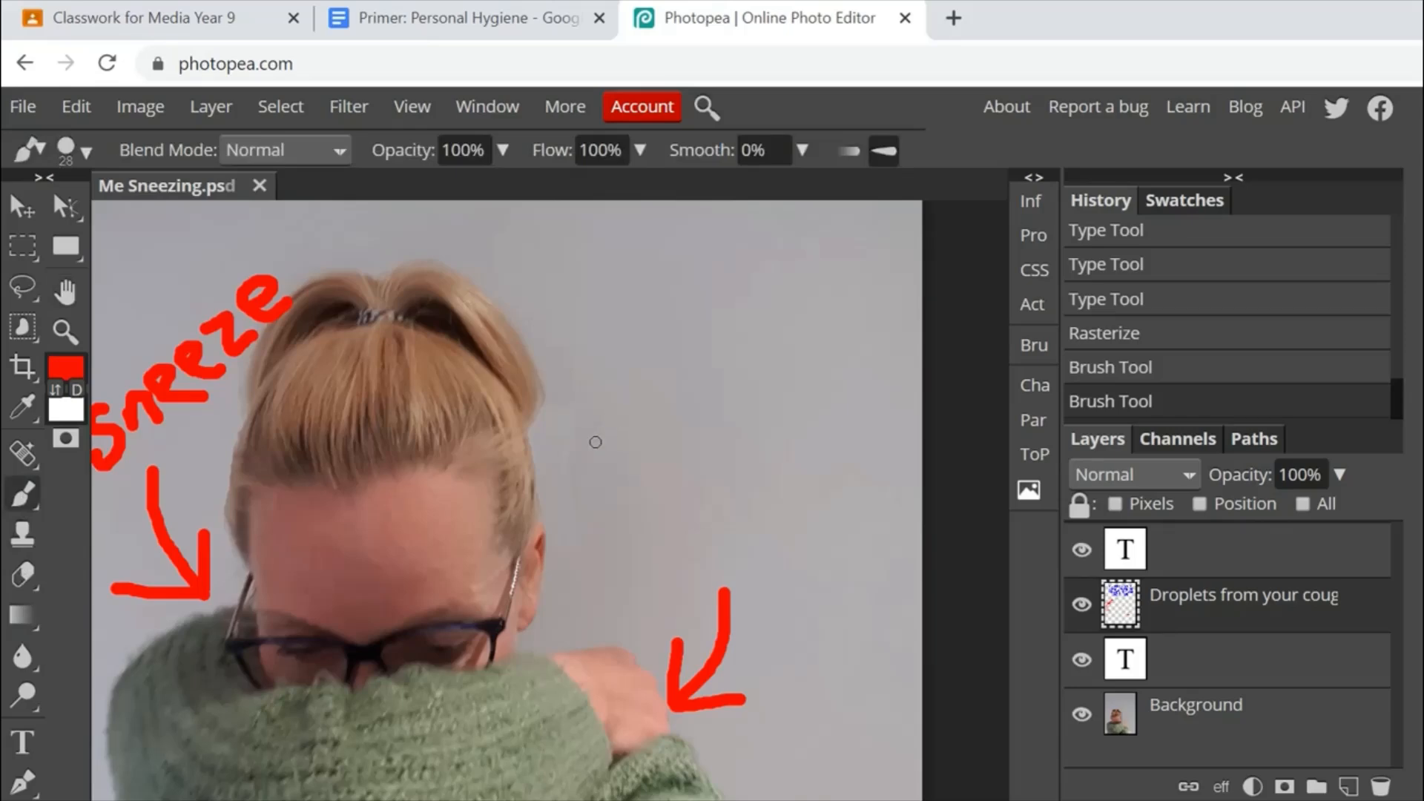
pyautogui.moveTo(608, 444)
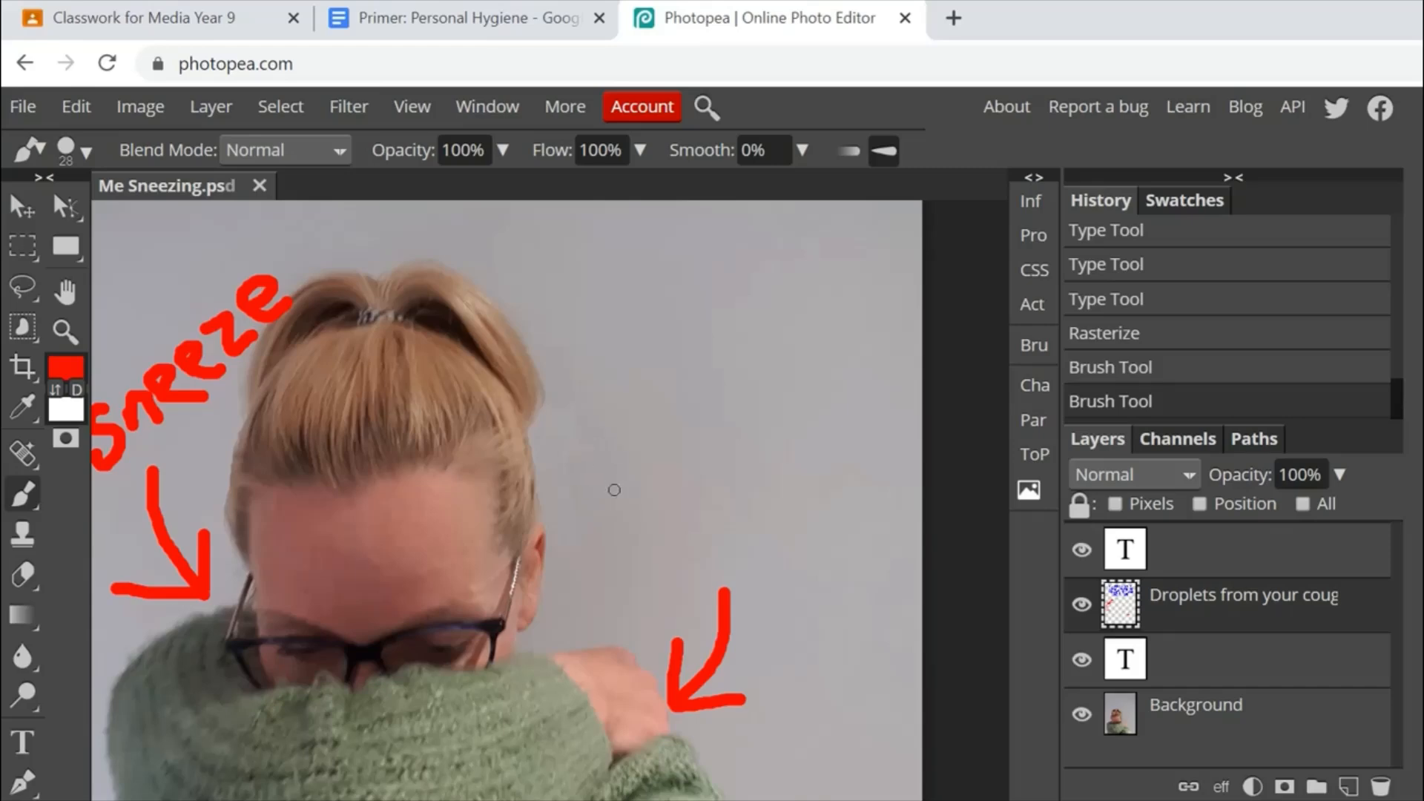
# Hand-write the word 'cover' in red above the right arrow.
pyautogui.moveTo(655, 486); pyautogui.dragTo(626, 535)
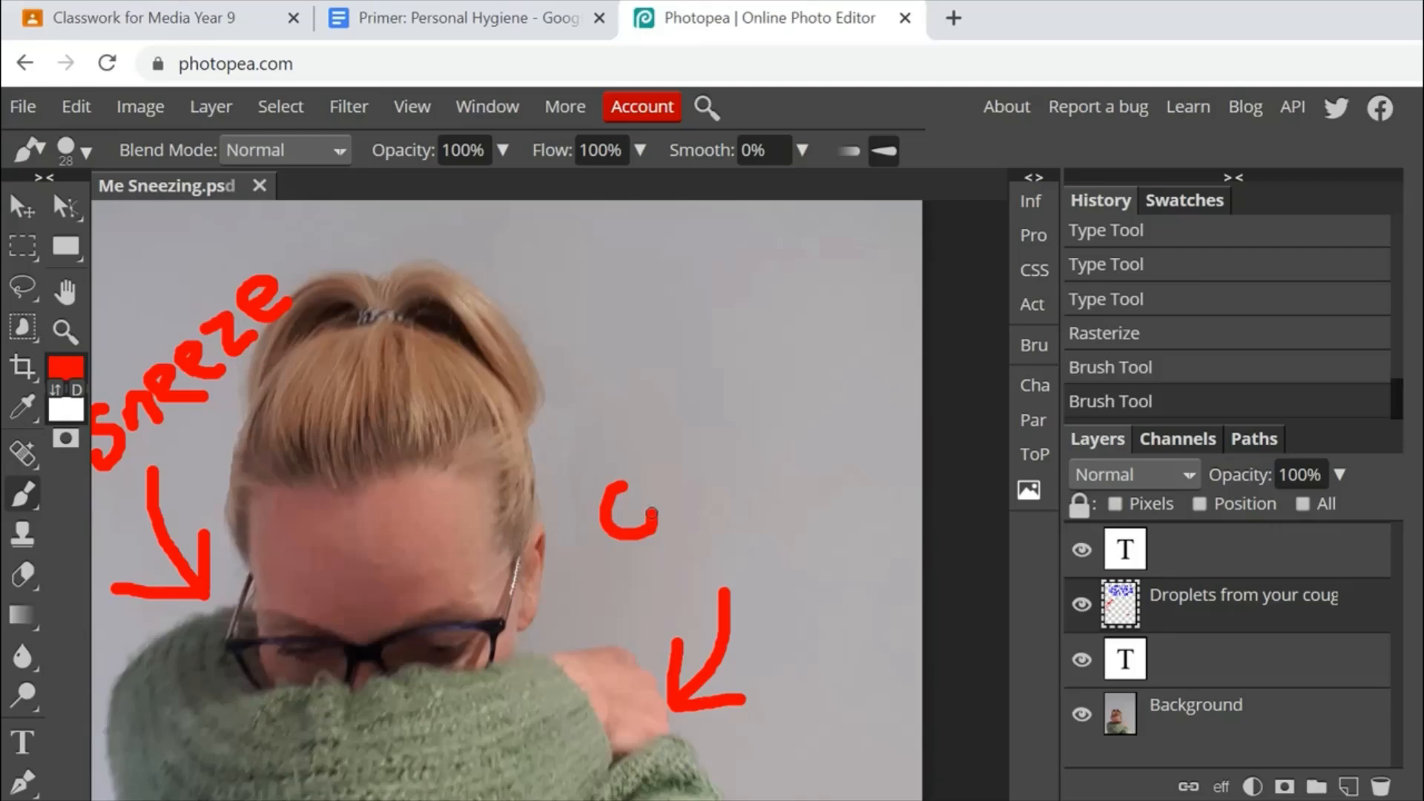
pyautogui.moveTo(654, 522); pyautogui.dragTo(703, 496)
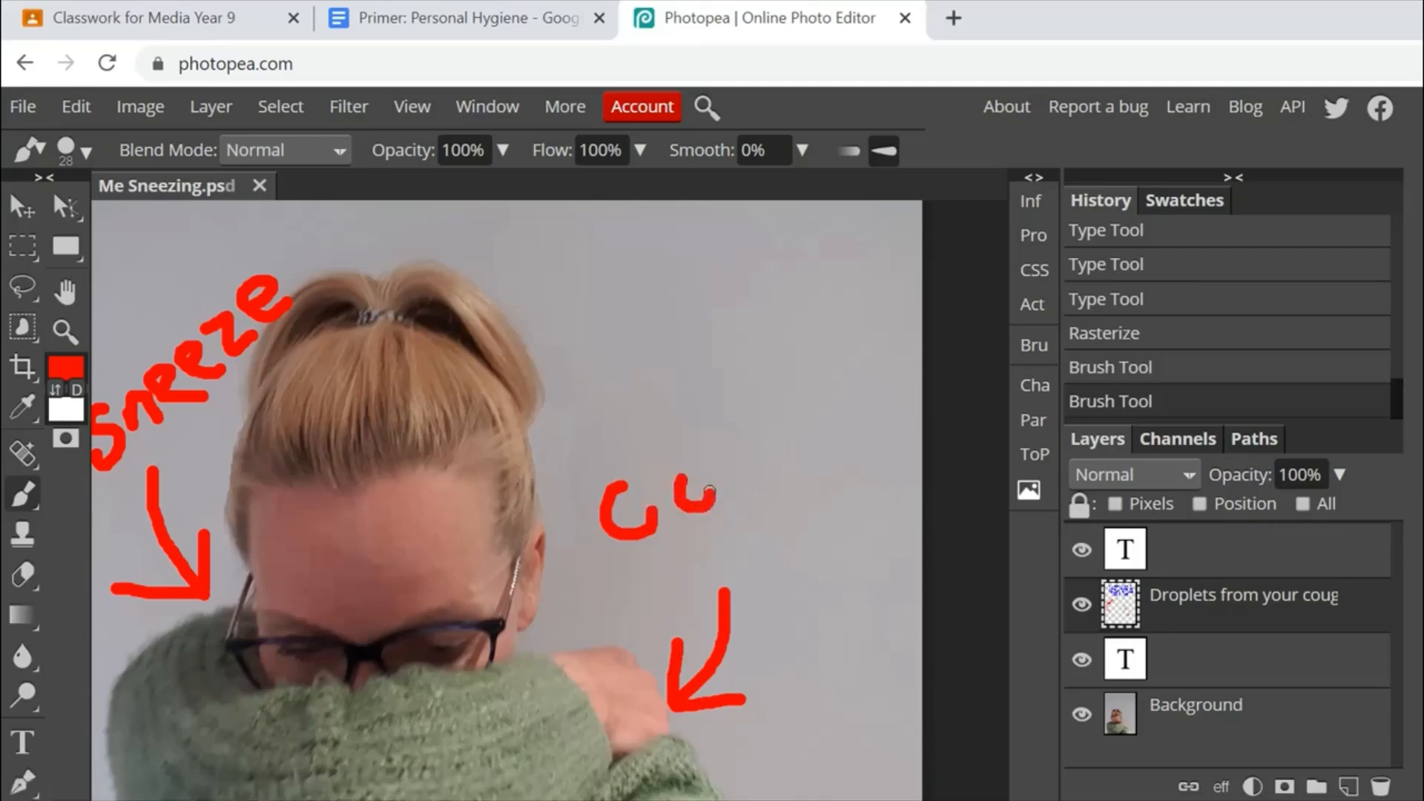
pyautogui.moveTo(709, 495); pyautogui.dragTo(690, 491)
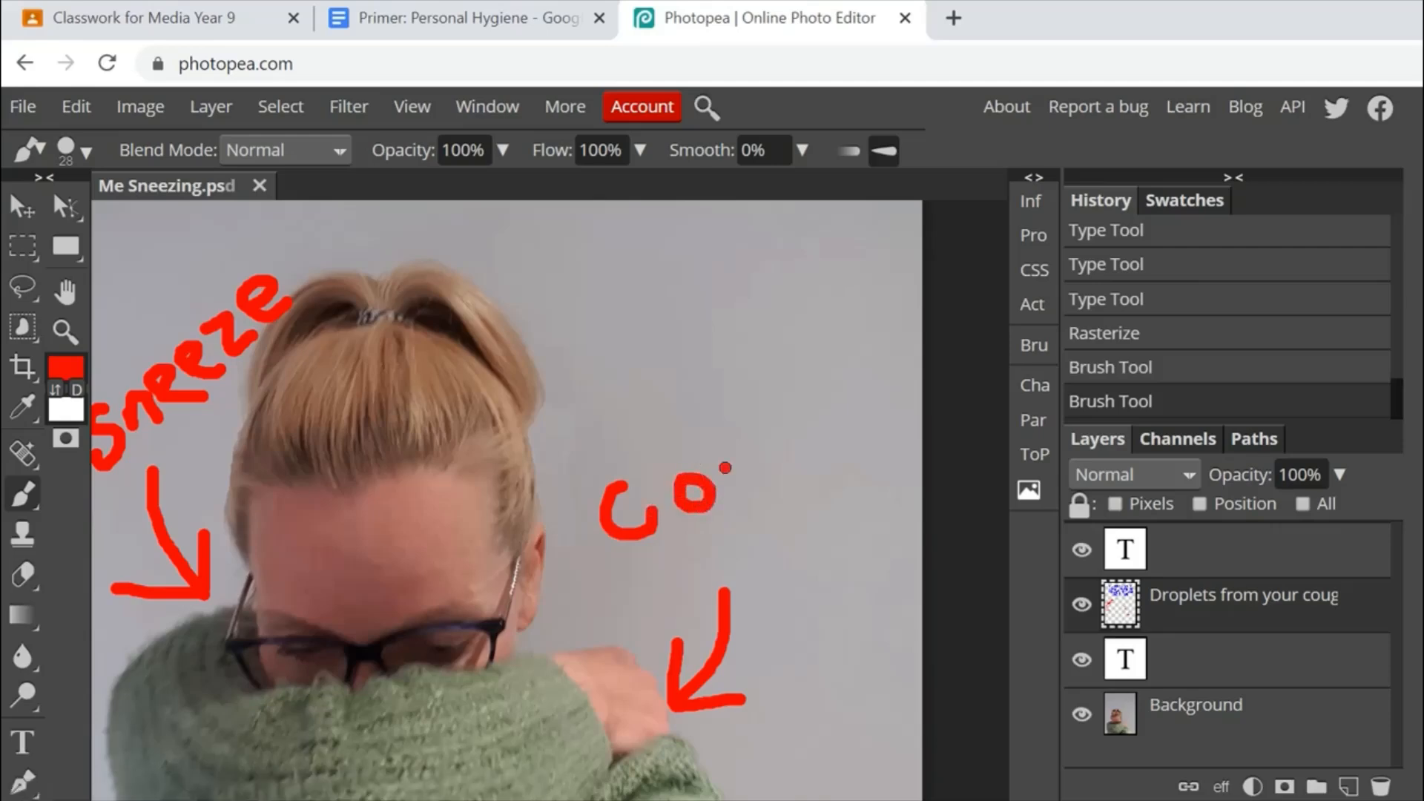
pyautogui.moveTo(727, 463); pyautogui.dragTo(776, 509)
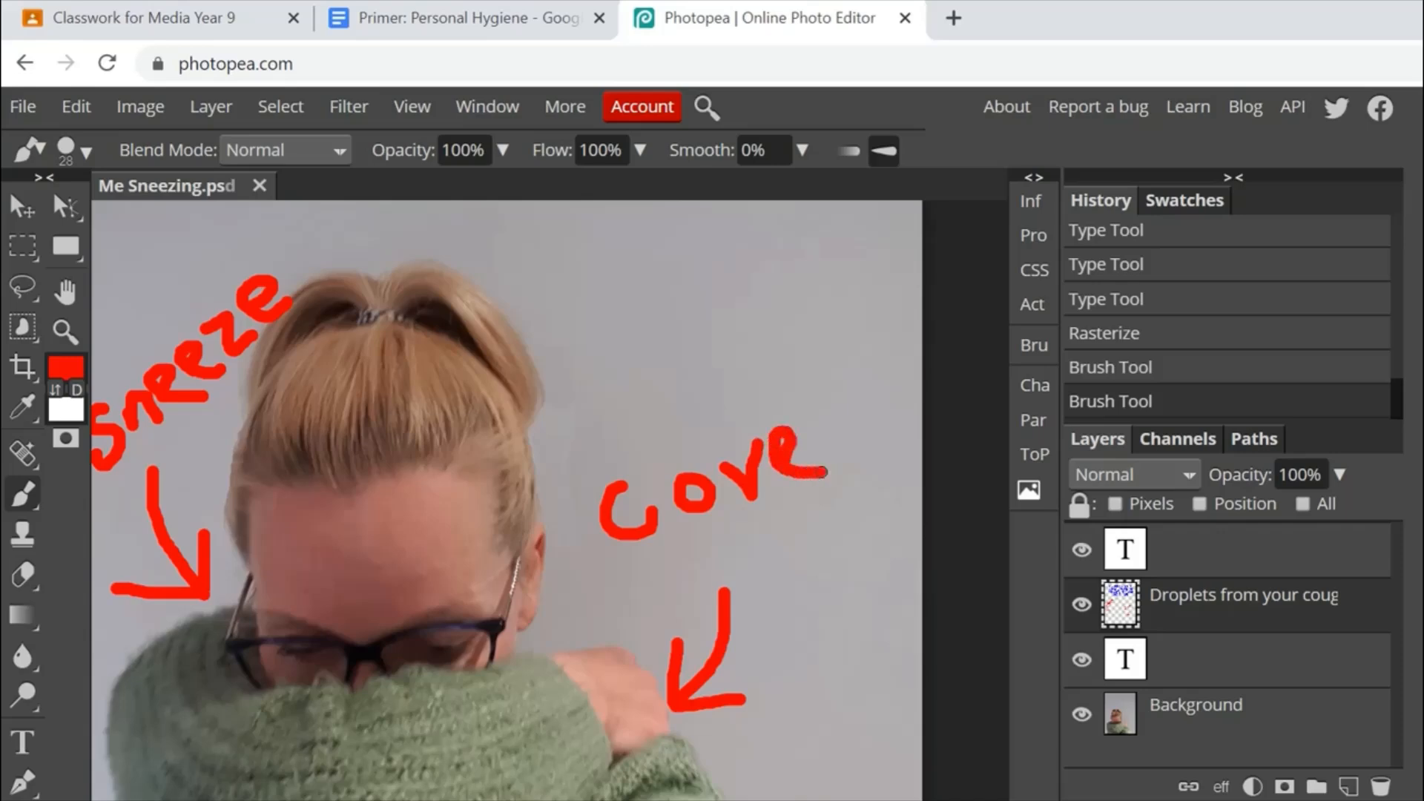
pyautogui.moveTo(818, 472); pyautogui.dragTo(835, 414)
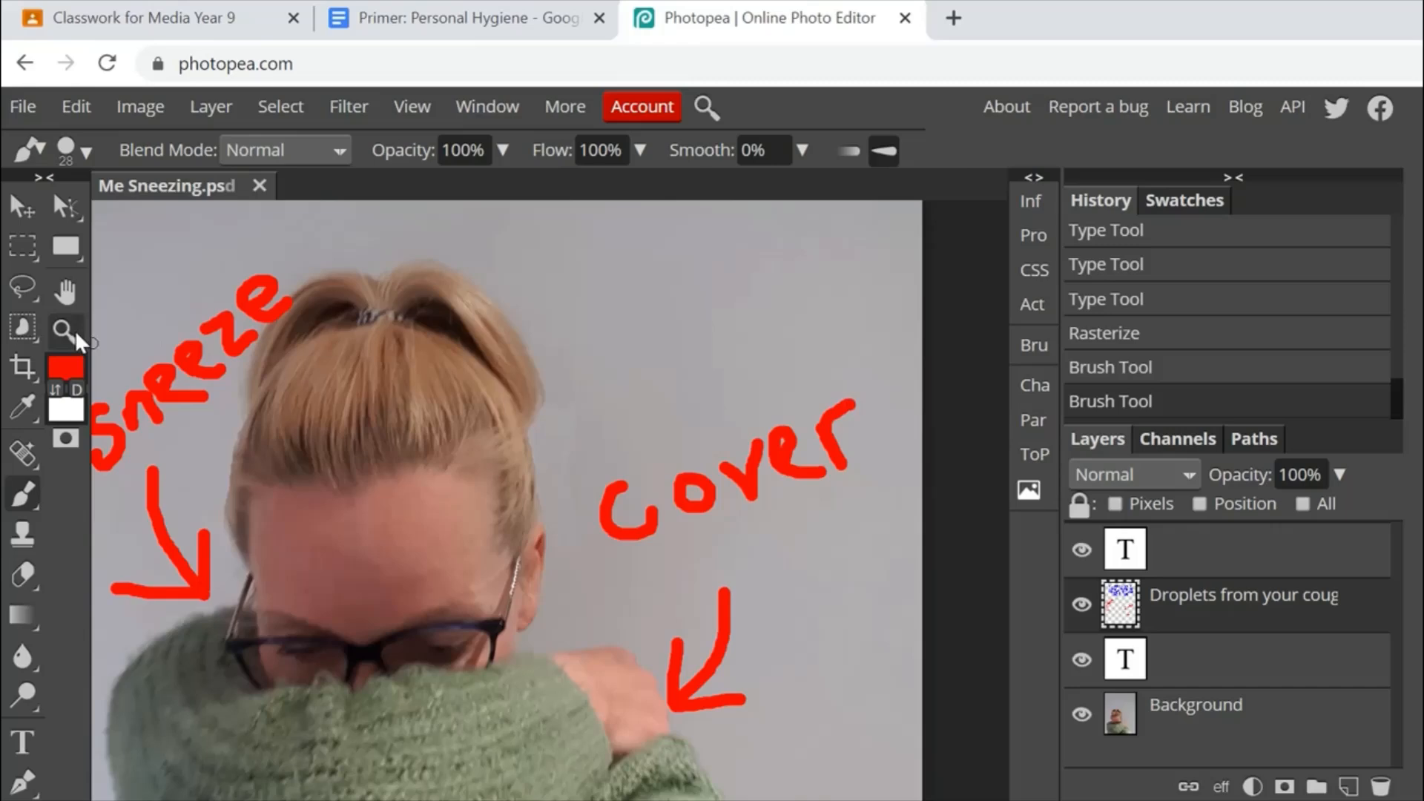
pyautogui.click(64, 330)
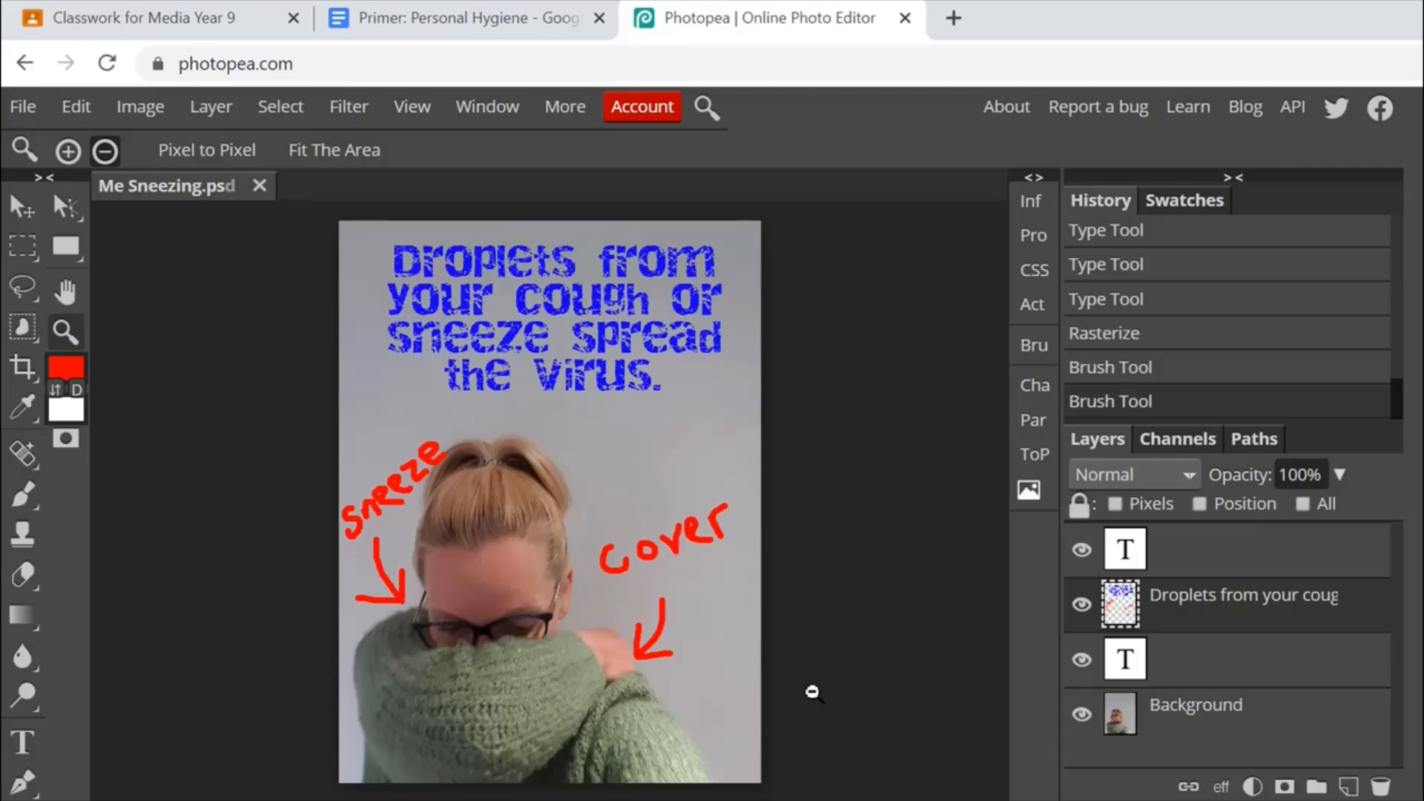
# Export the poster as a JPG and reveal the download in its folder.
pyautogui.click(22, 107)
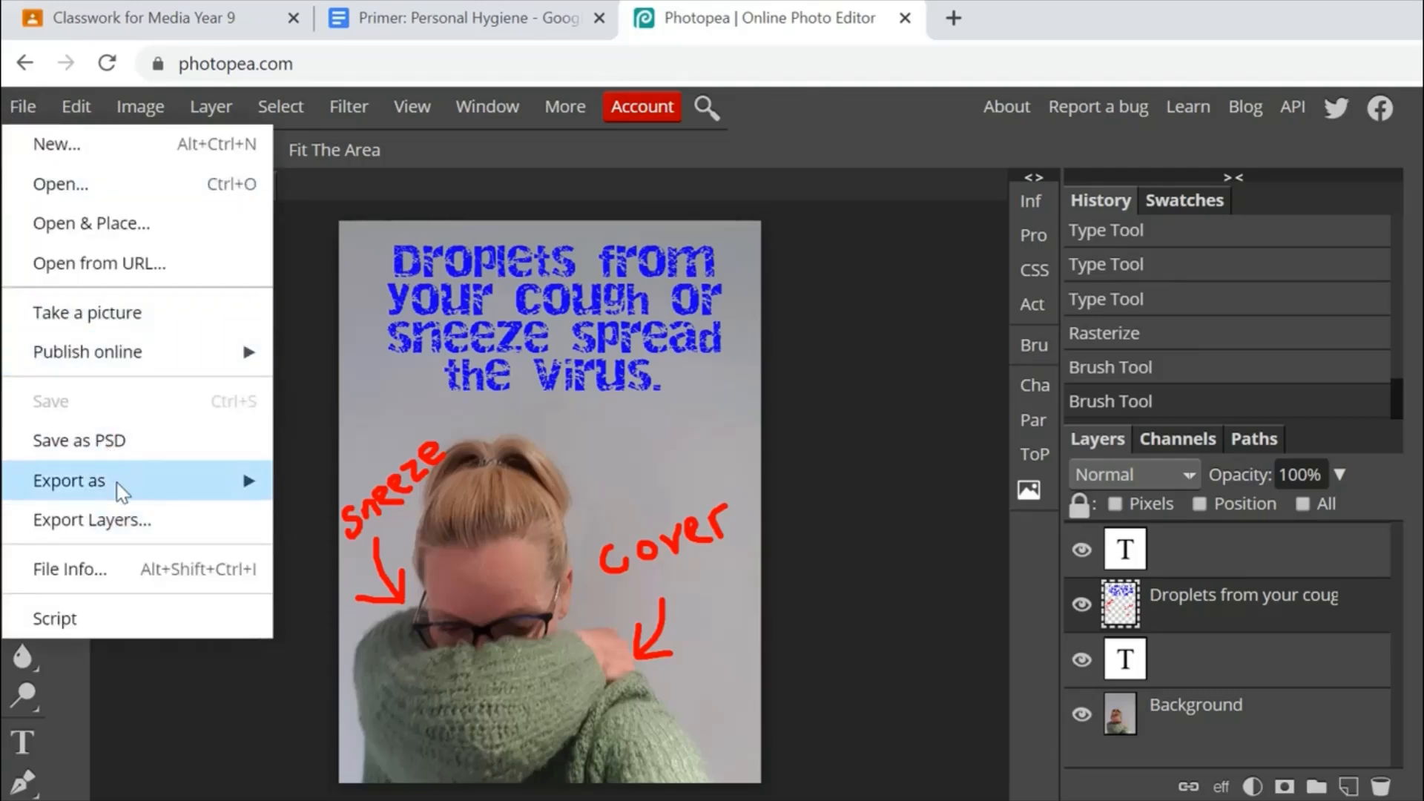
pyautogui.click(68, 480)
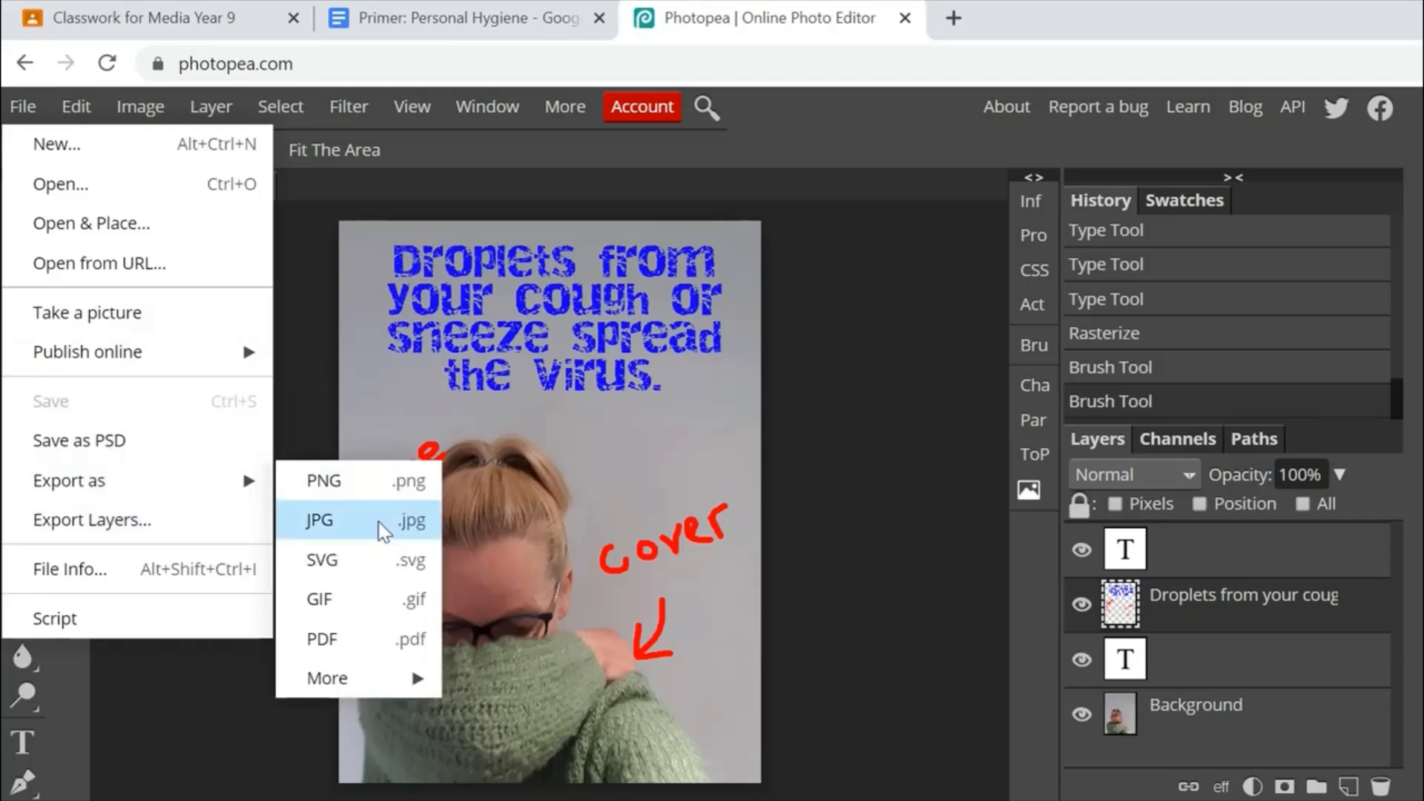
pyautogui.click(319, 520)
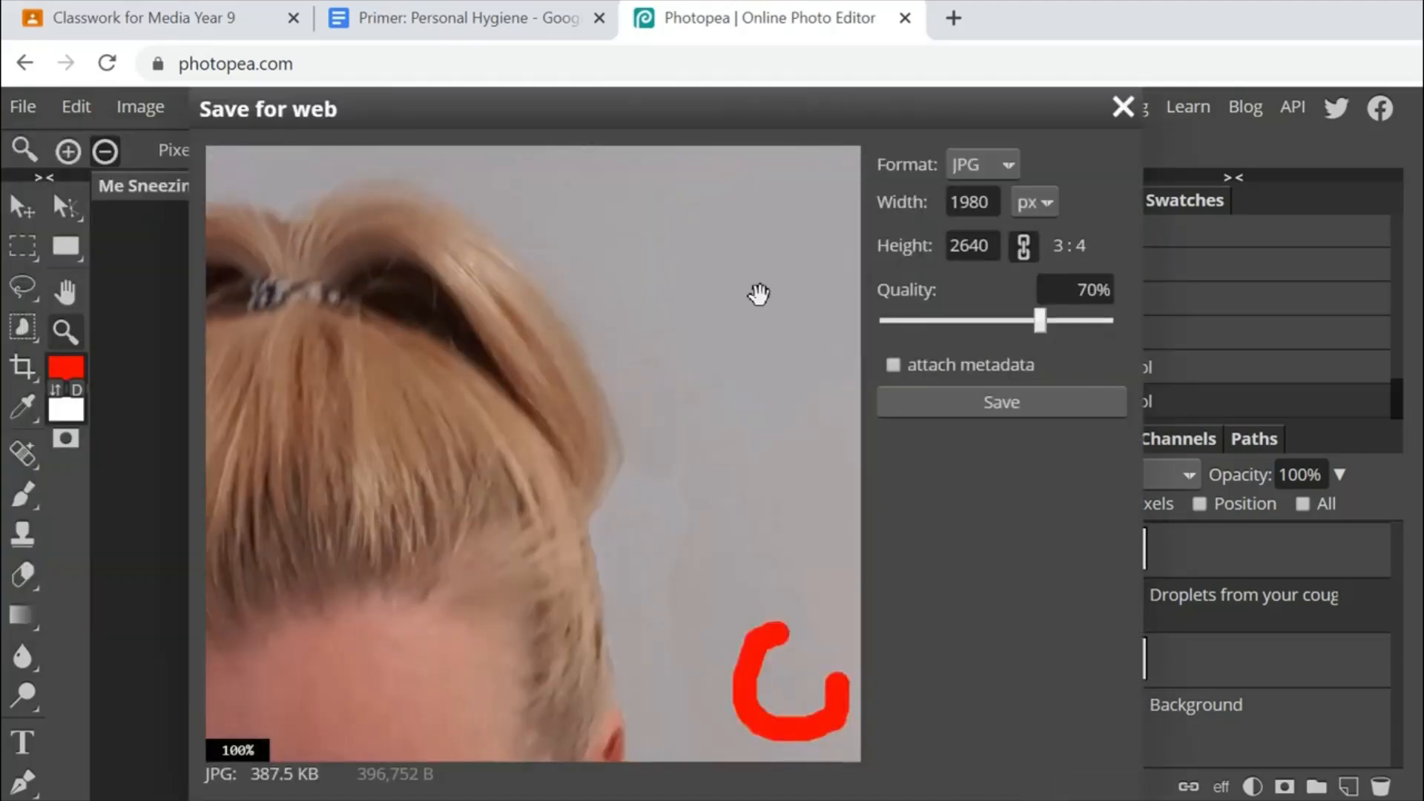
pyautogui.click(1124, 108)
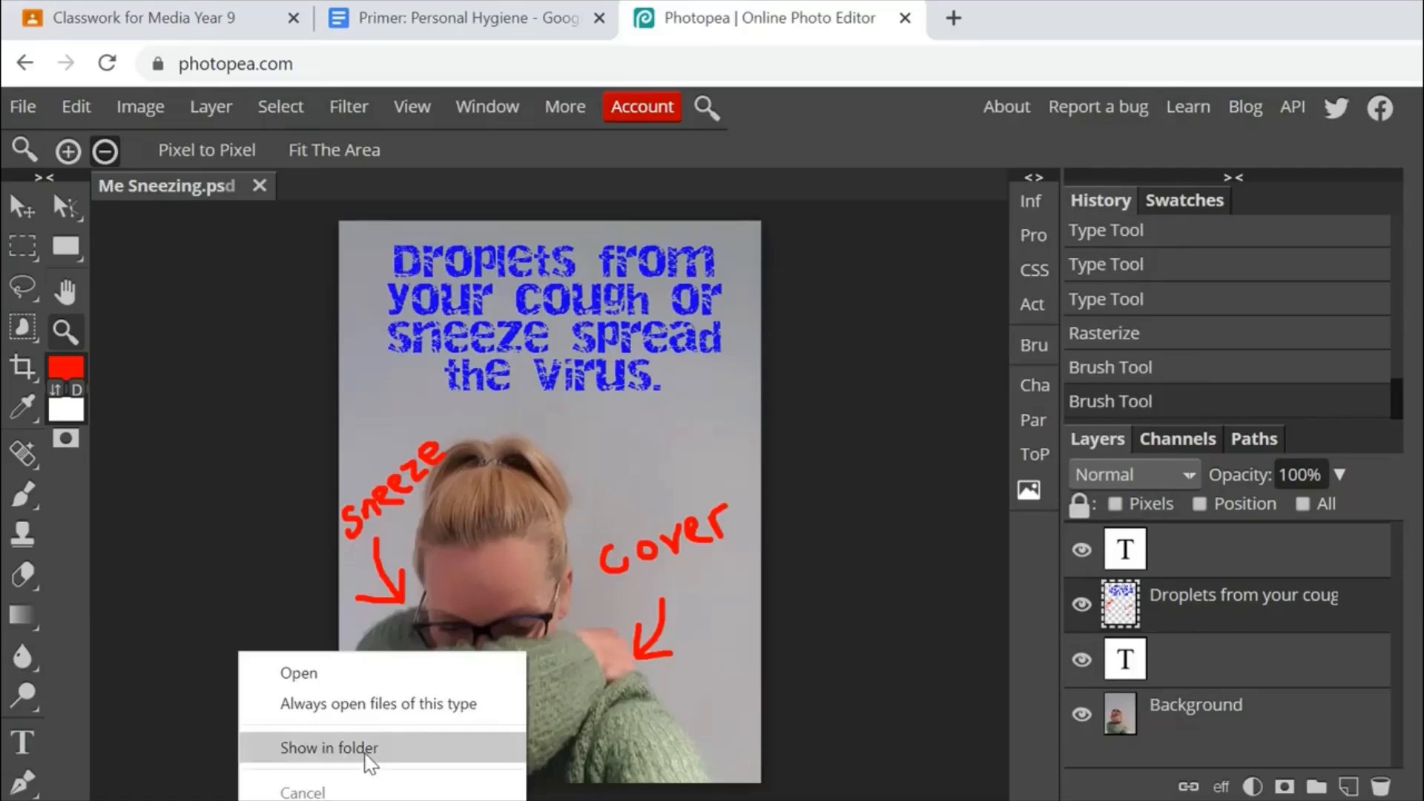
pyautogui.click(330, 747)
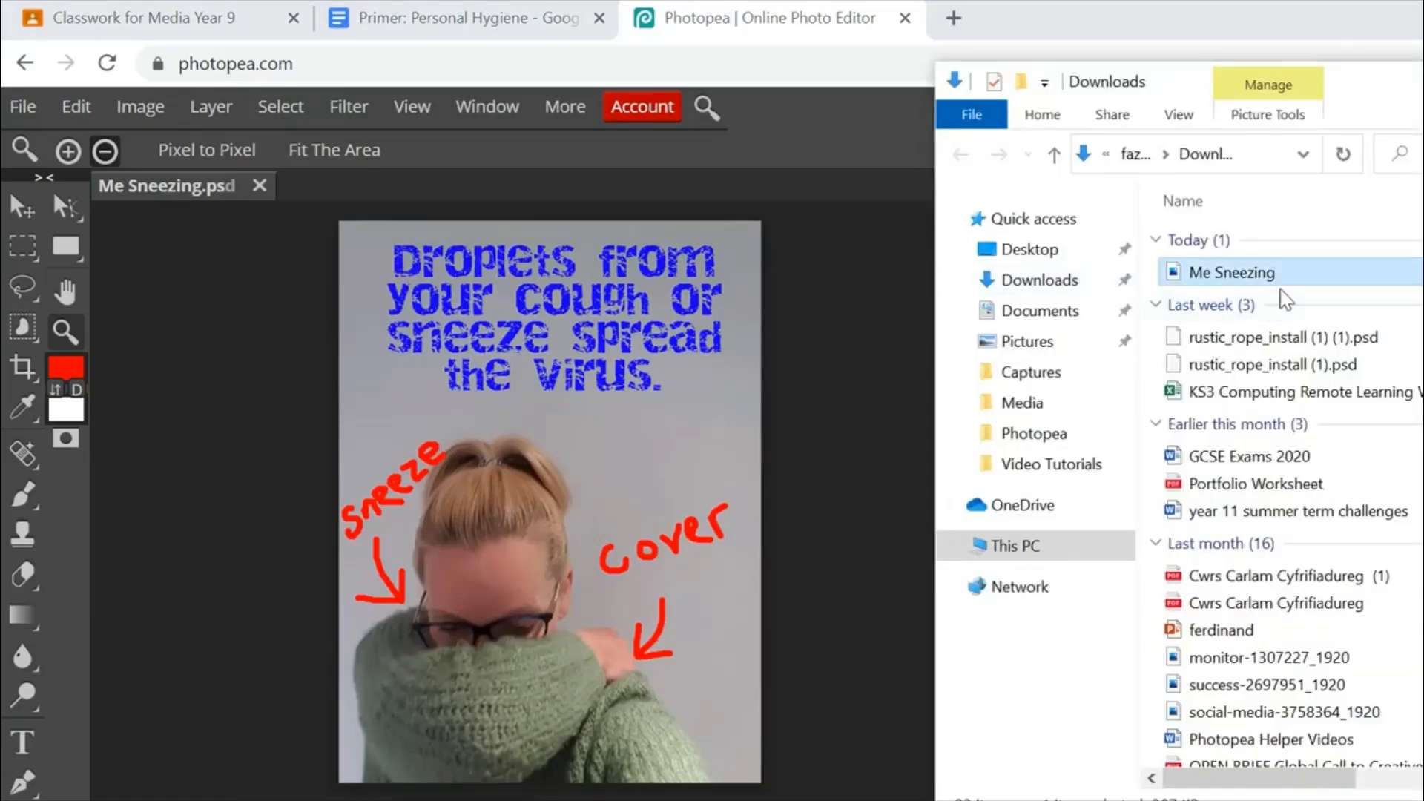
pyautogui.moveTo(1232, 273)
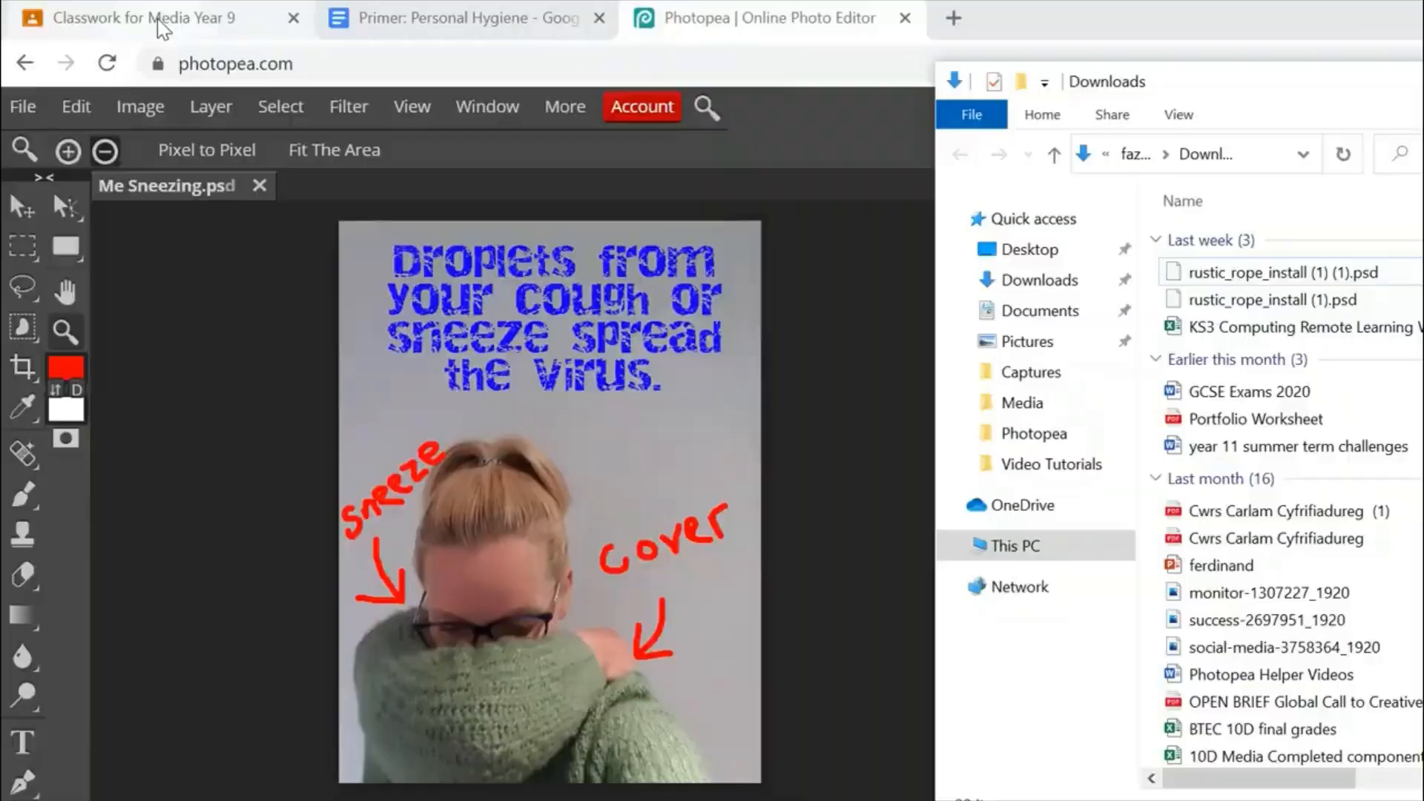
# Return to the Classwork for Media Year 9 assignment tab.
pyautogui.click(136, 18)
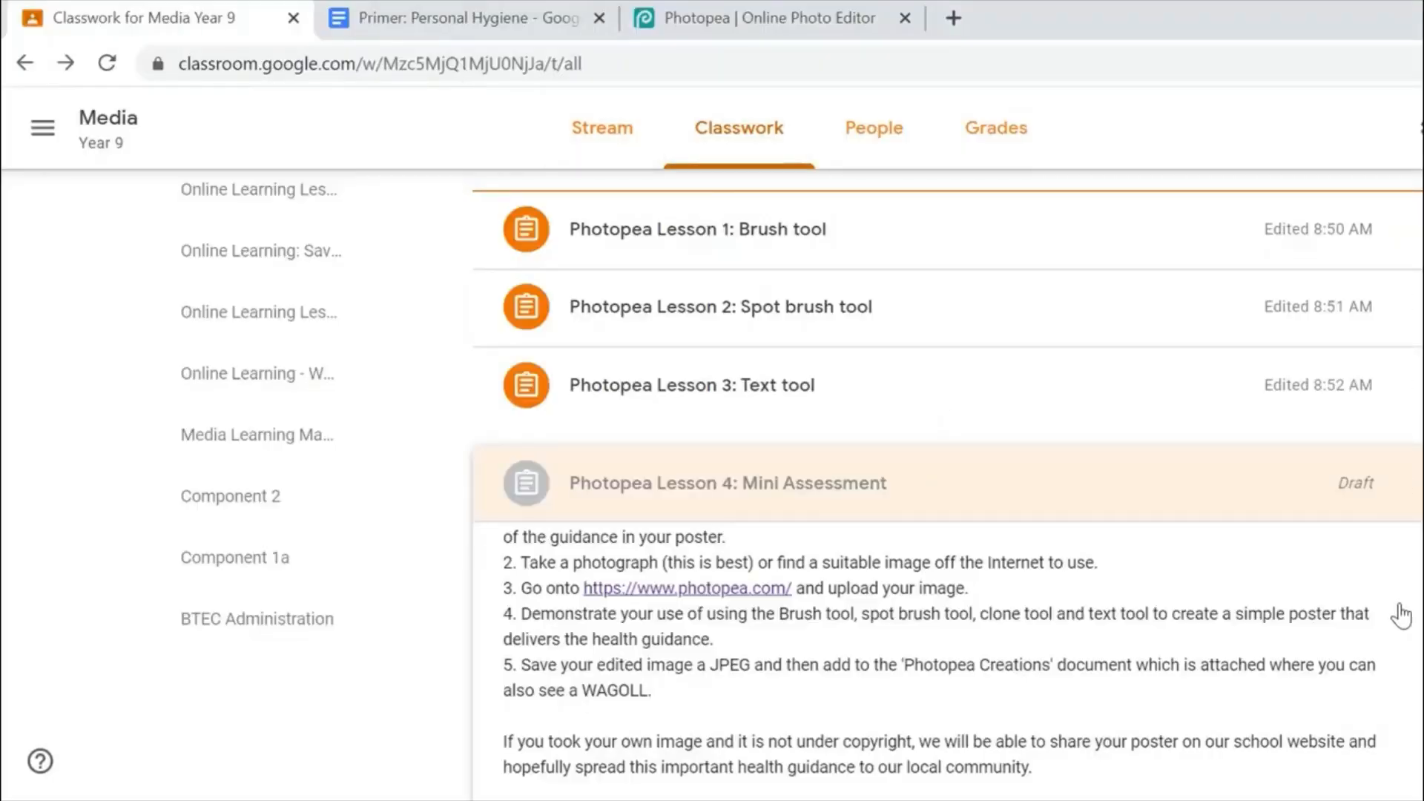
pyautogui.moveTo(1417, 710)
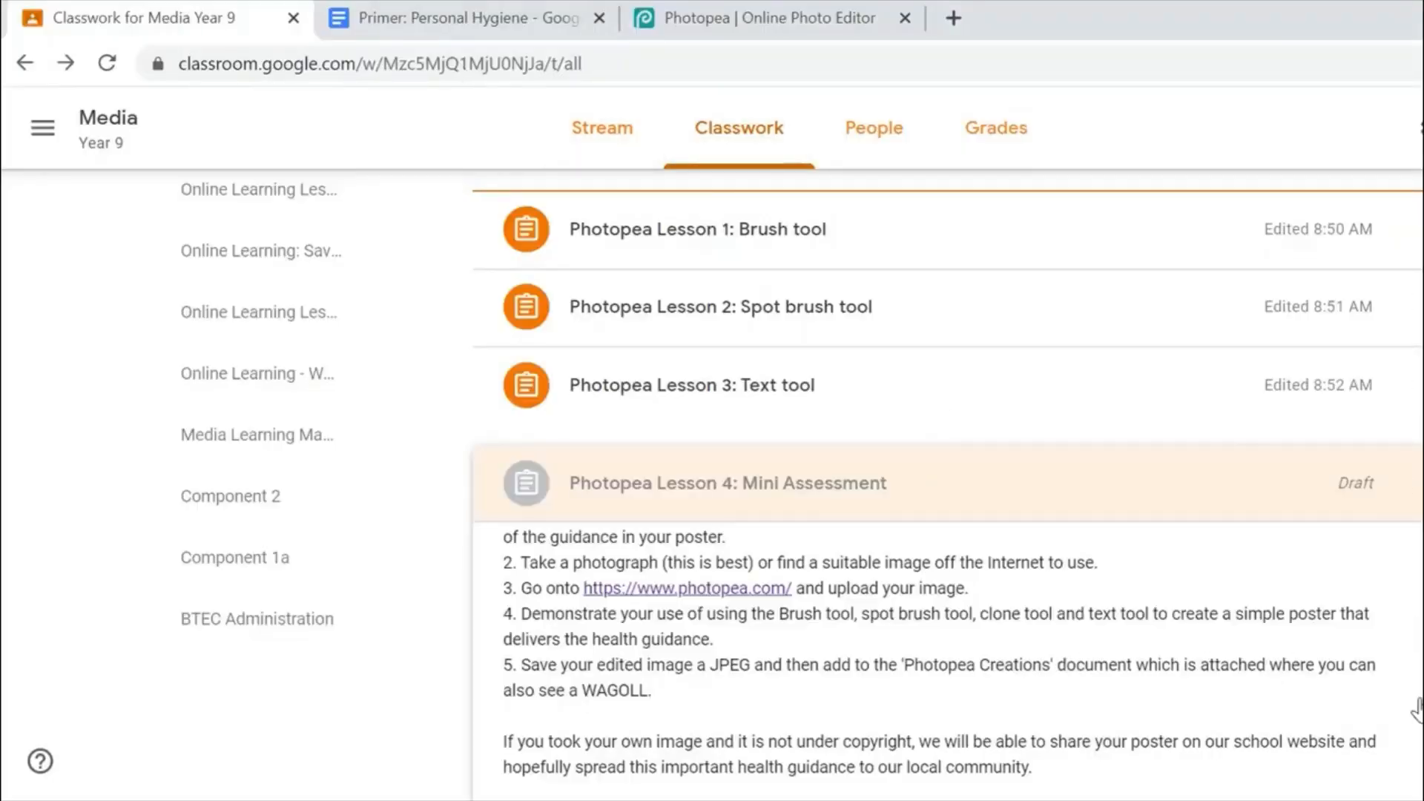
# Scroll down the Lesson 4 assignment toward the Photopea Creations attachment.
pyautogui.scroll(-3)
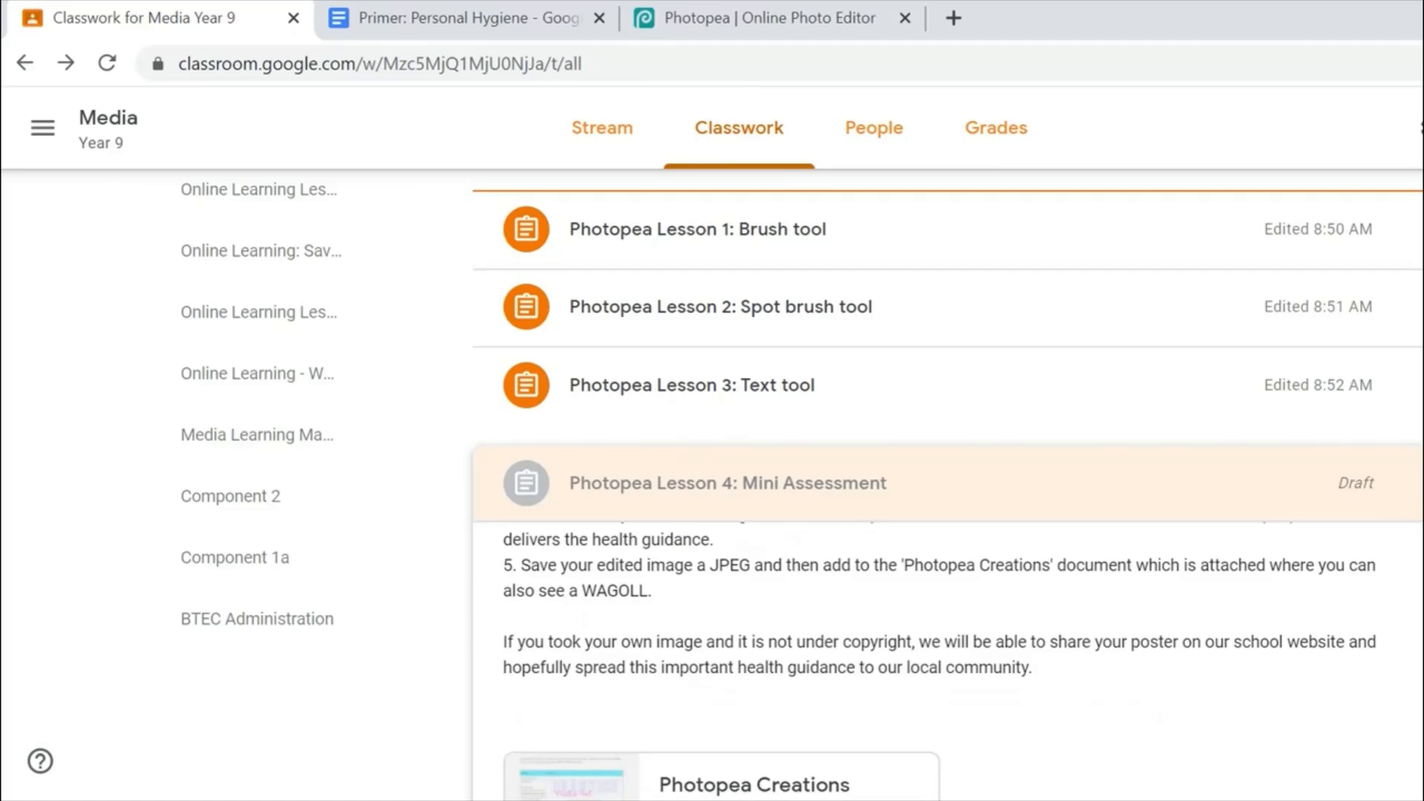
pyautogui.moveTo(755, 583)
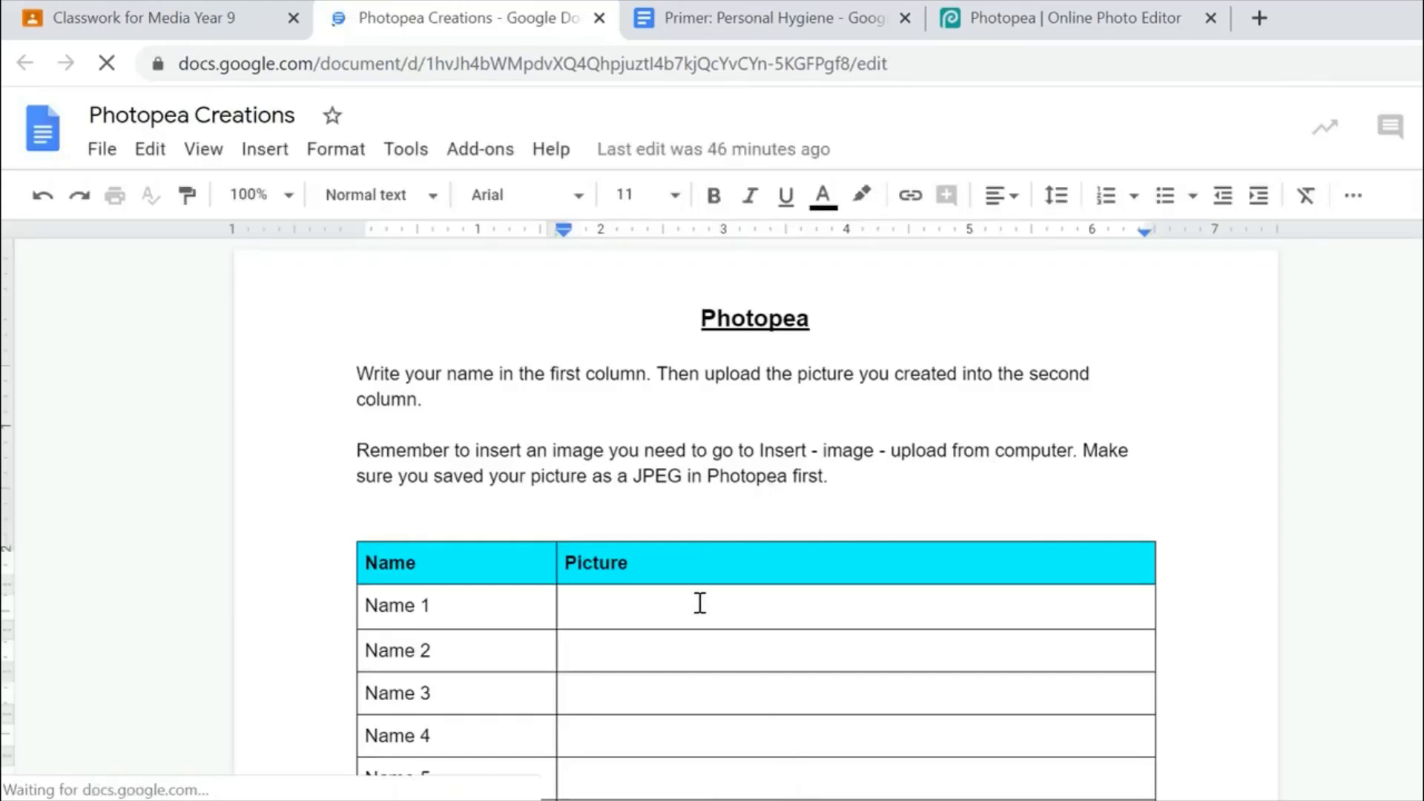
# Insert the 'Me Sneezing' poster into the first Picture cell and make it slightly smaller.
pyautogui.click(265, 148)
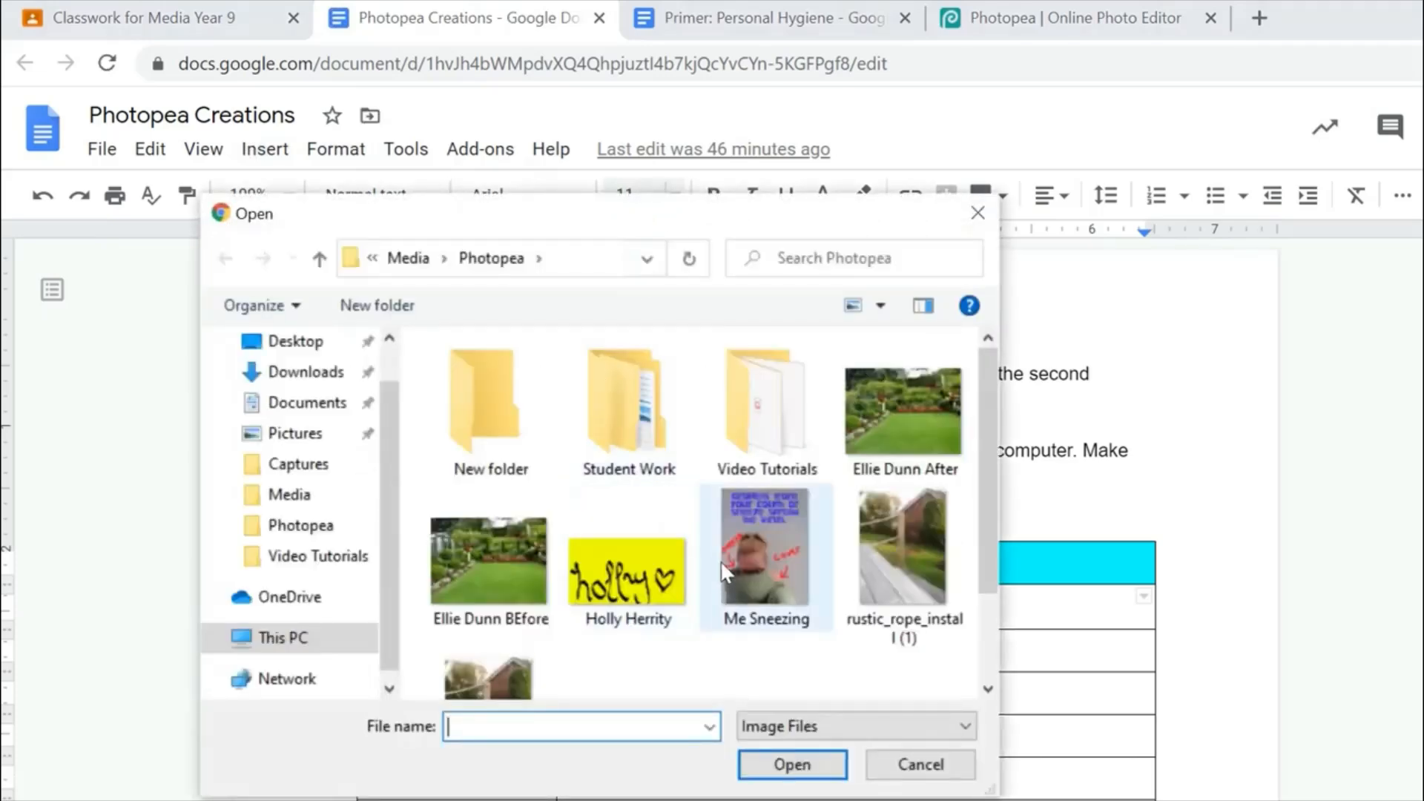
pyautogui.doubleClick(765, 545)
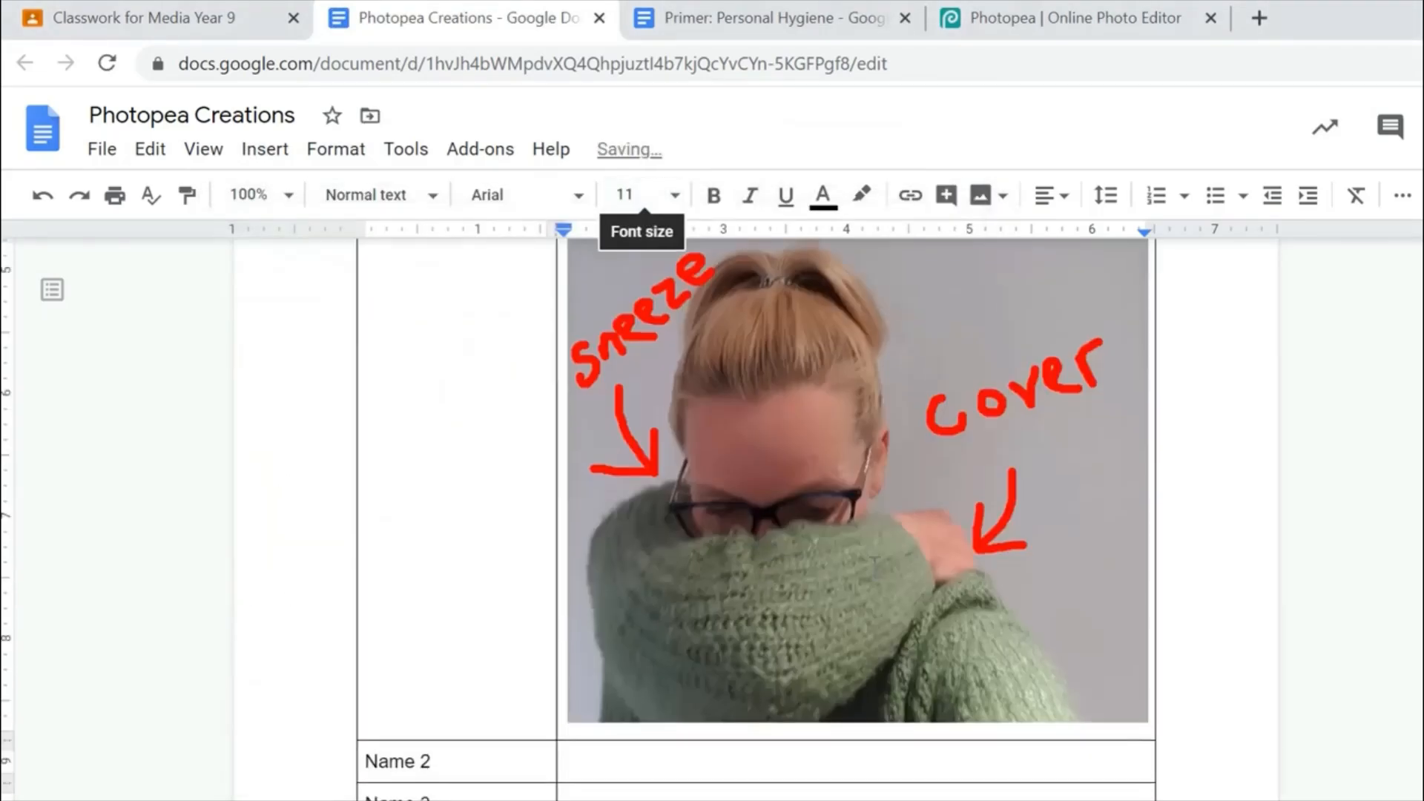
pyautogui.click(855, 481)
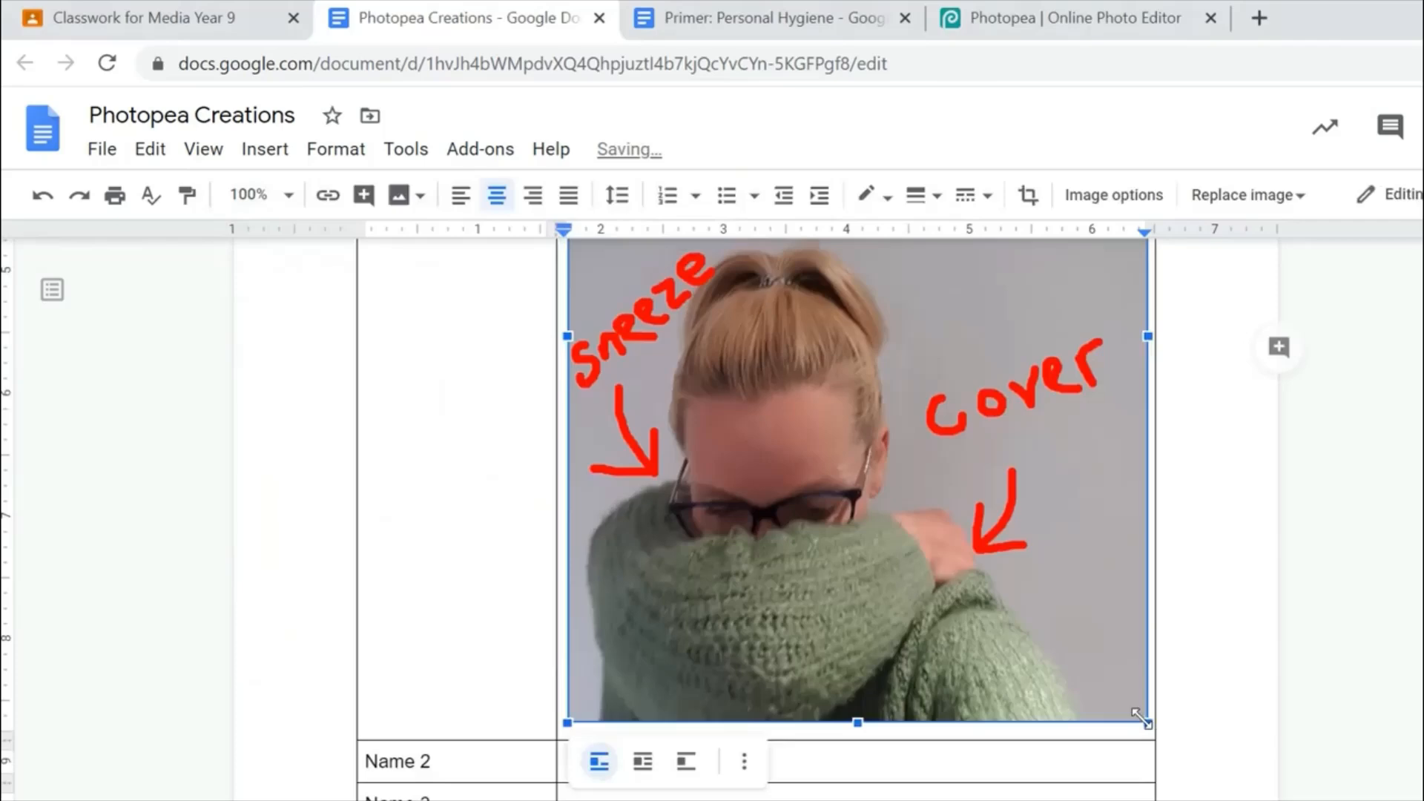
pyautogui.scroll(-3)
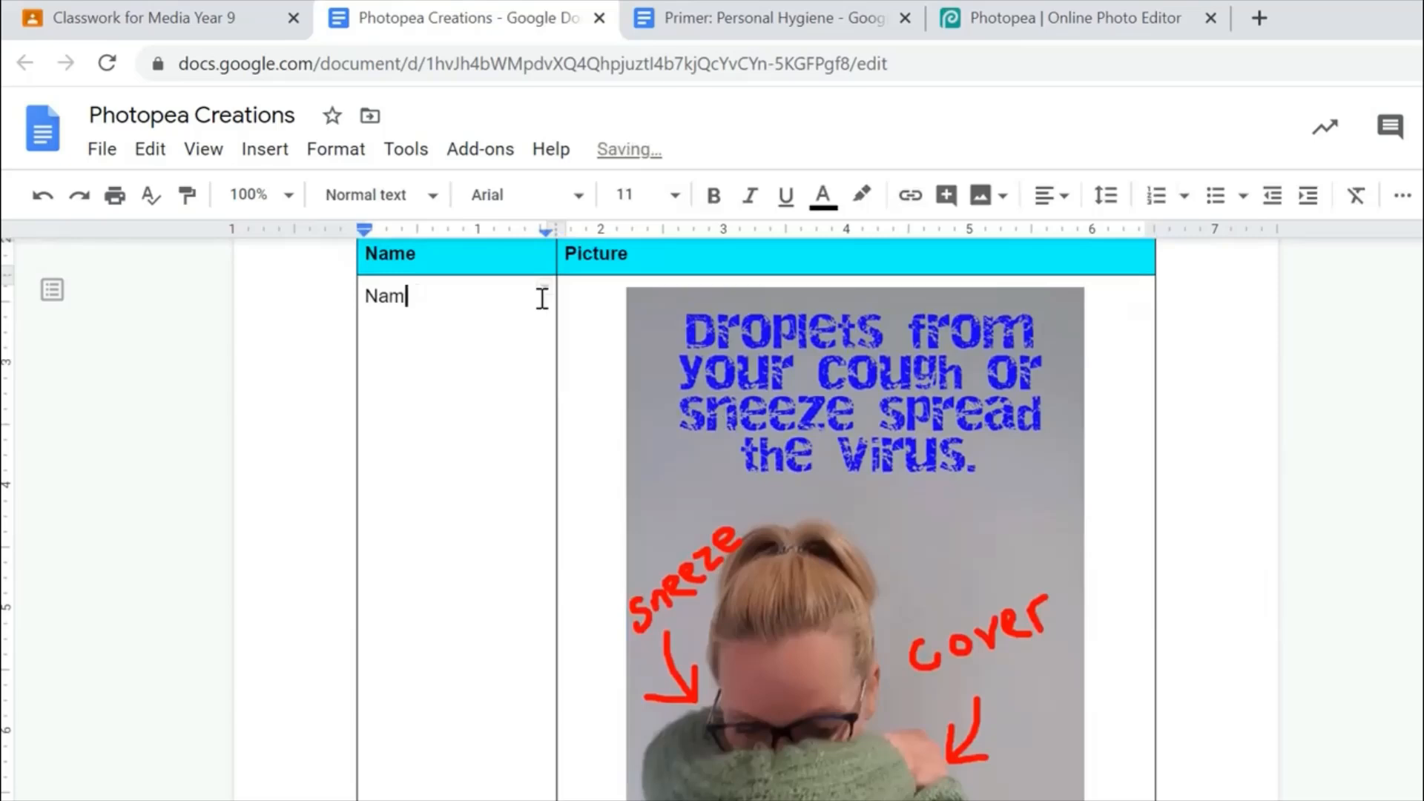
# Enter 'Ms Farrimond' in the Name cell beside the poster.
pyautogui.write('Ms')
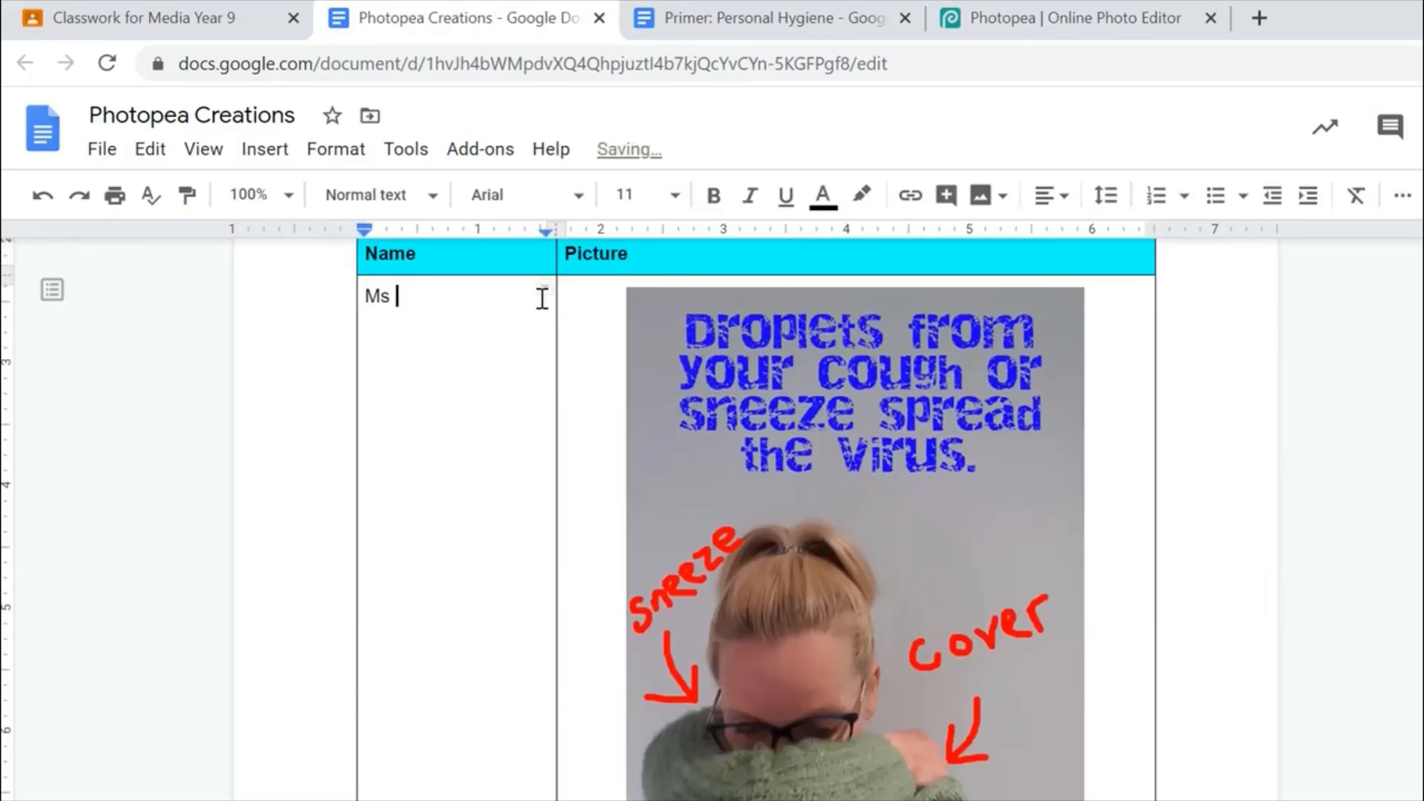
pyautogui.write('Farrimond')
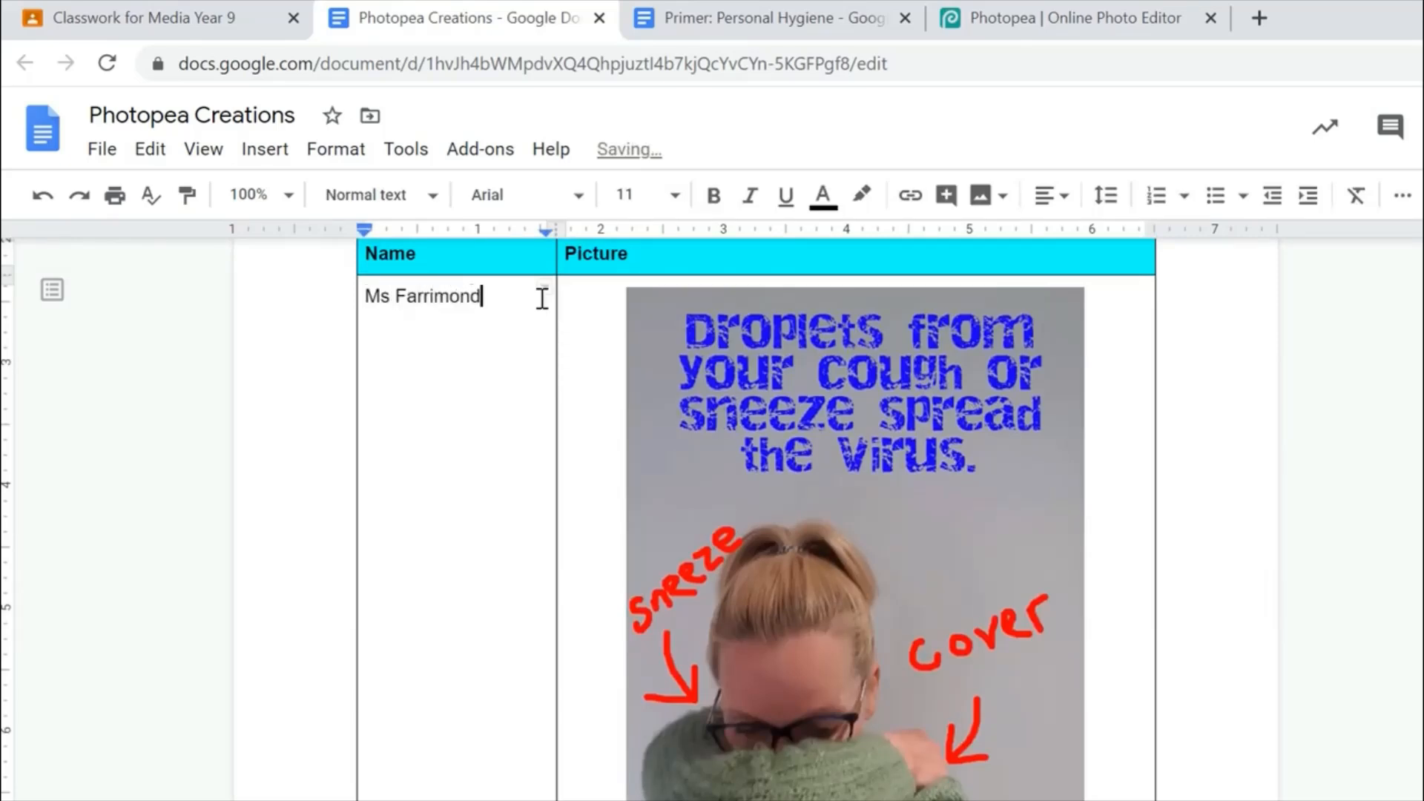